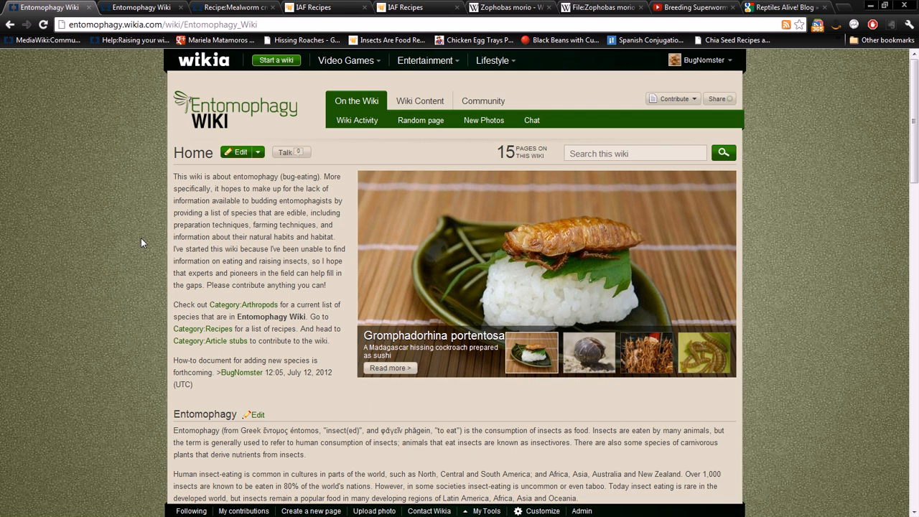
mouse_move(398, 208)
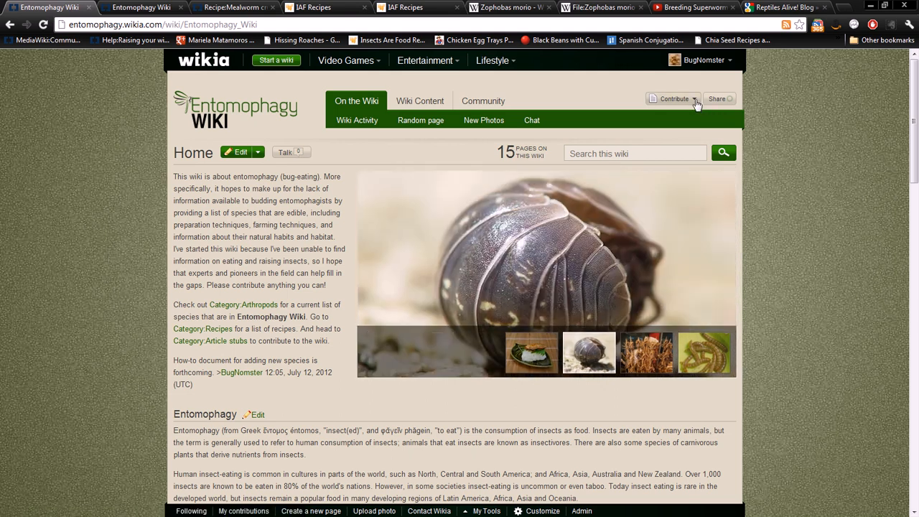
Start creating a new wiki page from the Contribute menu's Add a Page option
click(673, 98)
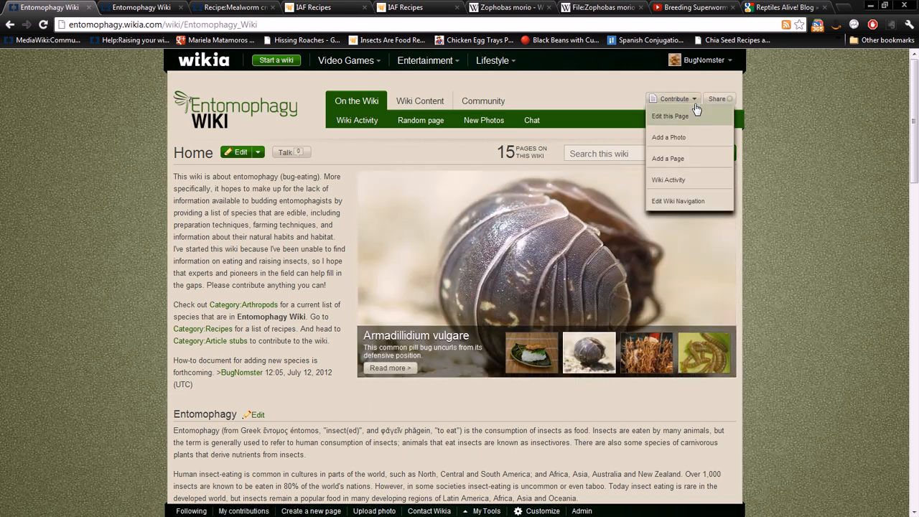
click(668, 158)
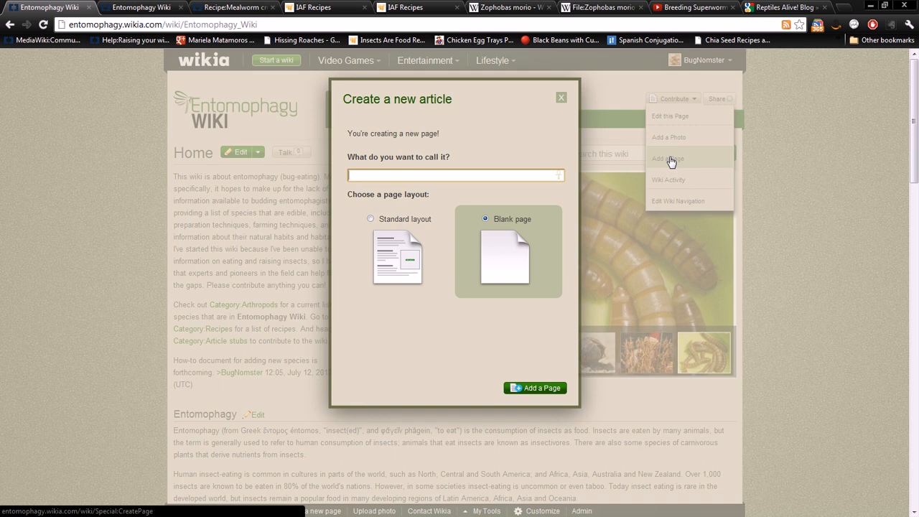
Create a blank article named Zophobas morio
text(Zophobas morio)
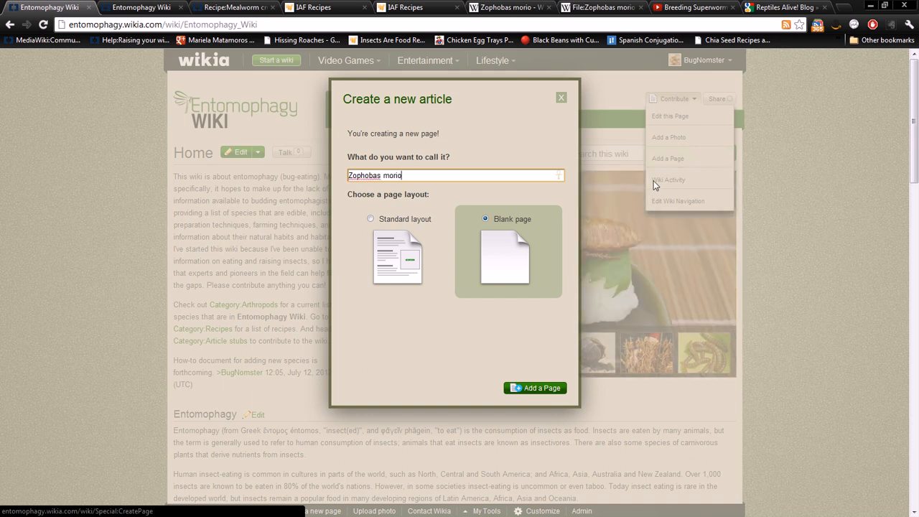
mouse_move(534, 388)
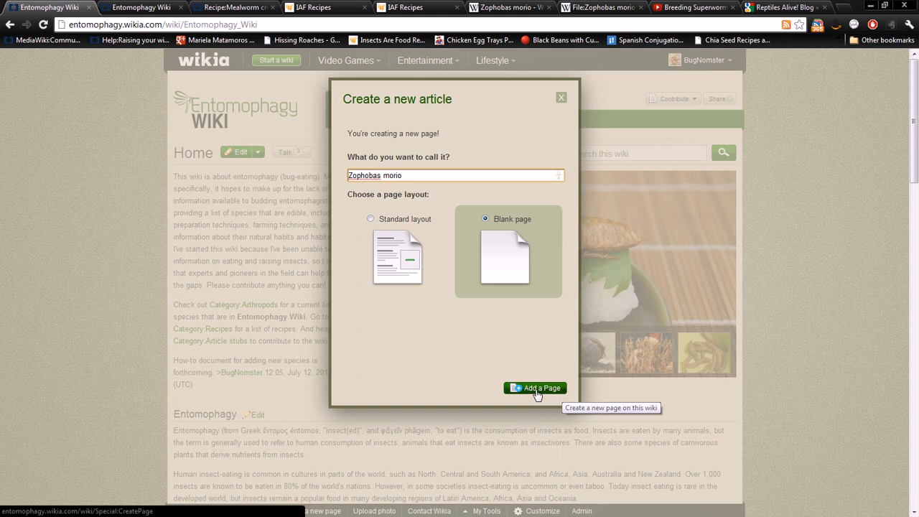
click(534, 388)
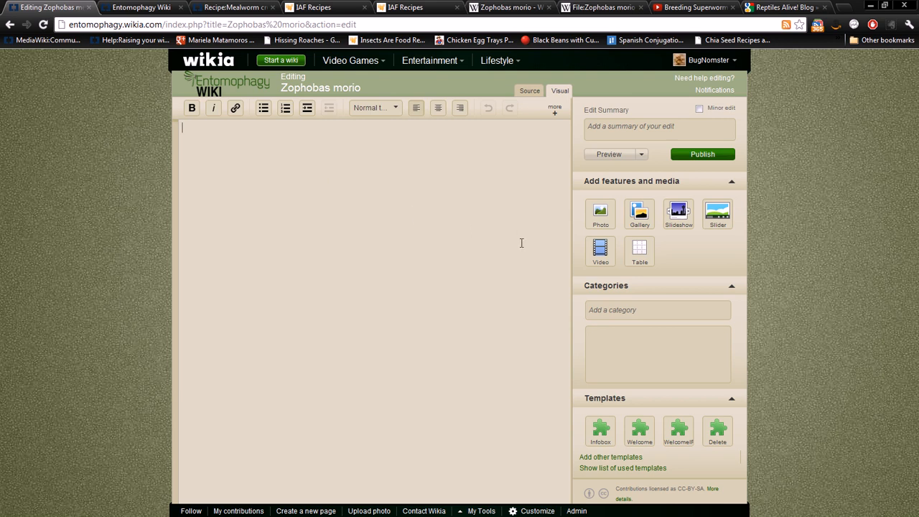
mouse_move(528, 90)
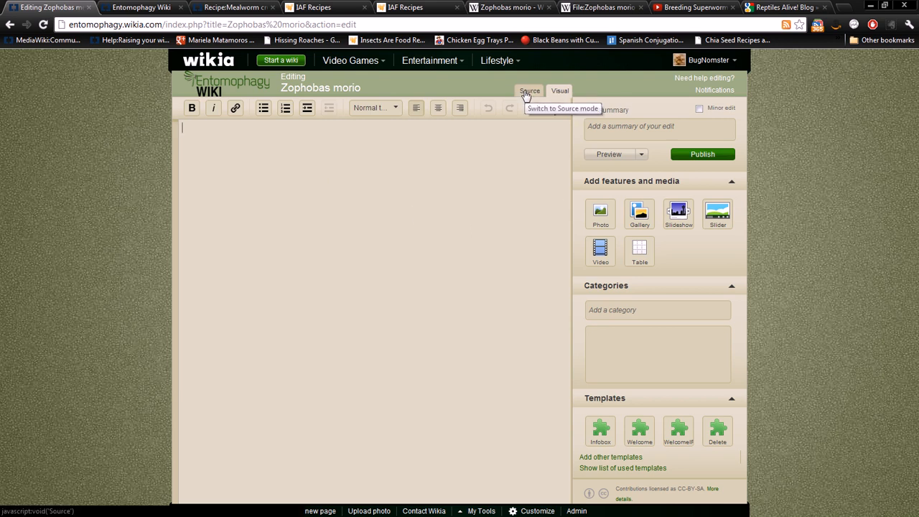
Switch to Source mode and enter {{subst:Template:New Specie Page}} as the page content
click(529, 92)
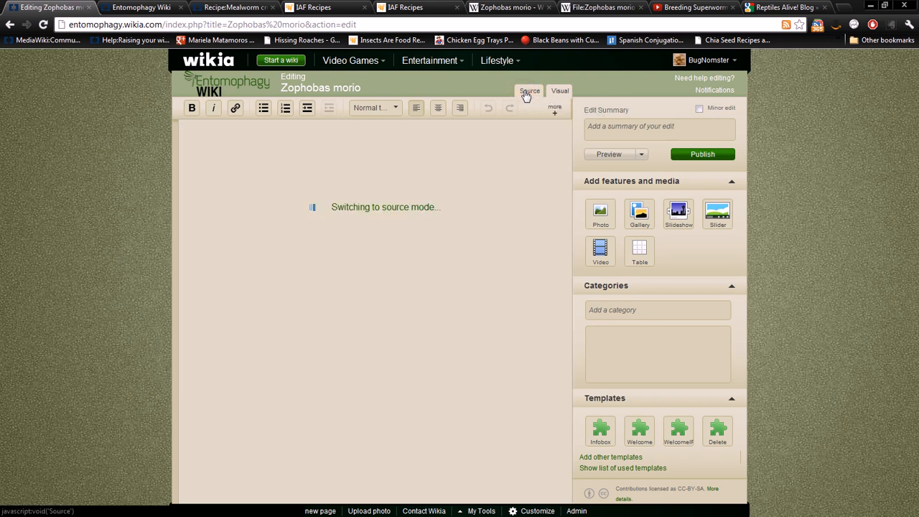
click(528, 90)
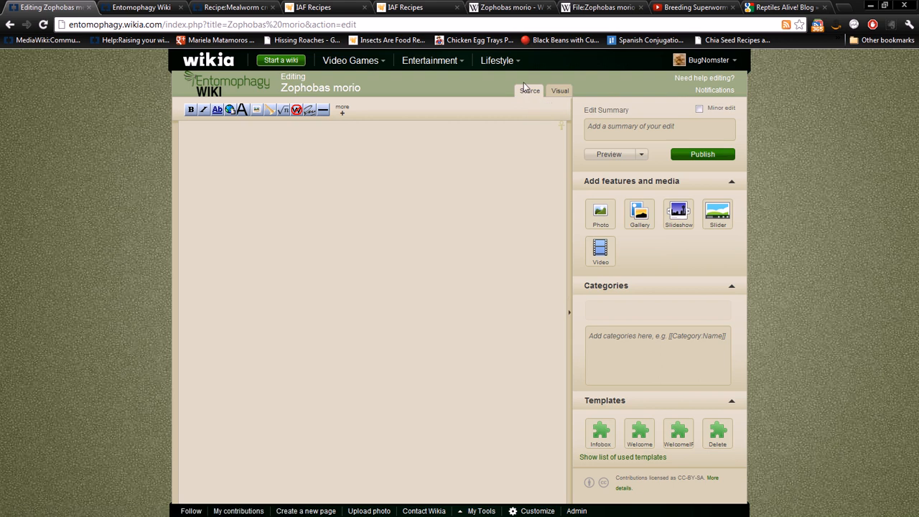
mouse_move(413, 161)
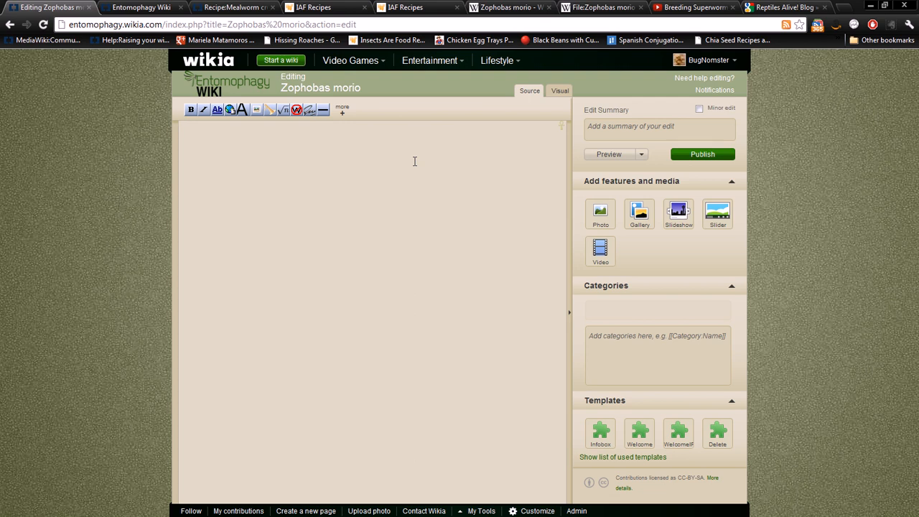
text({)
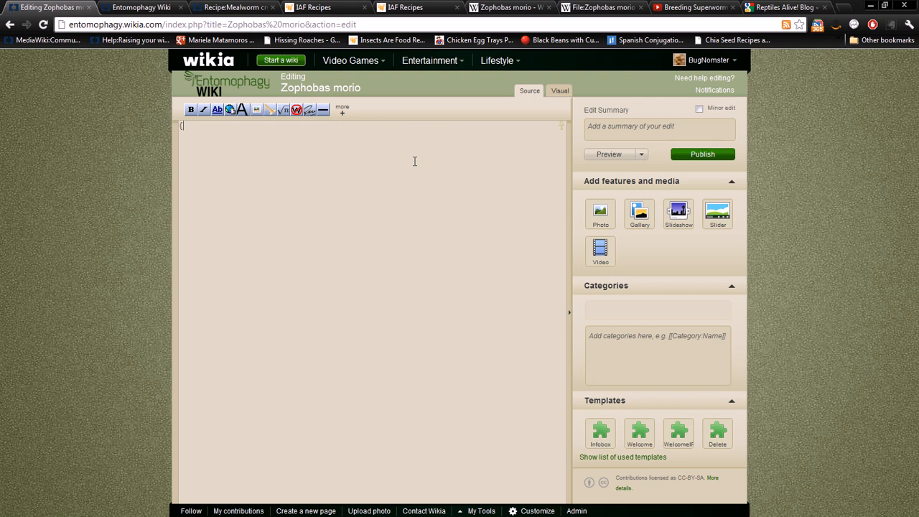
text({)
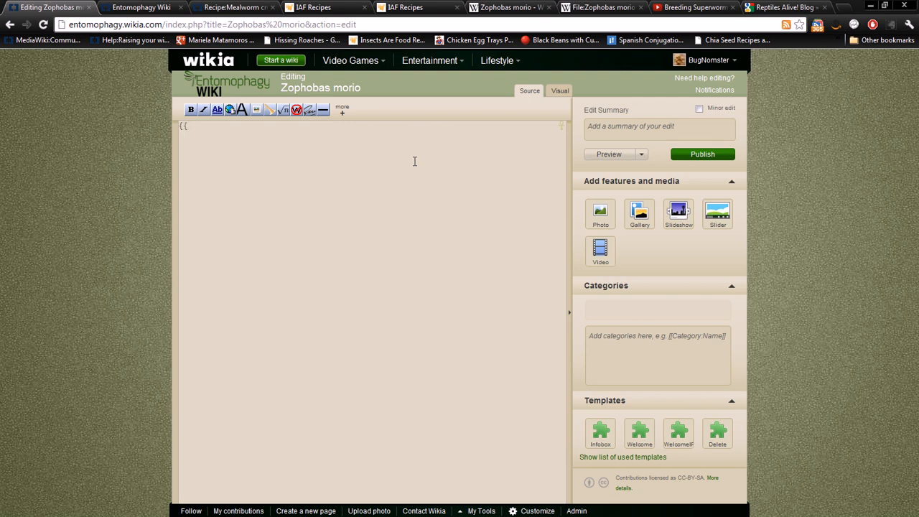
text(subs)
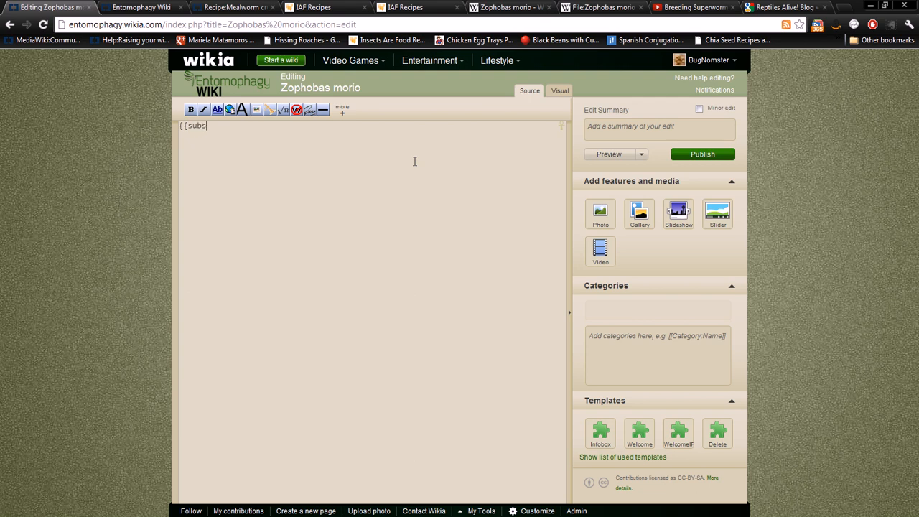
text(t)
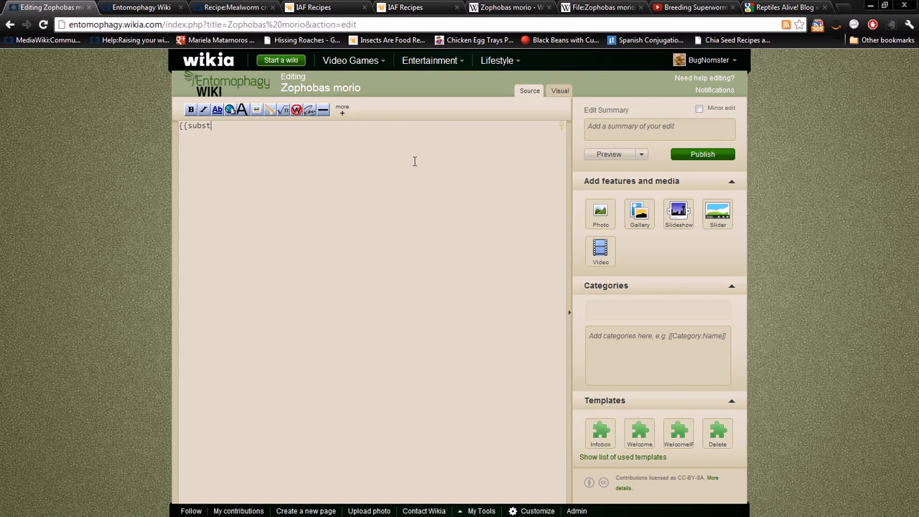
text(:)
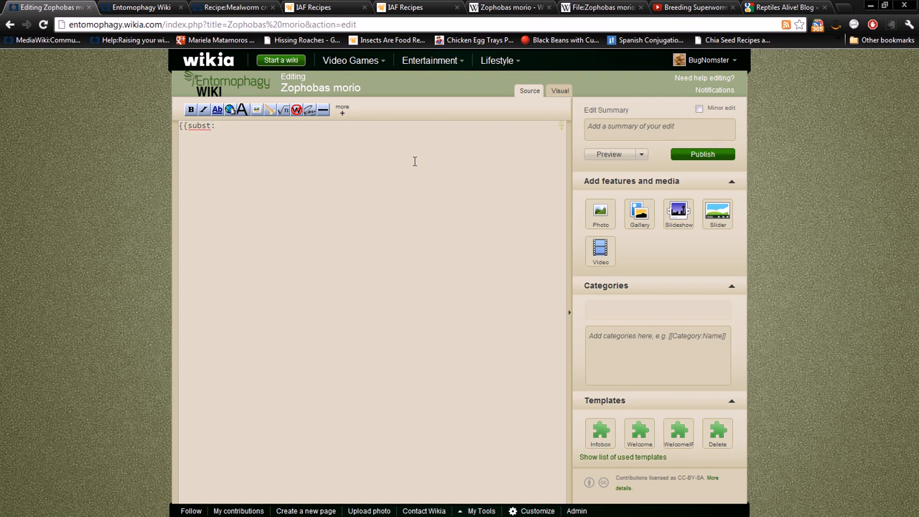
text(Template:)
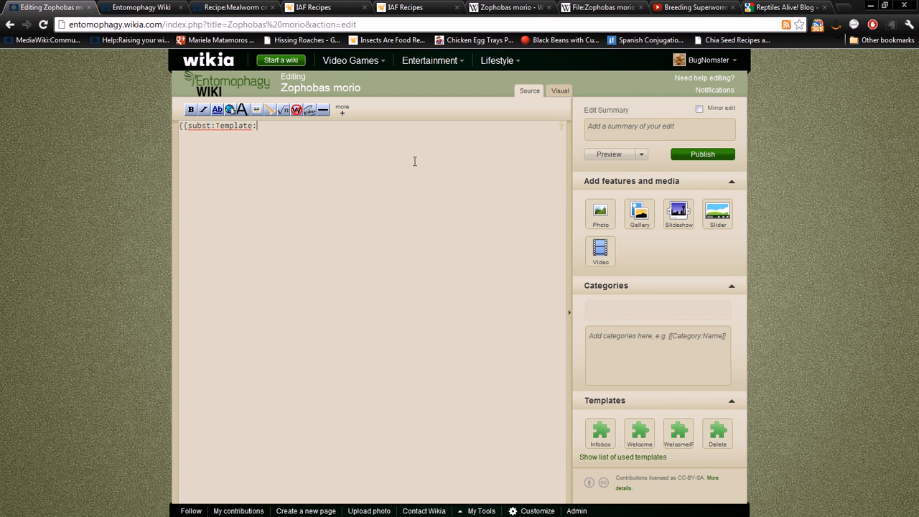
text(New)
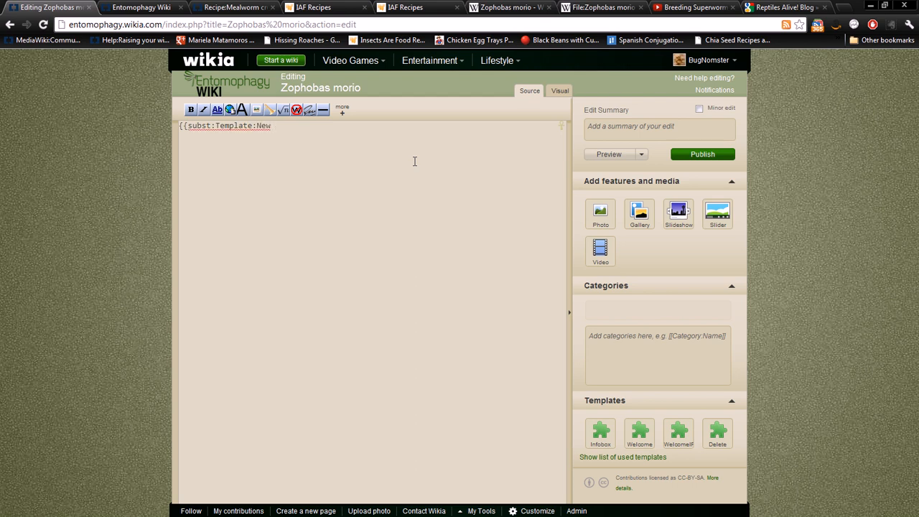
text(Specie)
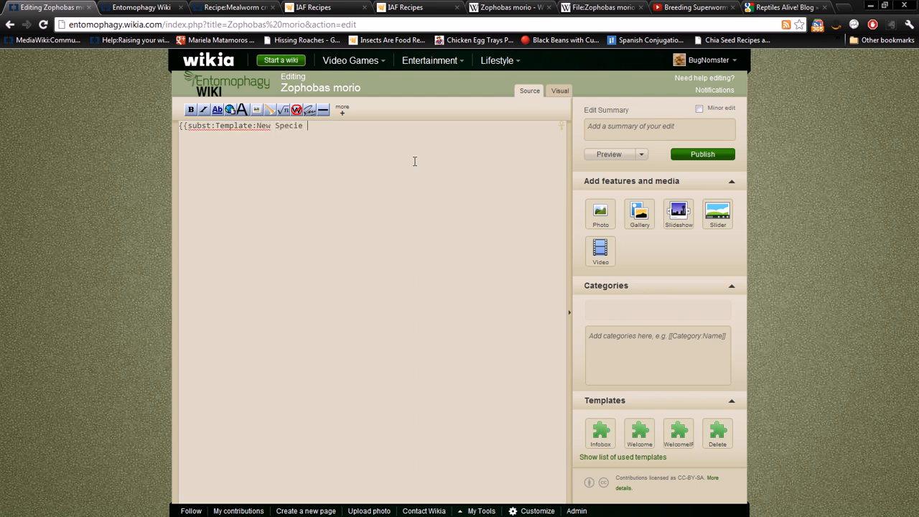
text(Page)
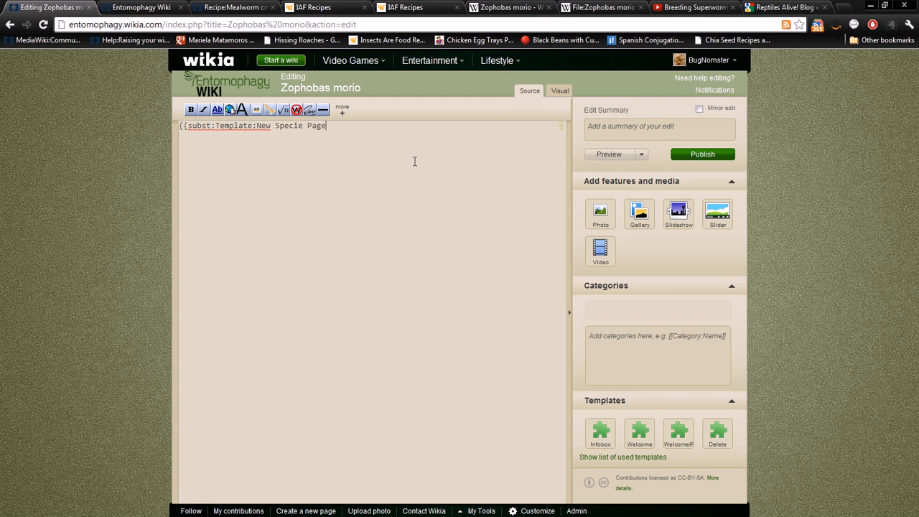
text(}})
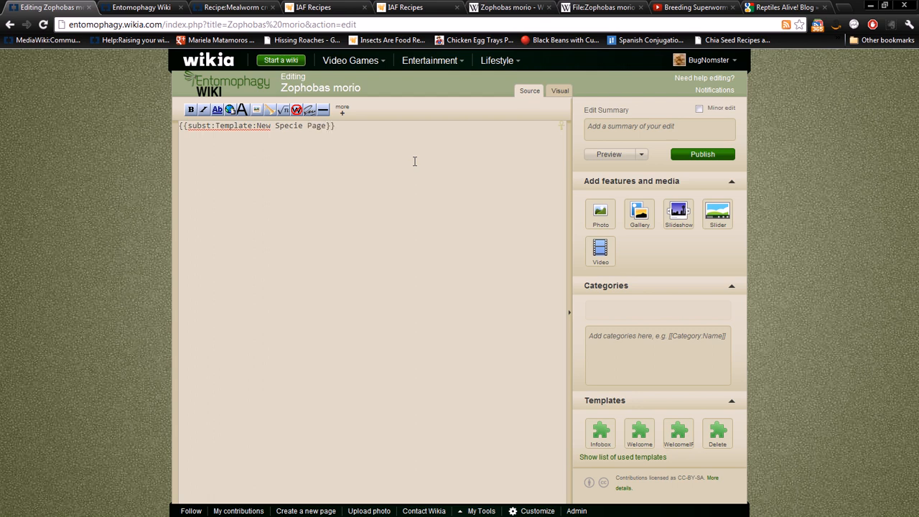
mouse_move(334, 173)
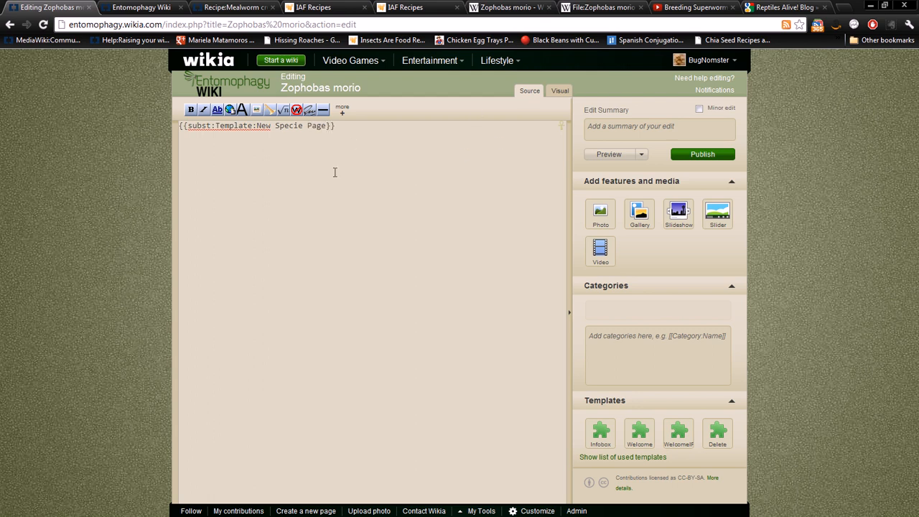
mouse_move(499, 162)
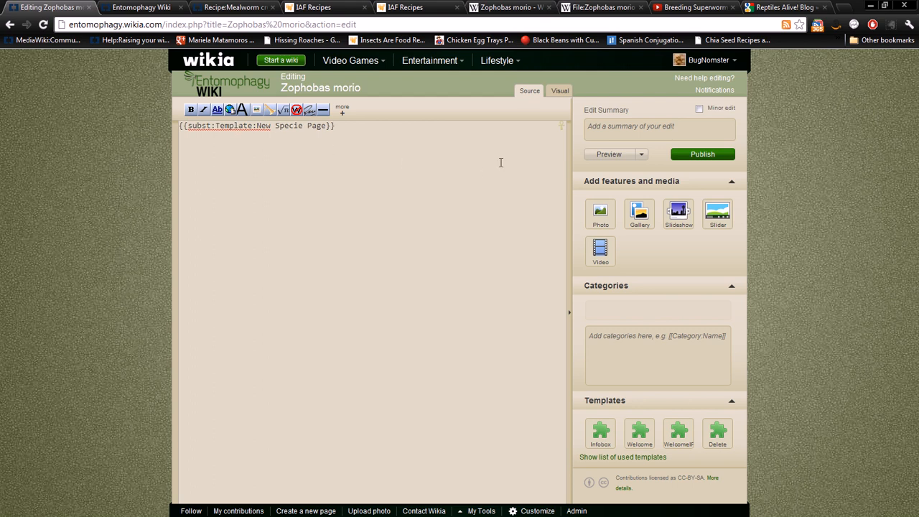
mouse_move(611, 151)
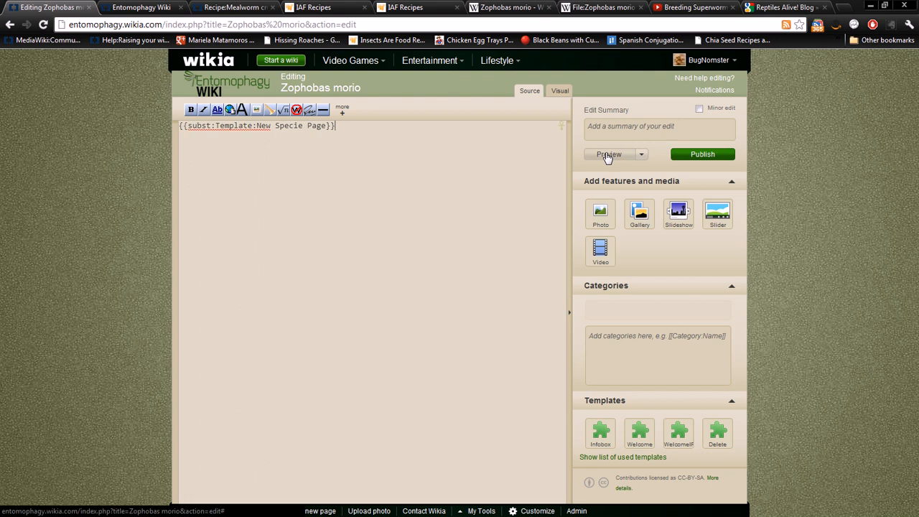
click(608, 155)
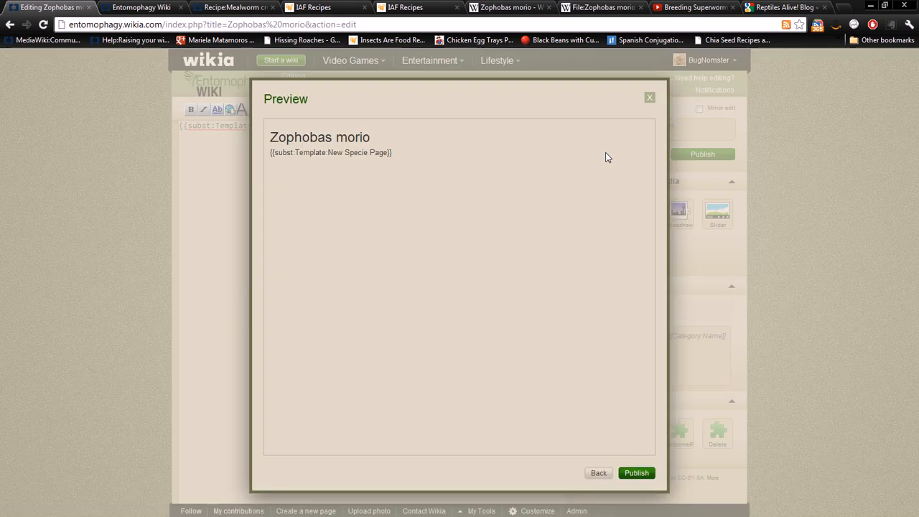
mouse_move(511, 171)
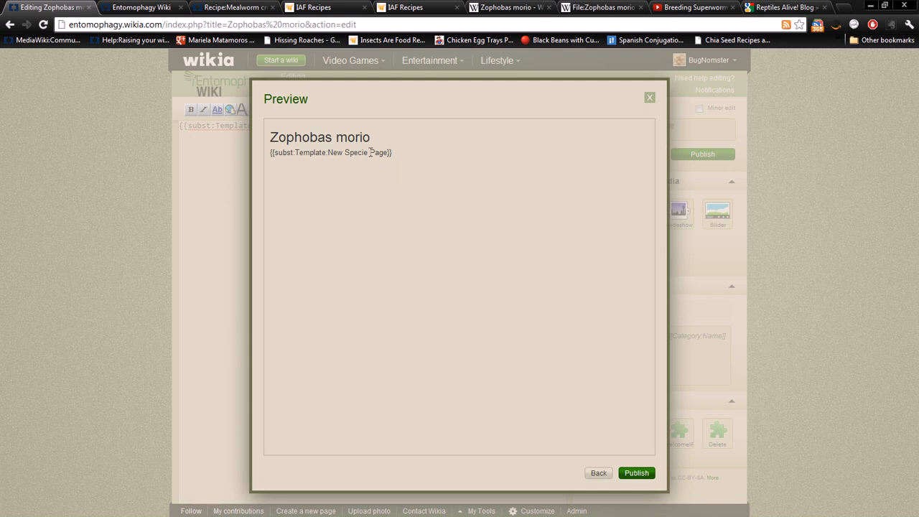
click(598, 472)
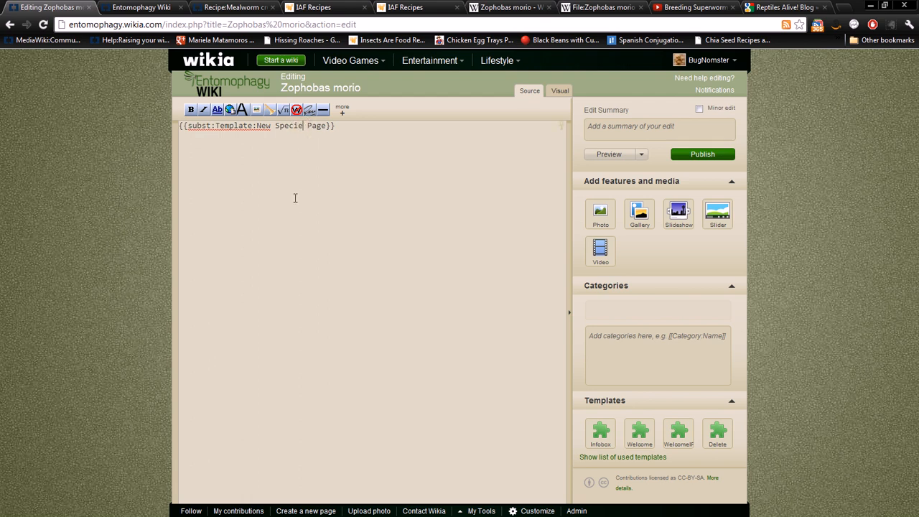
Correct the template name, preview the rendered species page layout and publish it
text(s)
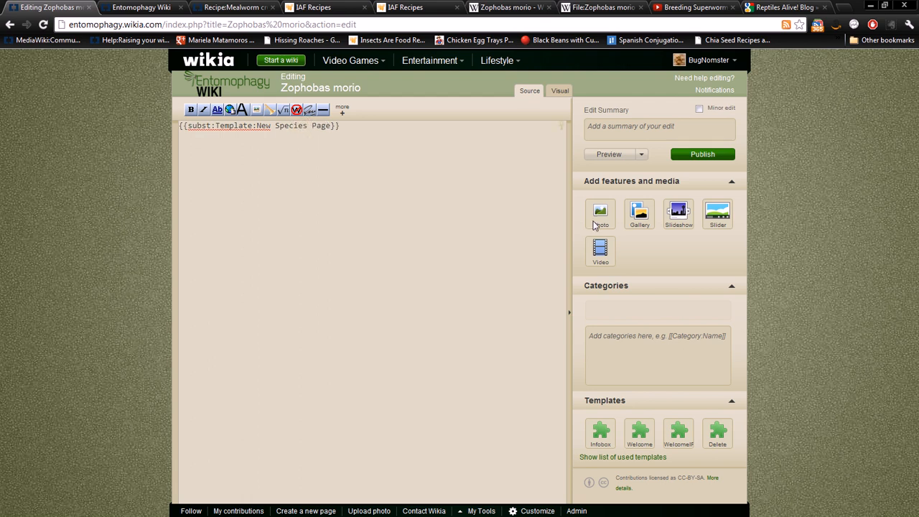
click(609, 155)
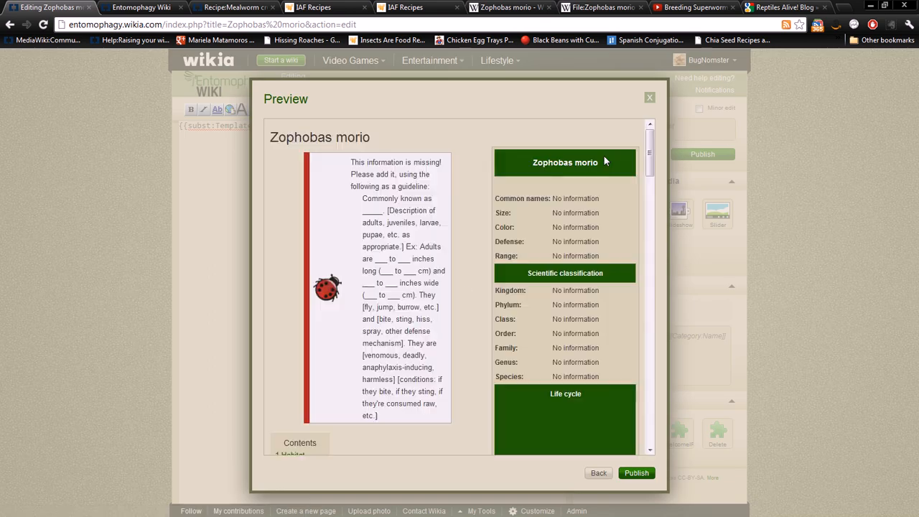
scroll(down, 3)
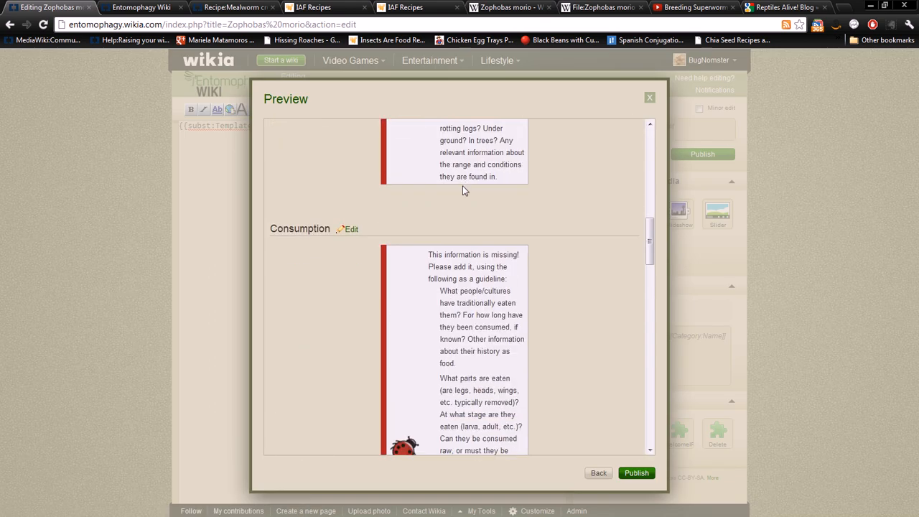
scroll(up, 3)
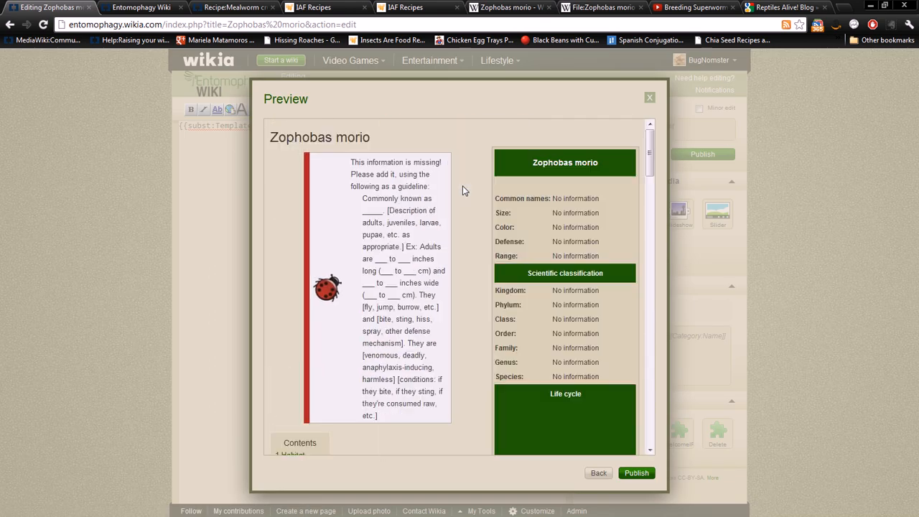
scroll(down, 3)
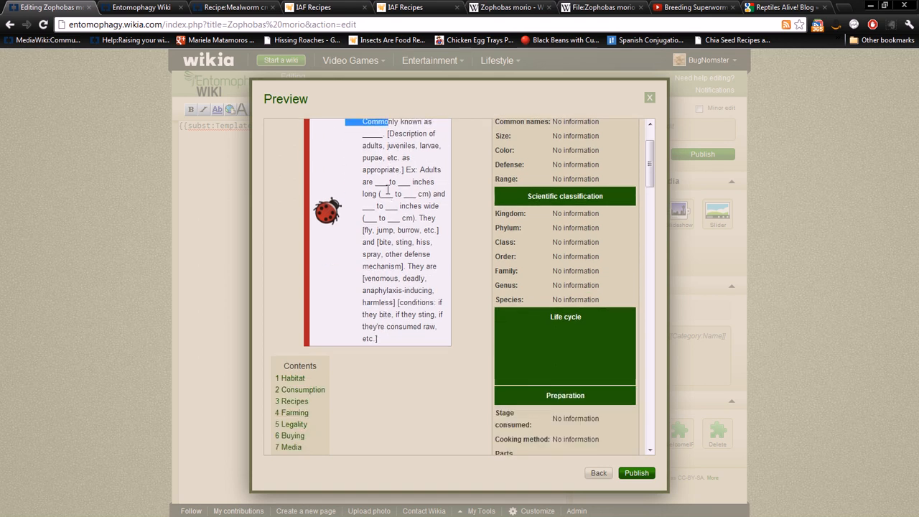
scroll(up, 3)
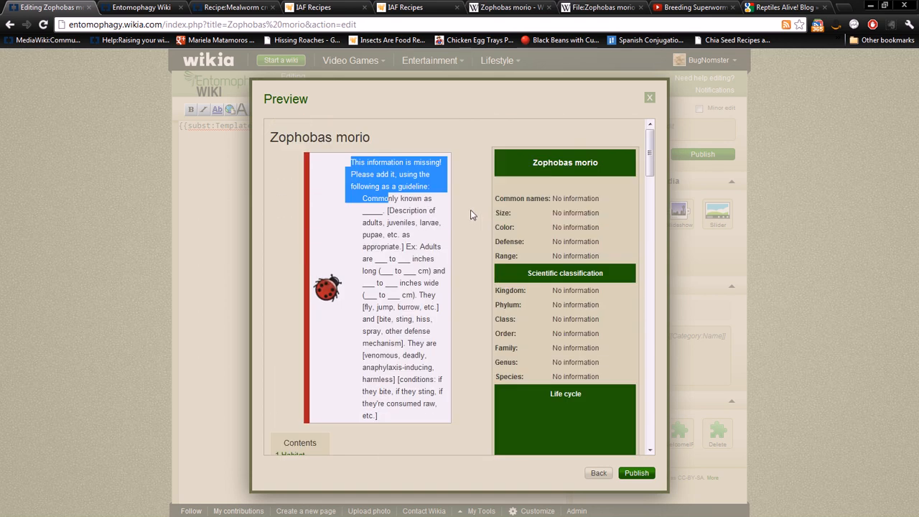
mouse_move(637, 473)
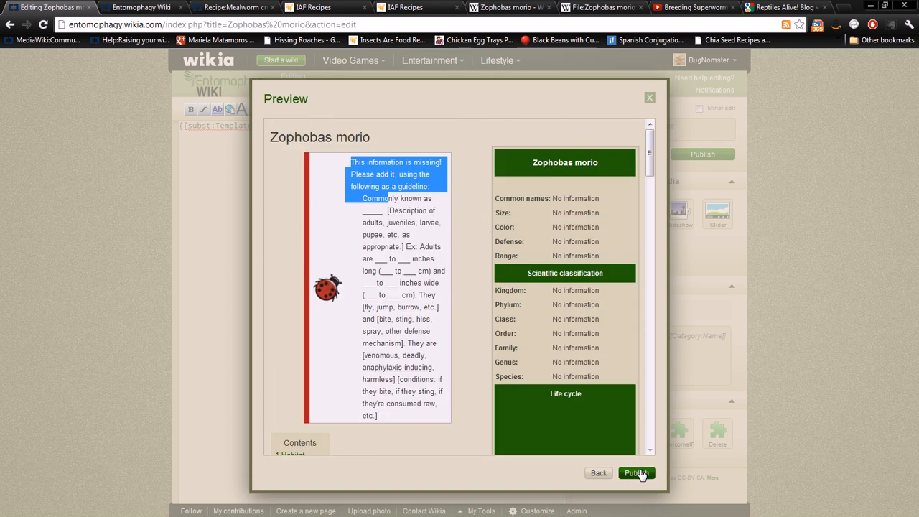
click(636, 472)
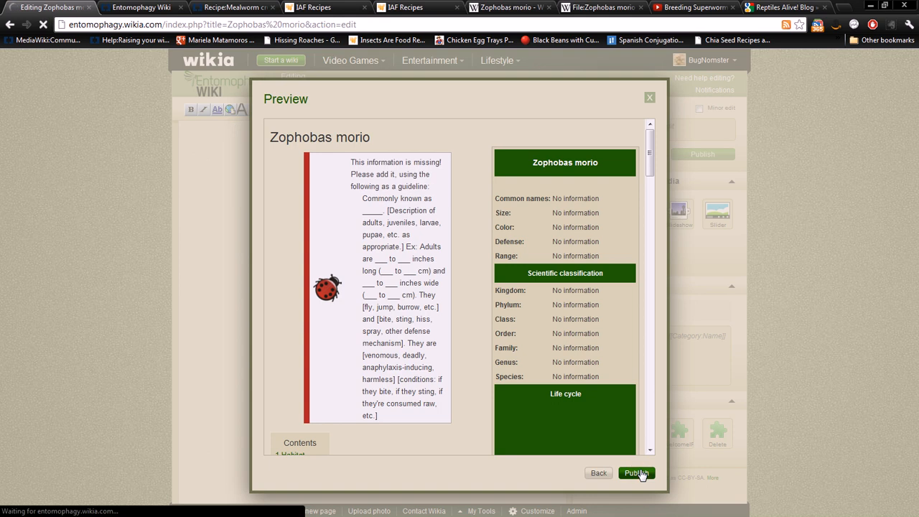
Review the published Zophobas morio page's sections and reopen it for editing
click(636, 472)
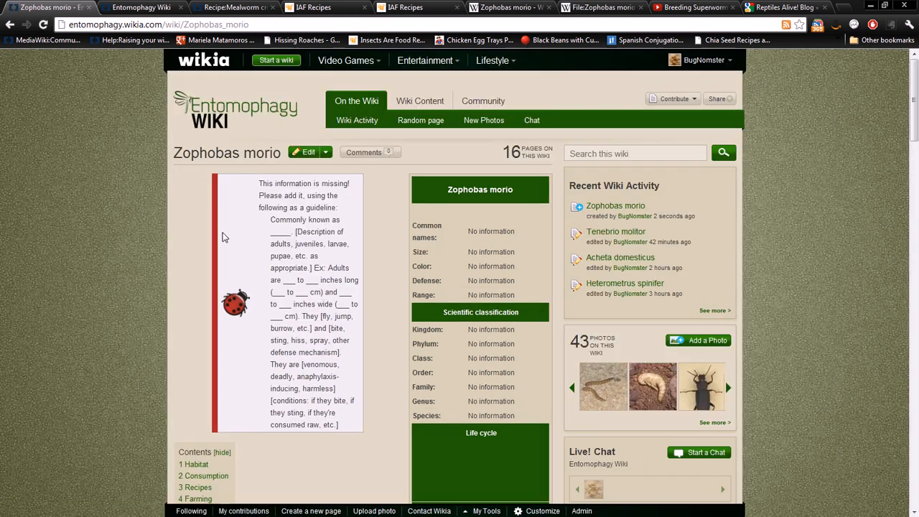
scroll(down, 3)
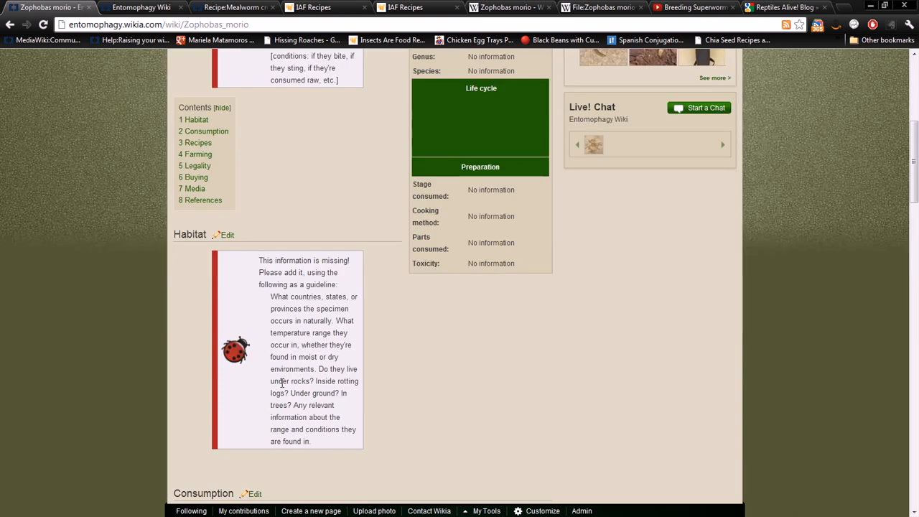
scroll(down, 3)
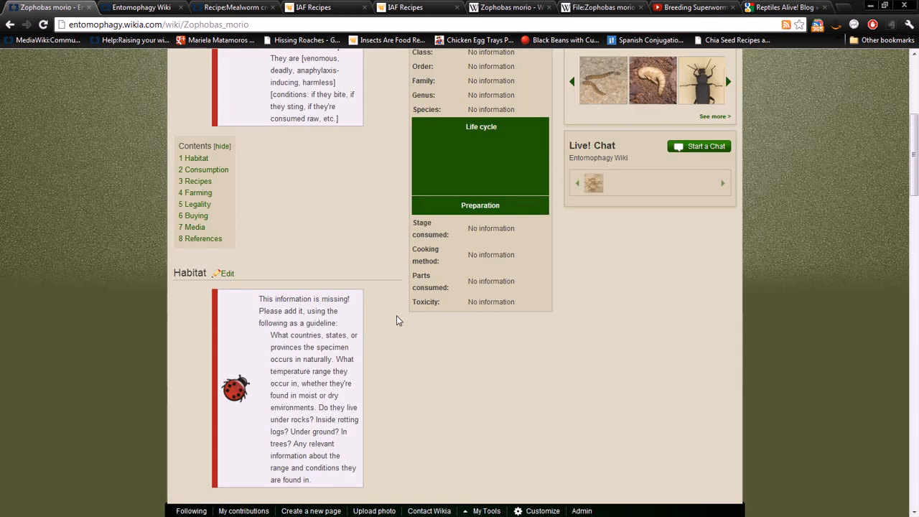
scroll(down, 3)
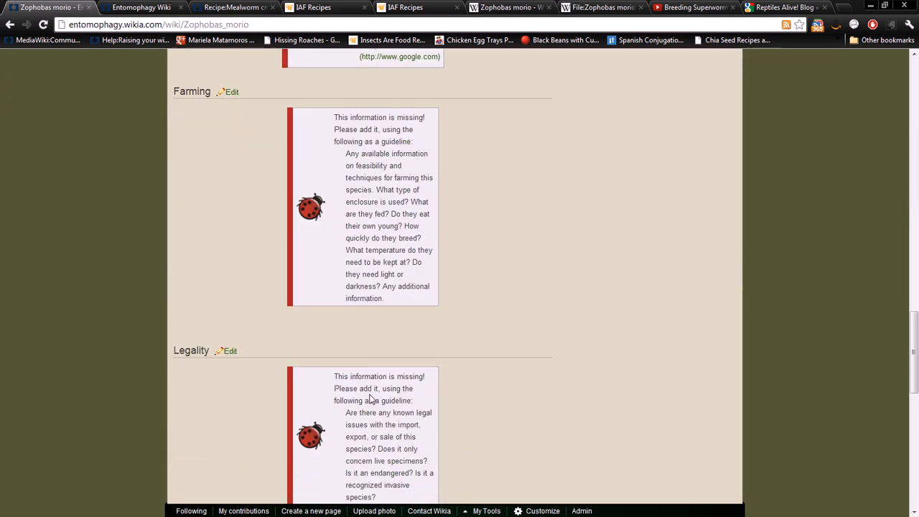
scroll(up, 3)
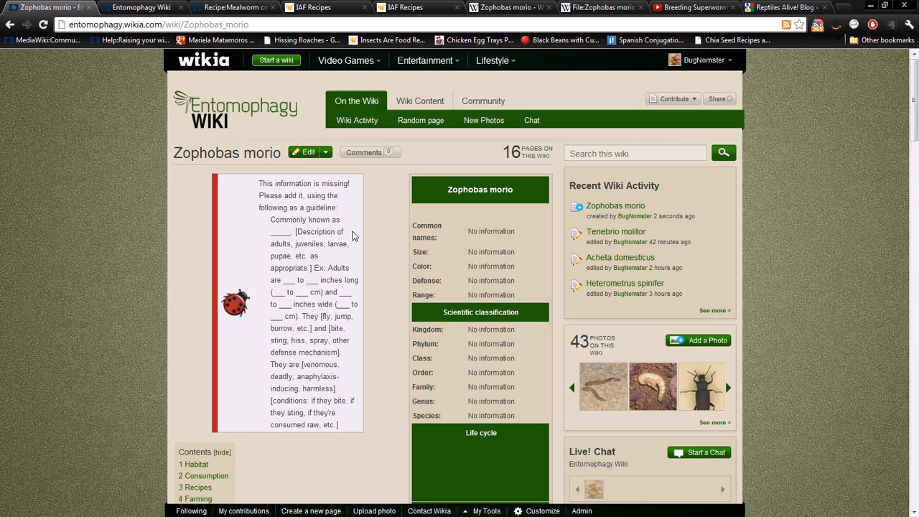
click(304, 152)
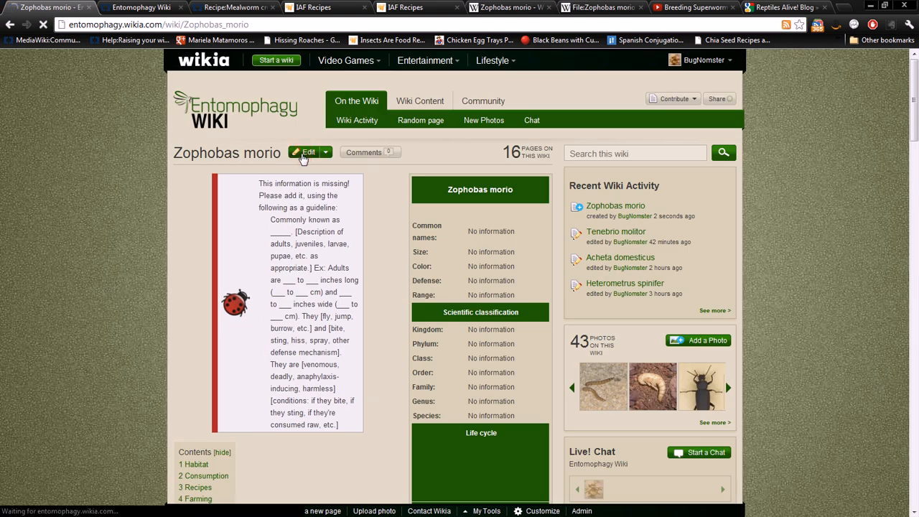
Inspect the Infobox species template's empty parameters, then switch to the wiki home page tab
click(308, 152)
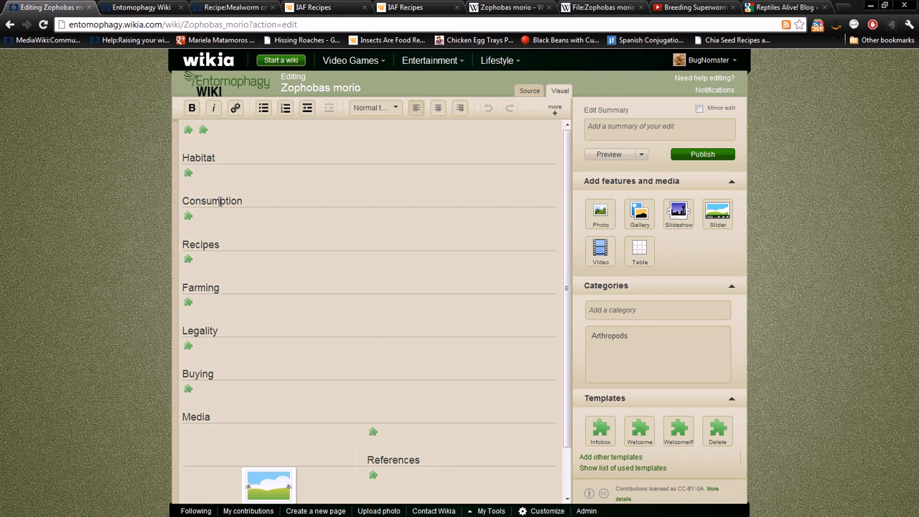
click(188, 130)
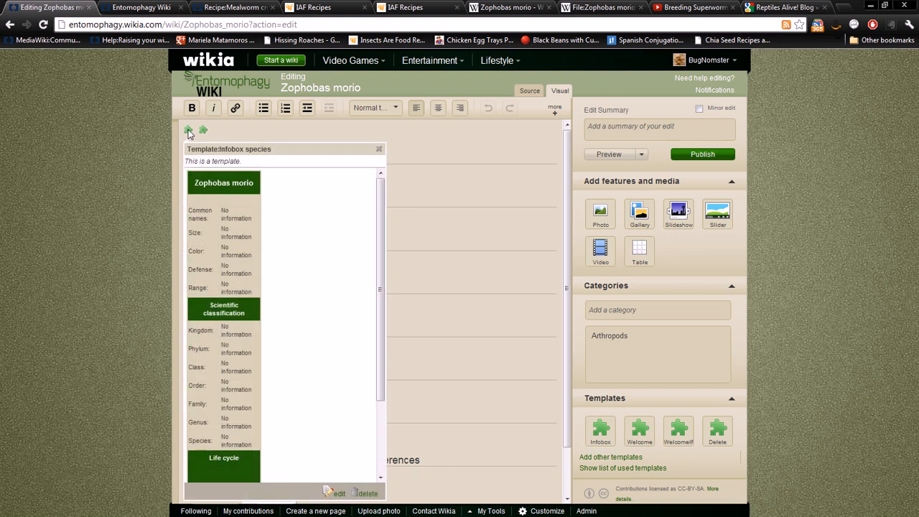
mouse_move(270, 161)
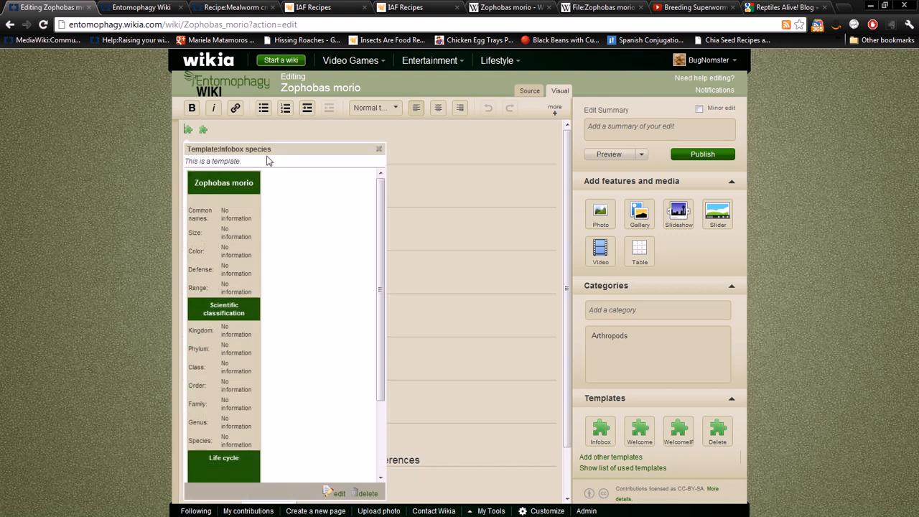
mouse_move(333, 480)
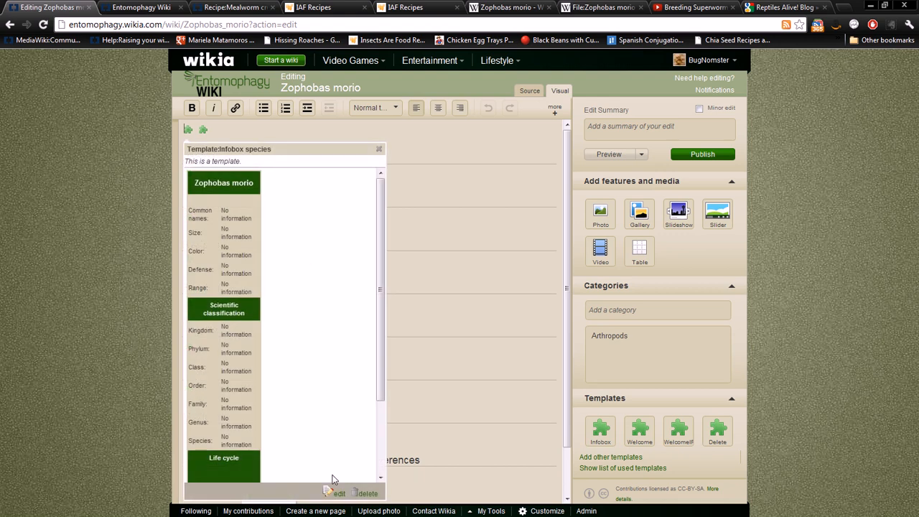
click(339, 494)
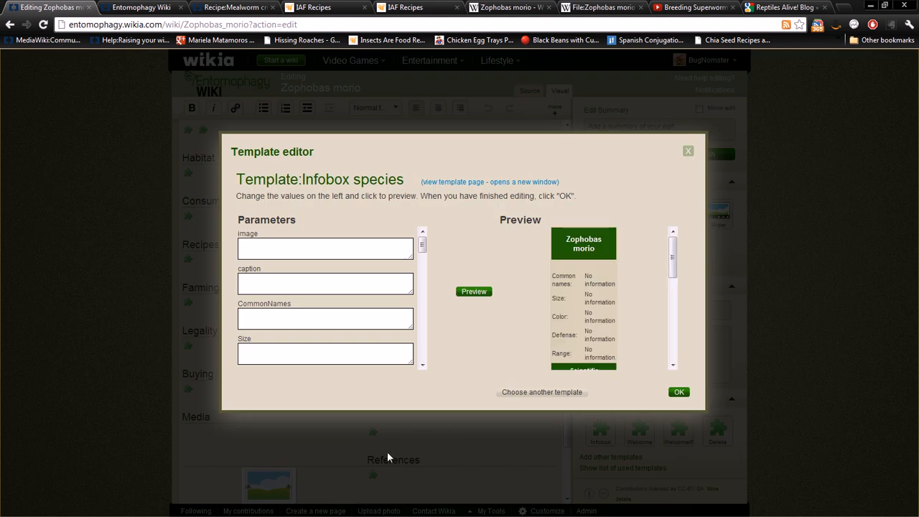
mouse_move(304, 200)
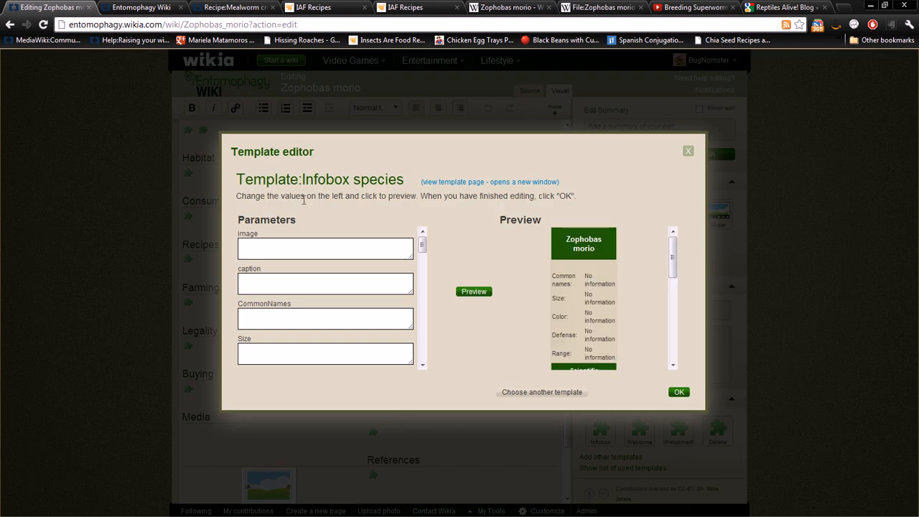
scroll(down, 3)
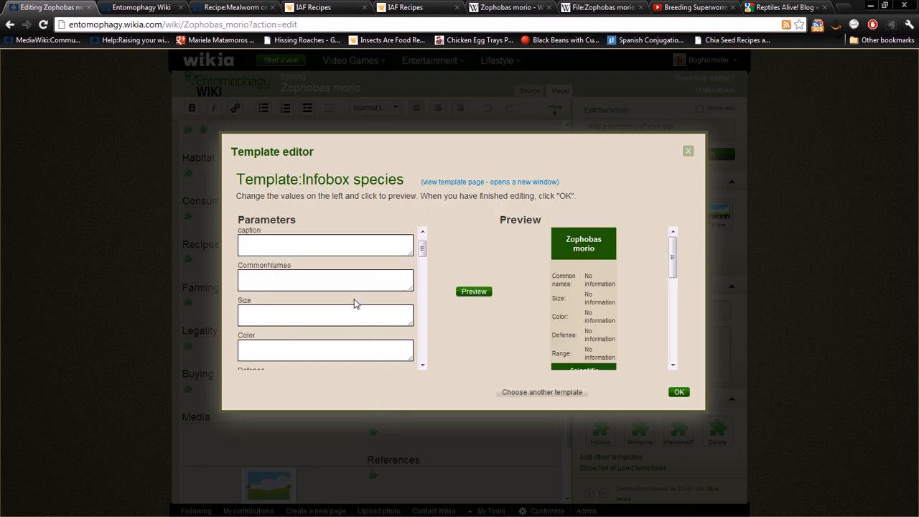
scroll(up, 3)
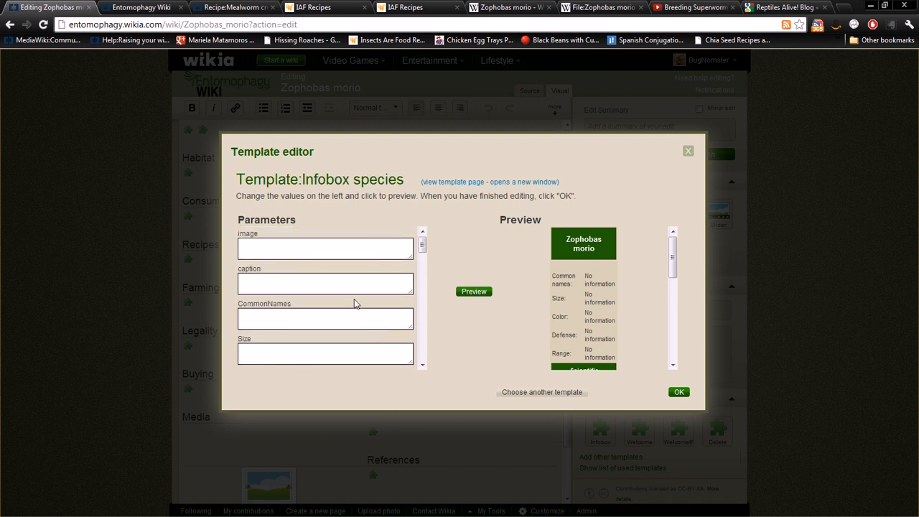
mouse_move(359, 238)
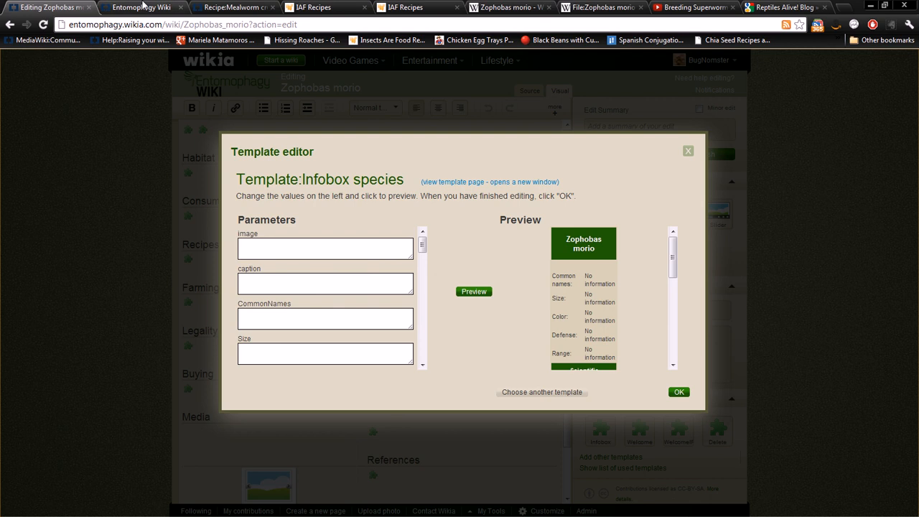
mouse_move(233, 221)
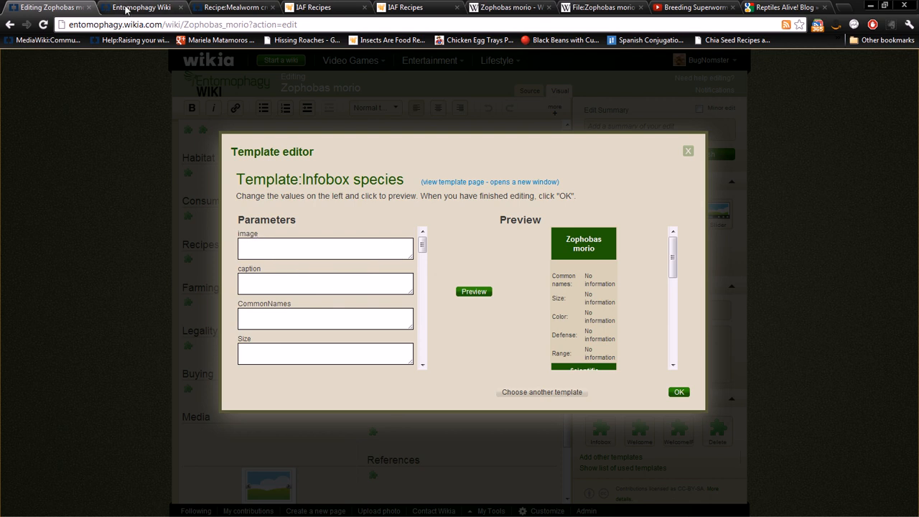
click(141, 7)
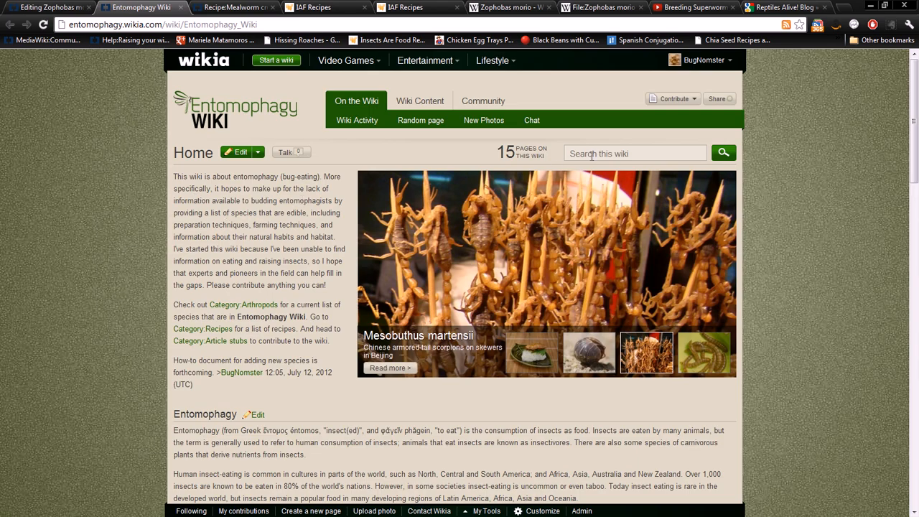
Open the wiki's photo upload form, then switch to the Wikipedia Zophobas morio article
click(673, 97)
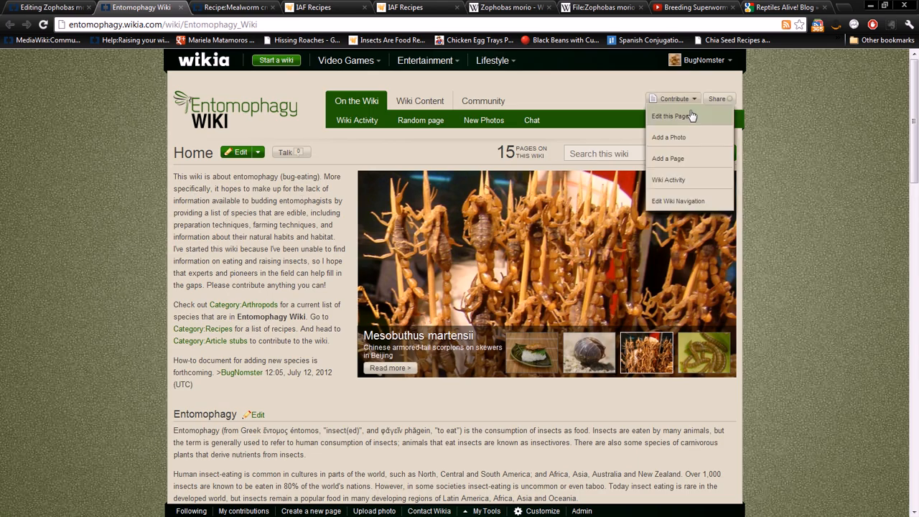
click(669, 138)
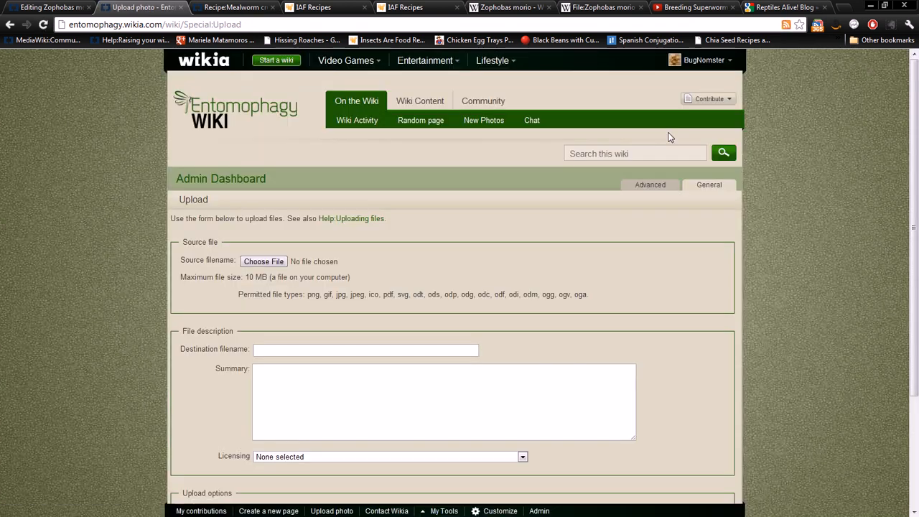
mouse_move(565, 189)
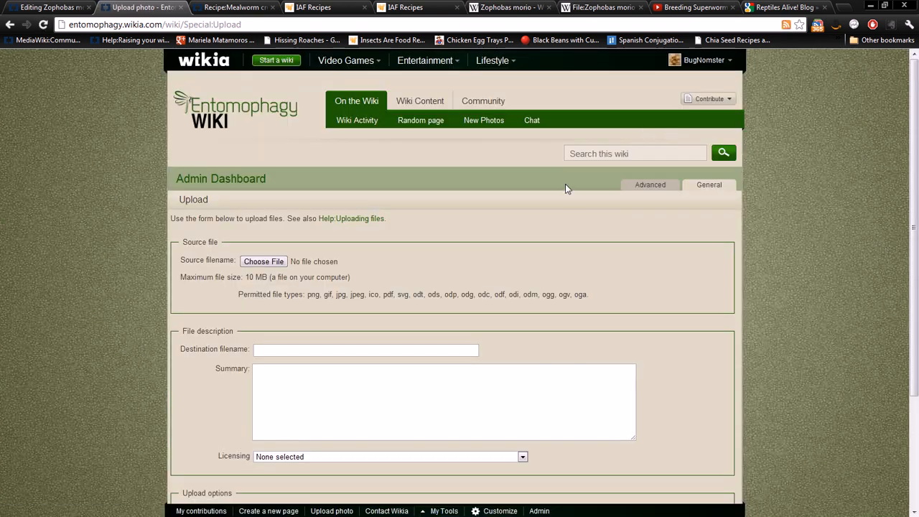
click(503, 7)
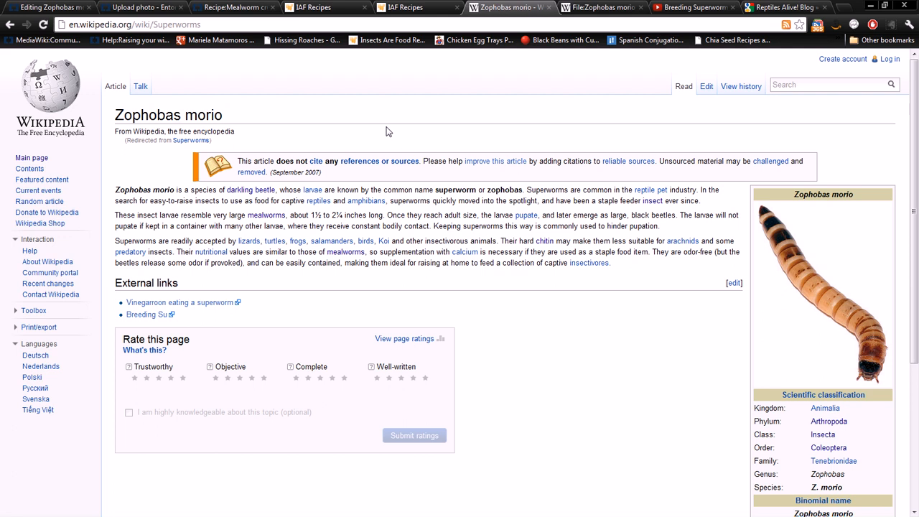
Save the Zophobas morio larva photo from Wikipedia to the computer and return to the upload form
click(602, 9)
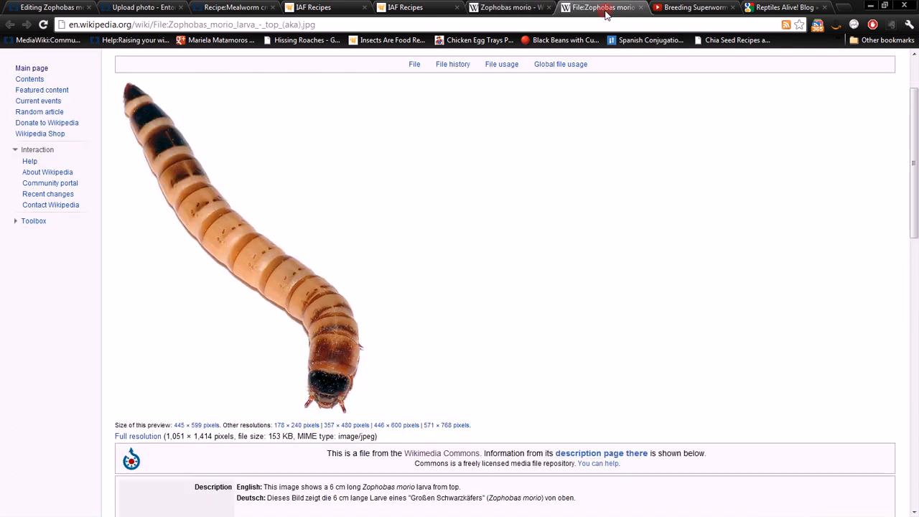
scroll(up, 3)
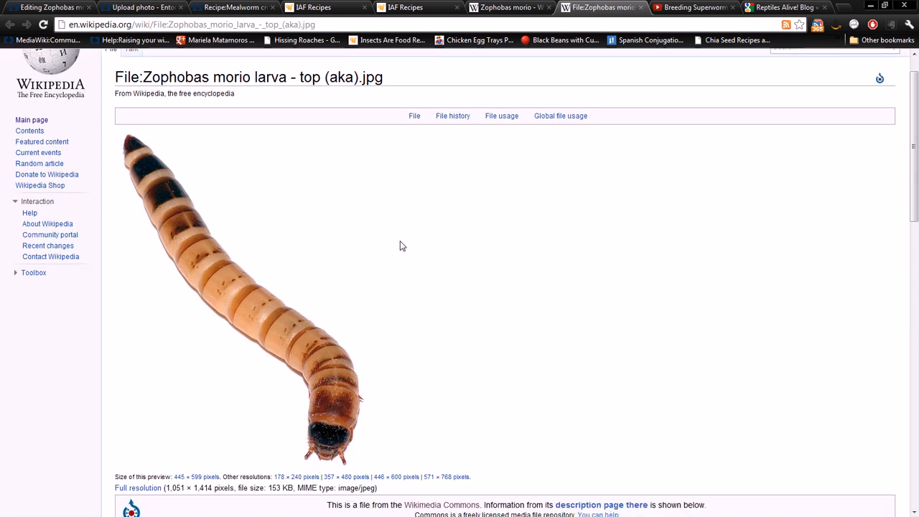
right_click(138, 488)
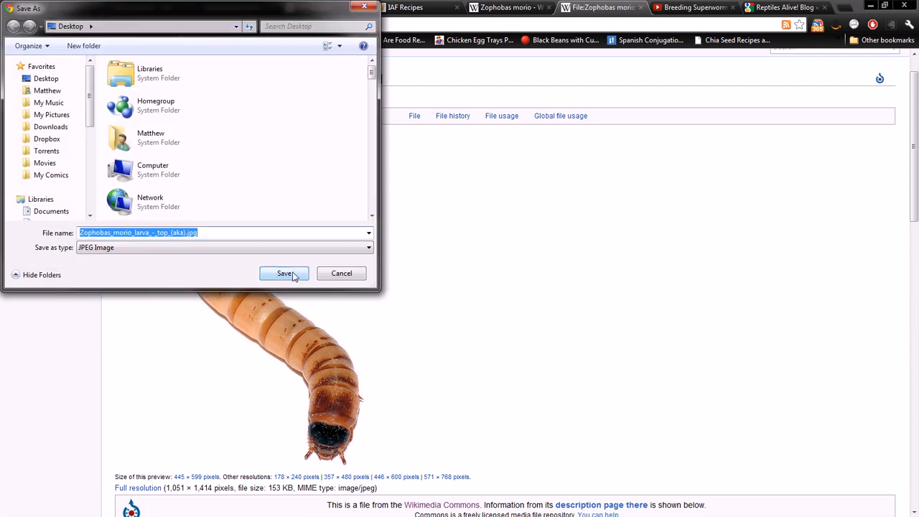
click(284, 273)
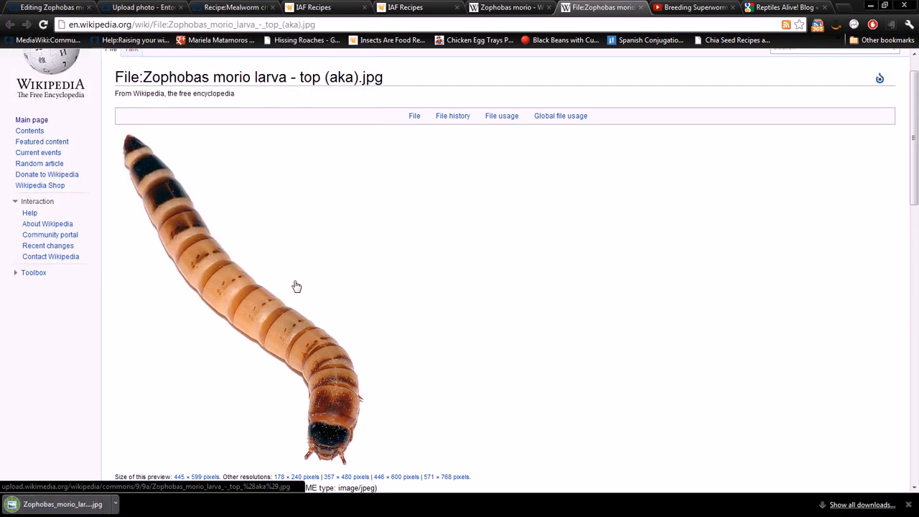
mouse_move(237, 7)
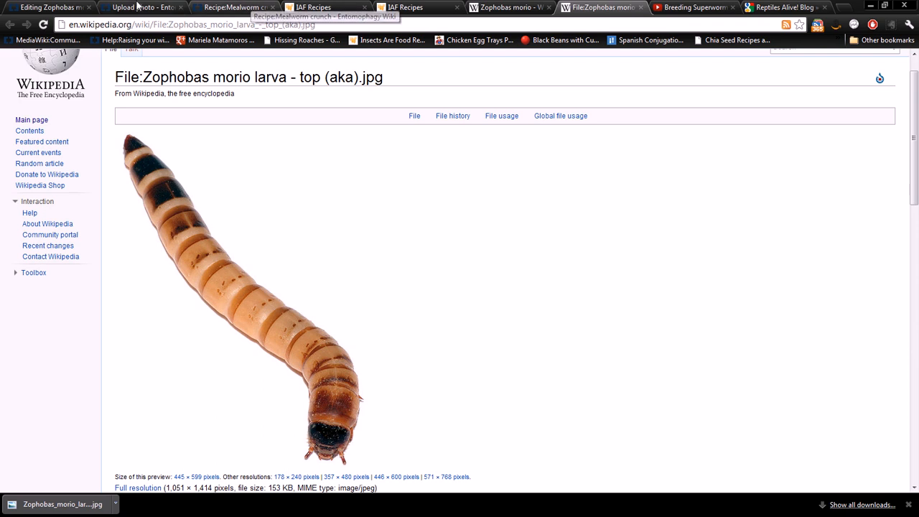
click(136, 8)
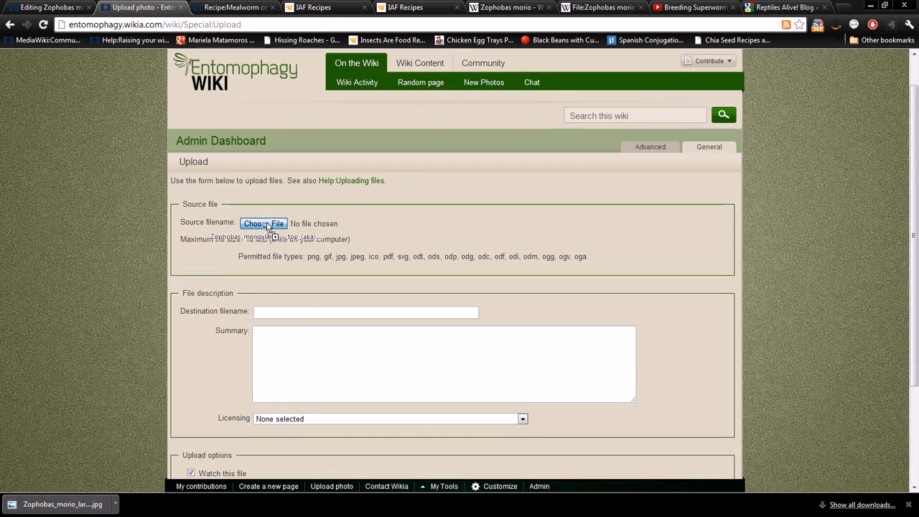
Choose the downloaded larva photo and give it the summary "Zophobas morio larva"
click(264, 224)
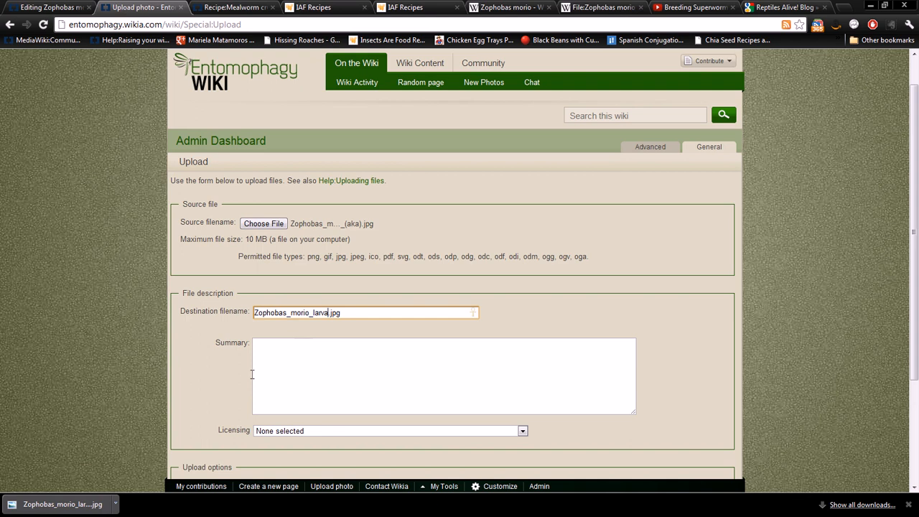
click(301, 359)
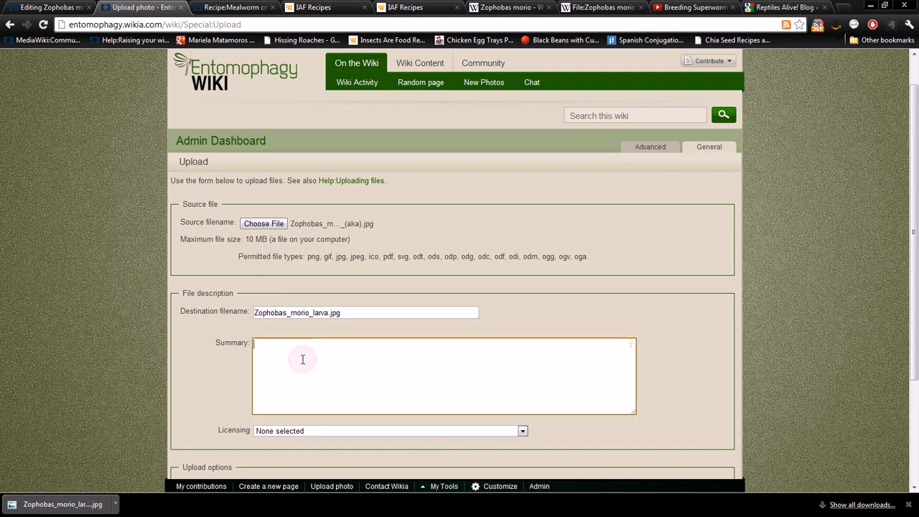
text(z)
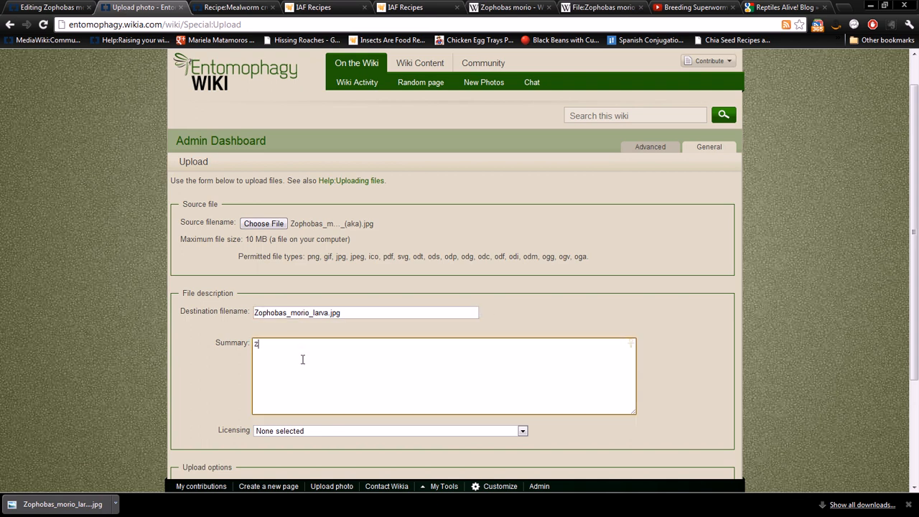
text(Zophobas morio lar)
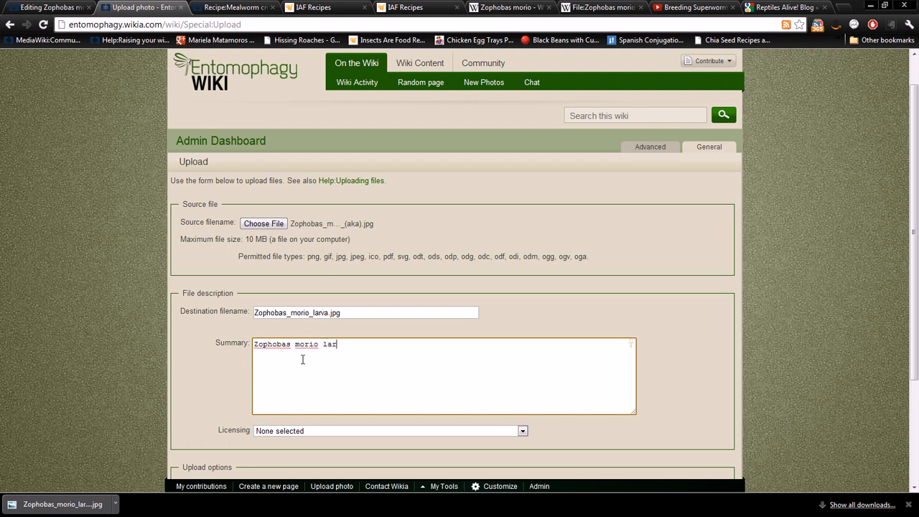
text(va)
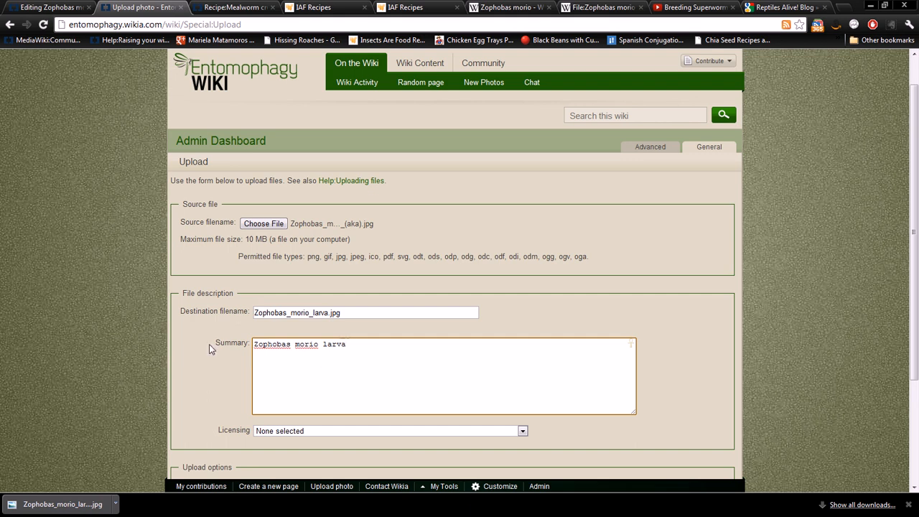
scroll(down, 3)
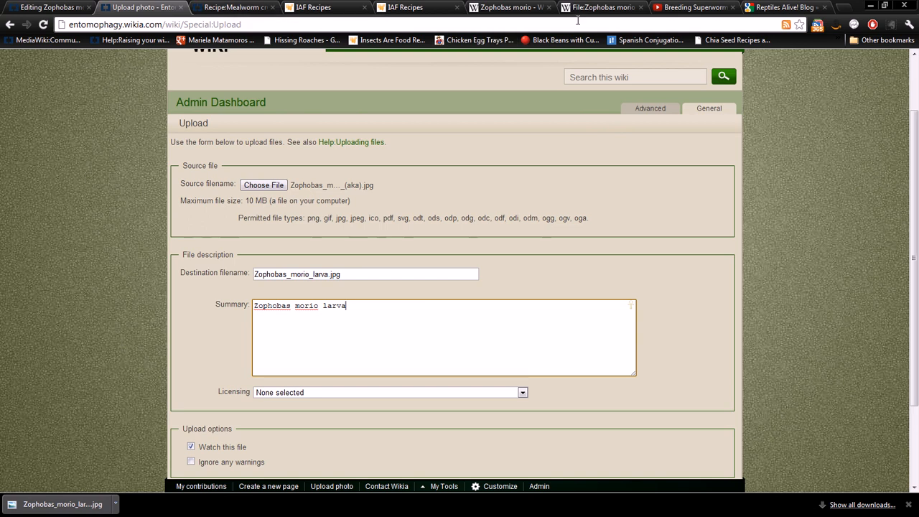
Return to the Wikipedia larva file page to check its author and CC Attribution-Share Alike license
click(601, 7)
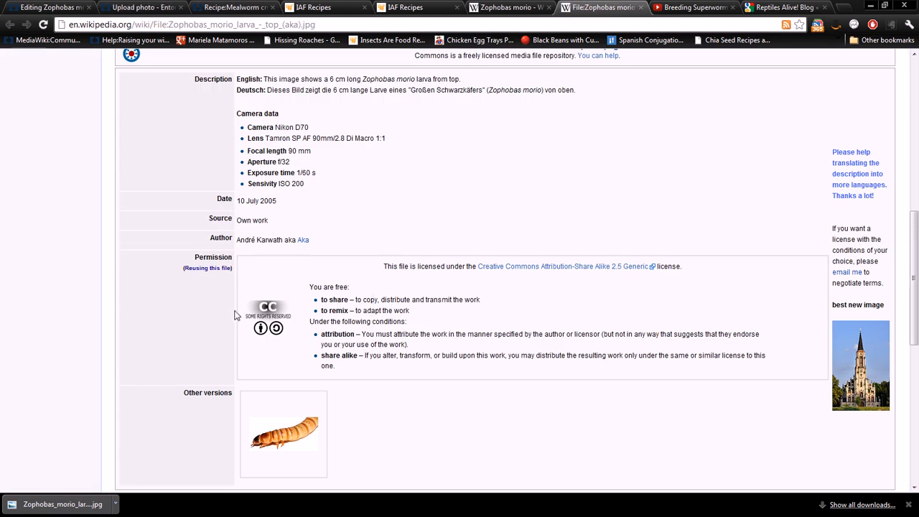
mouse_move(557, 276)
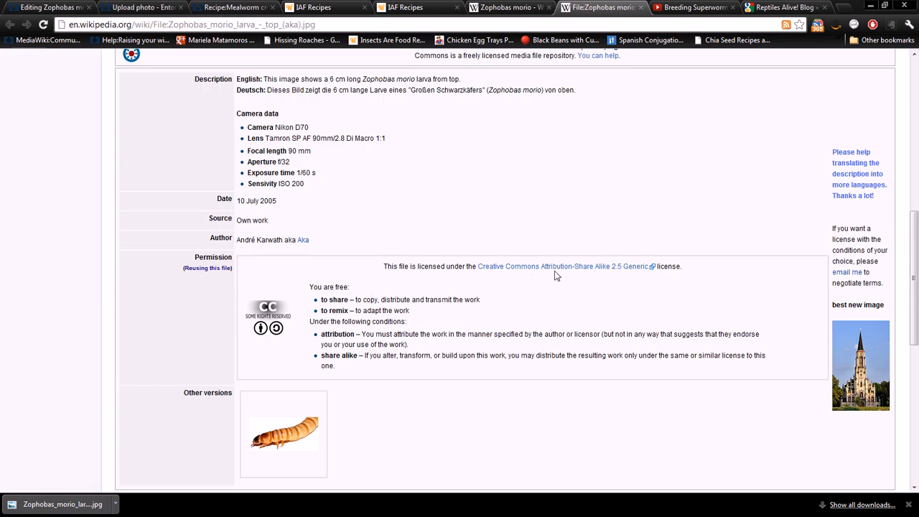
mouse_move(370, 163)
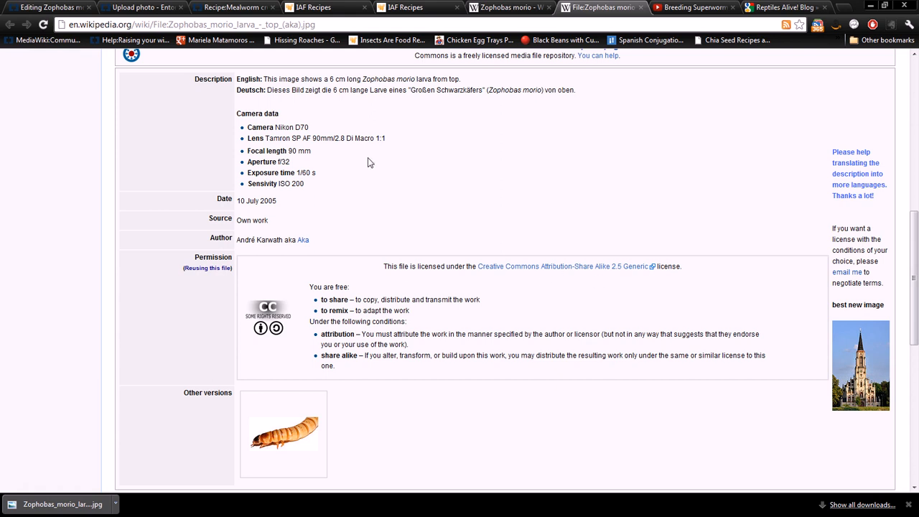
mouse_move(143, 151)
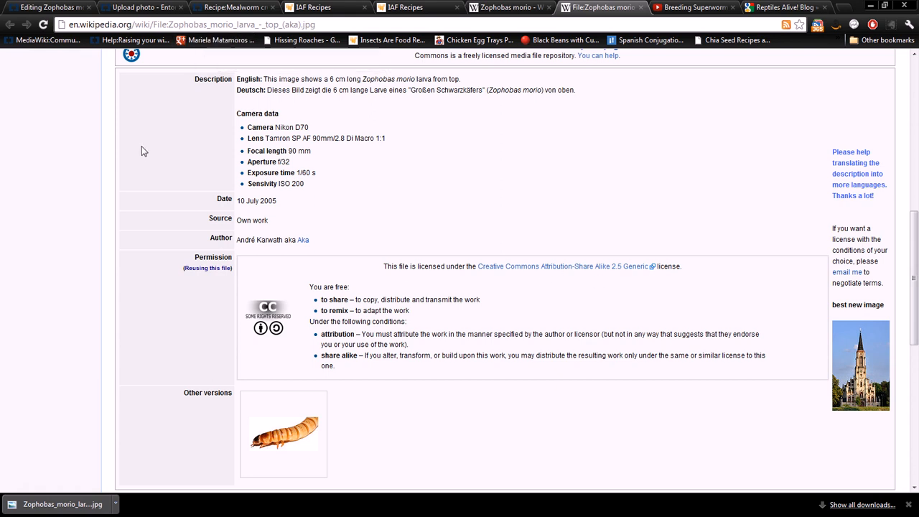
mouse_move(333, 69)
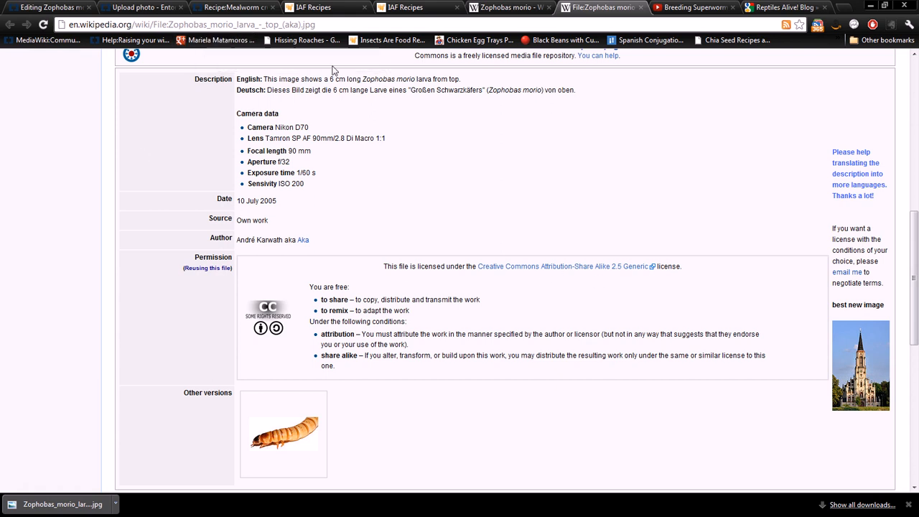
mouse_move(143, 8)
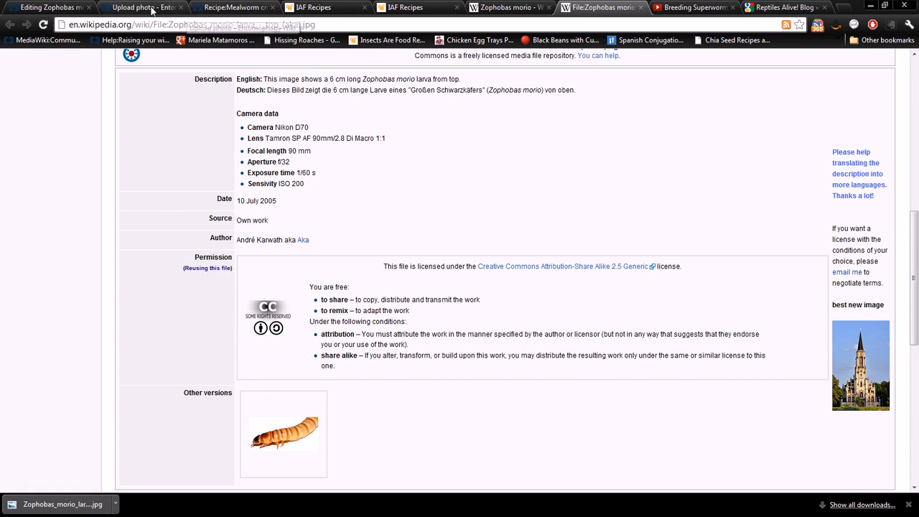
mouse_move(144, 9)
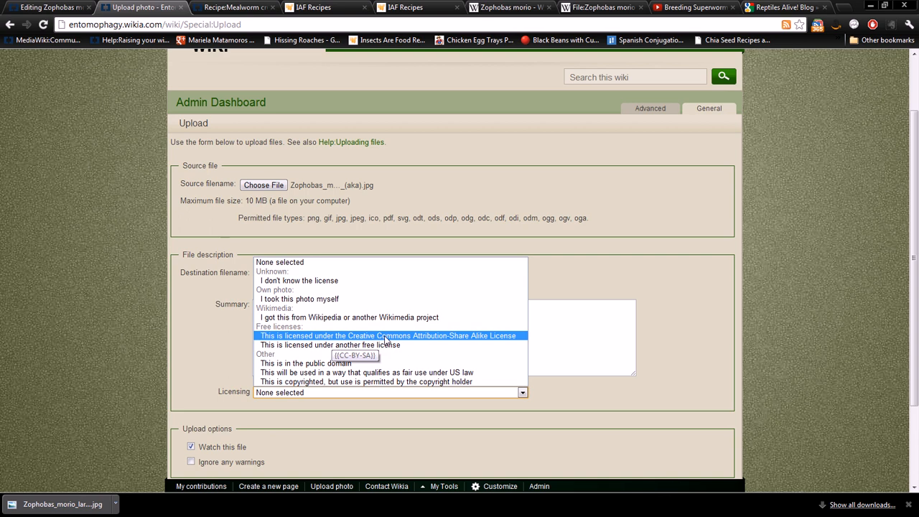
mouse_move(422, 345)
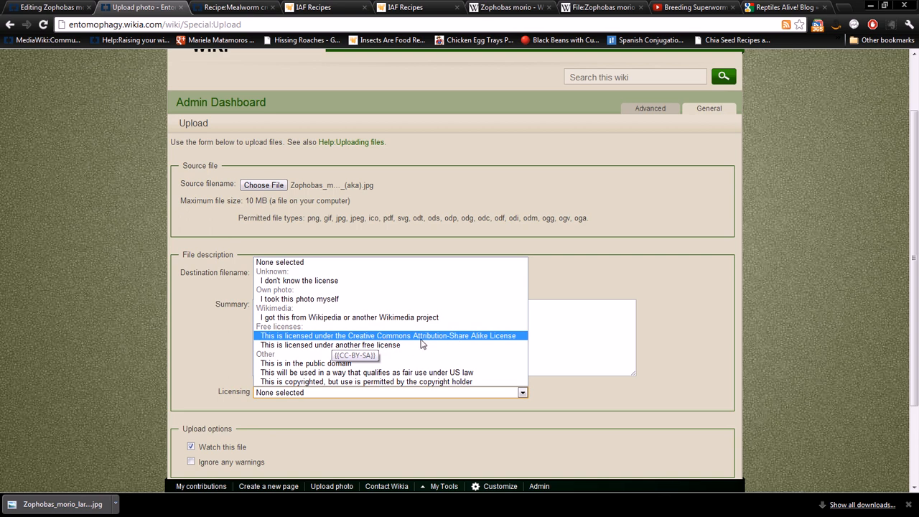
Choose the Creative Commons Attribution-Share Alike license and submit the larva photo upload
click(388, 336)
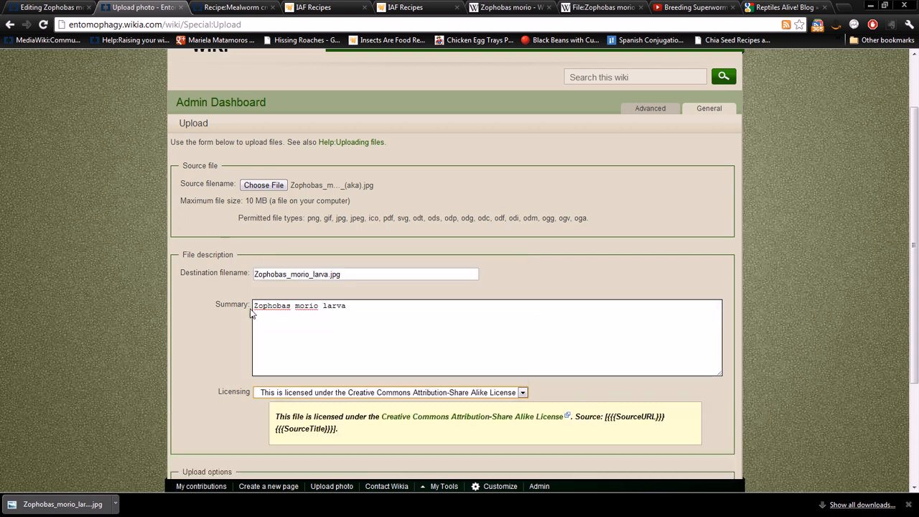
scroll(down, 3)
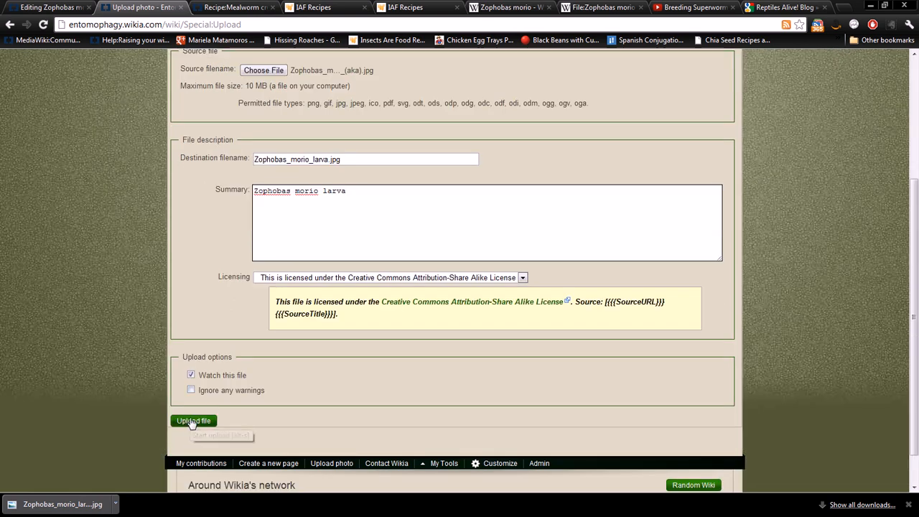
click(193, 421)
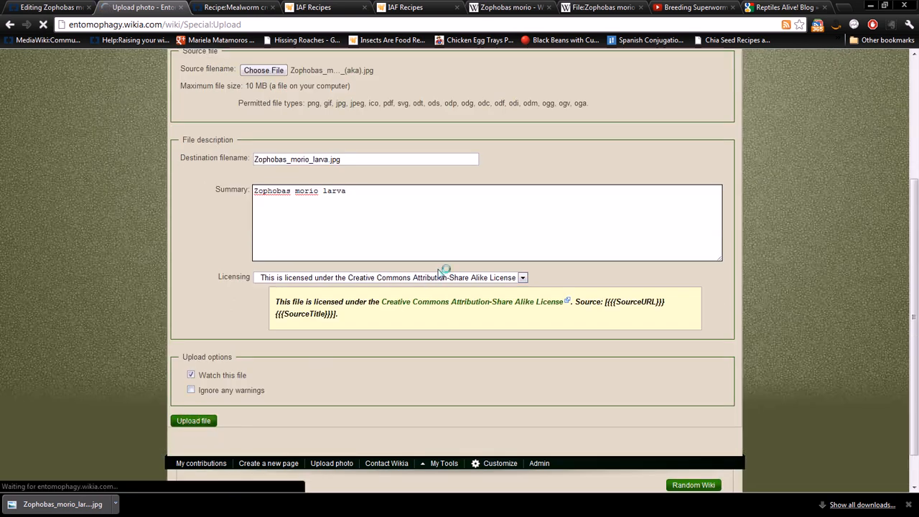
click(192, 419)
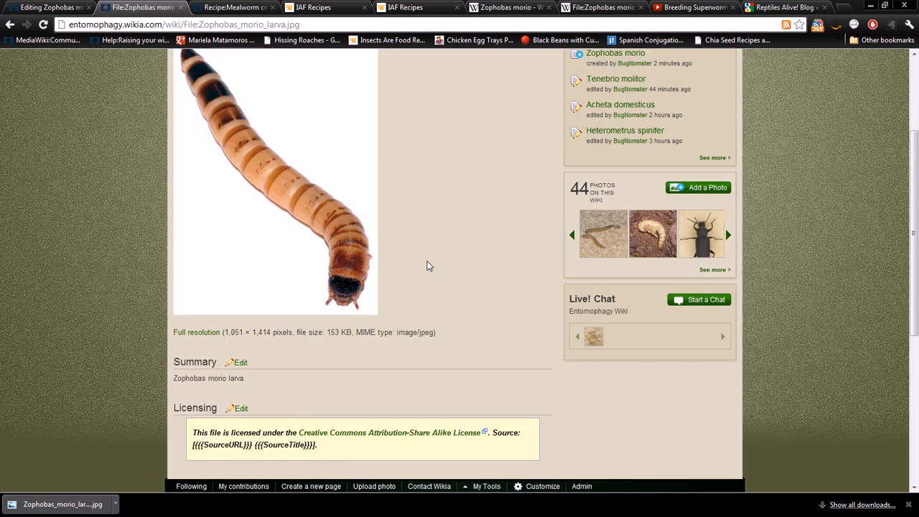
Start editing the Licensing section of the larva file page
scroll(down, 3)
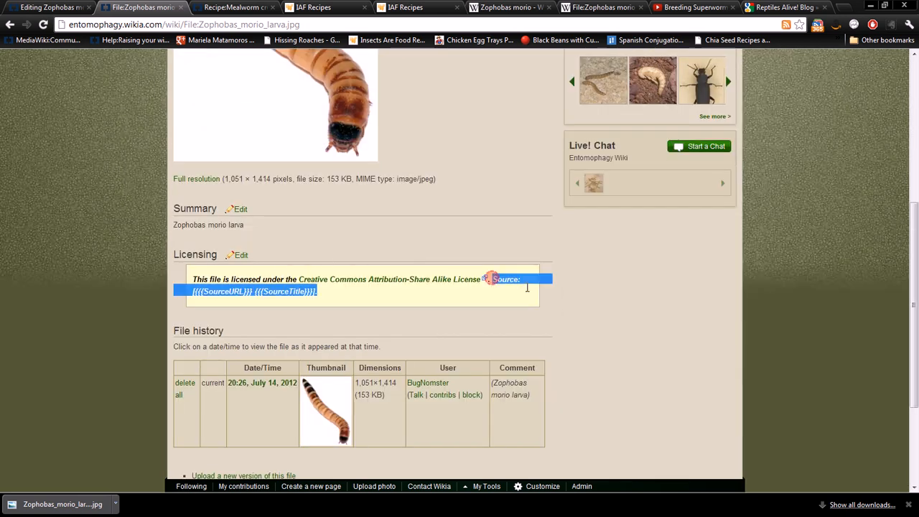
mouse_move(348, 300)
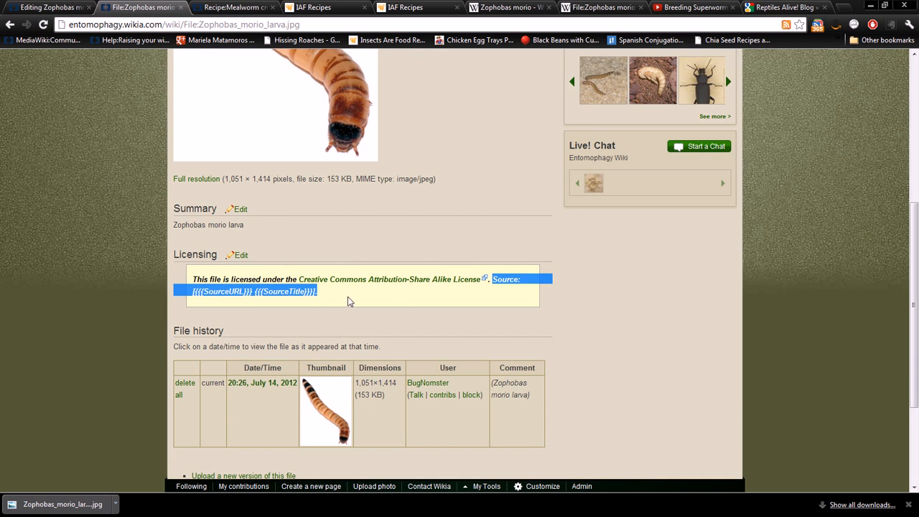
mouse_move(241, 254)
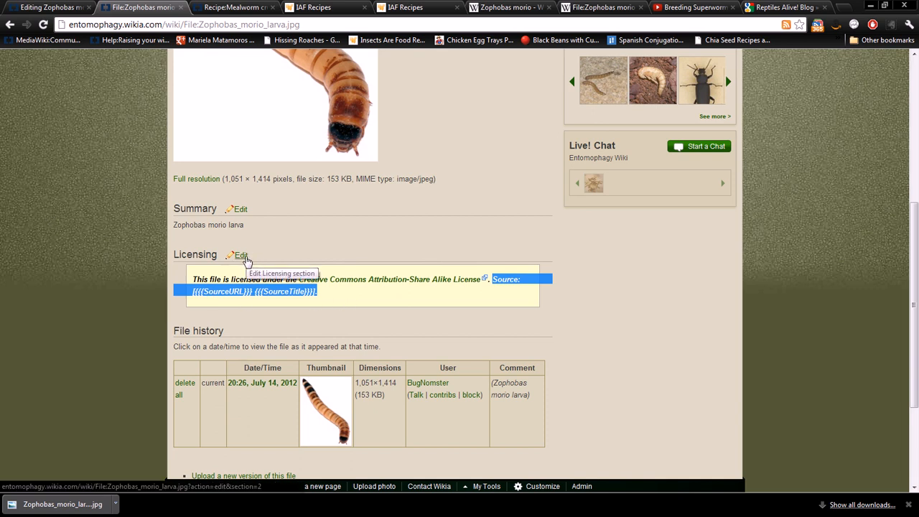
click(240, 256)
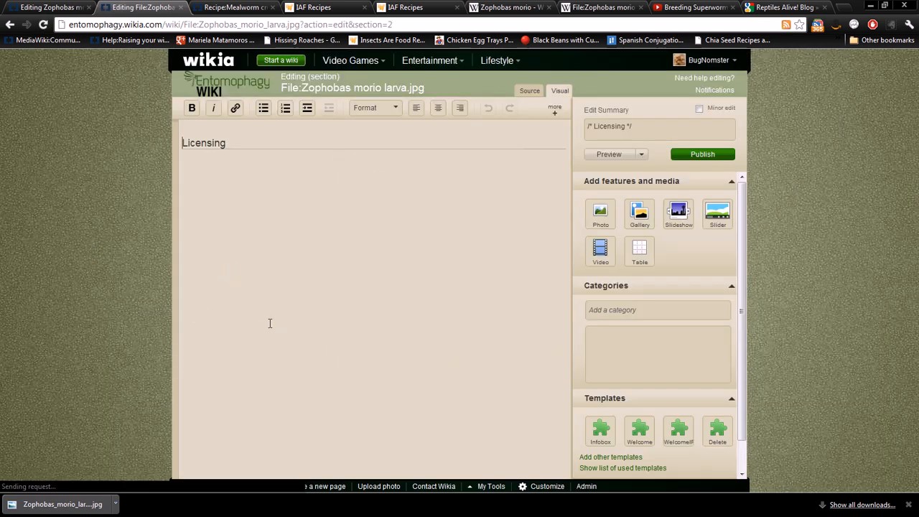
In Source mode, add an empty |SourceTitle = parameter to the CC-BY-SA template
click(529, 91)
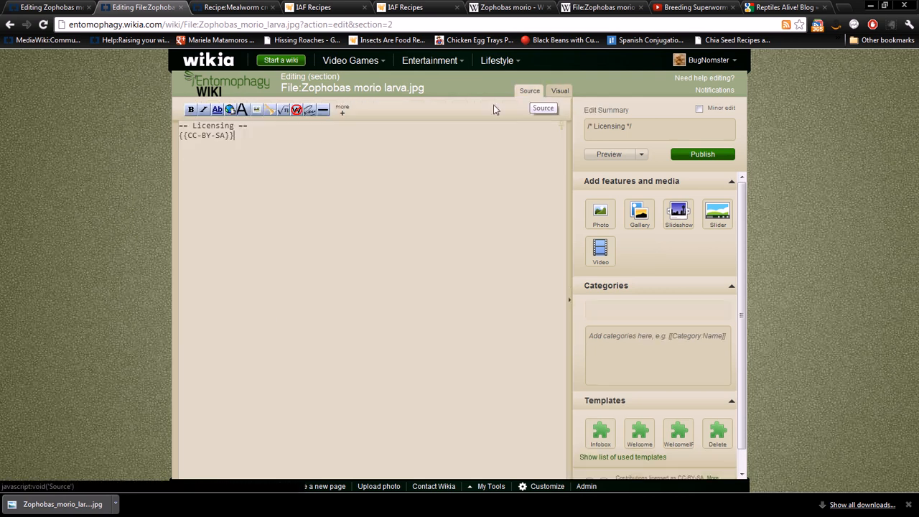
click(223, 135)
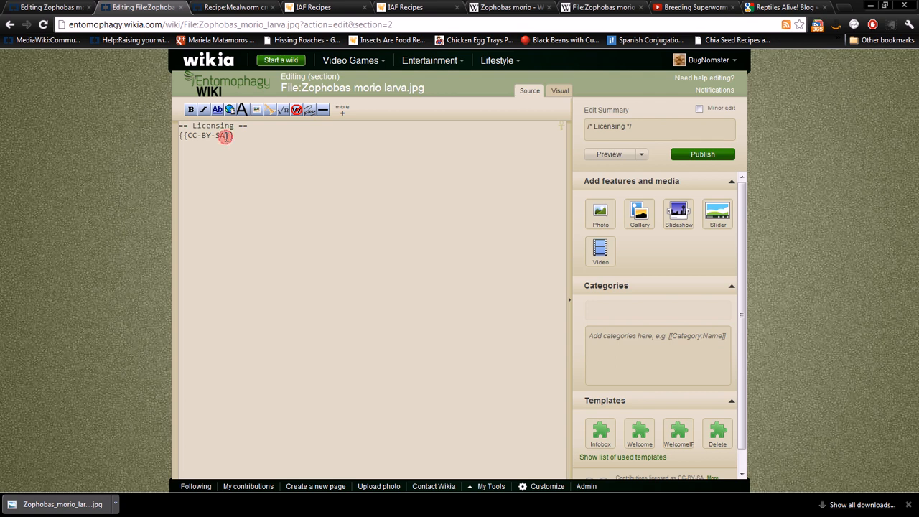
double_click(218, 135)
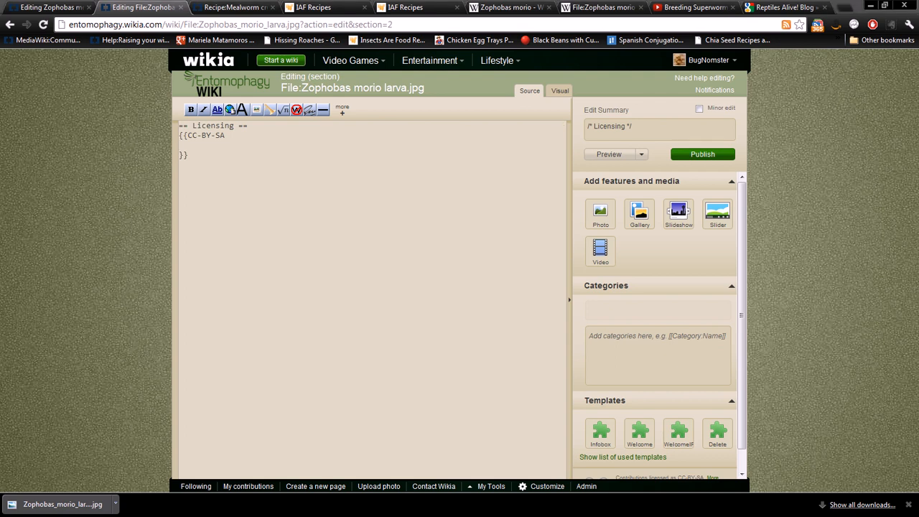
mouse_move(103, 158)
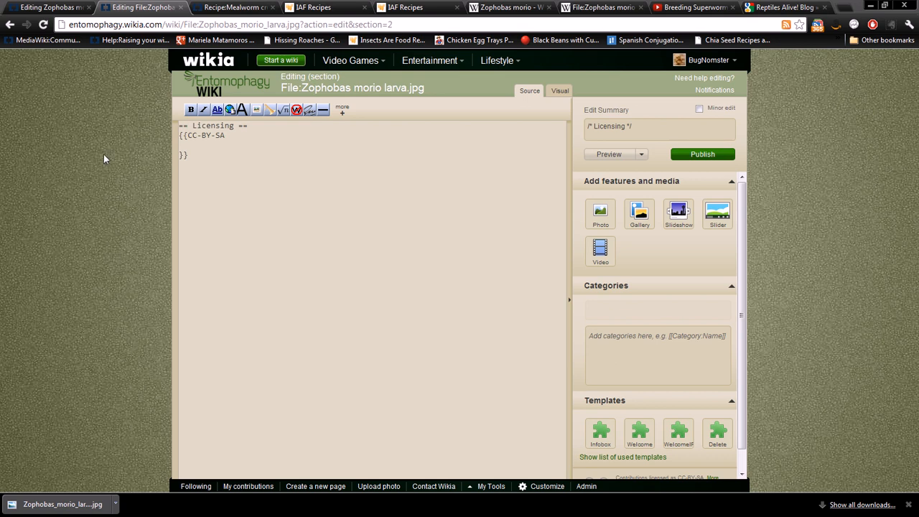
text(|SourceTitle =)
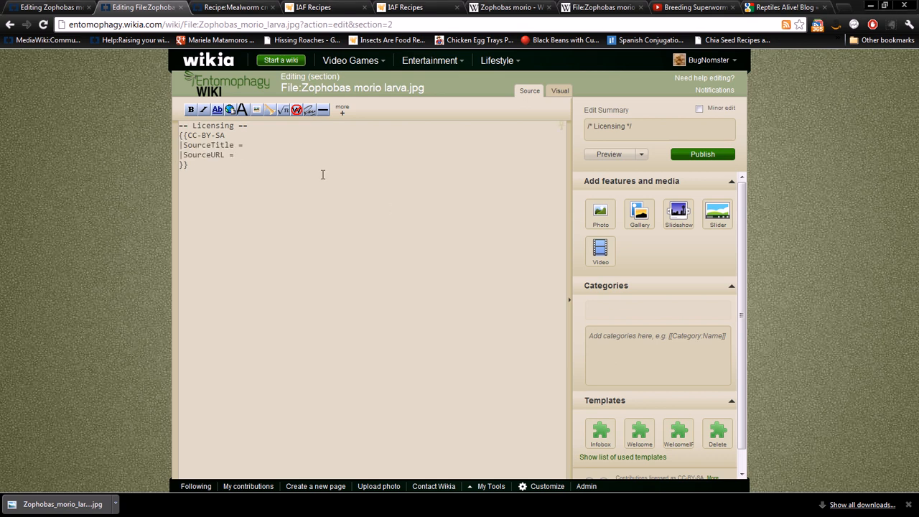
click(237, 155)
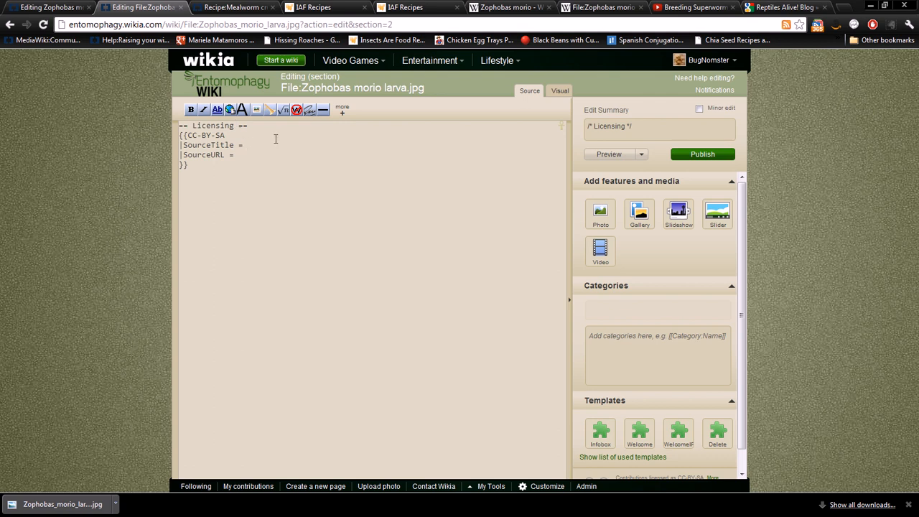
mouse_move(334, 164)
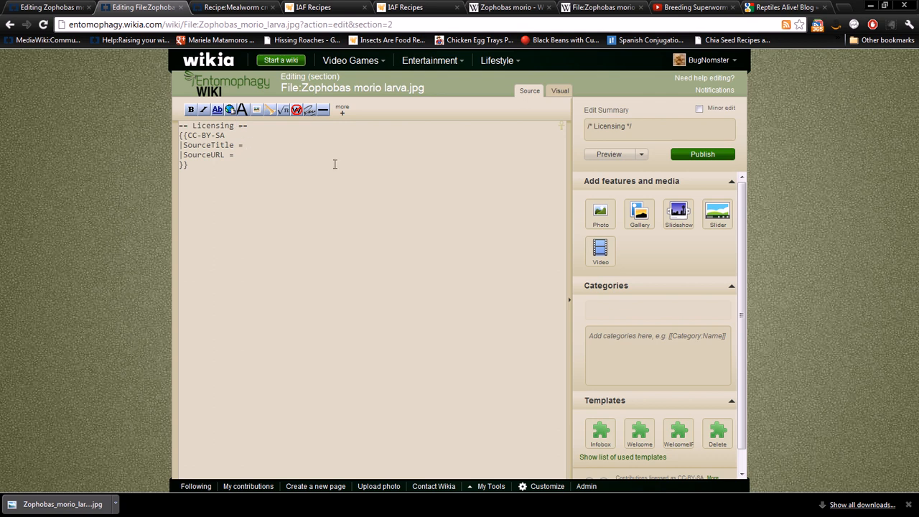
mouse_move(437, 115)
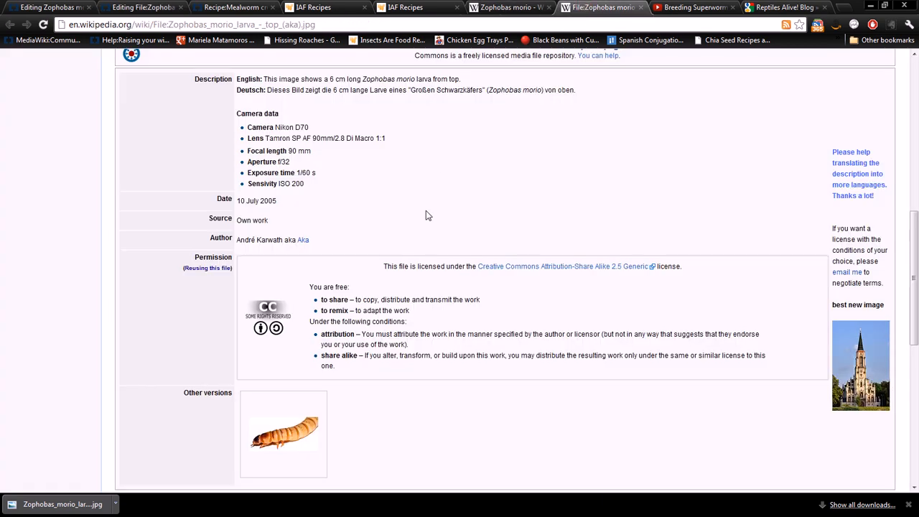
On the Wikipedia file page, scroll to the author details and select its web address
scroll(up, 3)
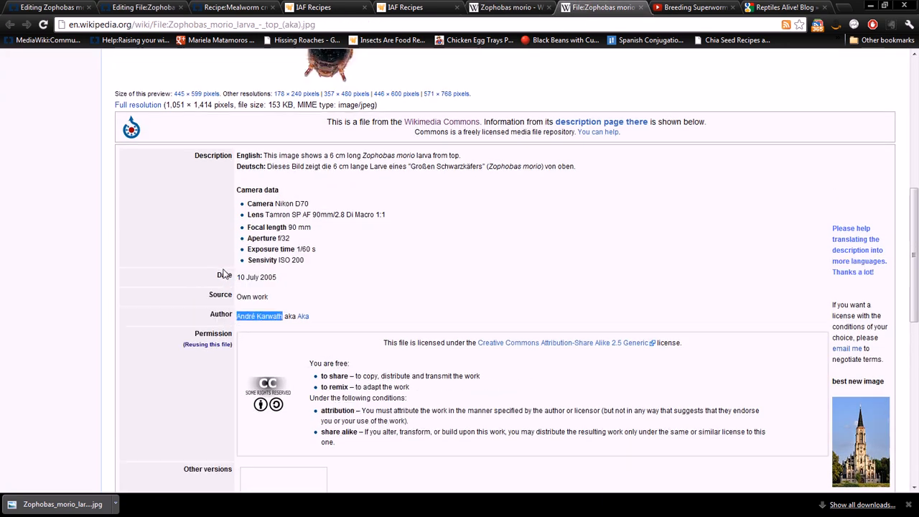
scroll(up, 3)
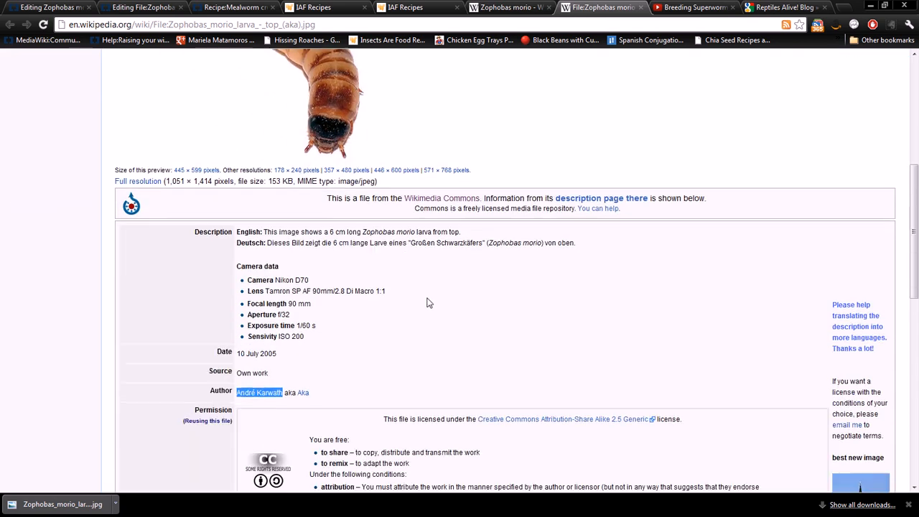
mouse_move(474, 187)
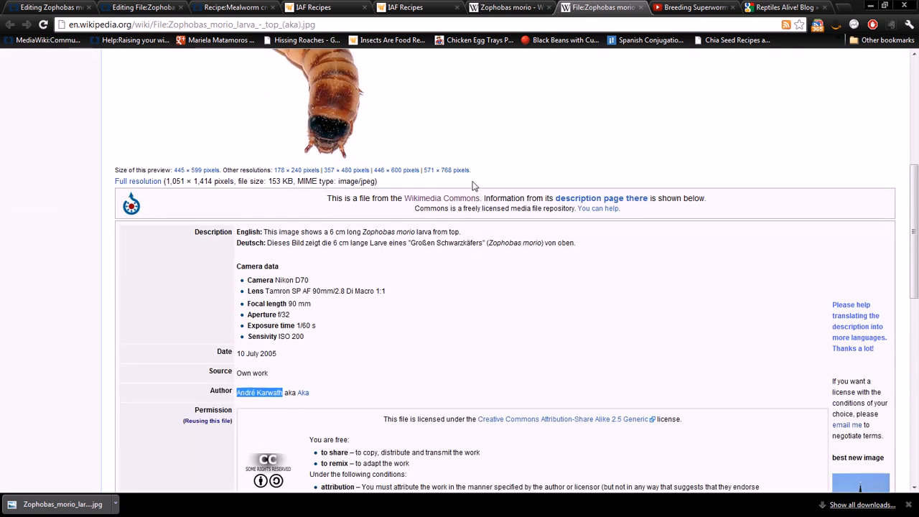
mouse_move(230, 8)
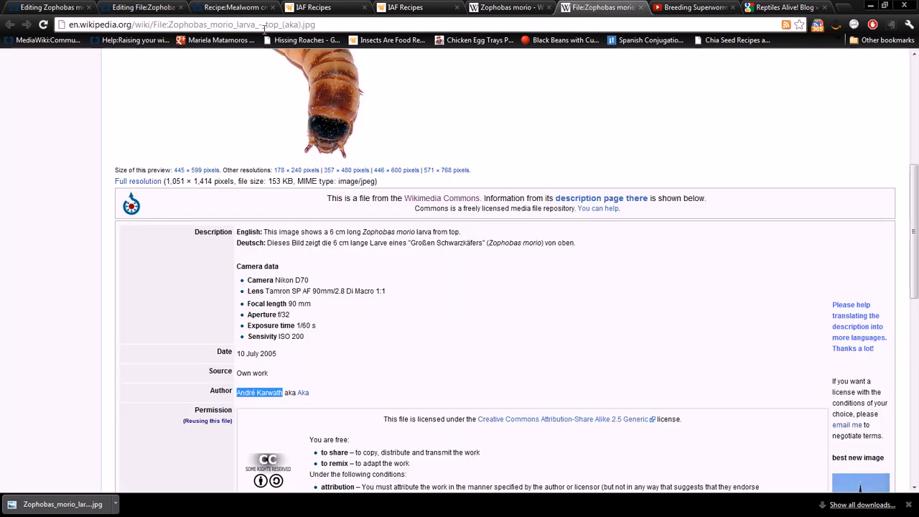
click(179, 25)
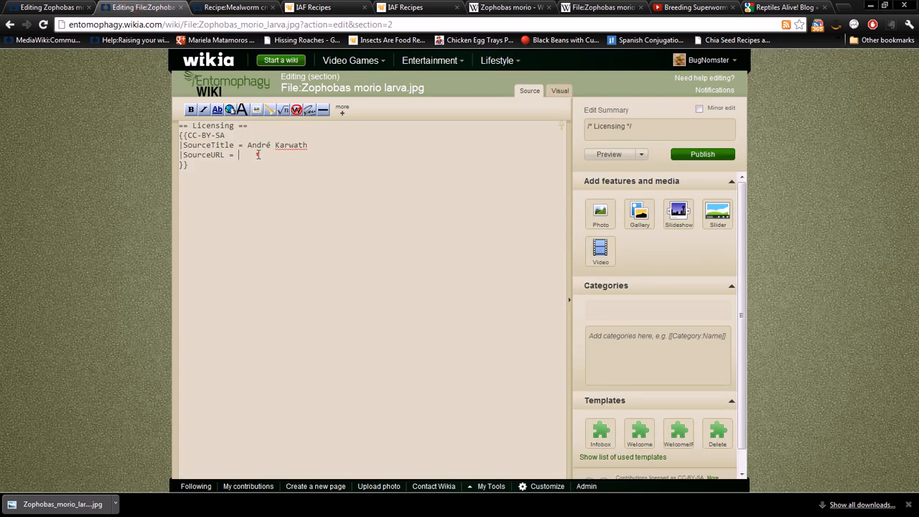
Set SourceURL to the Wikipedia file URL for Zophobas_morio_larva and publish the licensing edit
text(http://en.wikipedia.org/wiki/File:Zophobas_morio_larva_-_top_(aka).jpg)
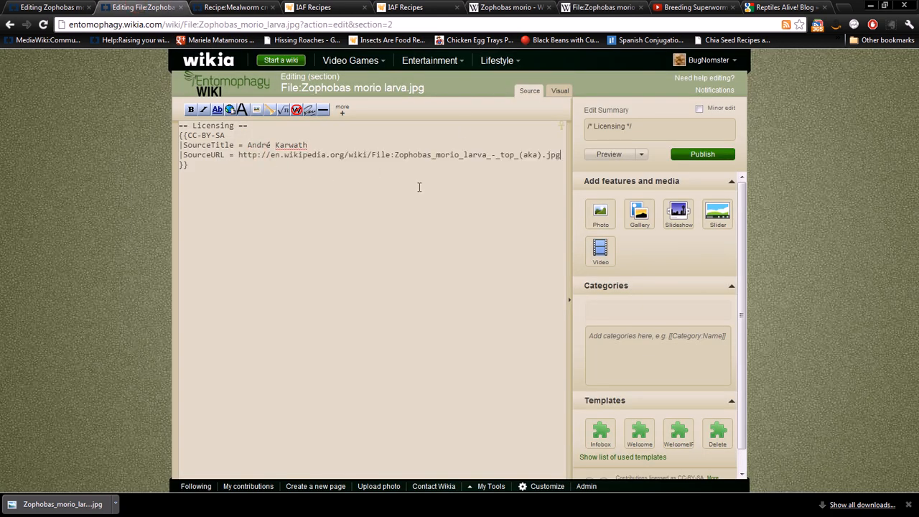
mouse_move(345, 236)
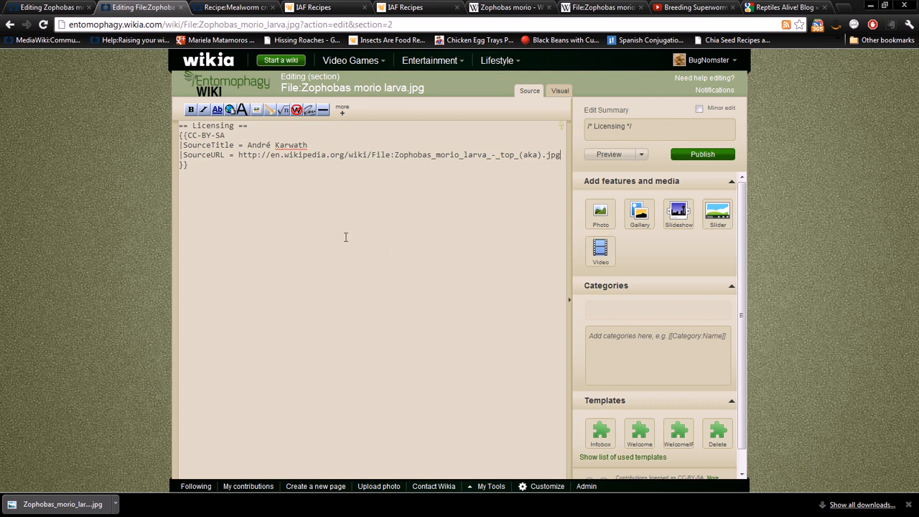
mouse_move(695, 146)
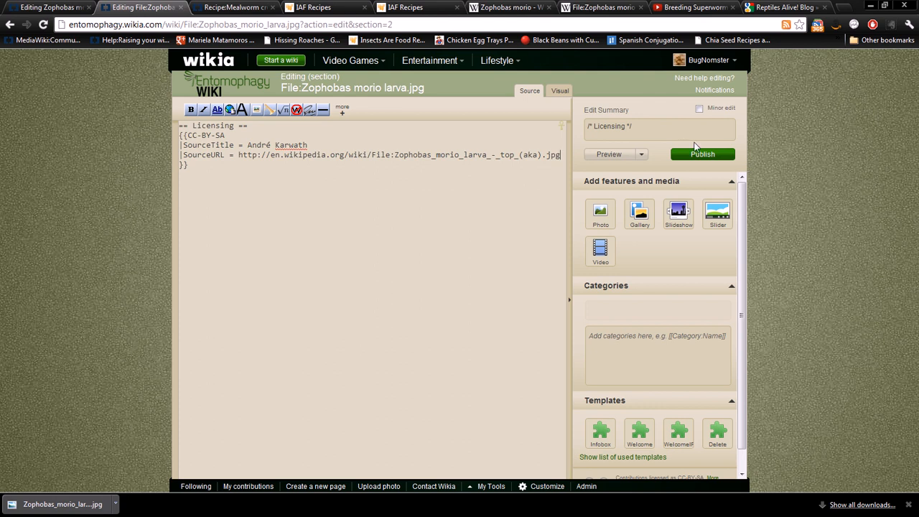
mouse_move(533, 273)
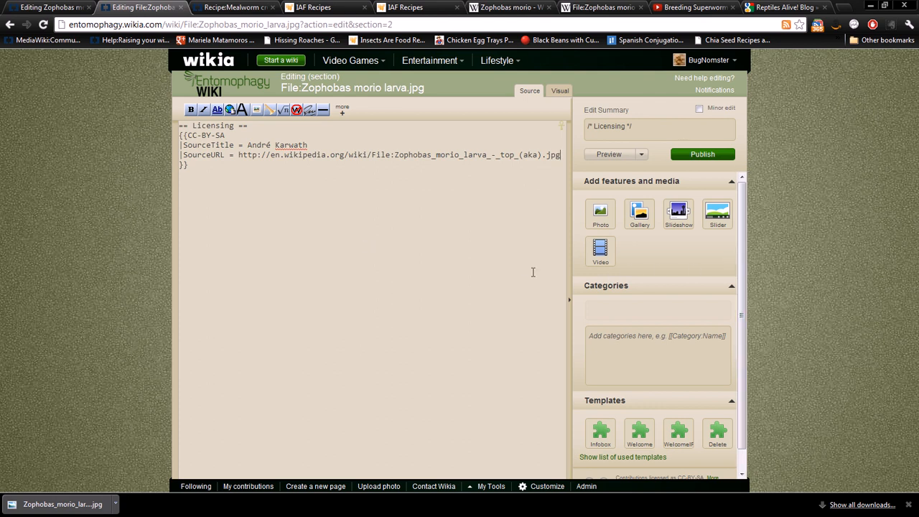
mouse_move(552, 265)
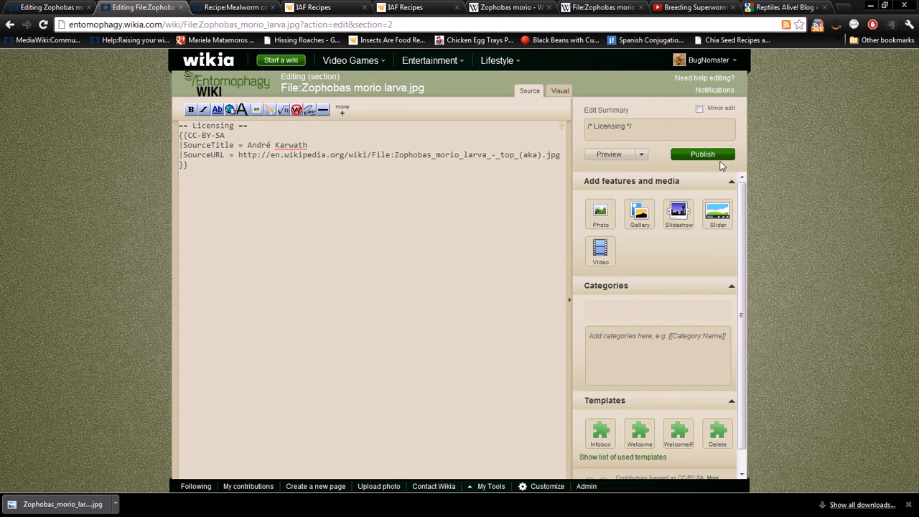
click(701, 153)
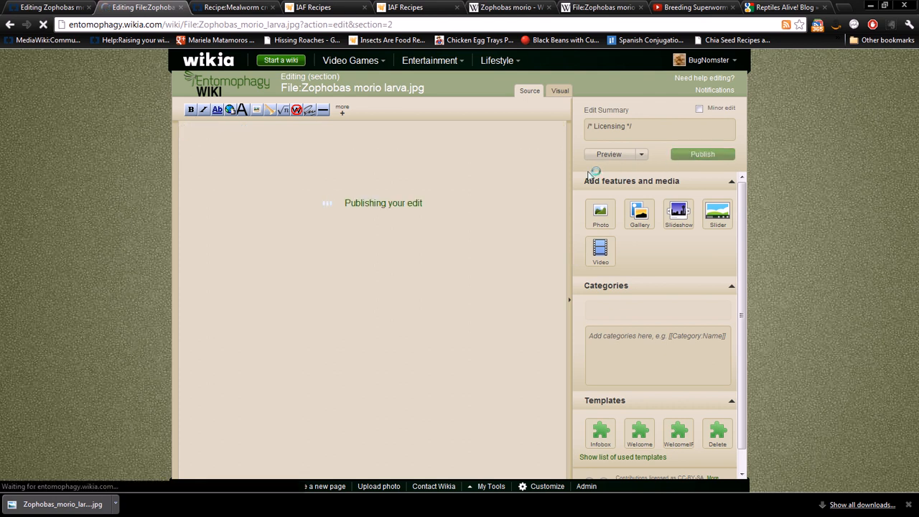
click(702, 154)
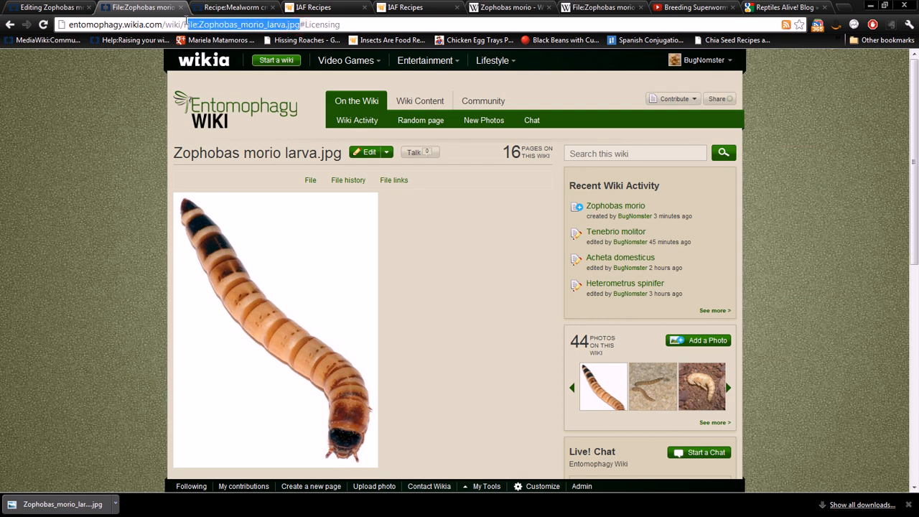
mouse_move(135, 165)
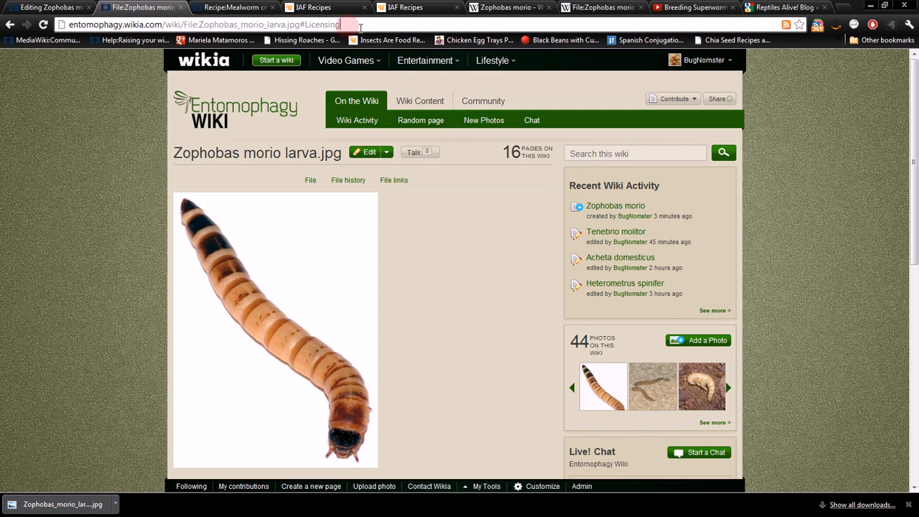
Copy the larva image's file name and return to editing the Zophobas morio page
double_click(321, 25)
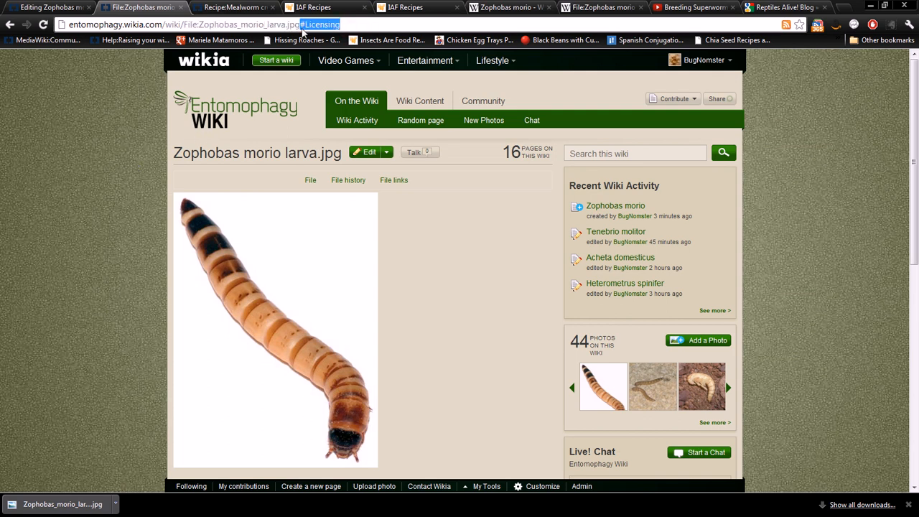
click(244, 25)
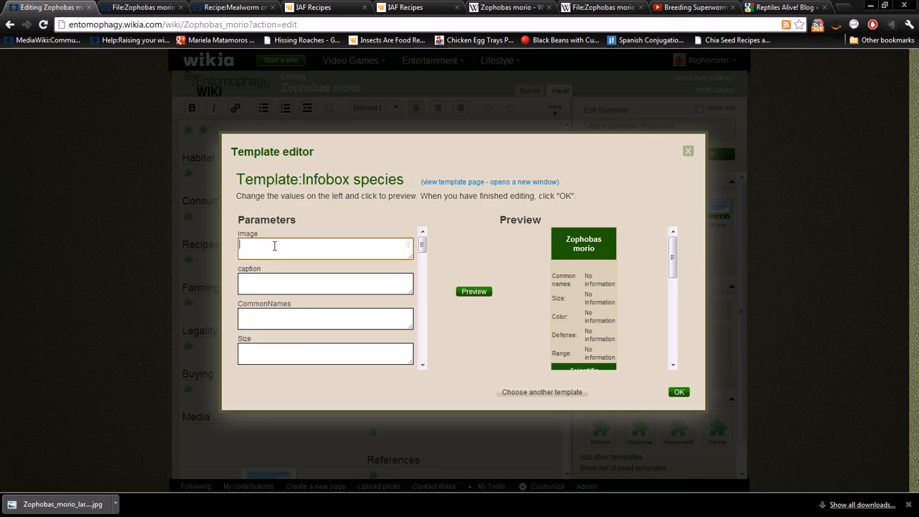
Set the infobox image to File:Zophobas_morio_larva.jpg with caption 'Zophobas morio larva'
text(File:Zophobas_morio_larva.jpg)
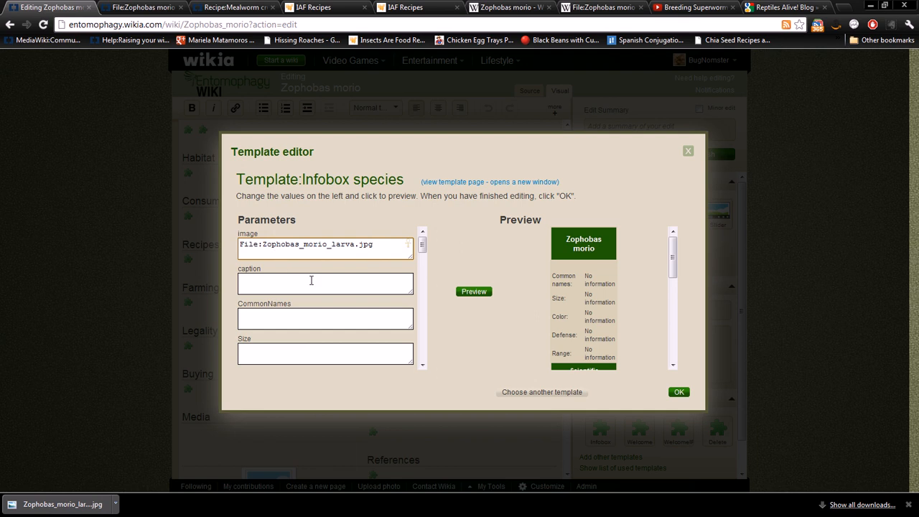
click(276, 283)
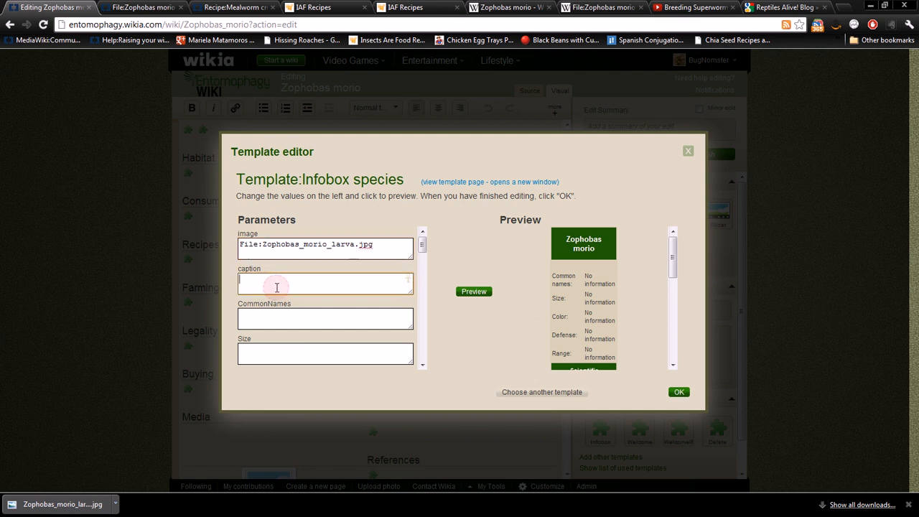
click(275, 287)
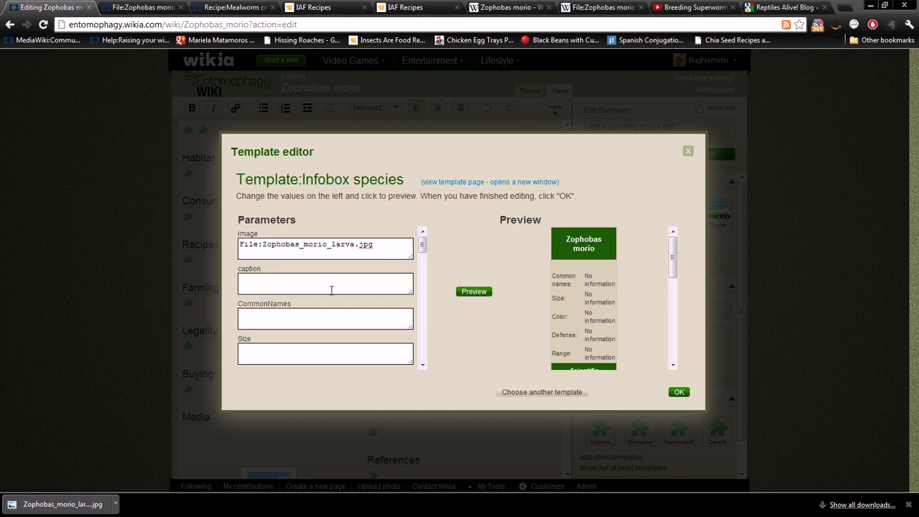
text(Zophobas morio larva)
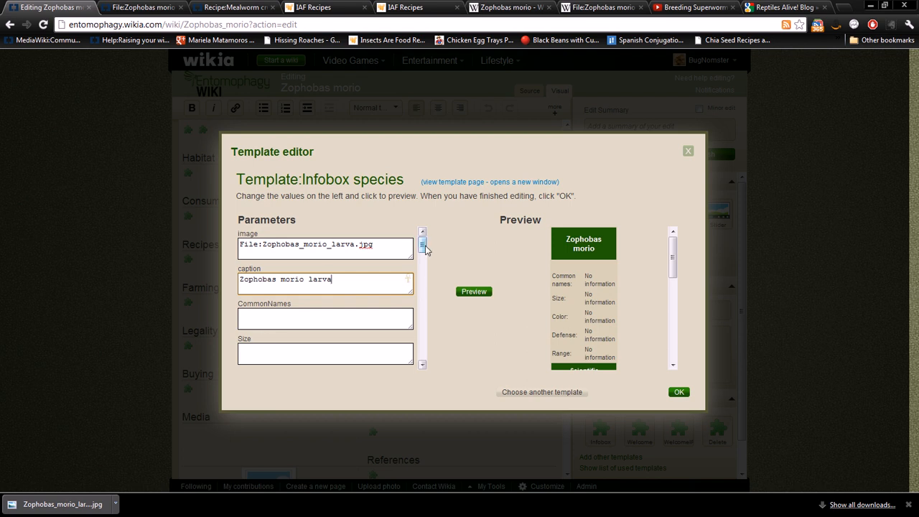
Enter common names Superworms, Giant Mealworms, Zophobas, Darkling beetle and size 1.5-2.25 inches
scroll(down, 3)
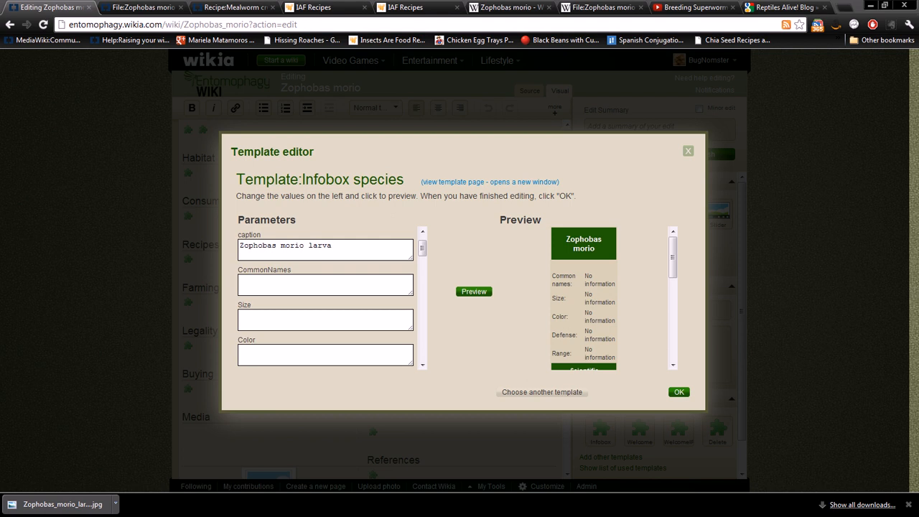
text(Superworms, Giant Mealworms, Zophobas, Darkling beetle)
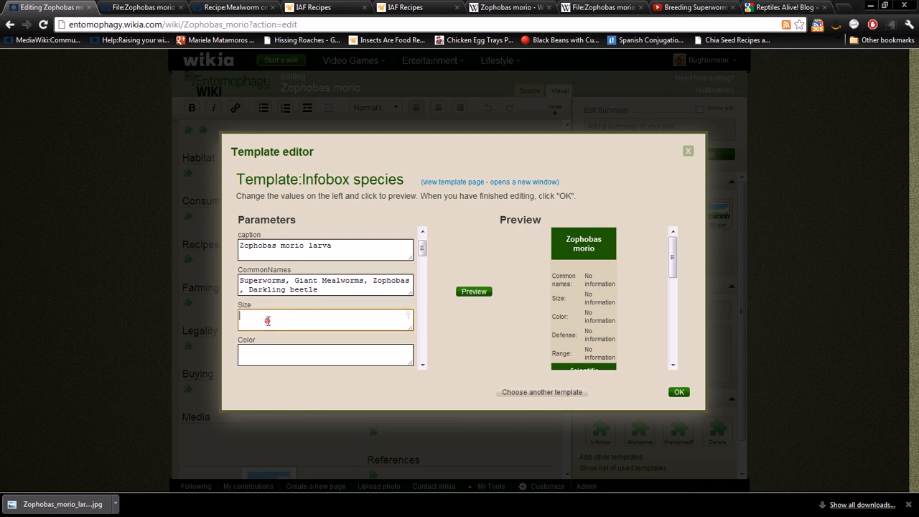
text(1.5-2.25 inches)
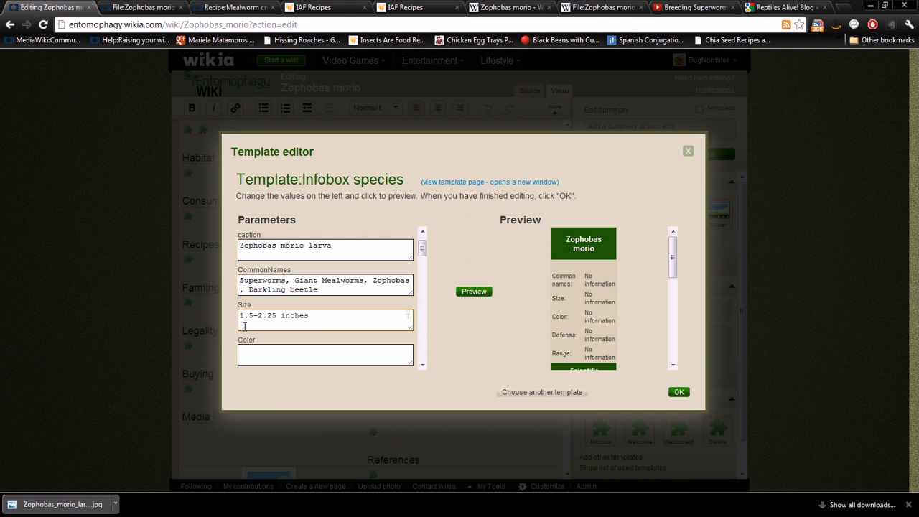
scroll(down, 3)
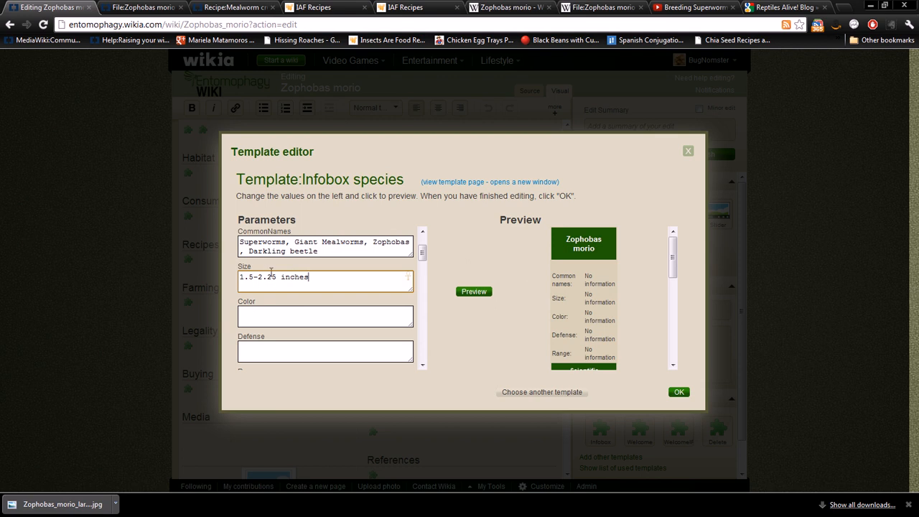
mouse_move(291, 307)
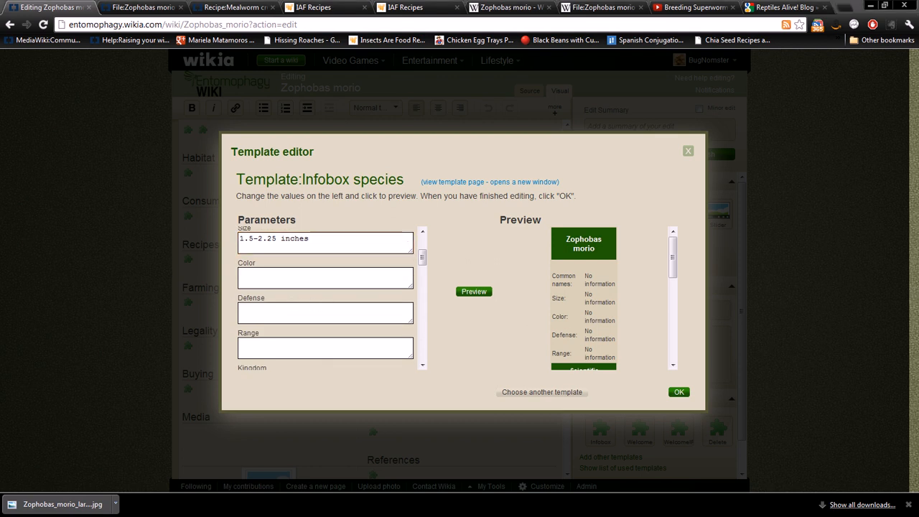
Enter colour 'Tan with dark brown or black stripes' and range 'Tropical regions of Central and South America'
click(325, 278)
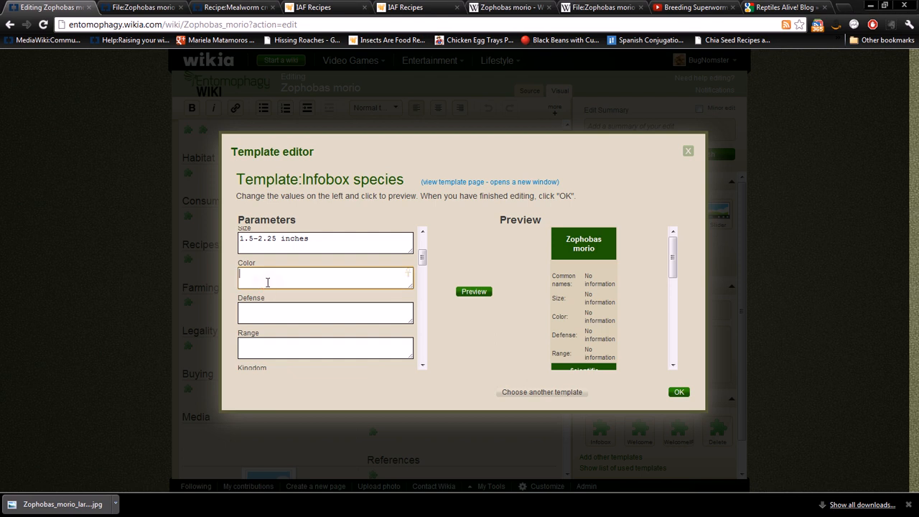
text(Tan with dark brown or black stripes)
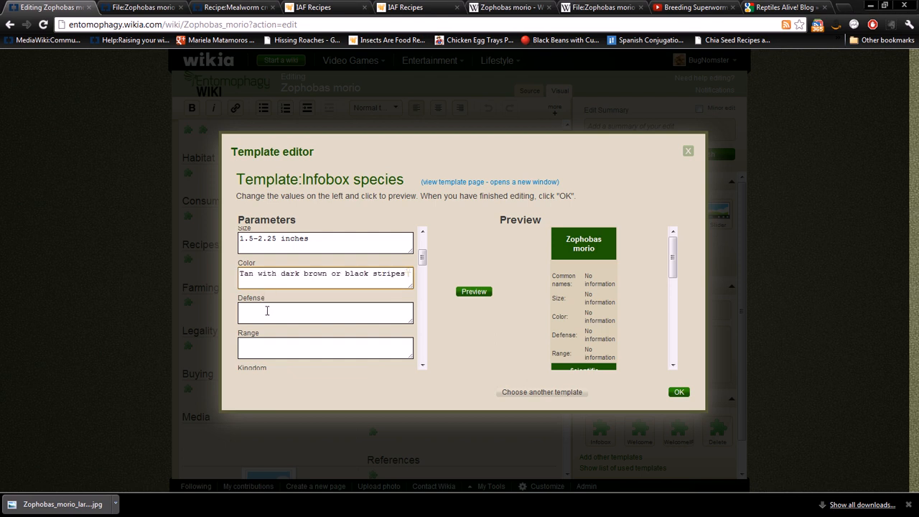
scroll(down, 3)
text(Adult beats emit foul odor when disturbed)
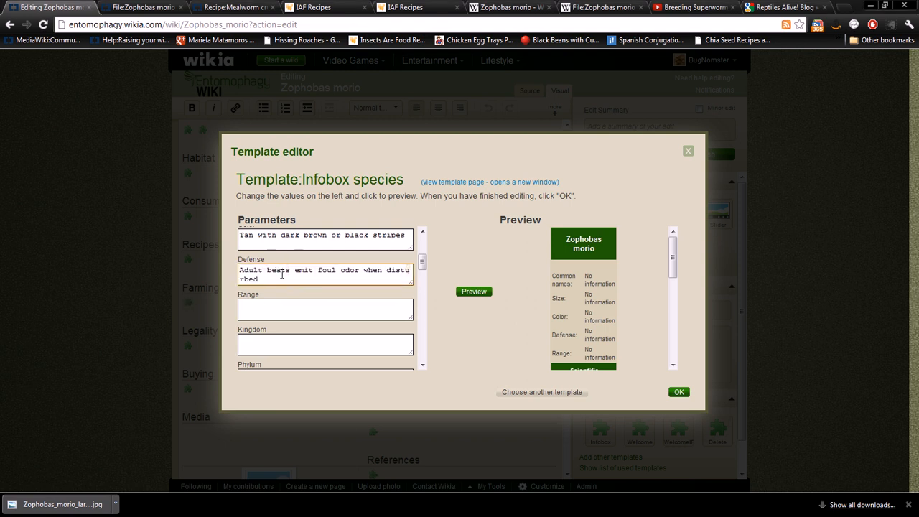
scroll(down, 3)
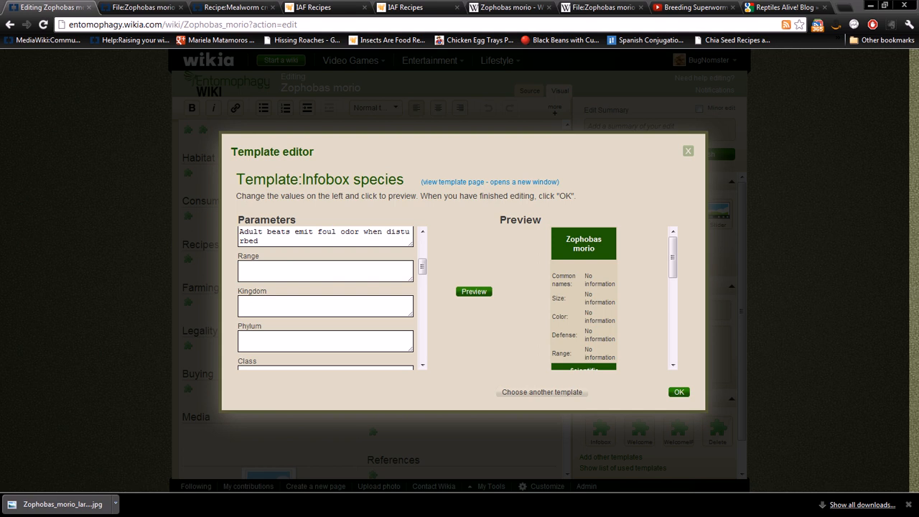
text(Tropical regions of Central and South America)
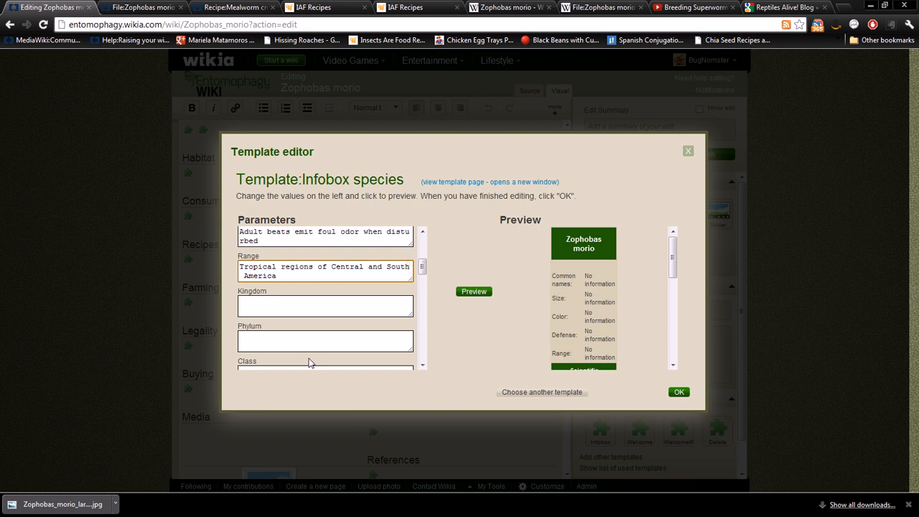
scroll(down, 3)
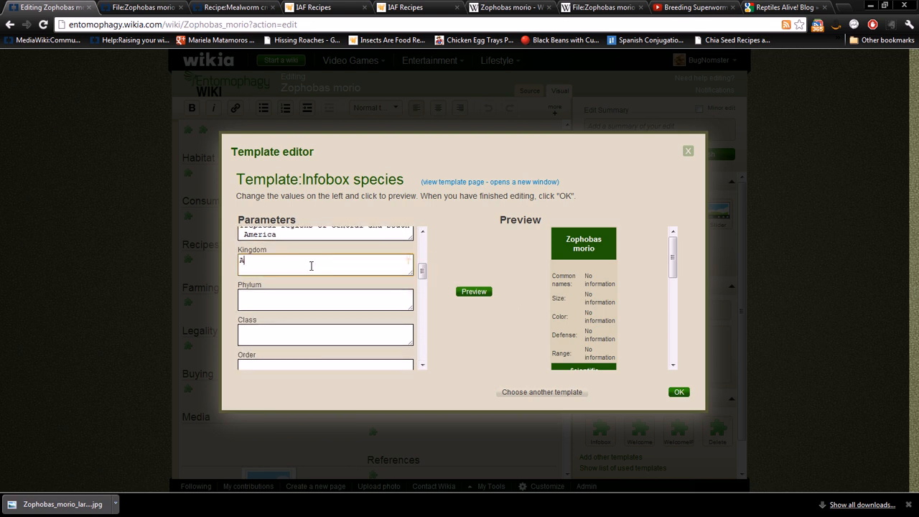
Enter Kingdom Animalia, Phylum Arthropod, Class Insecta and Order Coleoptera
text(Animalia)
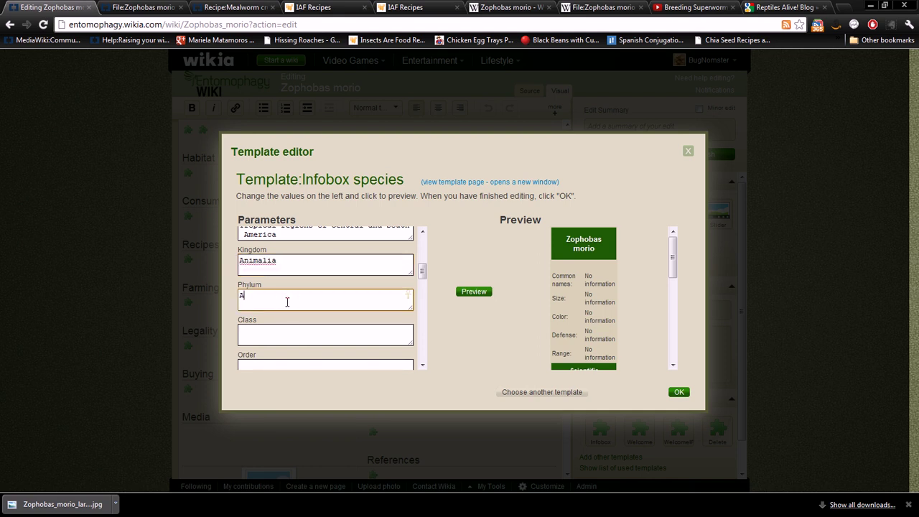
text(Arthropoda)
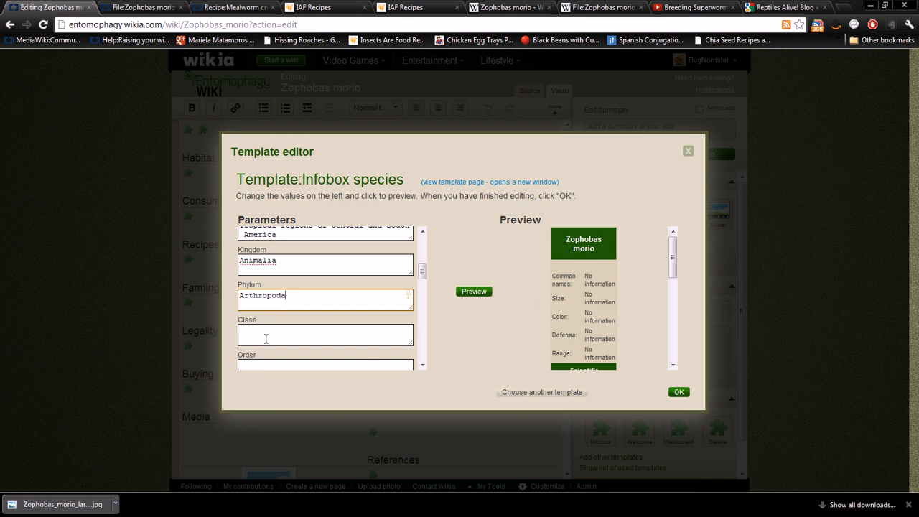
text(Insec)
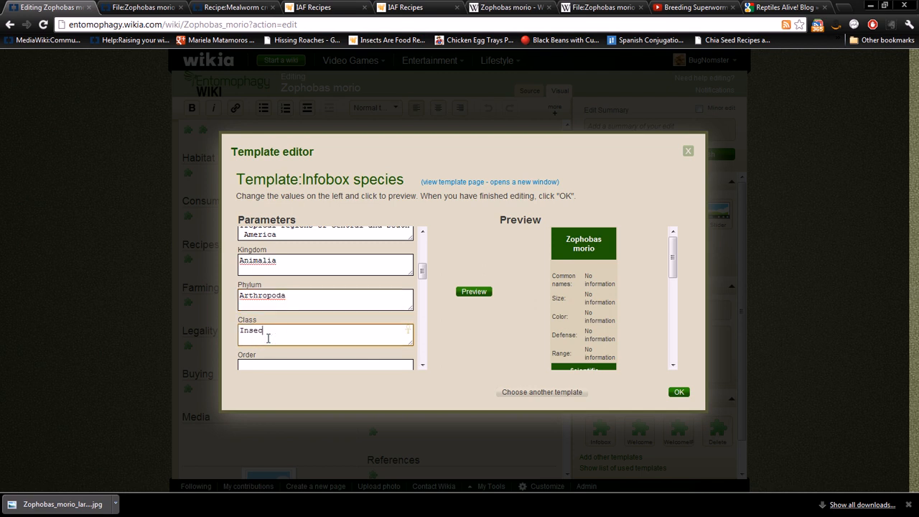
scroll(down, 3)
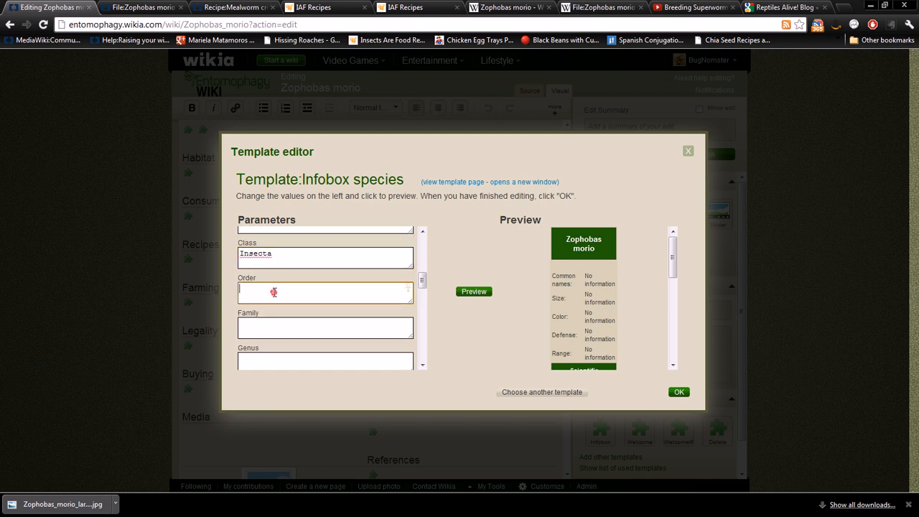
text(Col)
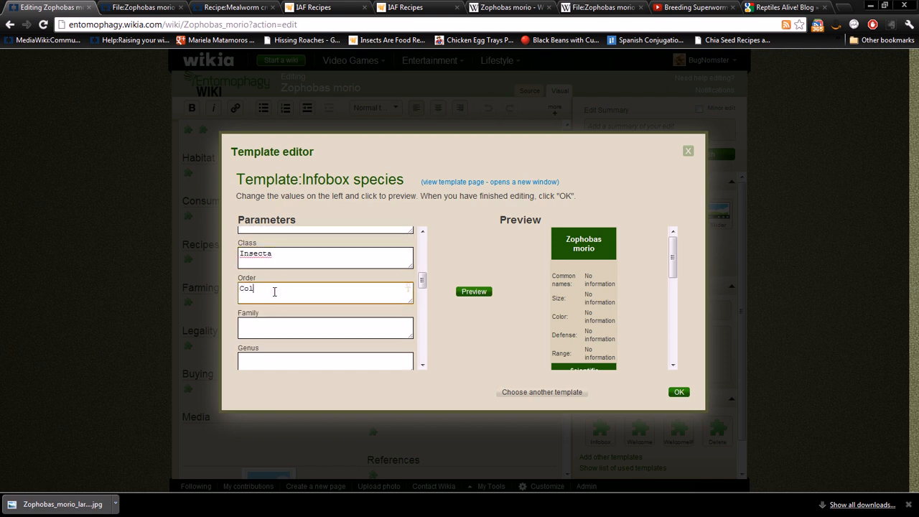
text(eop)
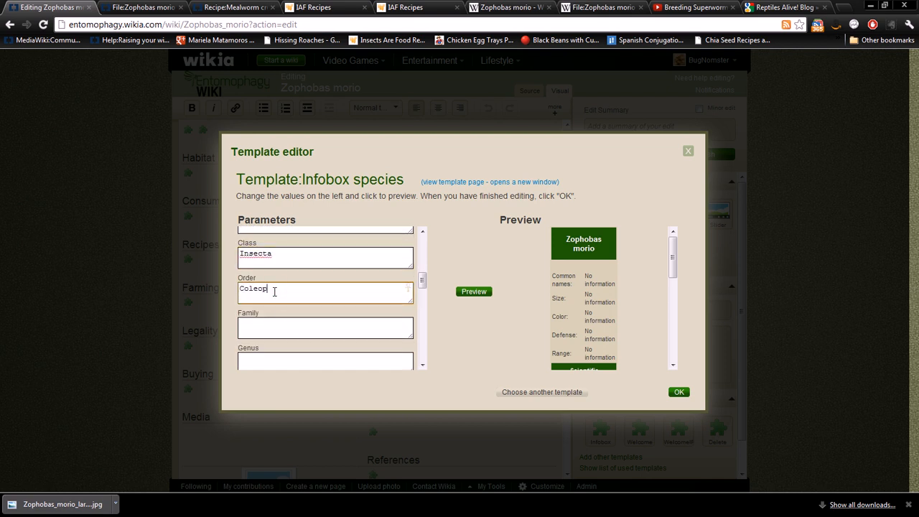
text(tera)
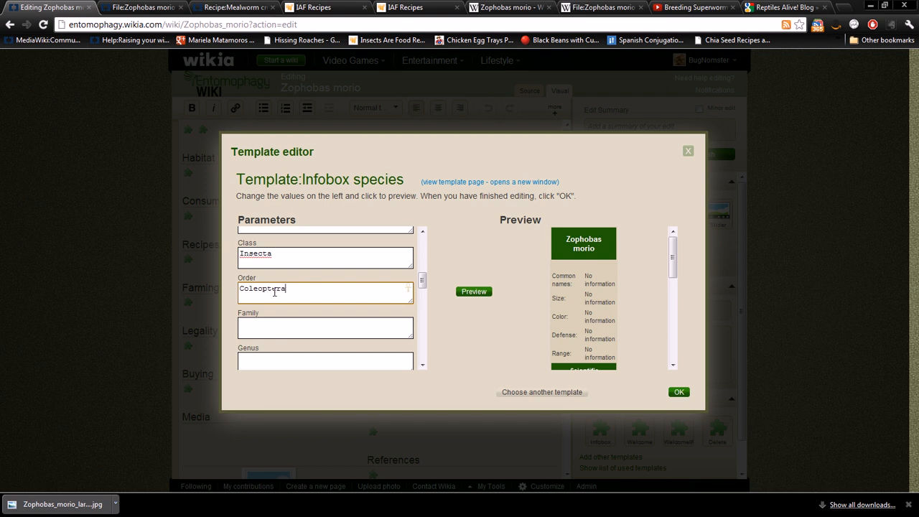
Enter Family Tenebrionidae, Genus Zophobas and Species morio
scroll(down, 3)
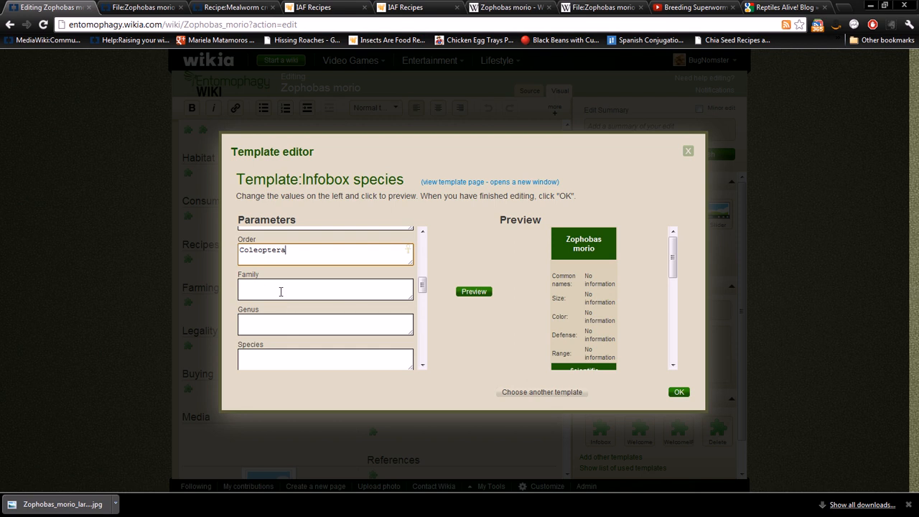
click(281, 290)
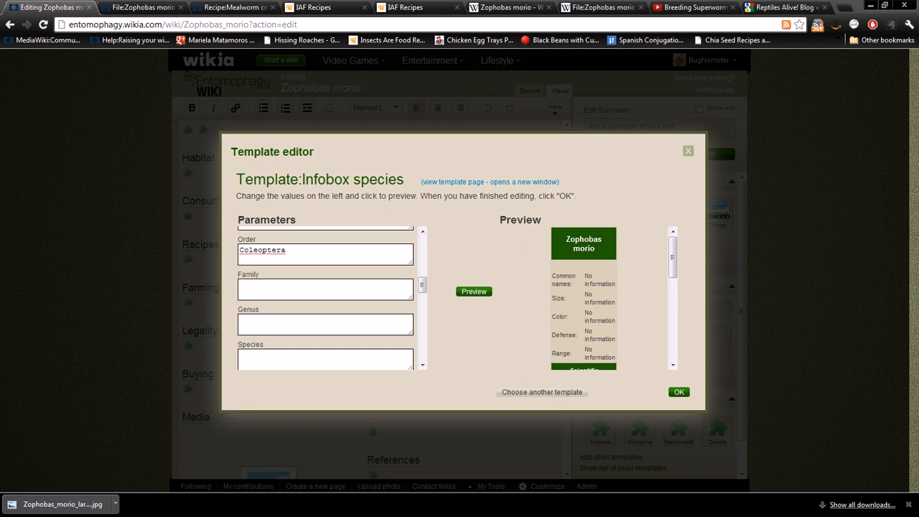
text(Tenebrionidae)
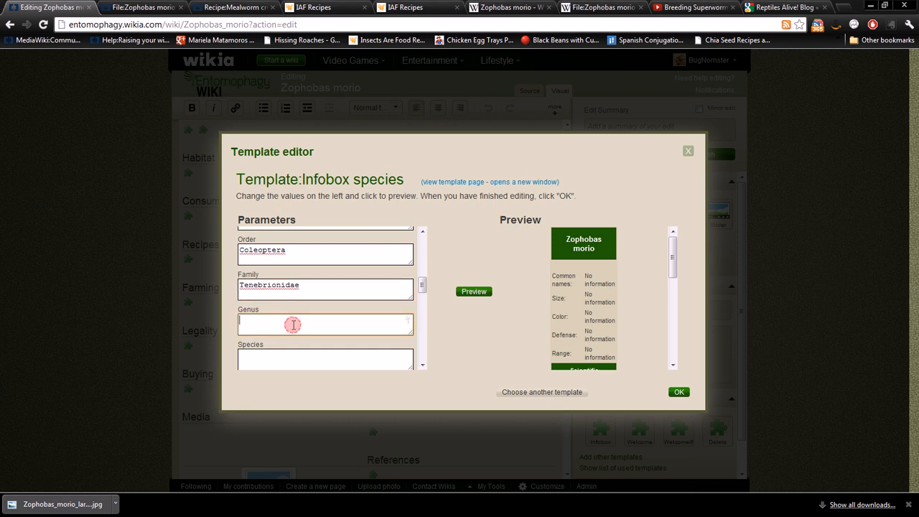
text(Zophobas)
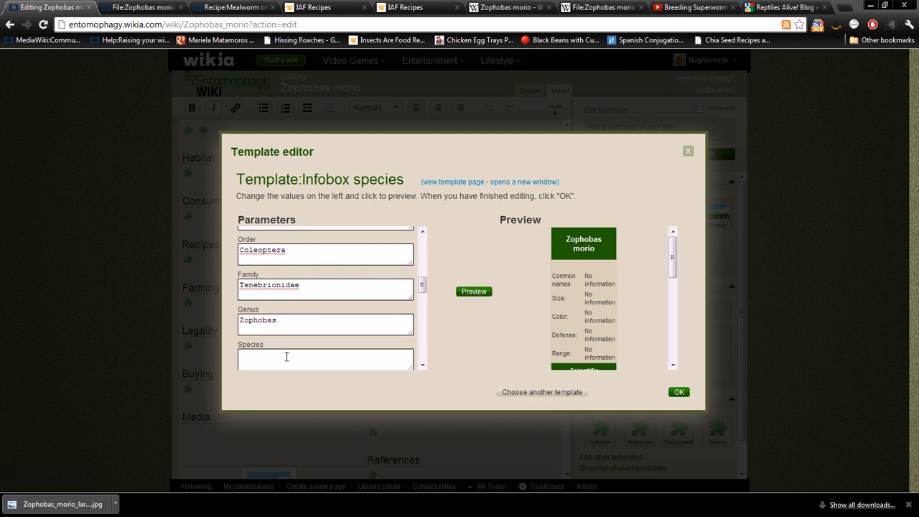
text(morio)
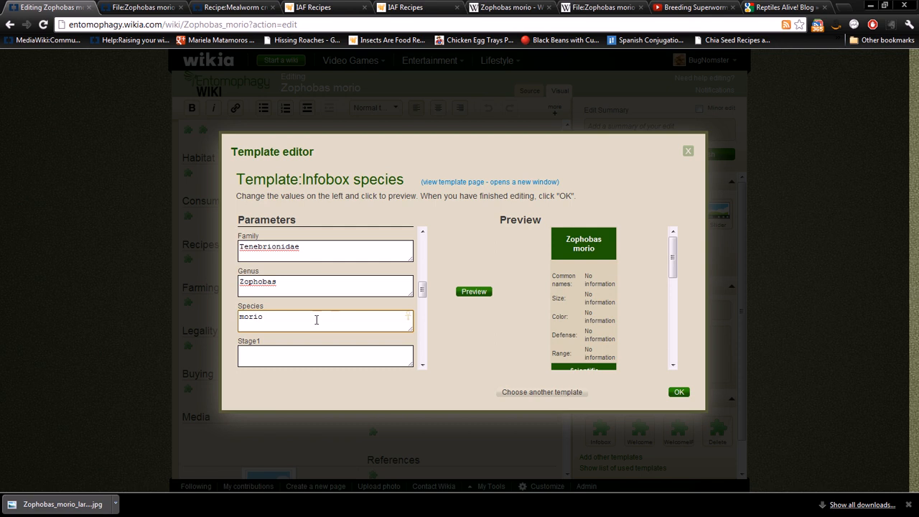
scroll(down, 3)
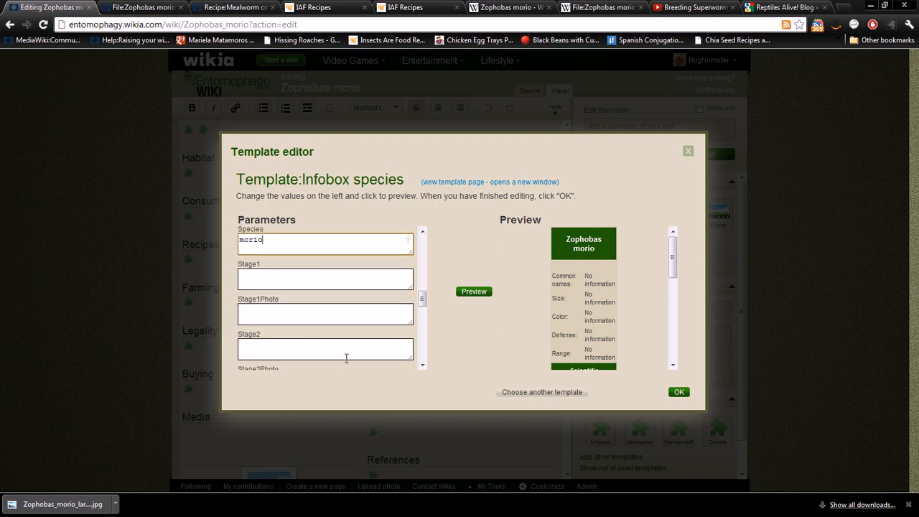
mouse_move(278, 307)
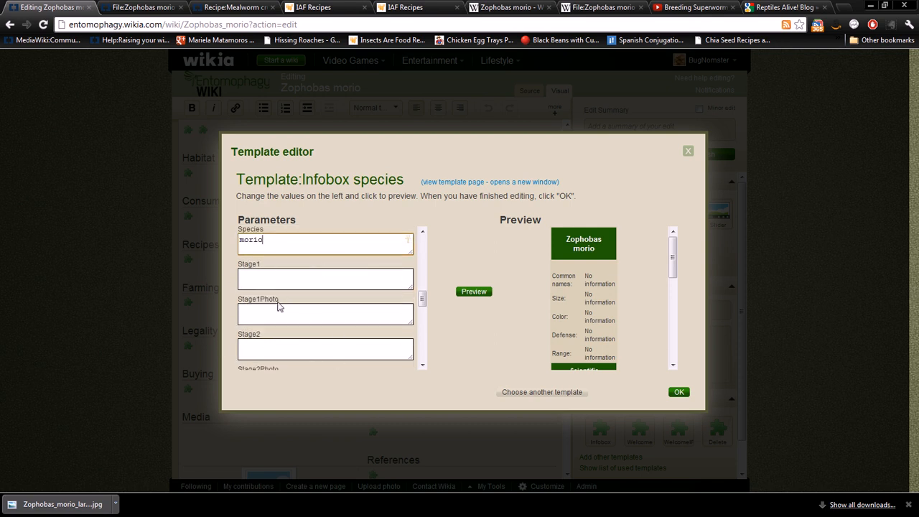
mouse_move(276, 304)
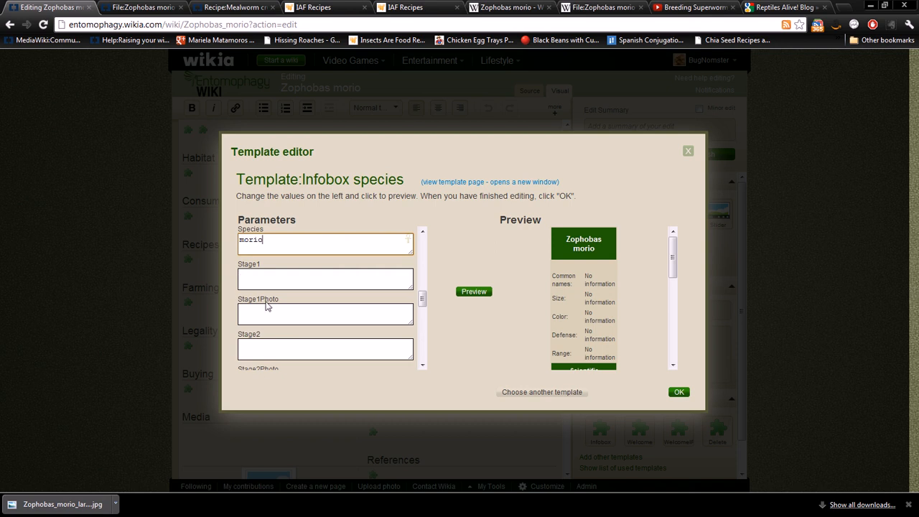
mouse_move(226, 269)
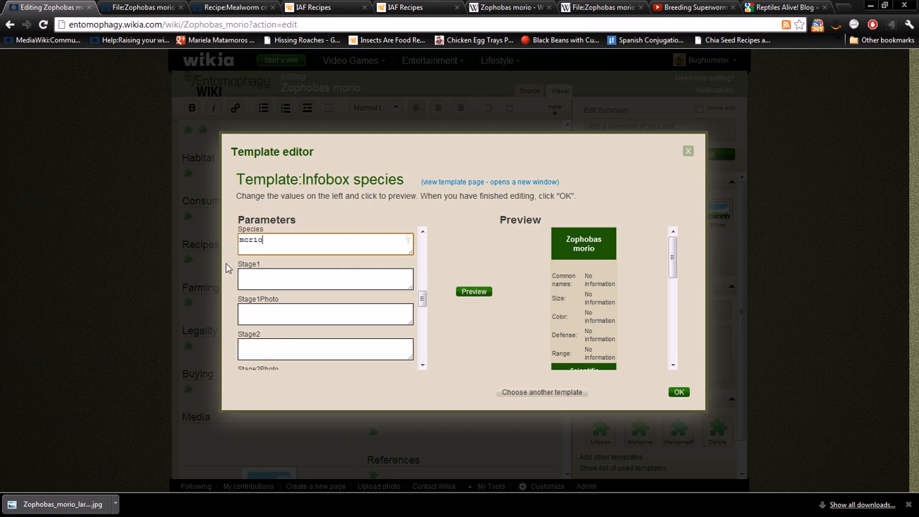
Enter Stage1 Egg and the larva stage photo File:Giant_Mealworms.jpg
click(324, 278)
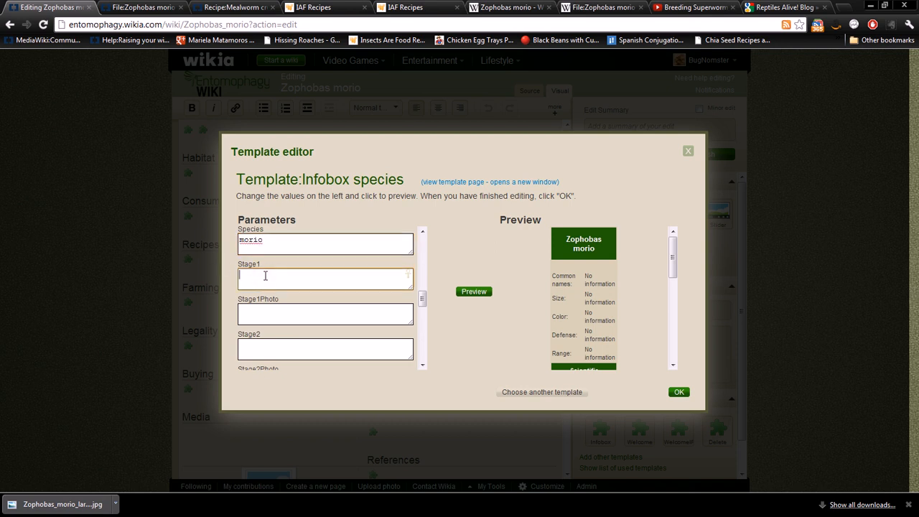
text(E)
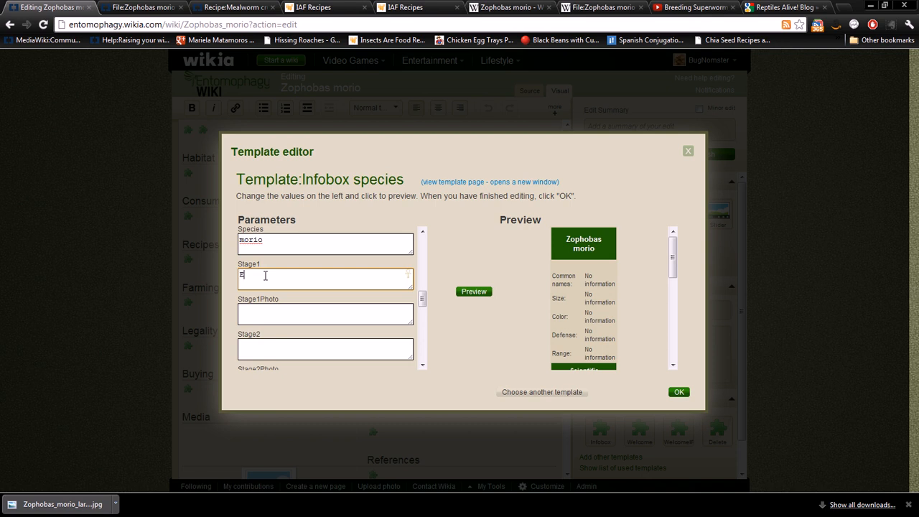
text(gg)
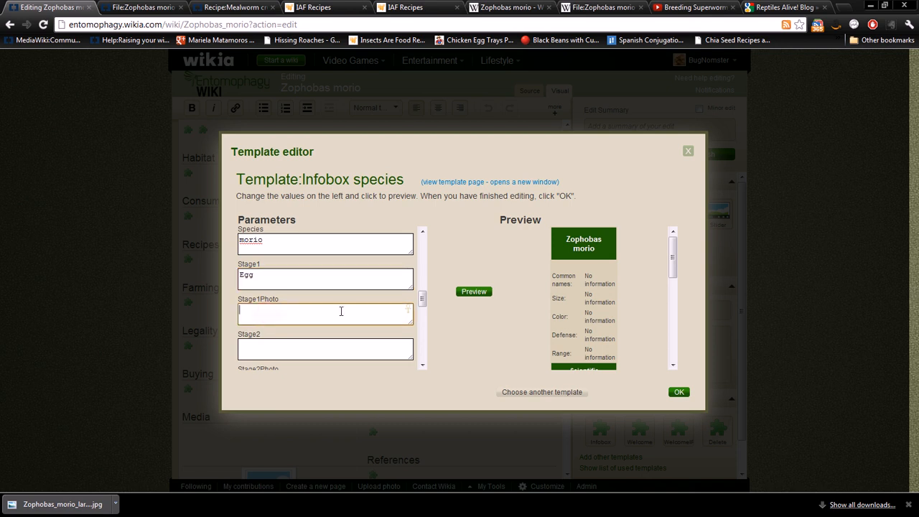
scroll(down, 3)
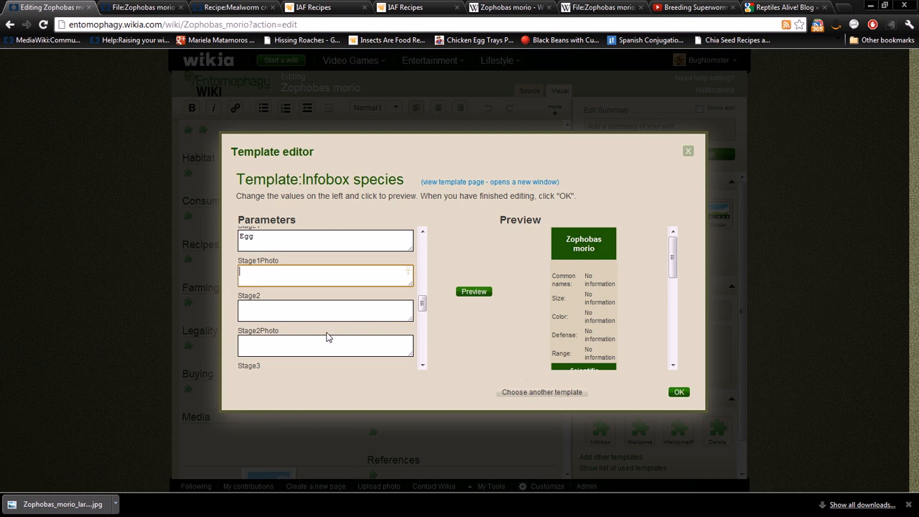
scroll(down, 3)
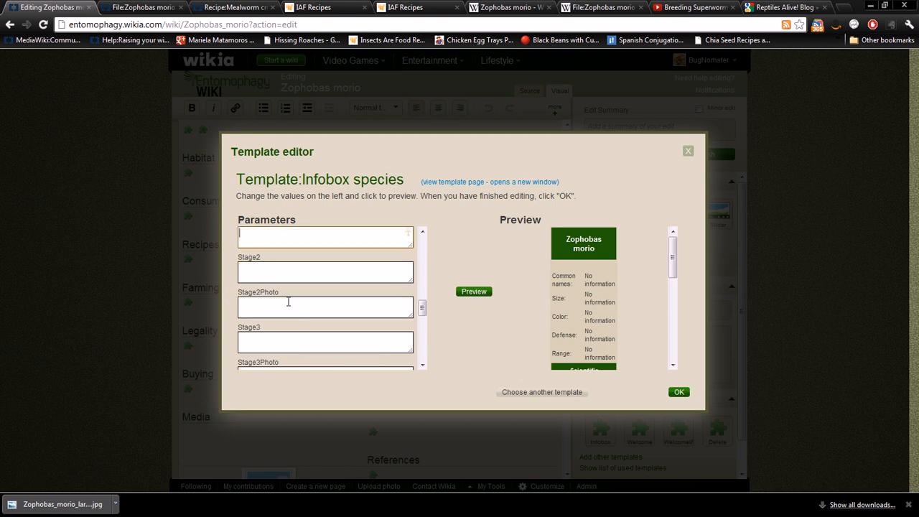
scroll(up, 3)
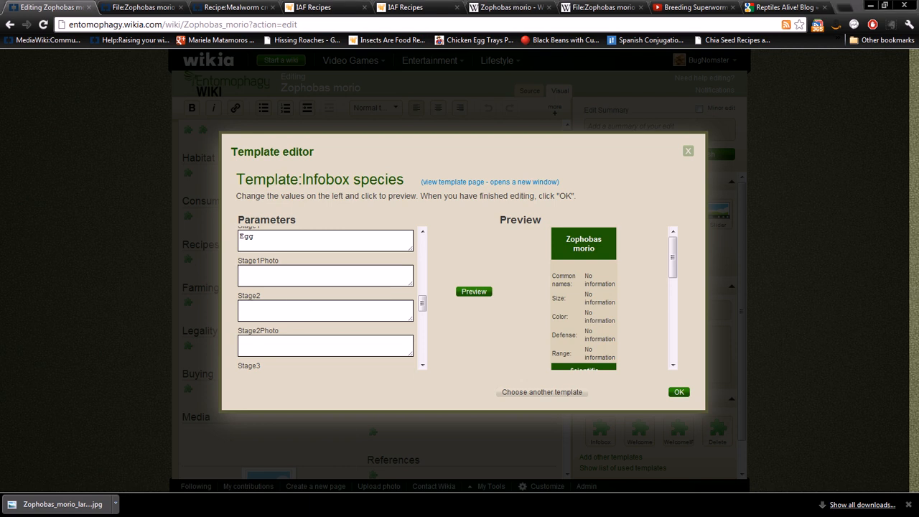
mouse_move(241, 374)
text(Larva)
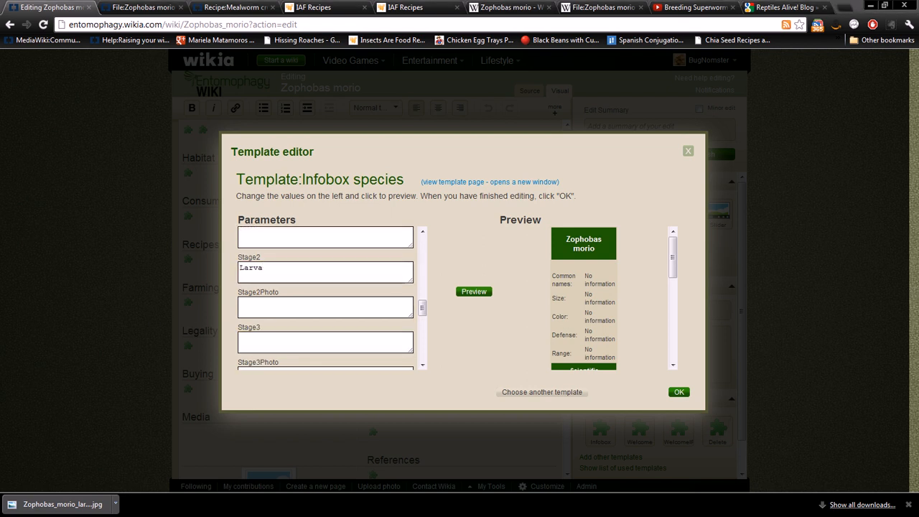
click(325, 307)
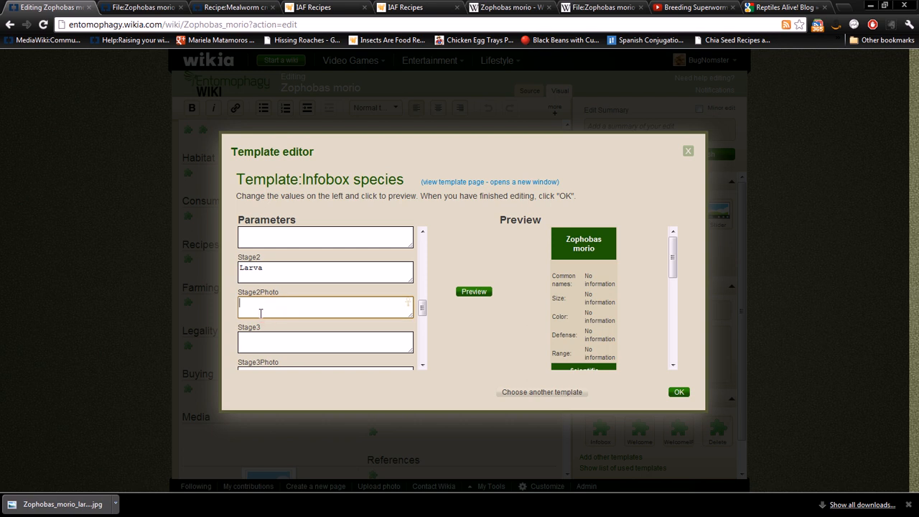
text(File:Giant_Mealworms.jpg)
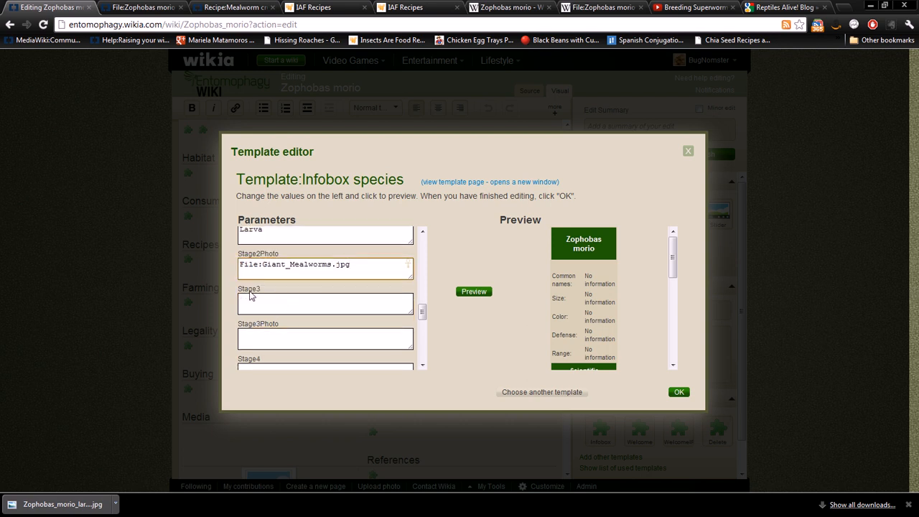
mouse_move(381, 264)
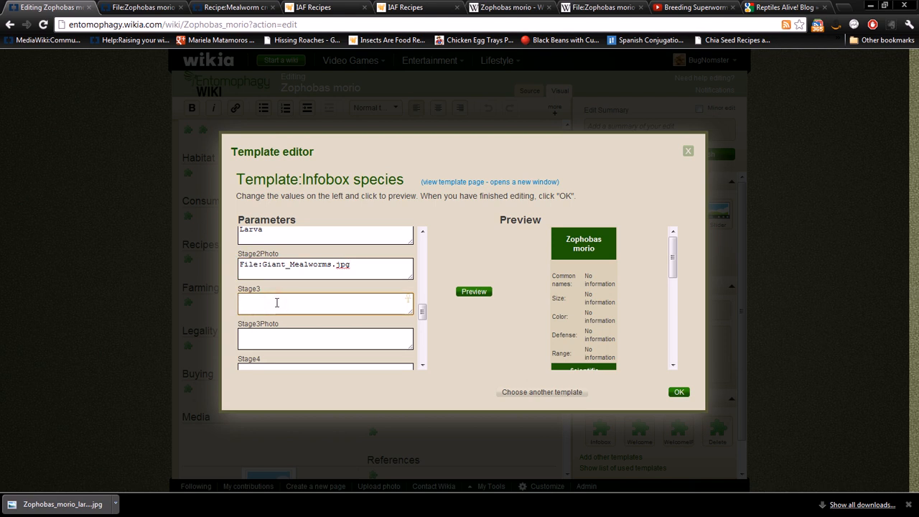
Enter stages Pupa and Adult and review the remaining stage photo parameters
text(Pupa)
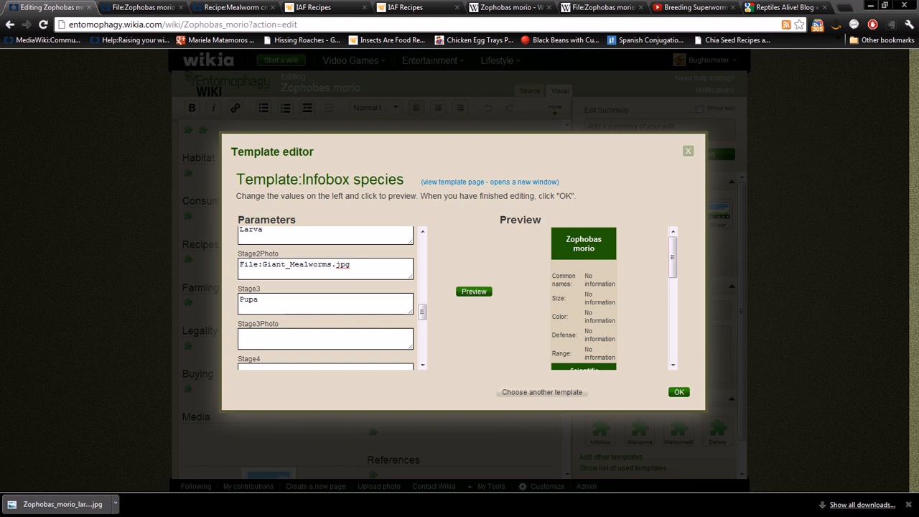
scroll(down, 3)
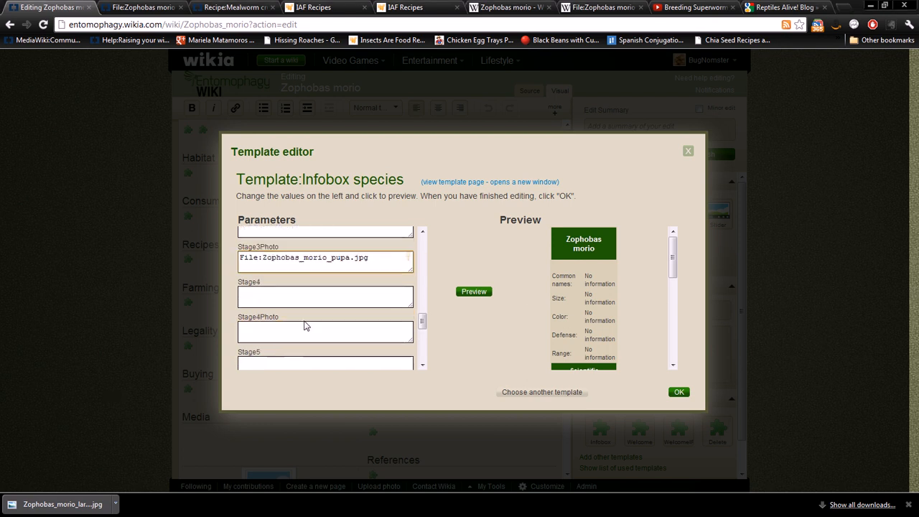
text(Ad)
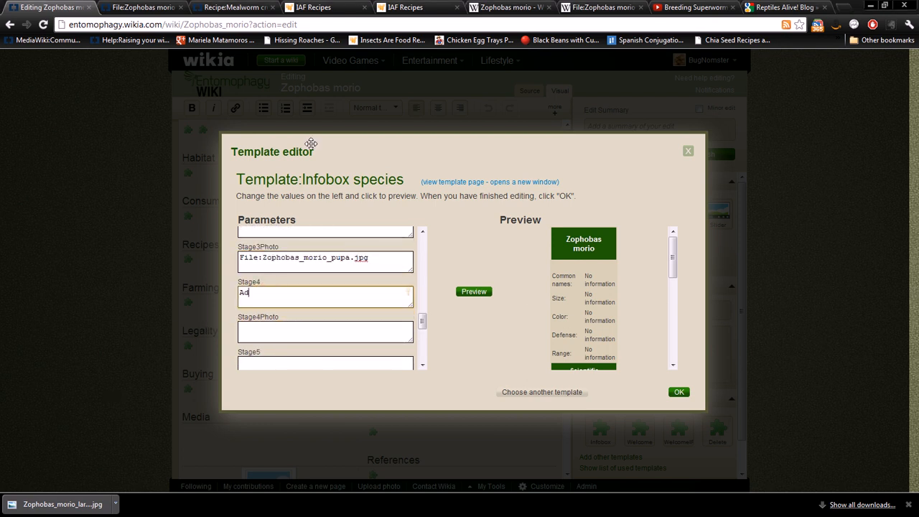
text(ult)
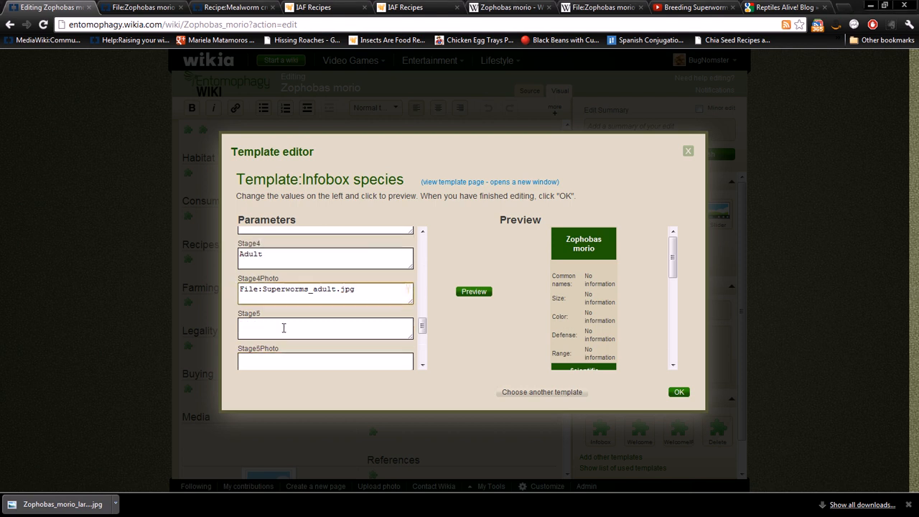
scroll(down, 3)
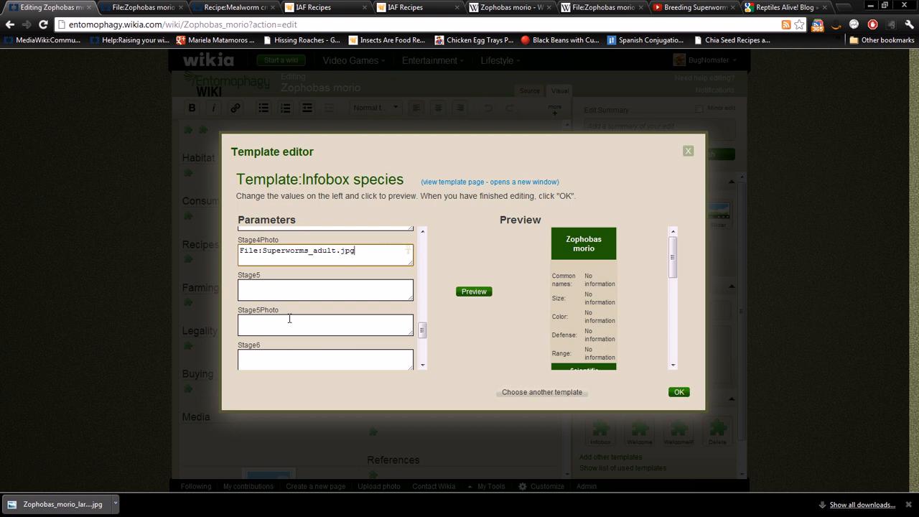
scroll(down, 3)
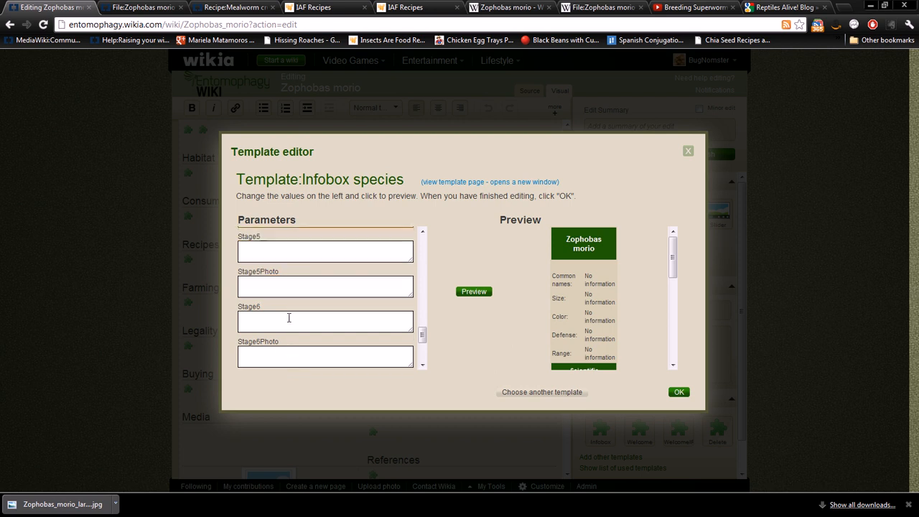
scroll(up, 3)
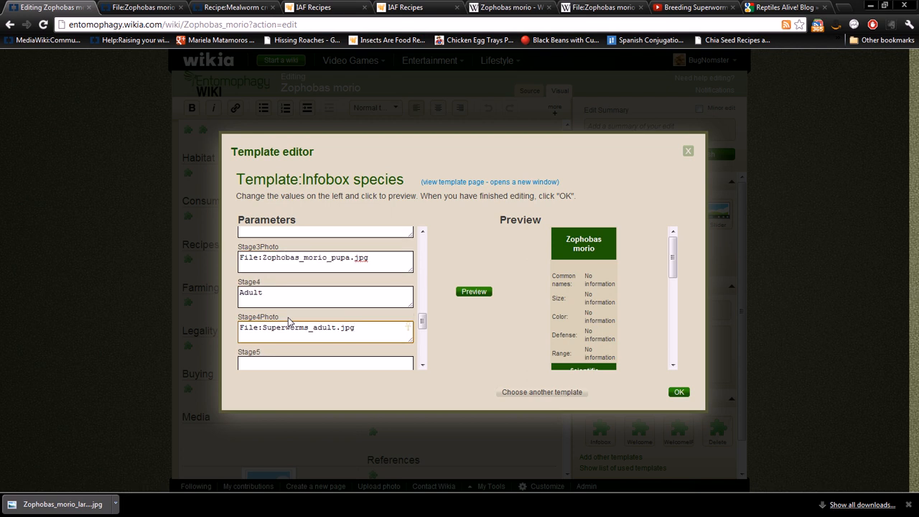
scroll(up, 3)
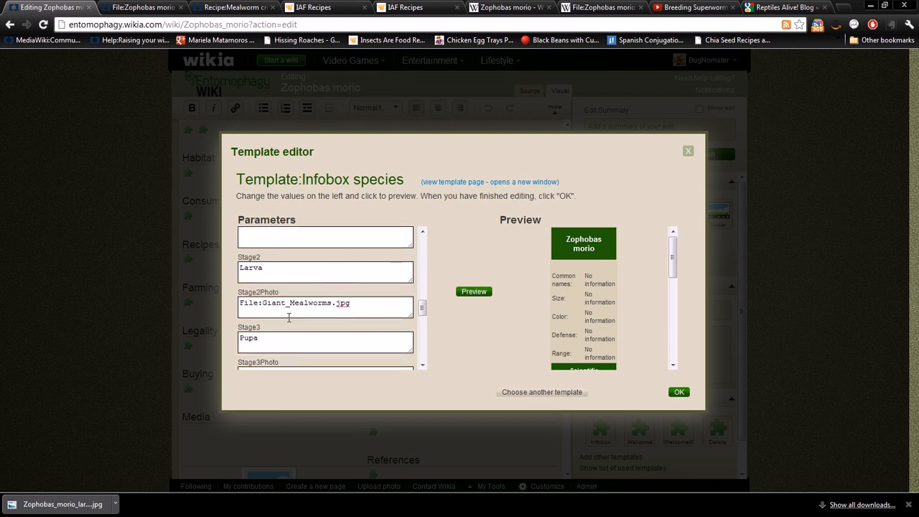
scroll(down, 3)
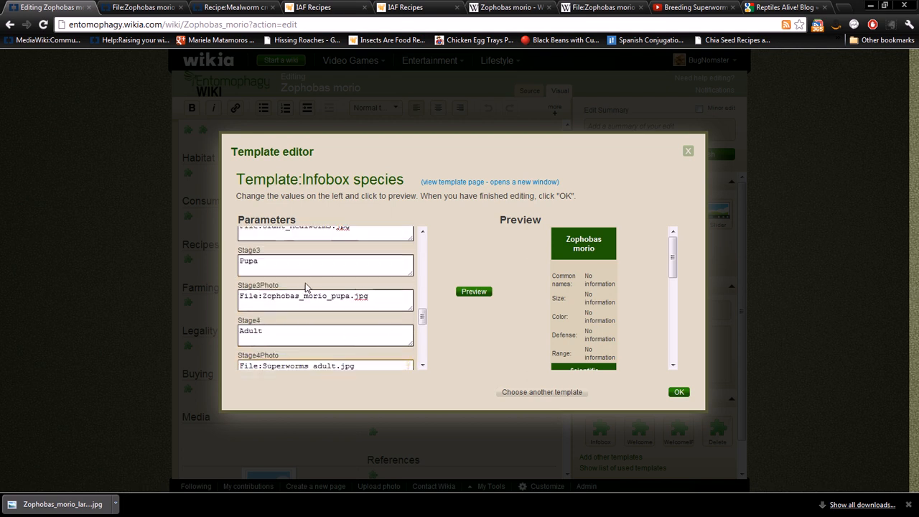
scroll(down, 3)
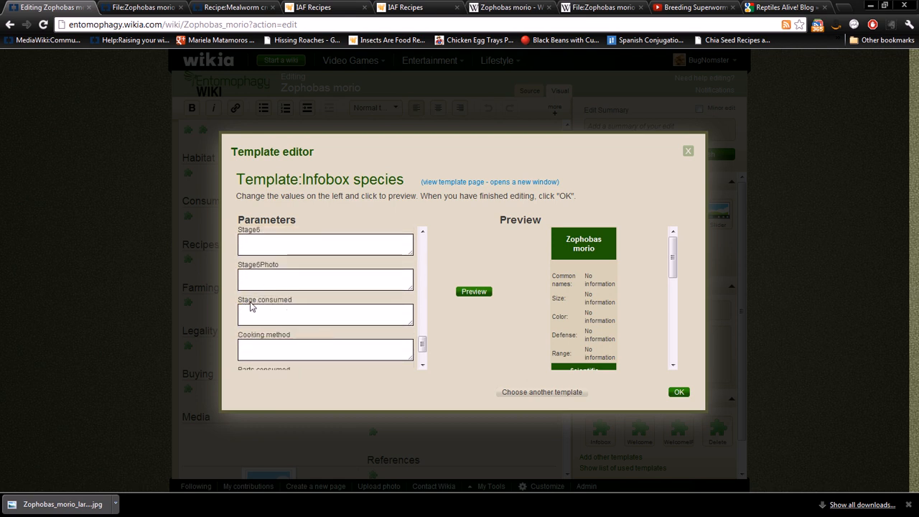
scroll(down, 3)
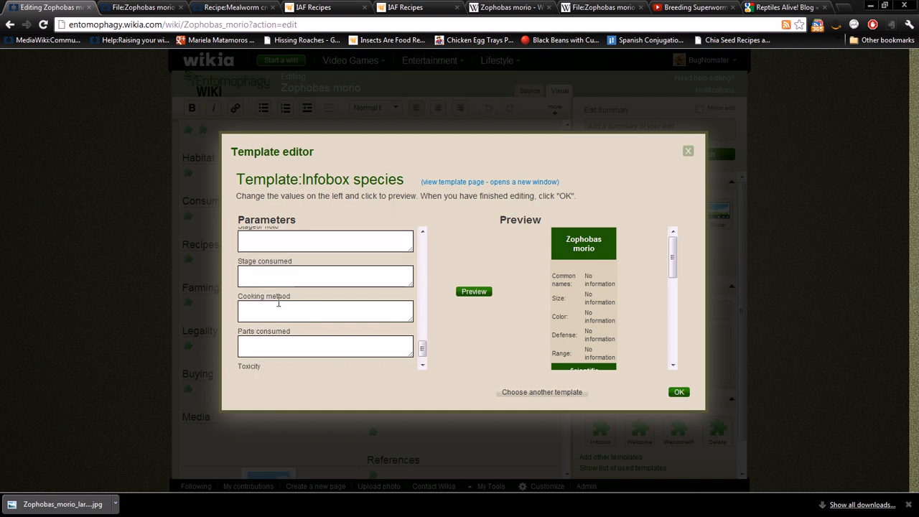
mouse_move(218, 273)
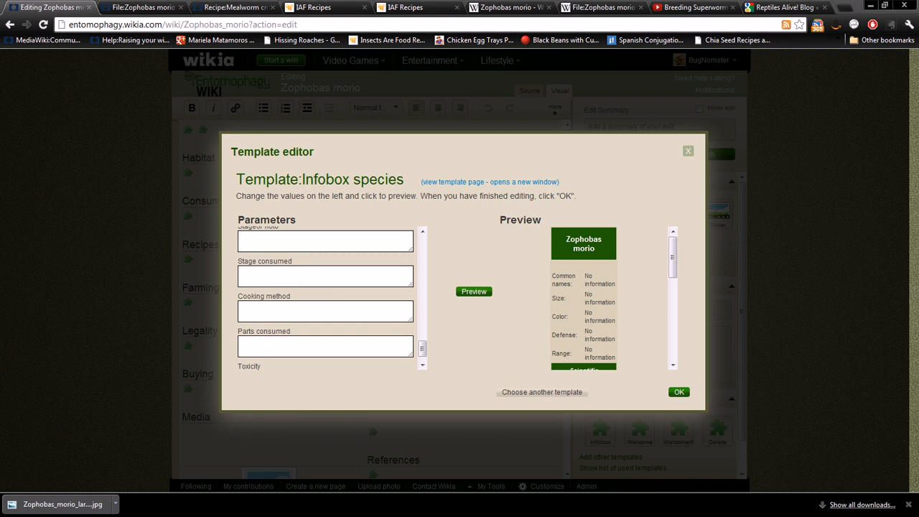
mouse_move(207, 409)
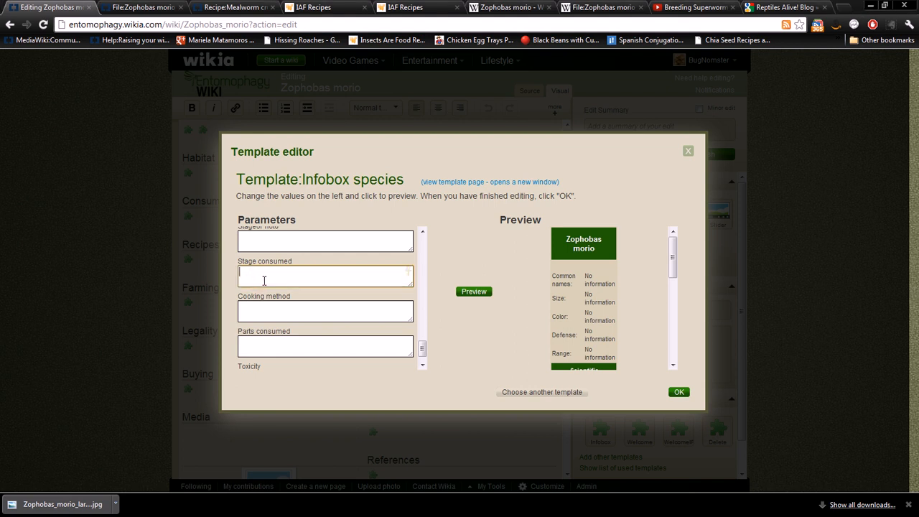
Enter stage consumed Larva, cooking methods Sauteed, boiled, toasted, fried, parts consumed All, toxicity Potential allergen
text(Larva)
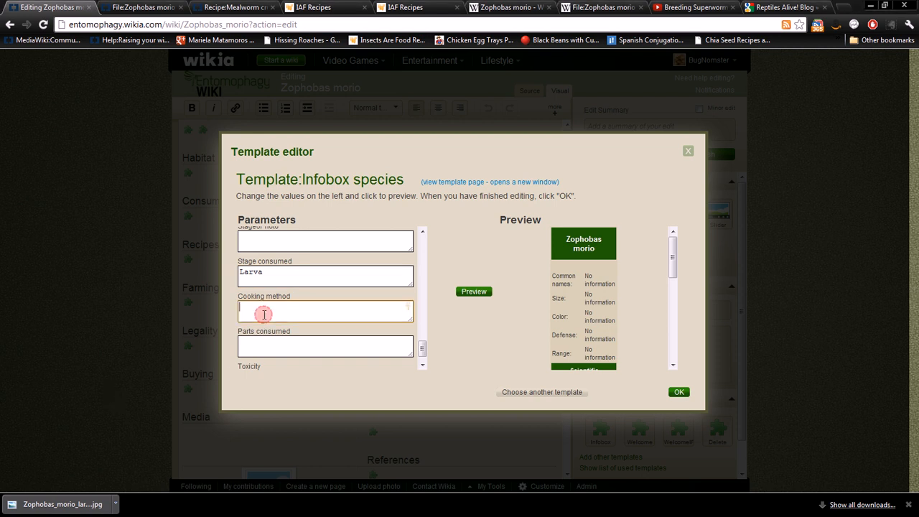
text(Sauteed, boiled, toasted, fried)
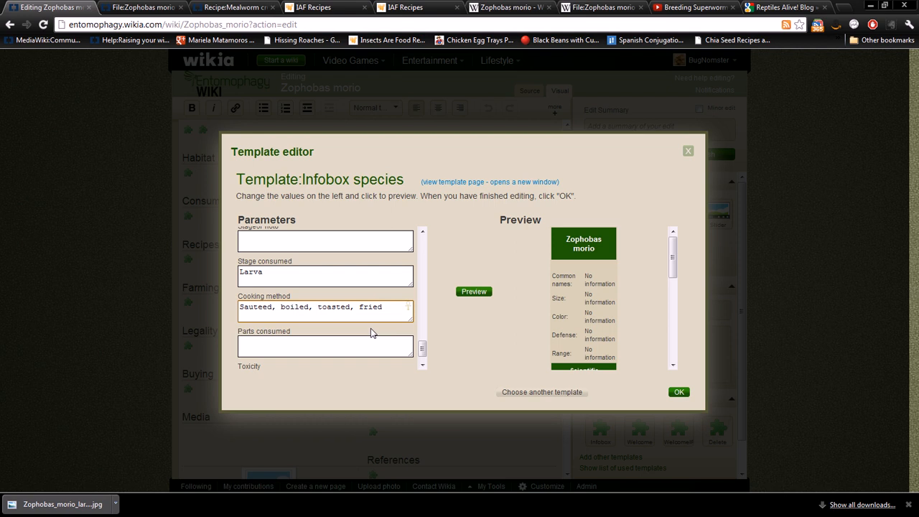
scroll(down, 3)
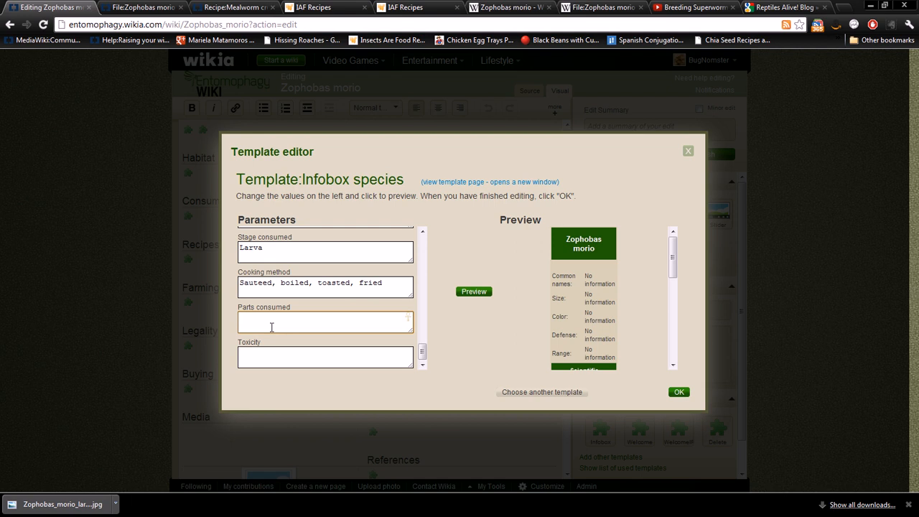
text(All)
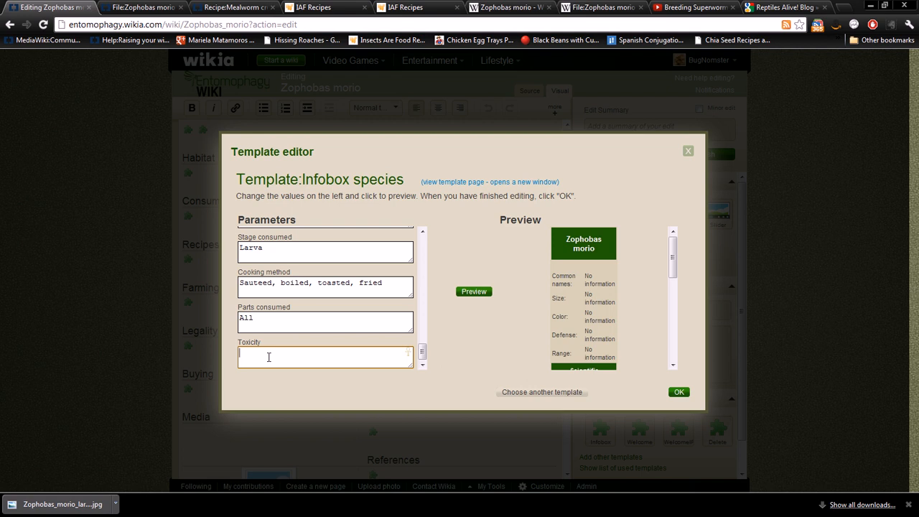
text(Potential allerg)
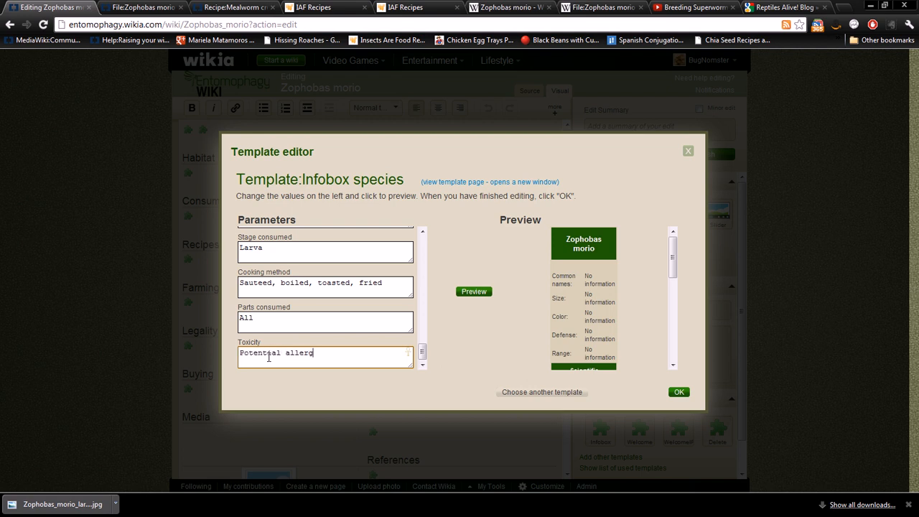
text(en)
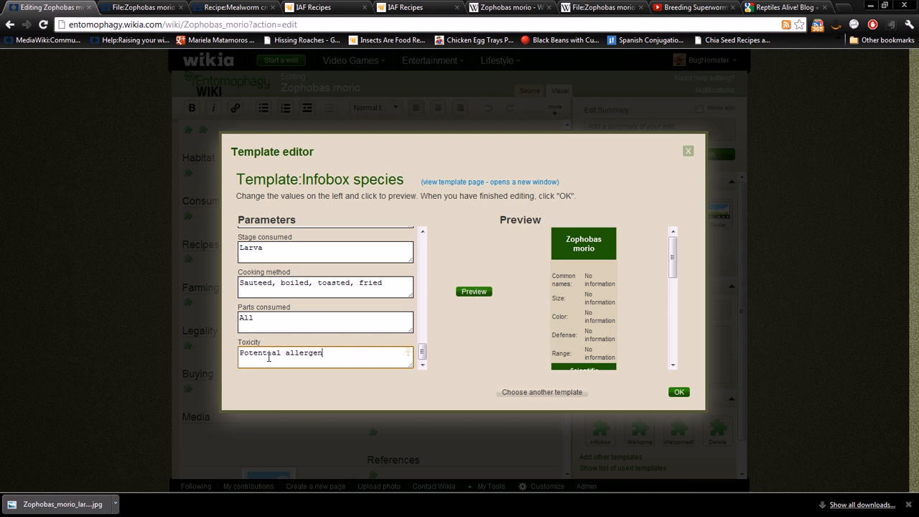
mouse_move(330, 309)
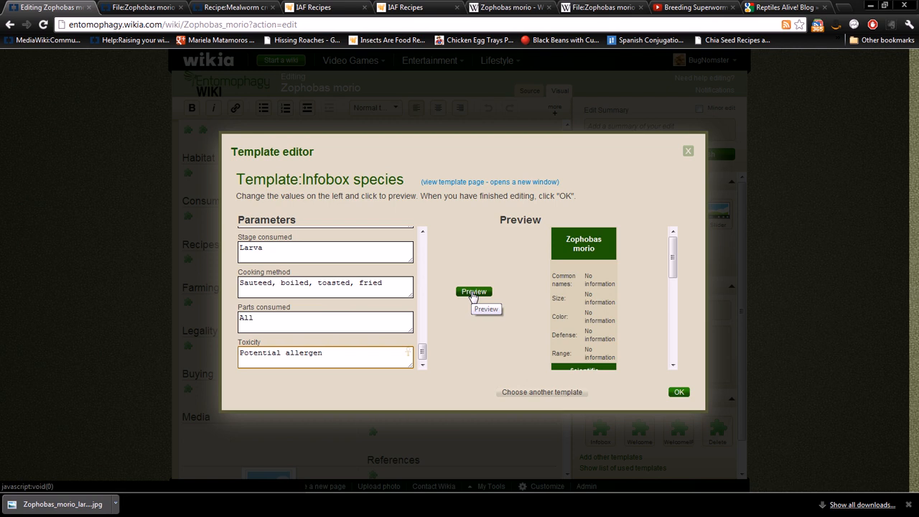
Preview the rendered Zophobas morio infobox and apply its values with OK
click(474, 291)
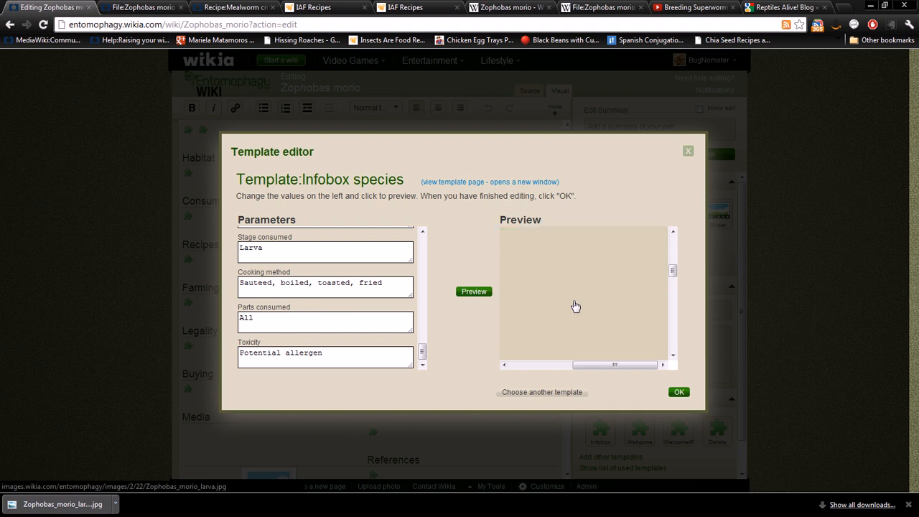
click(474, 292)
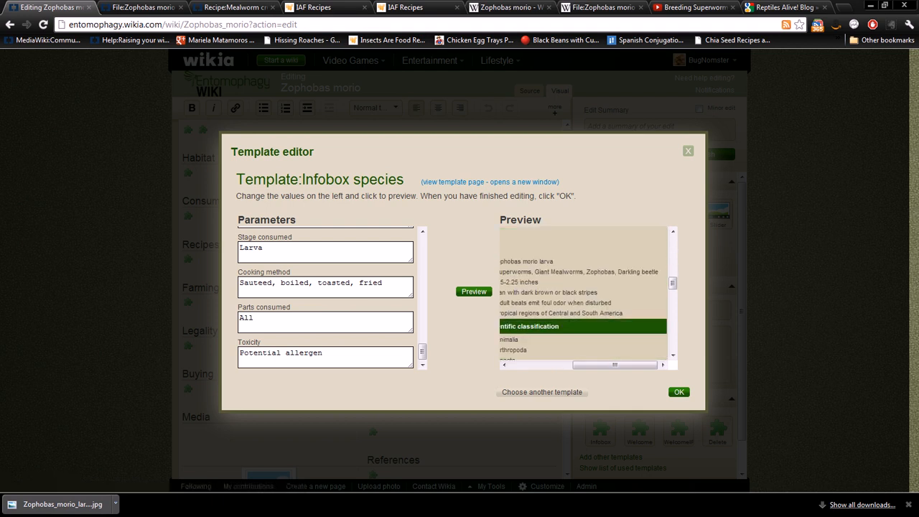
drag(615, 366, 577, 366)
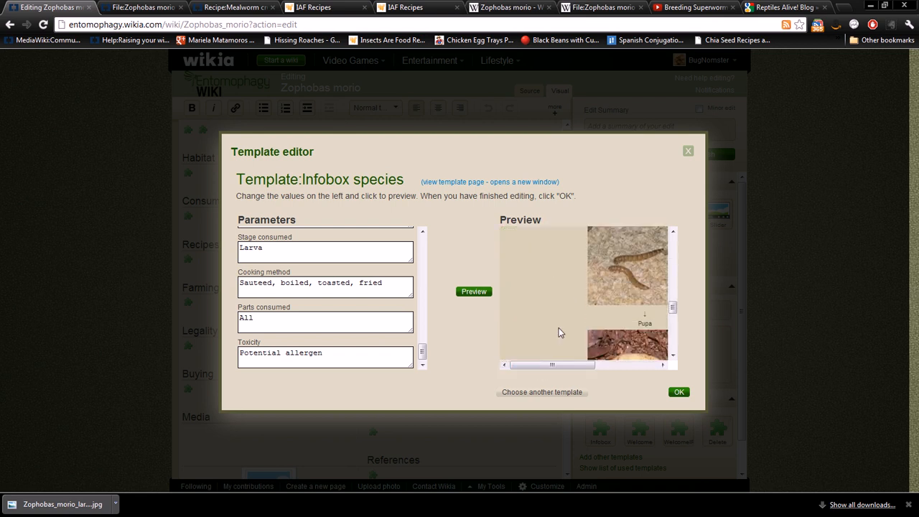
scroll(down, 3)
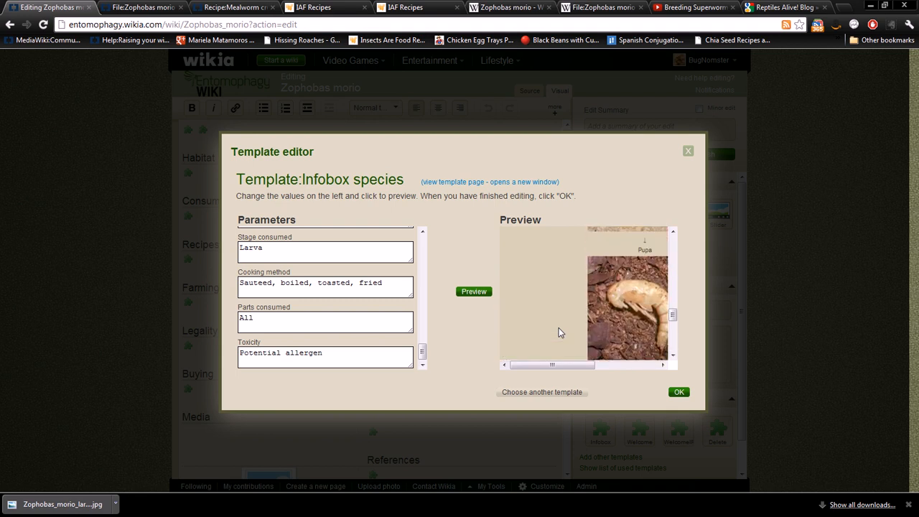
click(474, 292)
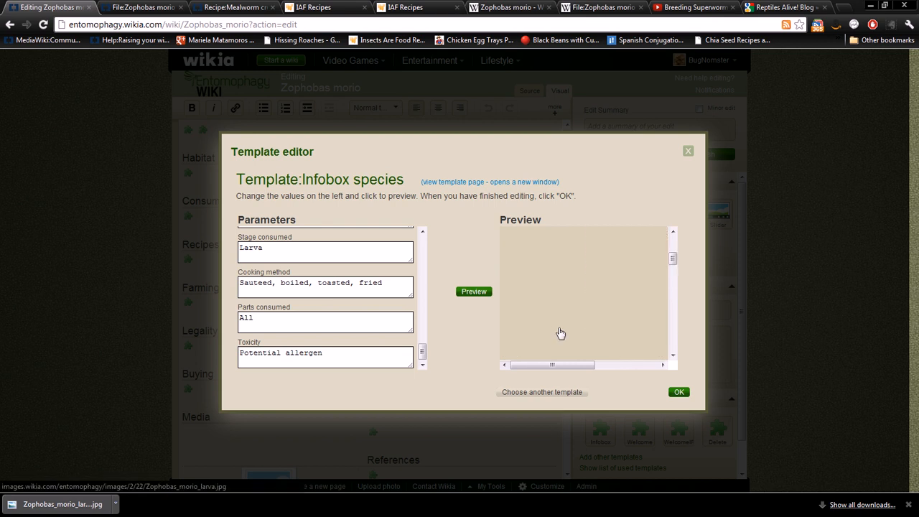
click(474, 290)
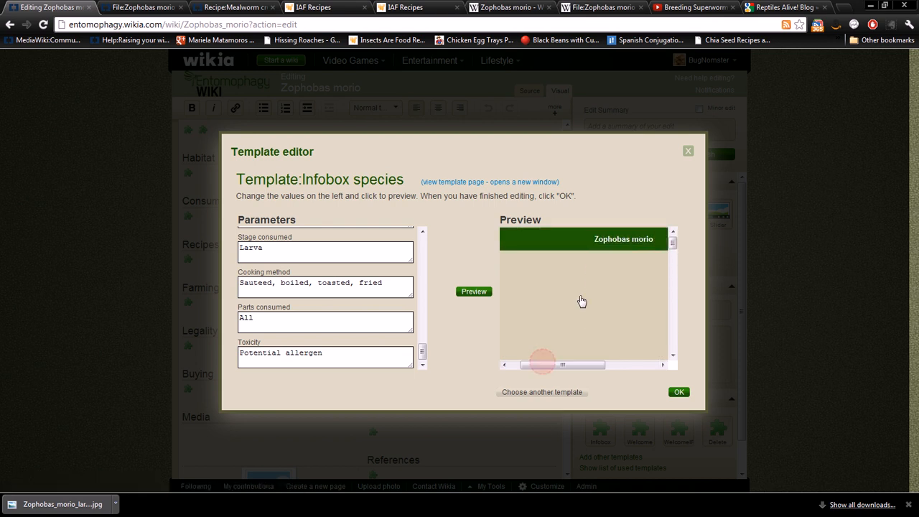
right_click(582, 300)
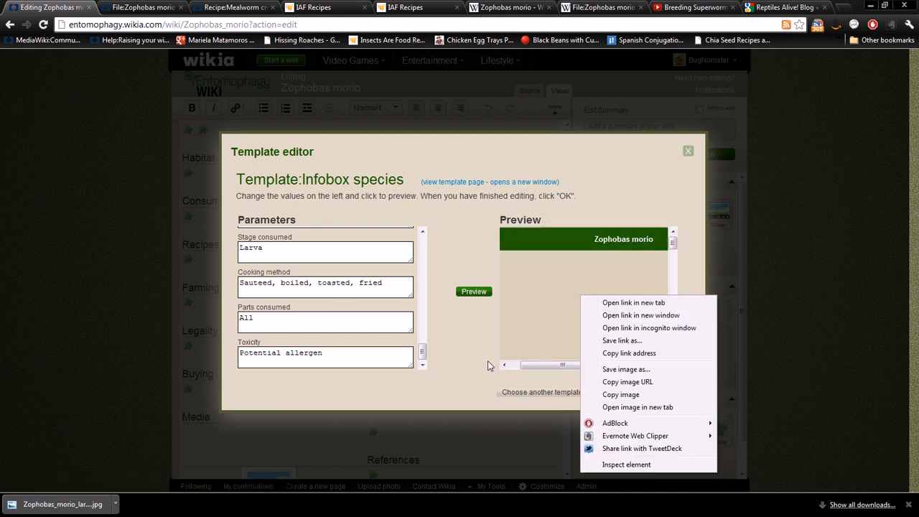
scroll(up, 3)
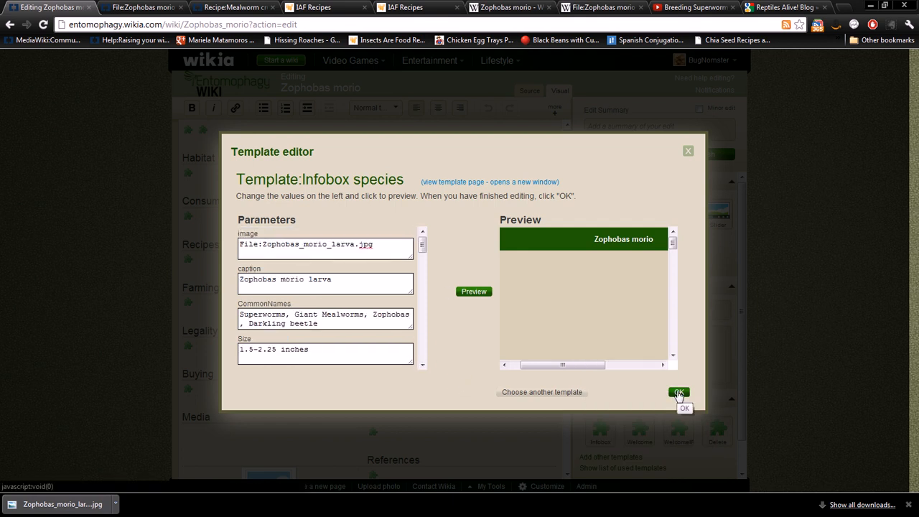
click(678, 394)
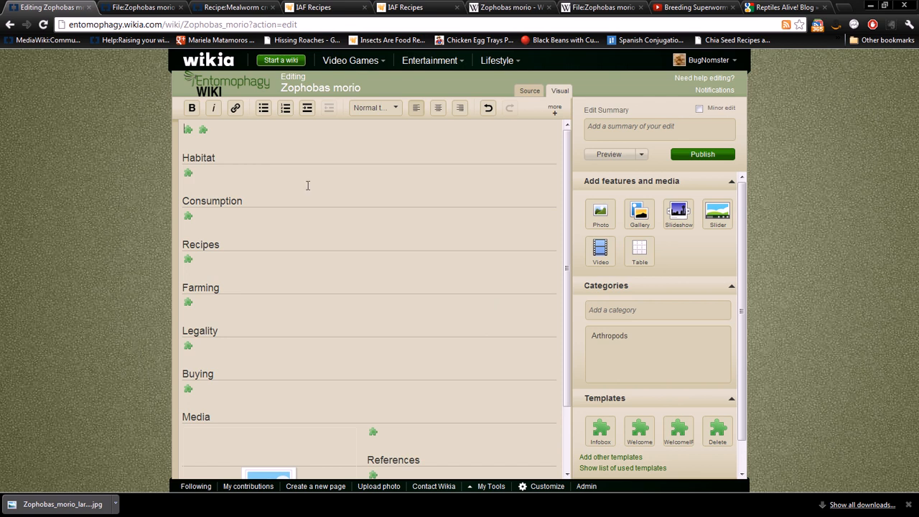
mouse_move(127, 141)
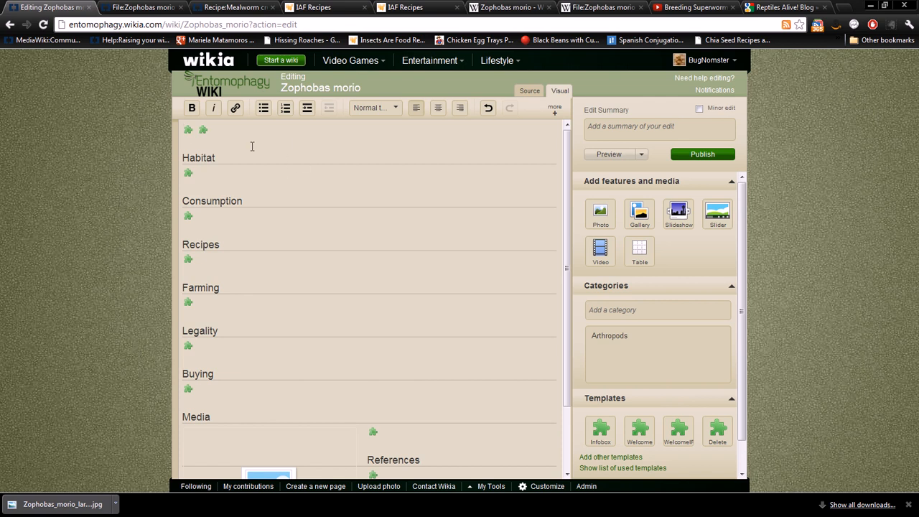
Start editing the New Species Page/General template at the top of the article
click(203, 130)
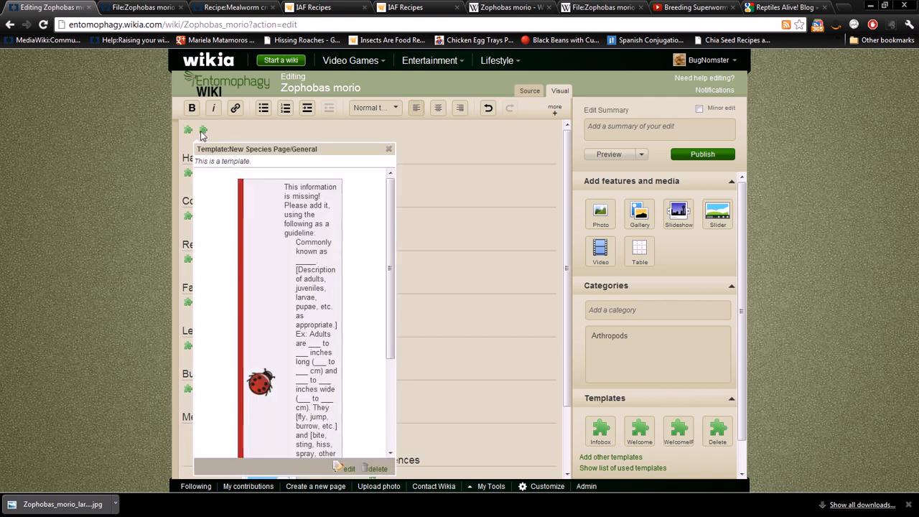
mouse_move(341, 462)
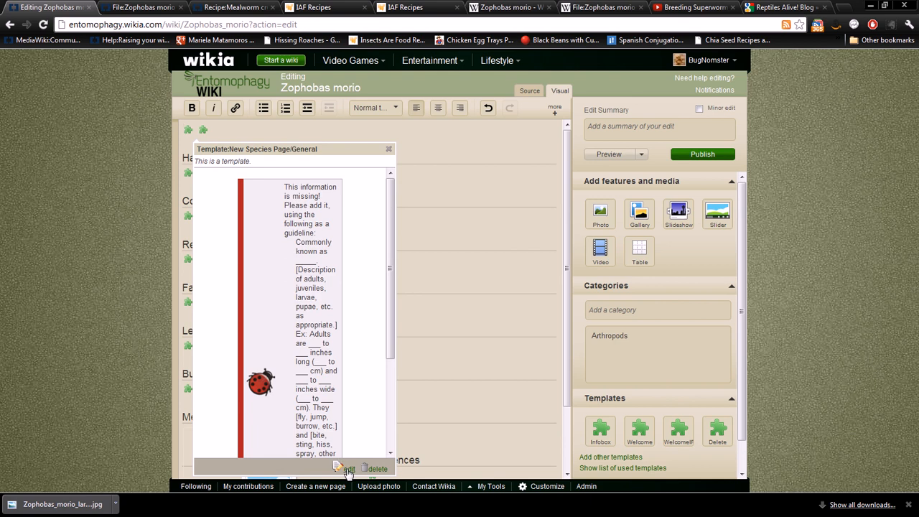
click(348, 468)
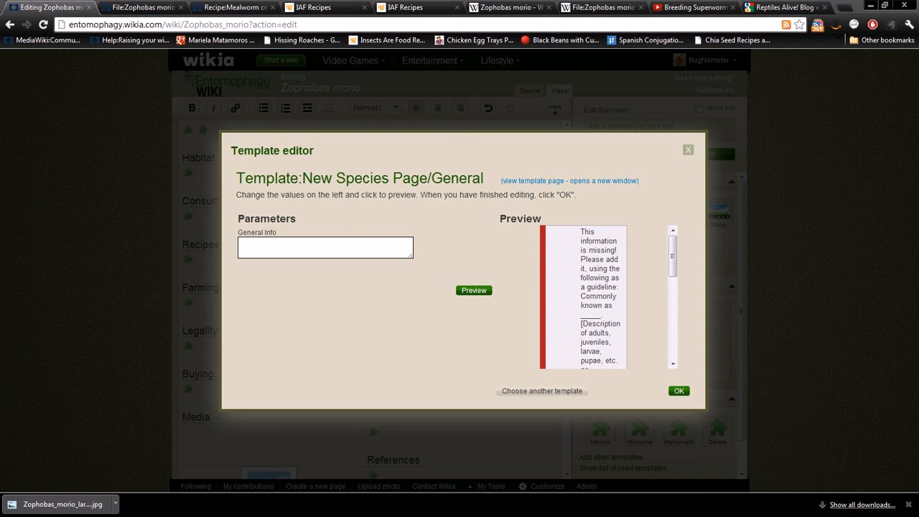
Describe superworm larvae and adults in General Info, preview, apply, then select the Habitat placeholder
click(325, 247)
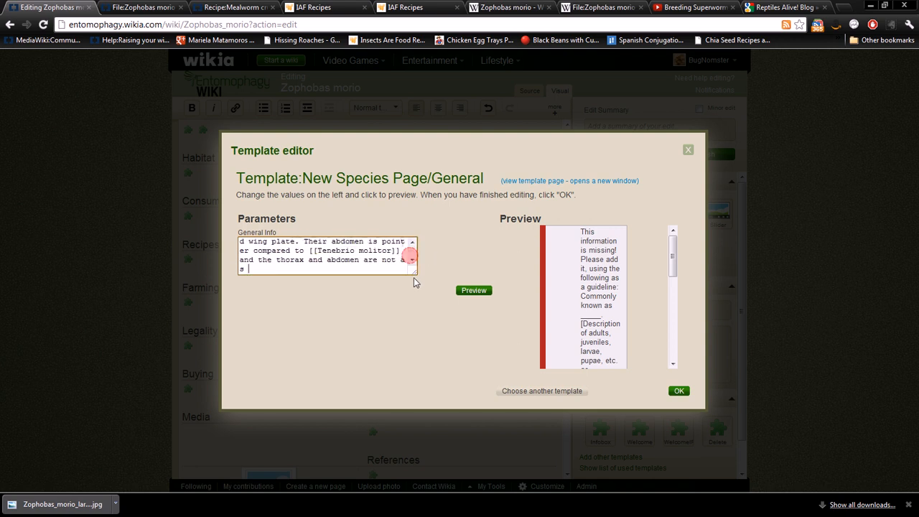
scroll(up, 3)
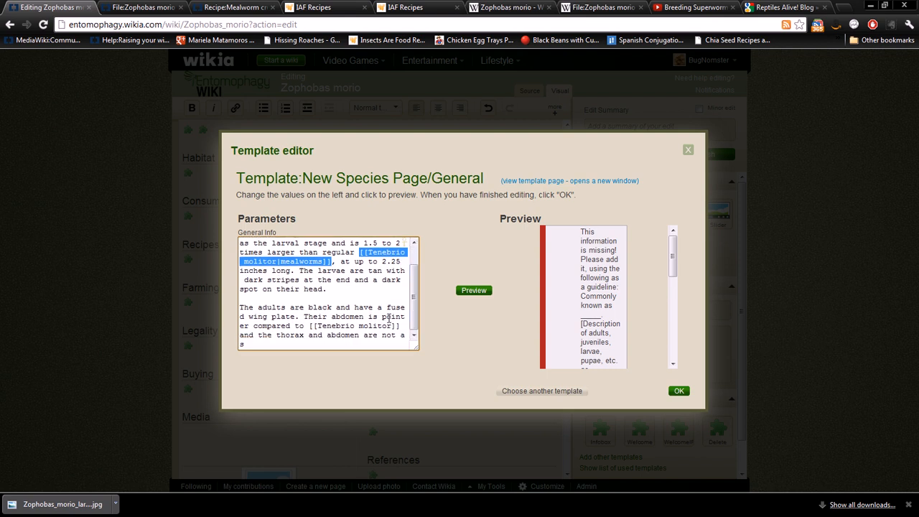
mouse_move(456, 362)
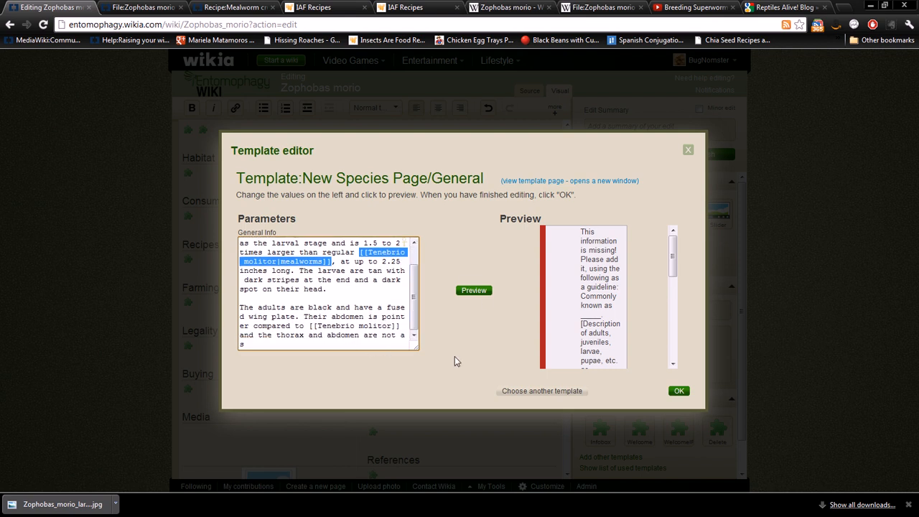
click(474, 290)
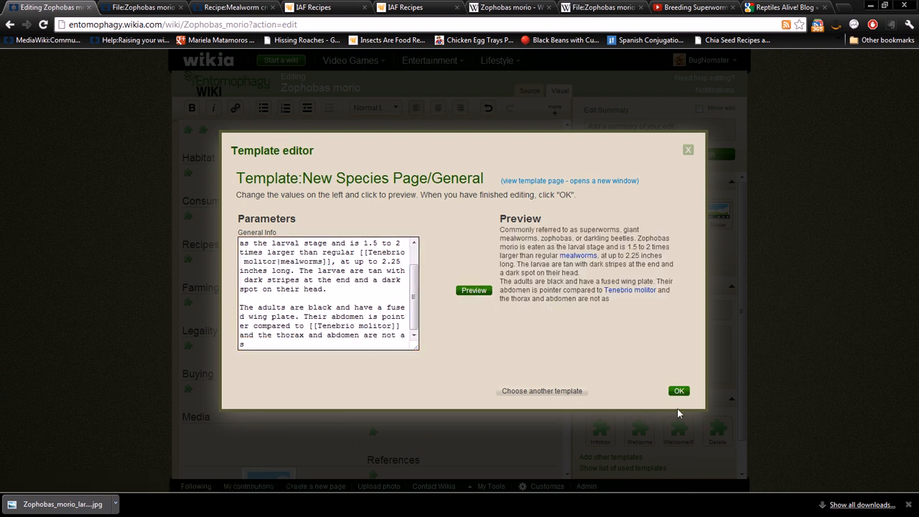
click(677, 390)
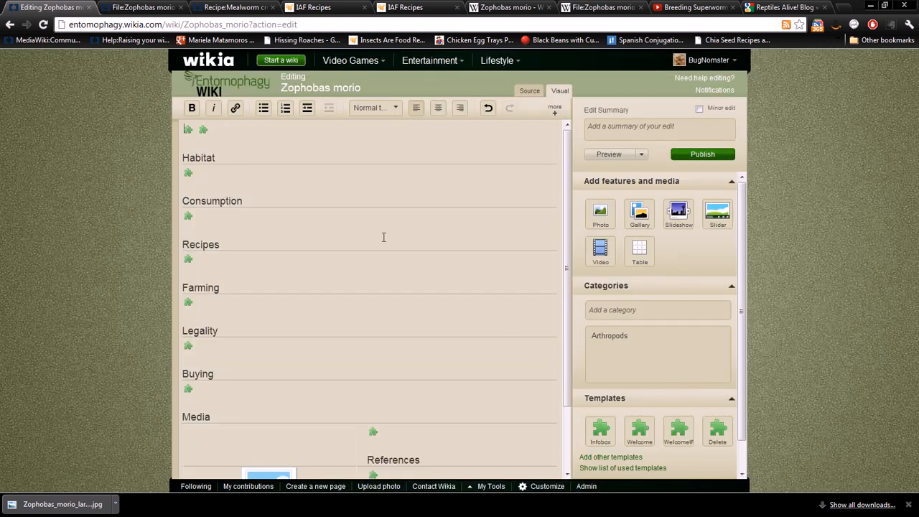
mouse_move(86, 257)
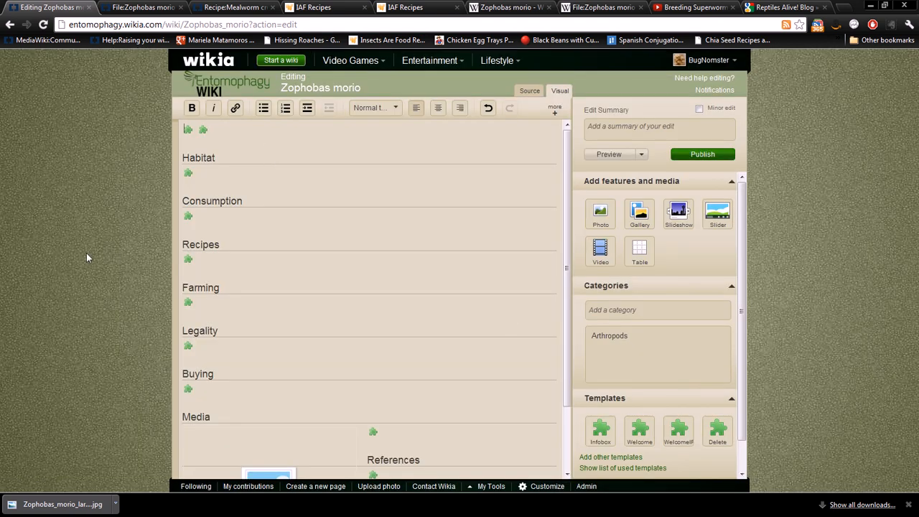
click(187, 172)
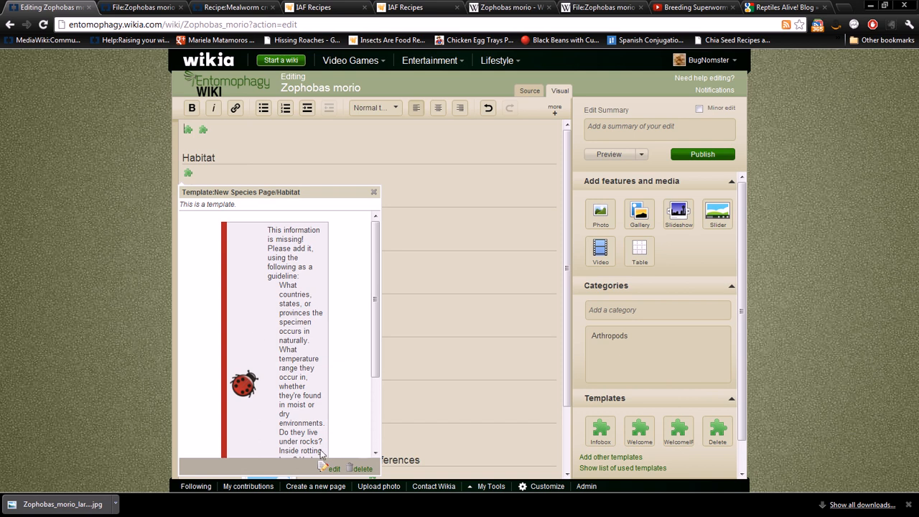
mouse_move(205, 193)
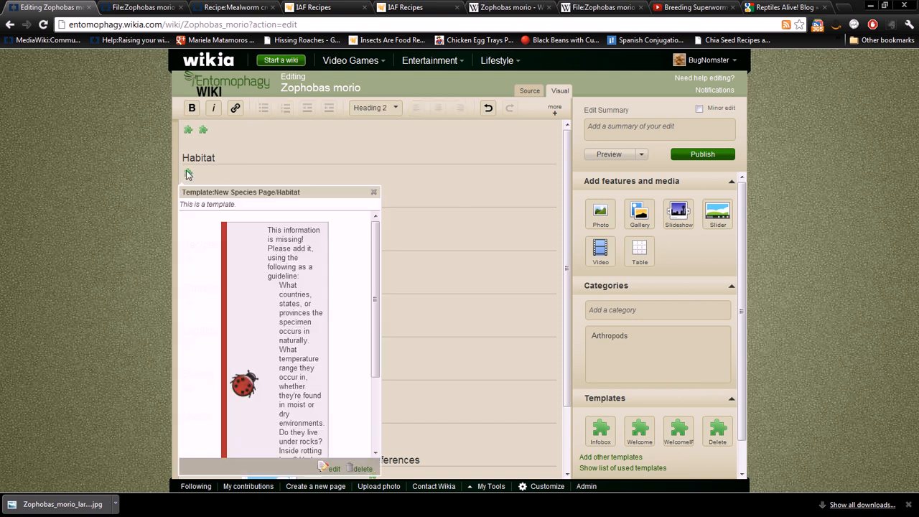
Write the Central and South America distribution paragraph in Habitat with an empty <ref></ref>
scroll(down, 3)
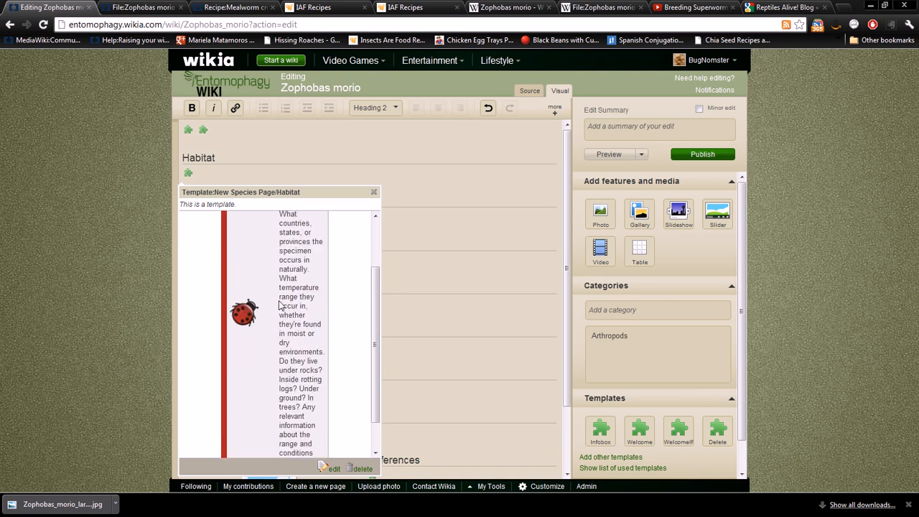
scroll(down, 3)
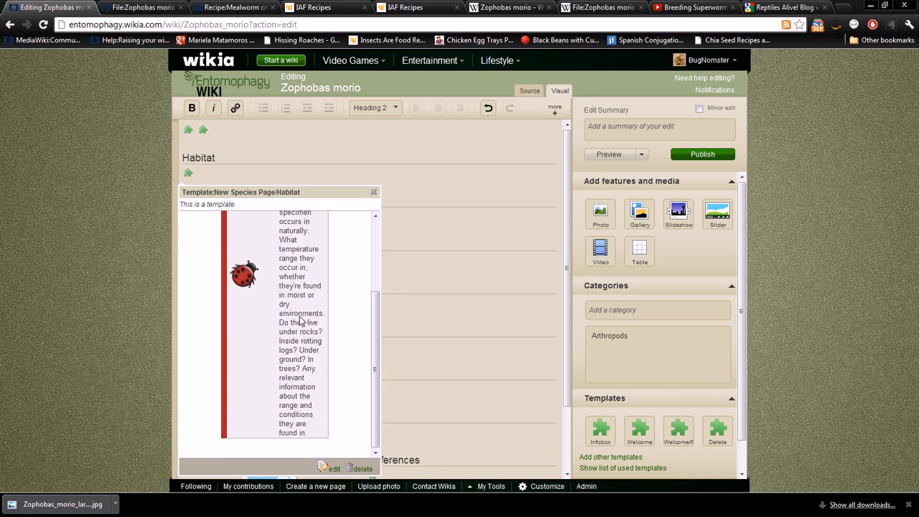
click(333, 468)
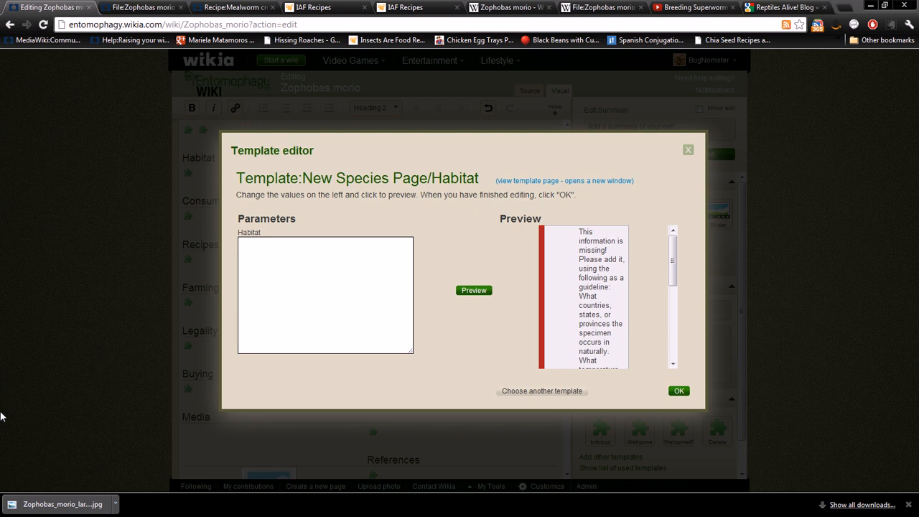
text(Superworms naturally occure in the tropical regions of Central and South America, but have spread across the world for use as food for reptiles and other insectivorous pets. They are often found amongst rotting logs and leaves.<ref></ref>)
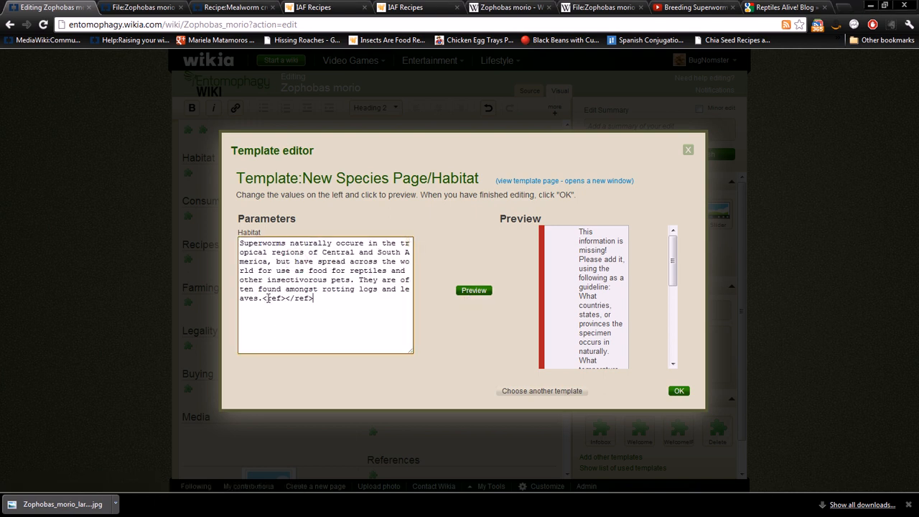
double_click(288, 297)
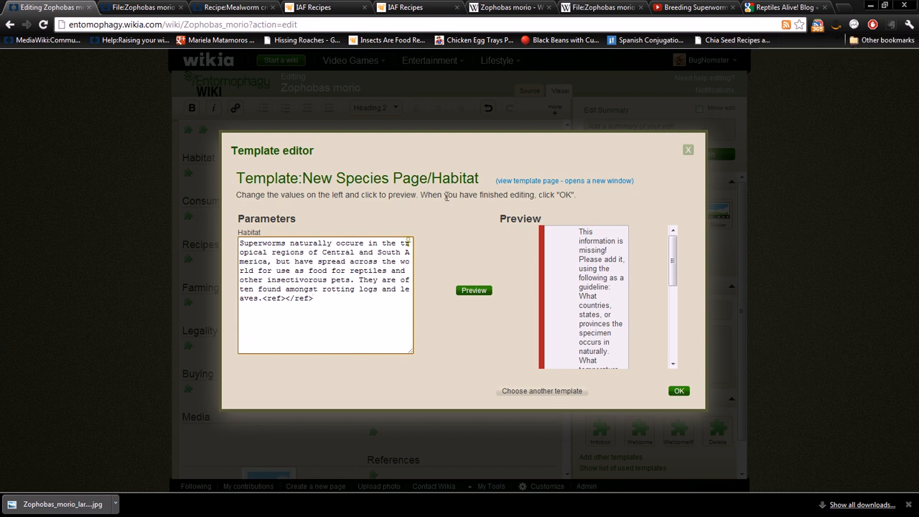
mouse_move(782, 7)
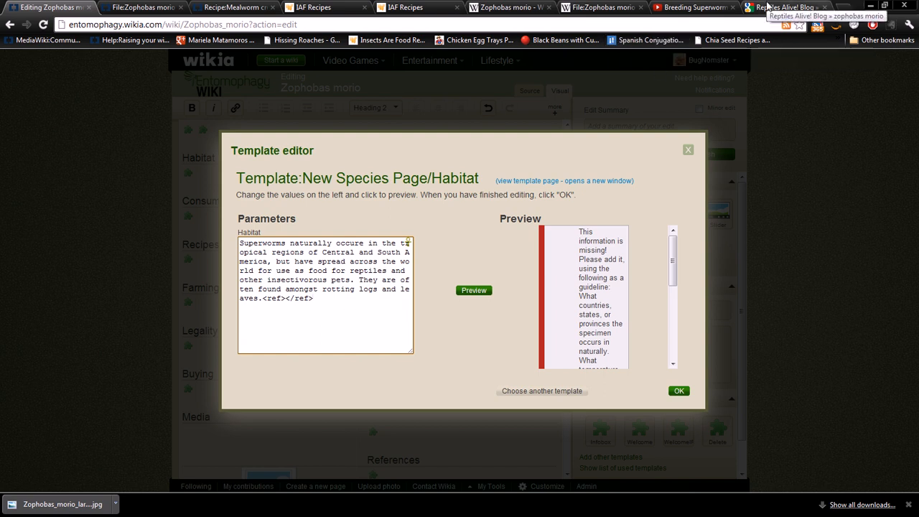
click(782, 7)
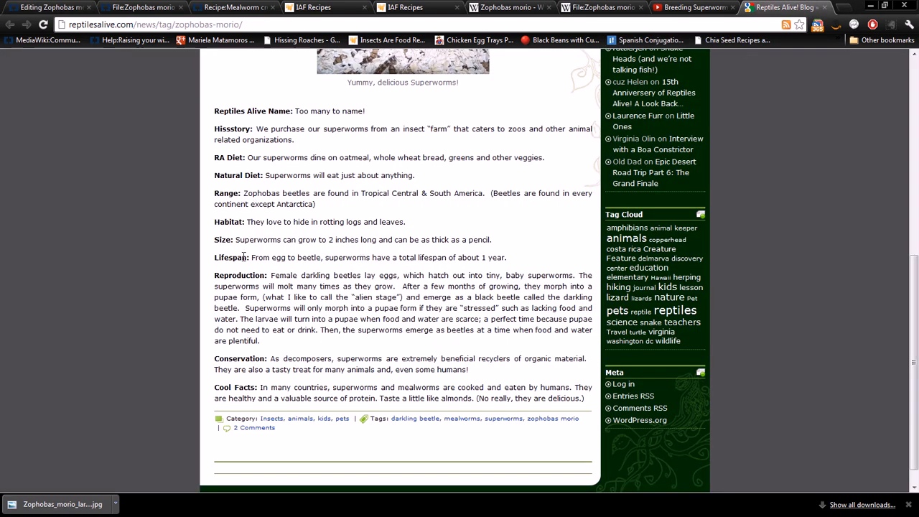
Copy the Reptiles Alive! Blog superworm post URL for the Habitat reference
double_click(228, 221)
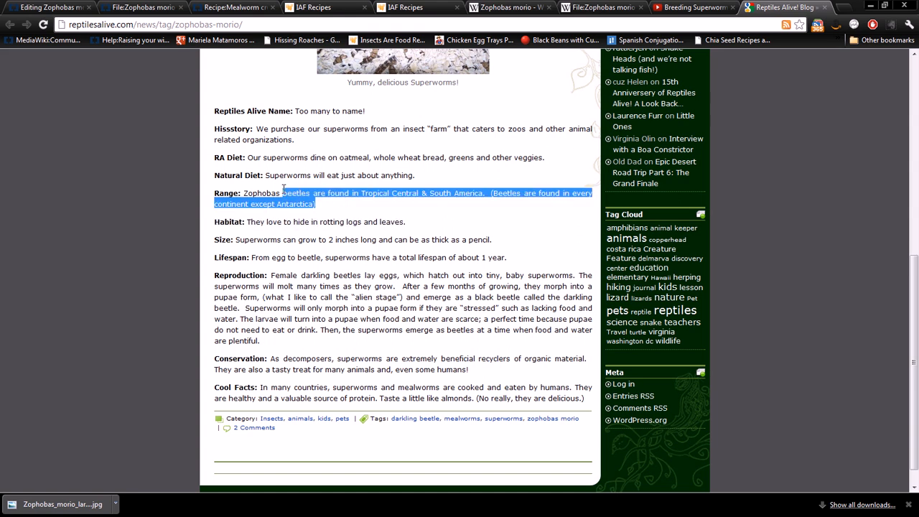
click(374, 210)
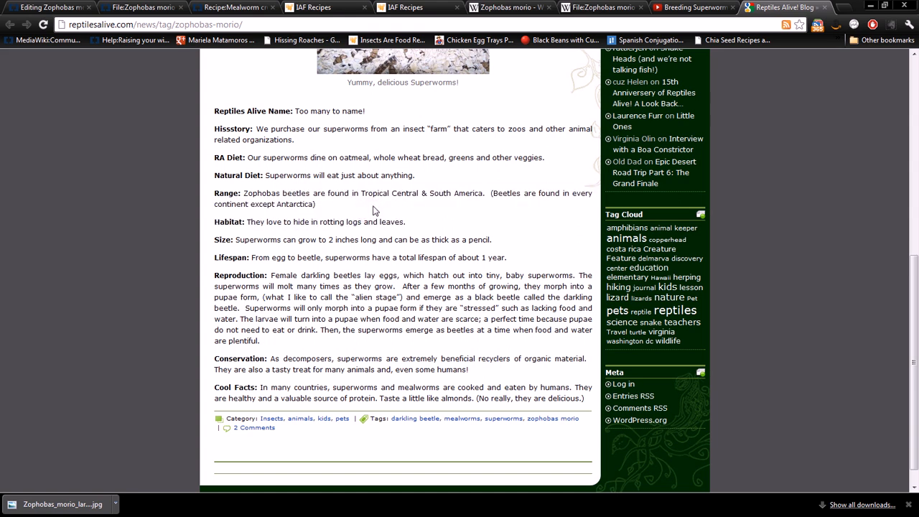
click(155, 23)
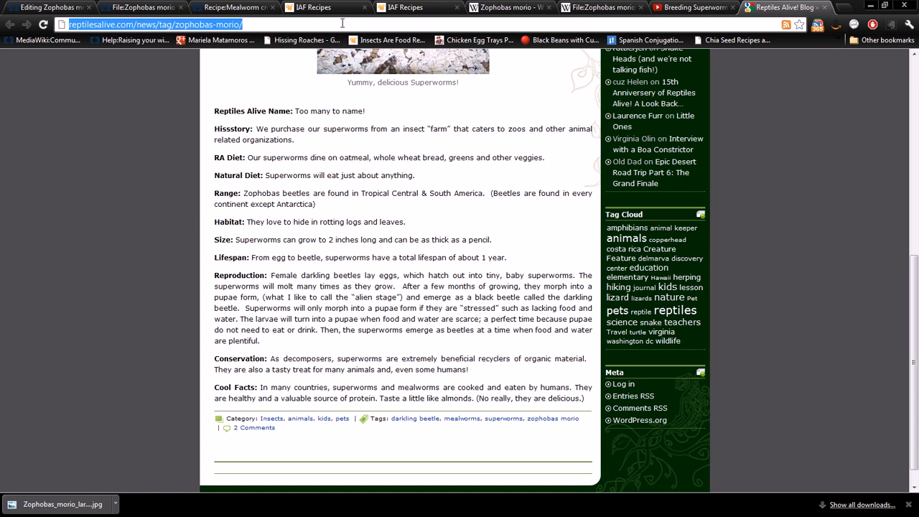
click(50, 7)
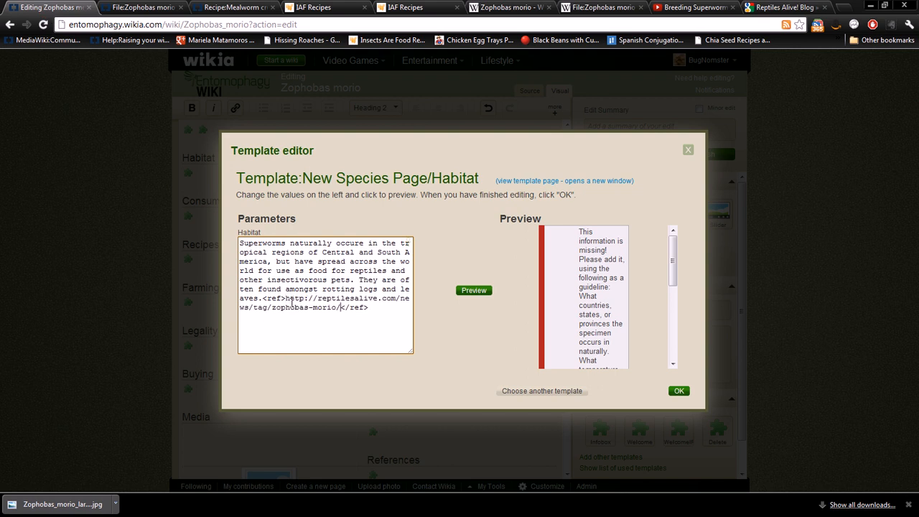
Preview the cited Habitat paragraph and apply it to the page
click(474, 290)
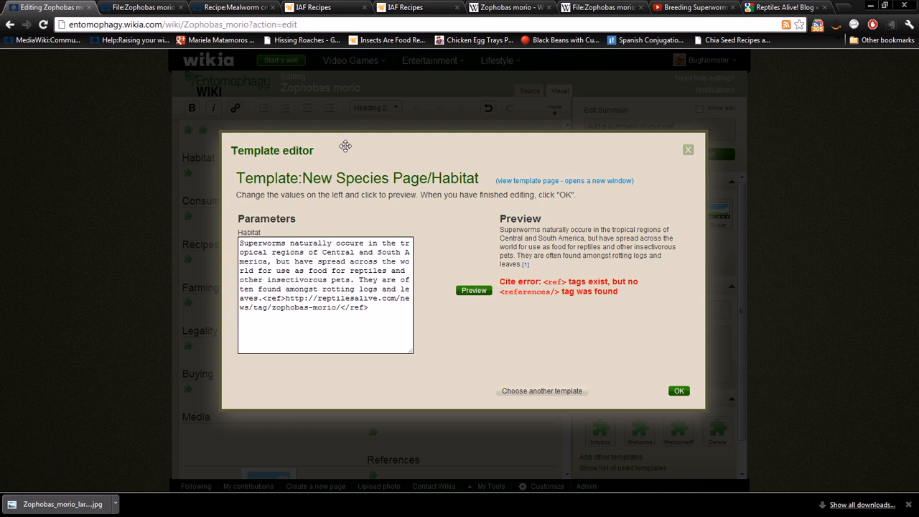
mouse_move(173, 242)
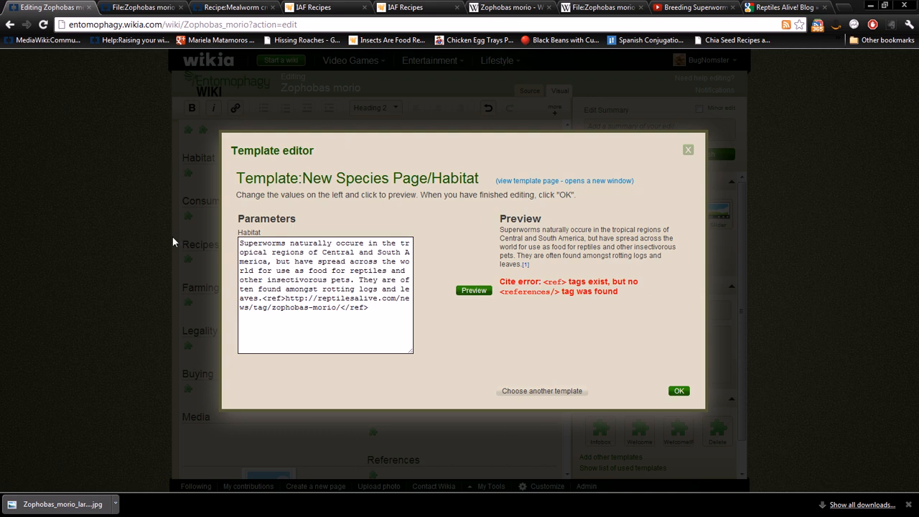
mouse_move(512, 316)
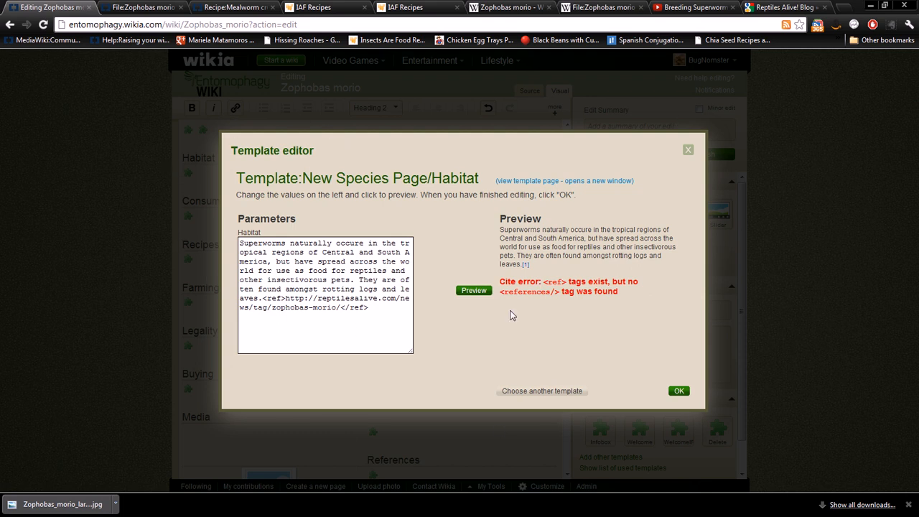
mouse_move(526, 270)
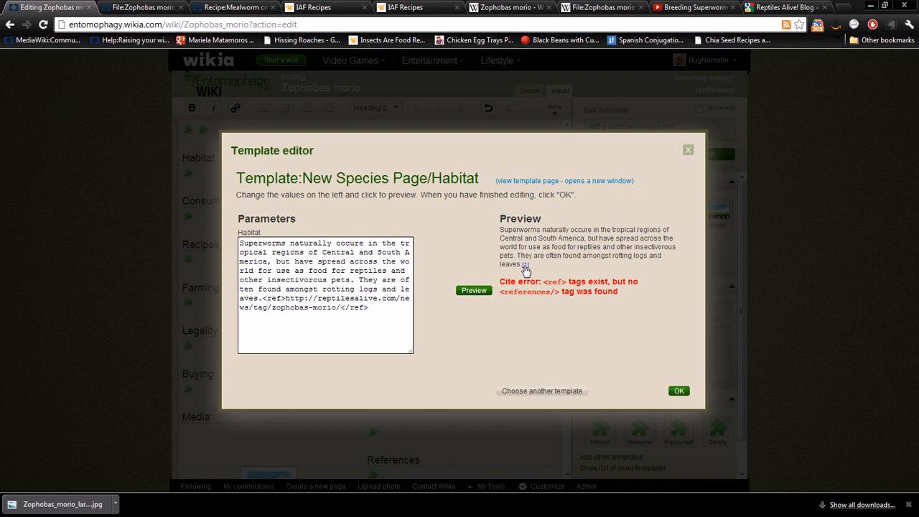
mouse_move(652, 381)
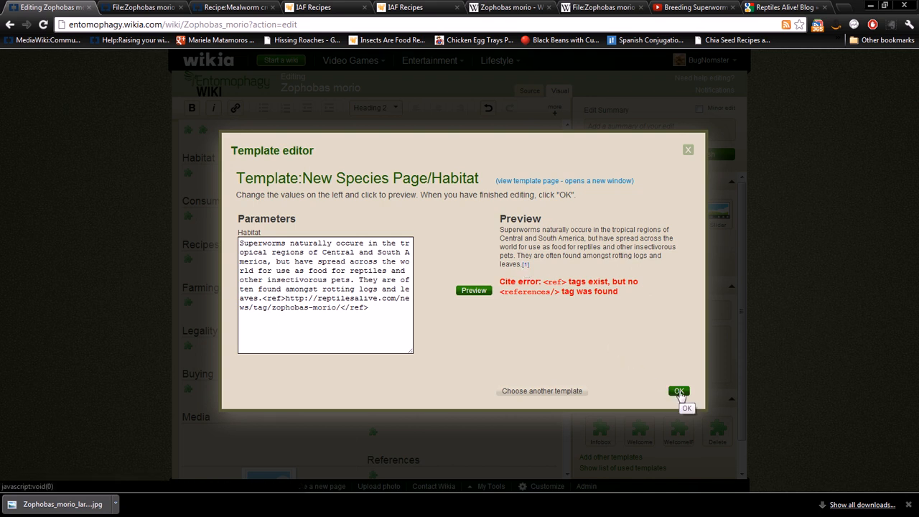
click(677, 391)
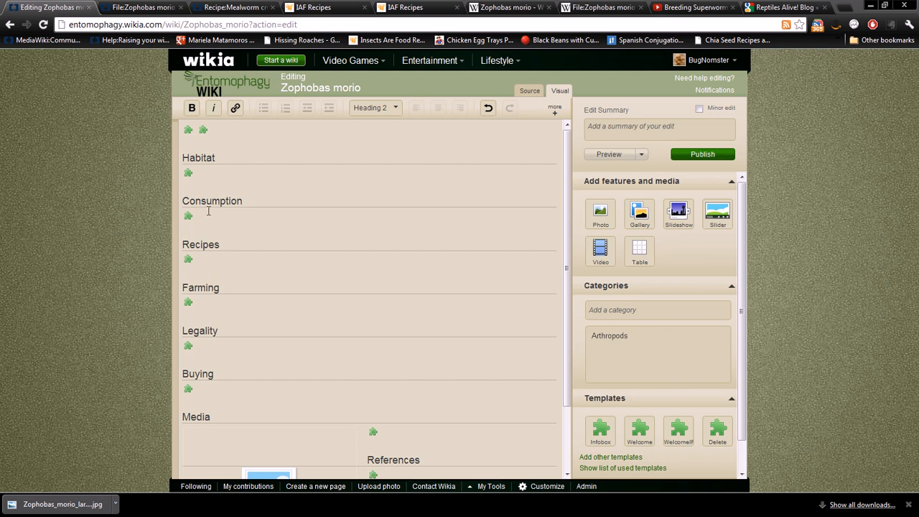
Add the almond-like taste note with a <ref></ref> to the Consumption template
click(189, 215)
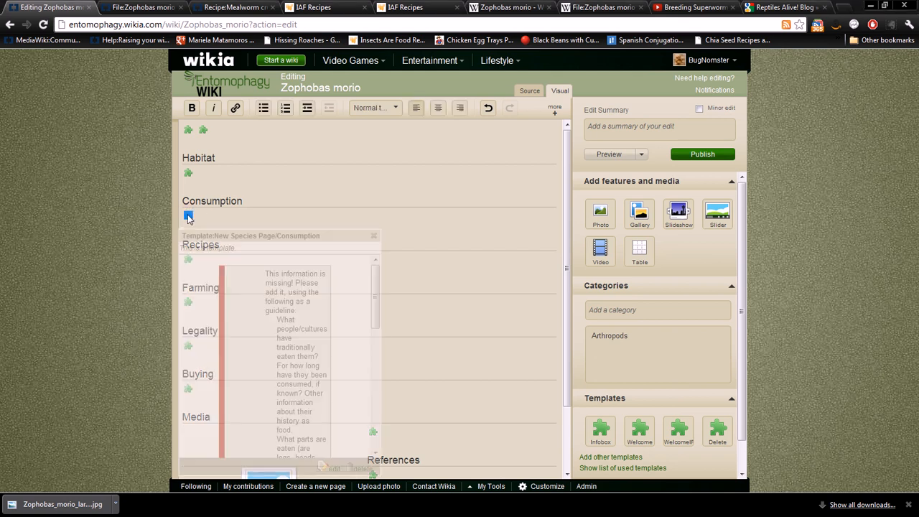
click(188, 216)
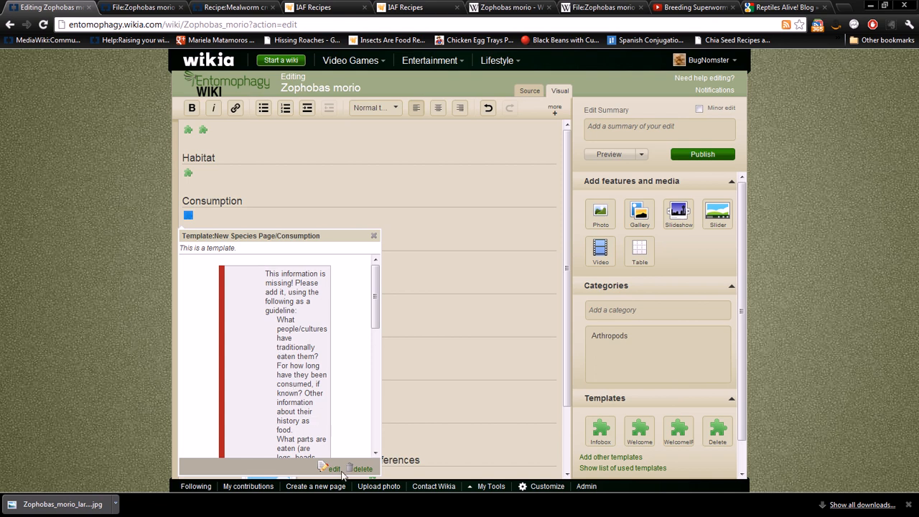
click(331, 468)
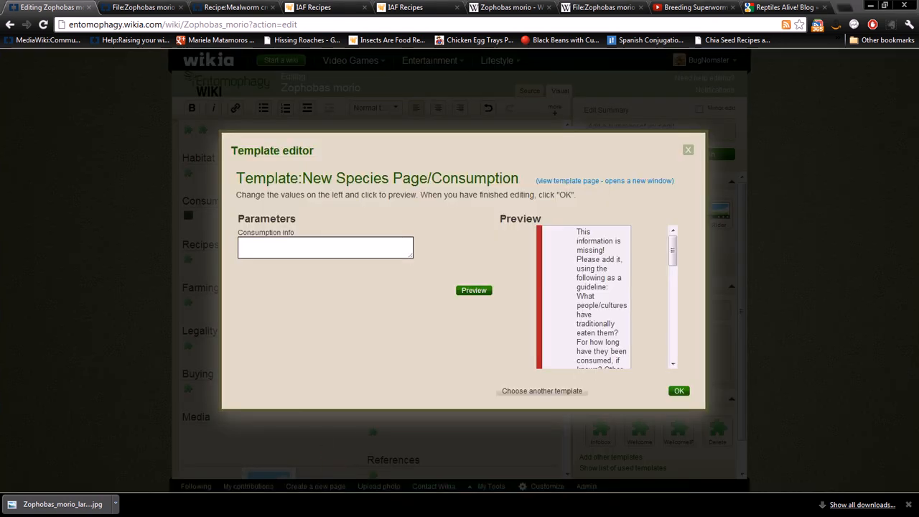
mouse_move(232, 309)
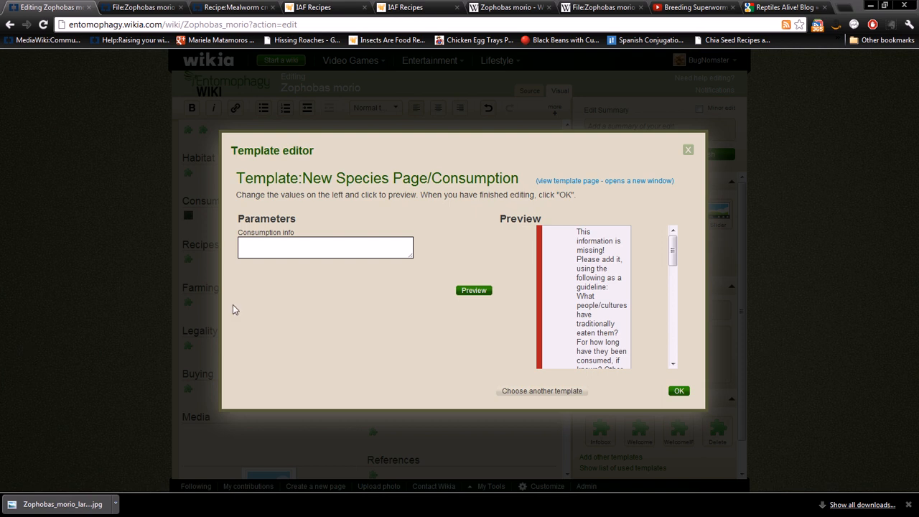
text(The taste is described as similar to almonds.<ref></ref>)
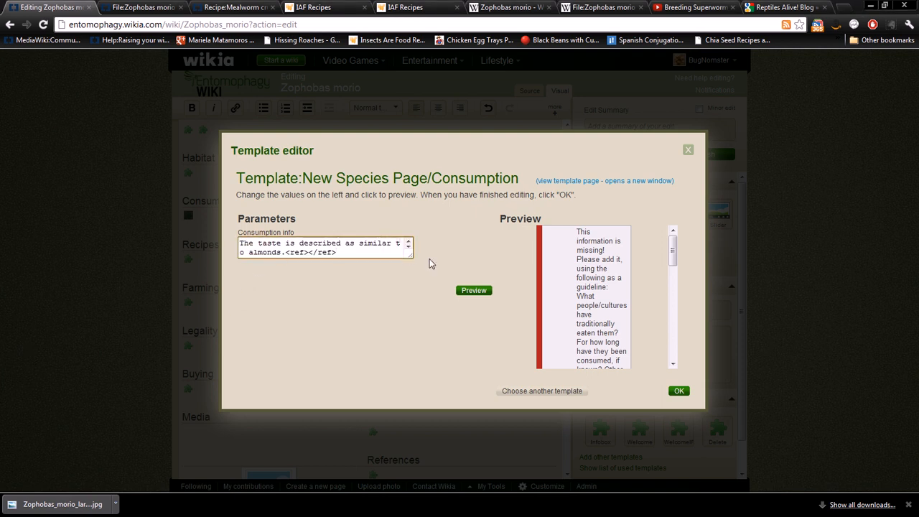
scroll(down, 3)
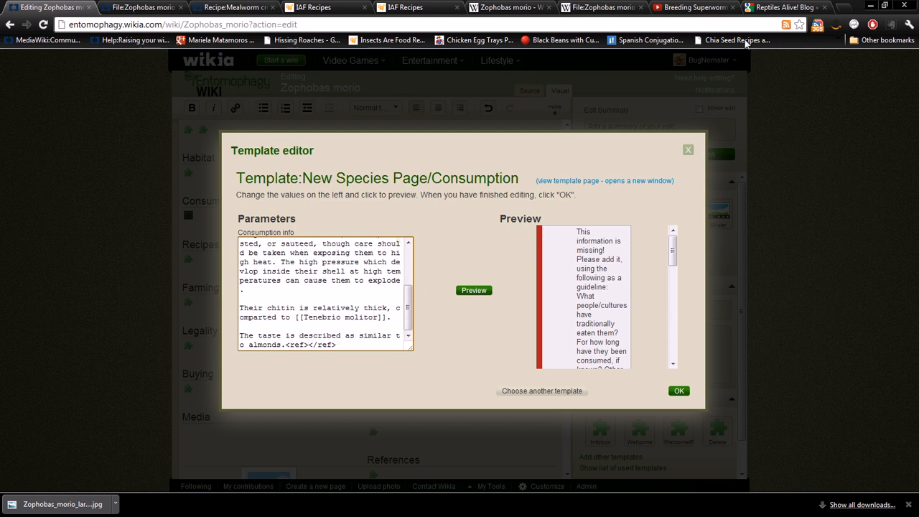
Cite the Reptiles Alive post URL in the reference, preview and apply Consumption
click(781, 7)
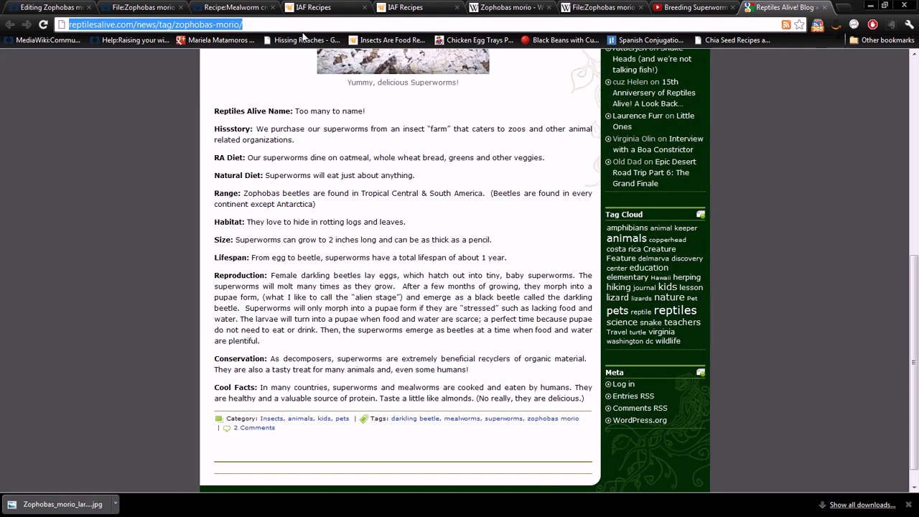
click(50, 7)
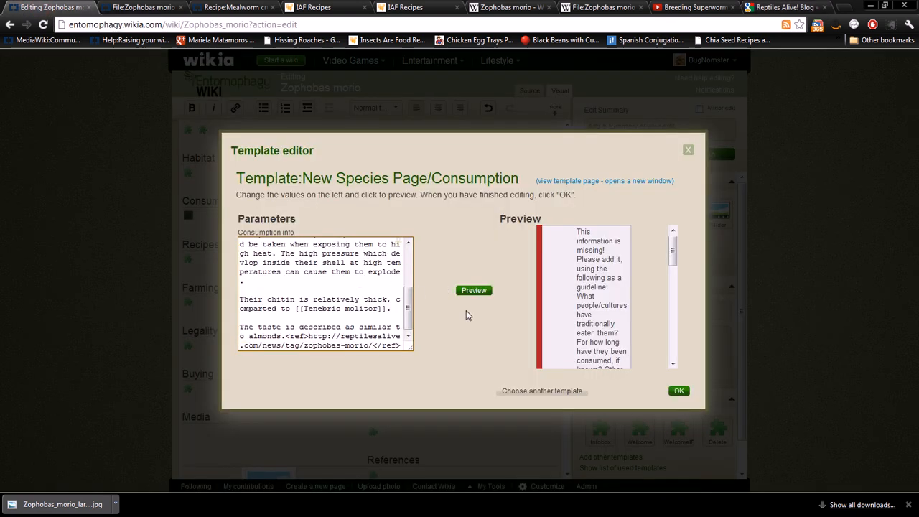
click(474, 290)
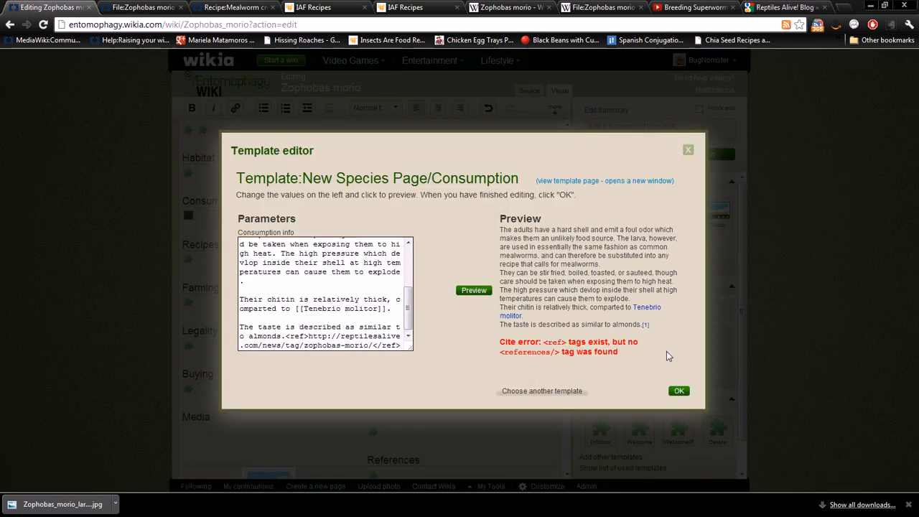
click(678, 391)
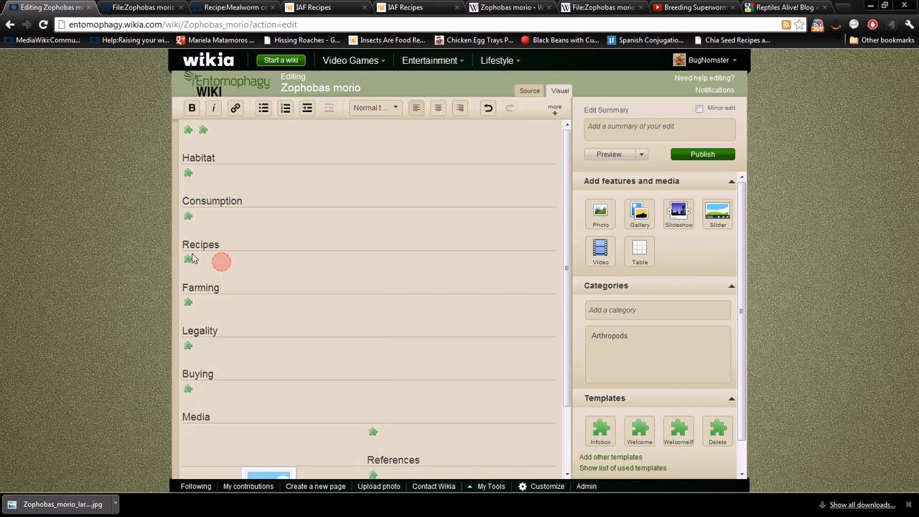
Review the empty Recipes template fields, then go to the Mealworm crunch recipe page
click(188, 260)
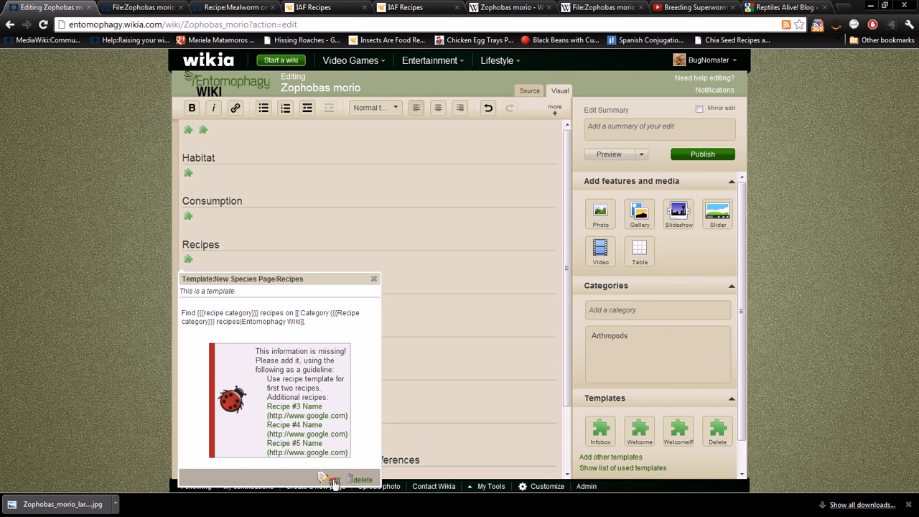
click(328, 479)
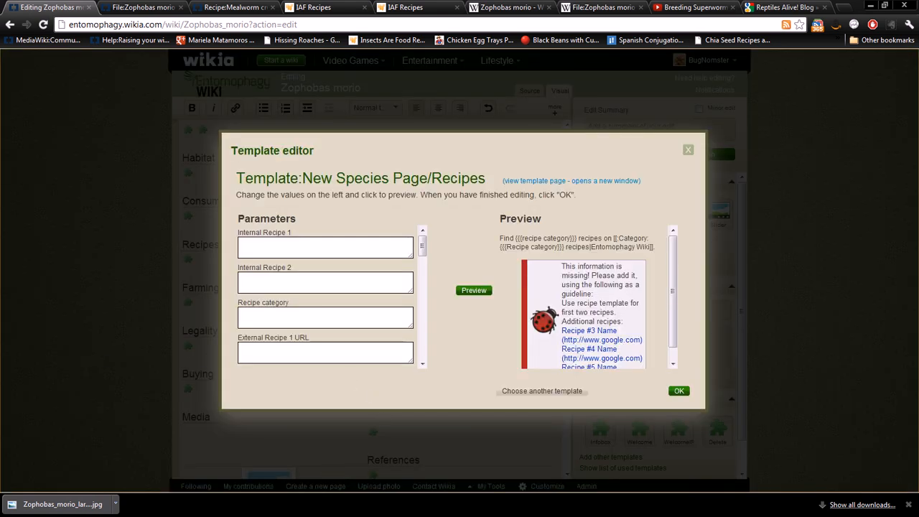
mouse_move(144, 327)
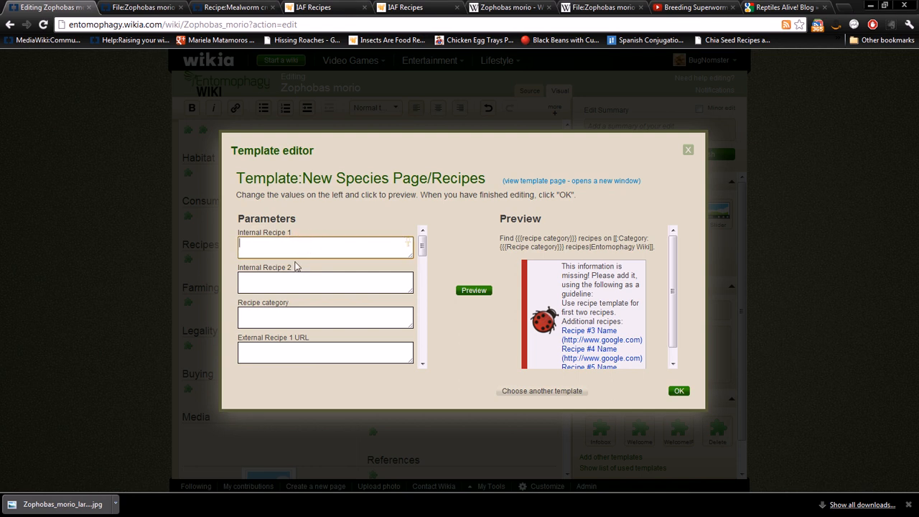
scroll(down, 3)
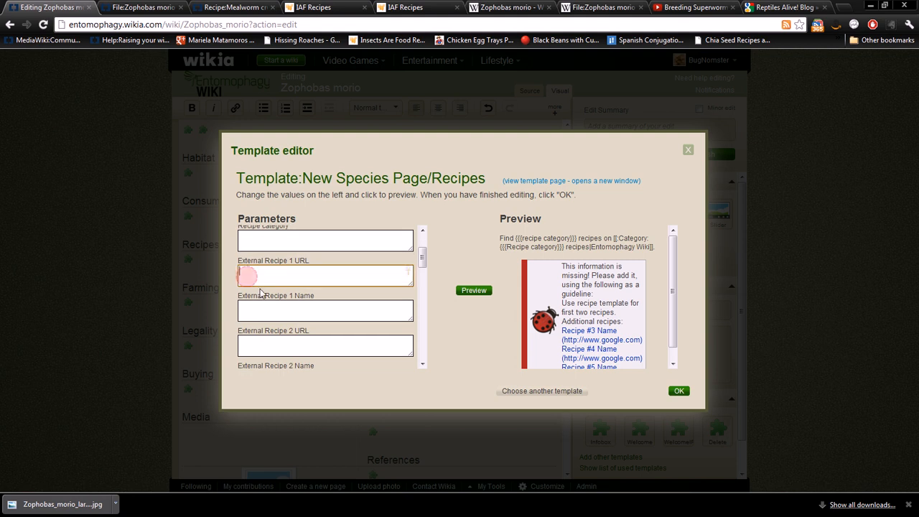
scroll(up, 3)
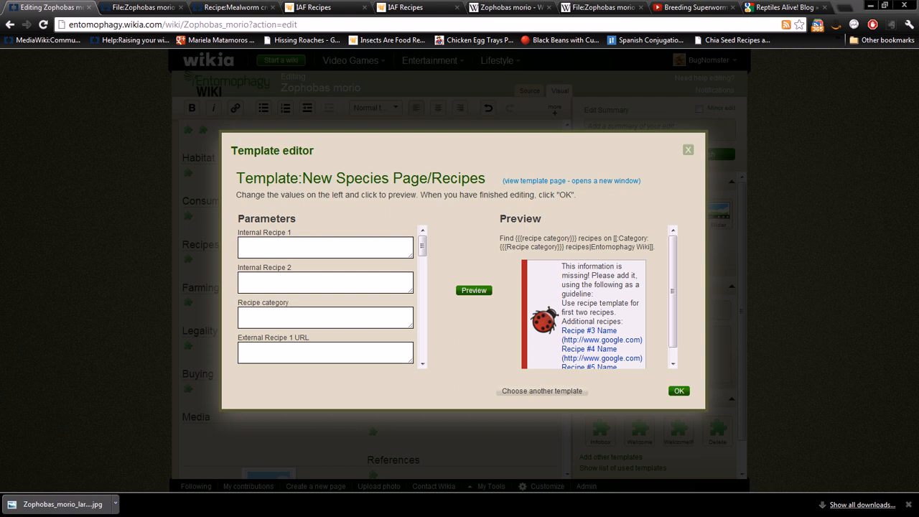
mouse_move(162, 95)
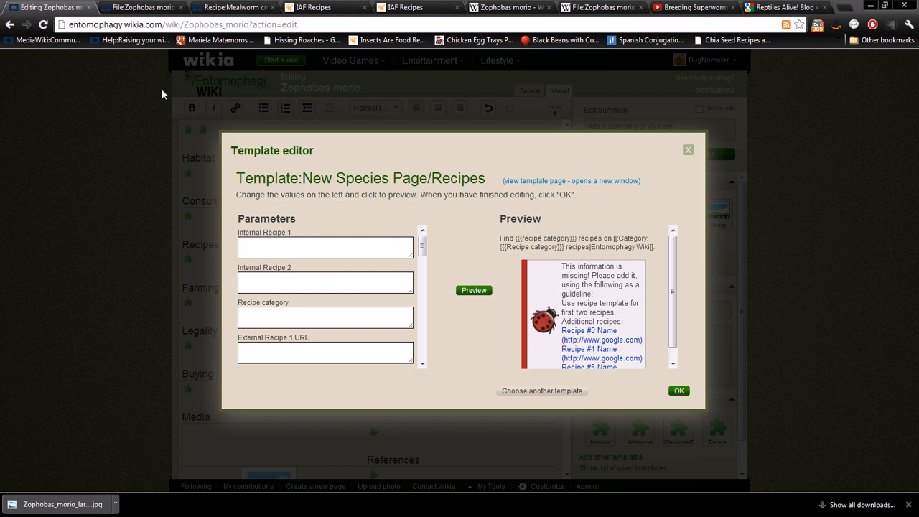
click(230, 7)
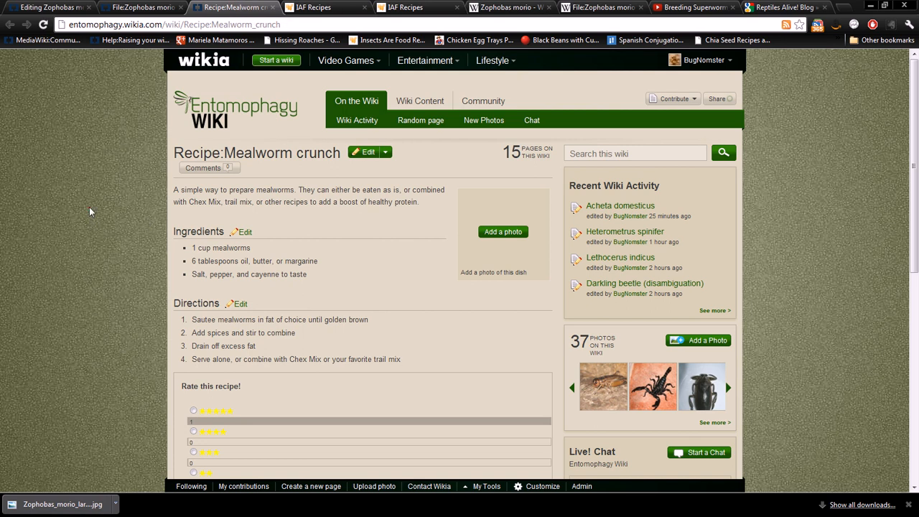
mouse_move(158, 177)
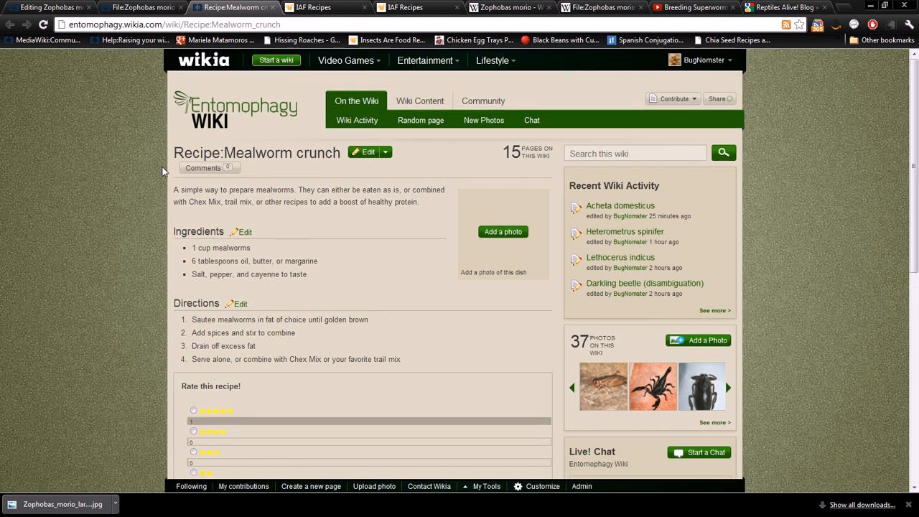
mouse_move(145, 157)
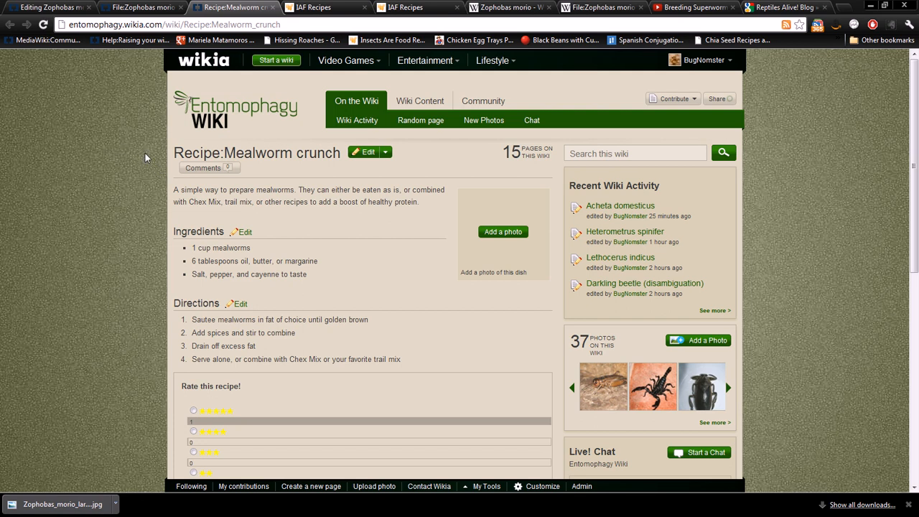
mouse_move(328, 180)
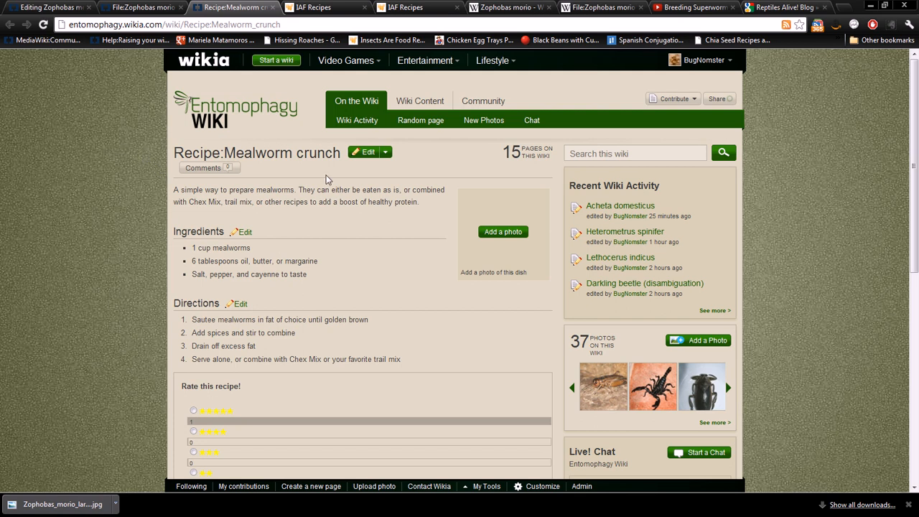
Select the whole page title Recipe:Mealworm crunch for copying
double_click(297, 152)
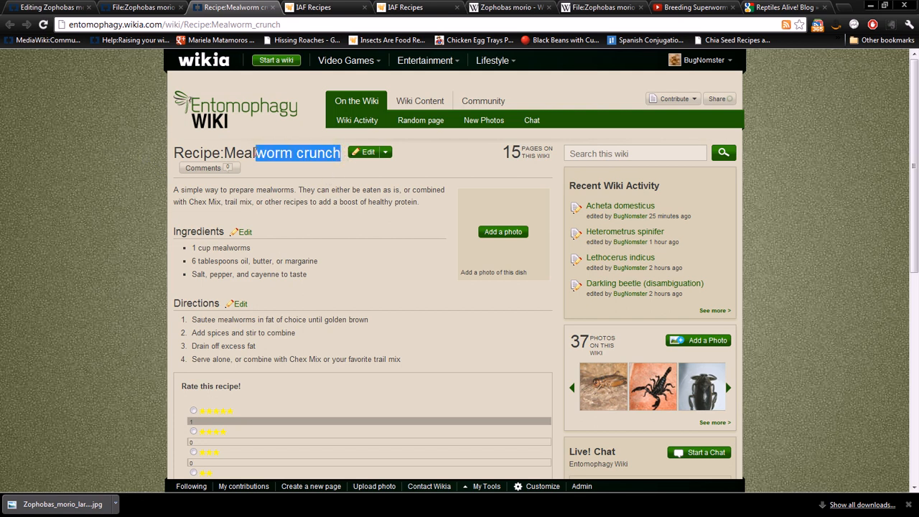
triple_click(256, 153)
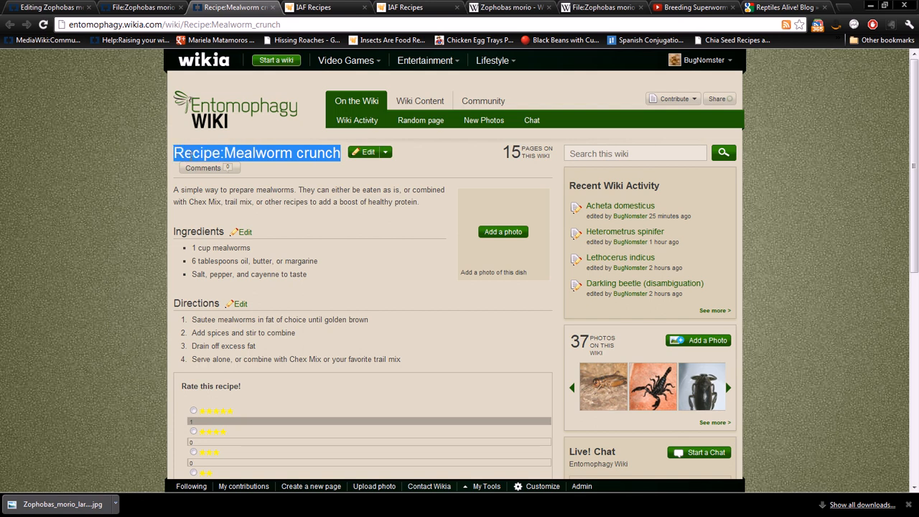
mouse_move(353, 218)
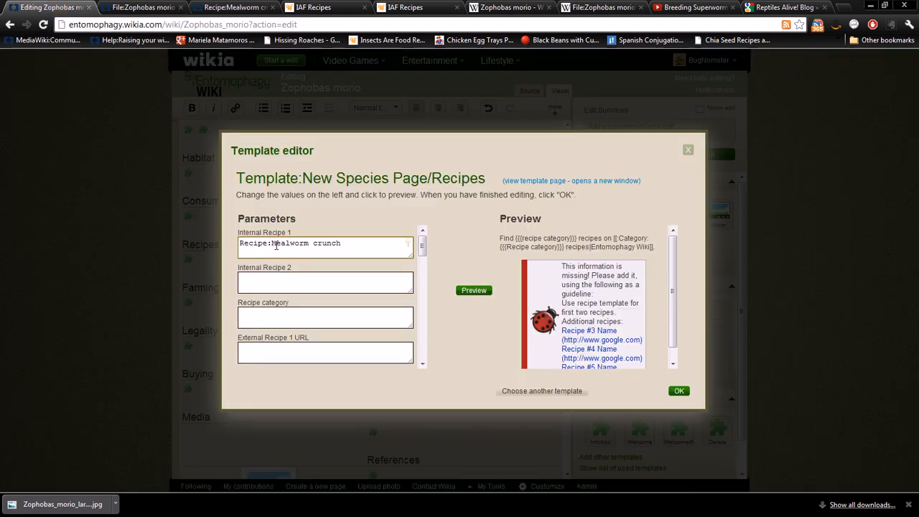
mouse_move(479, 319)
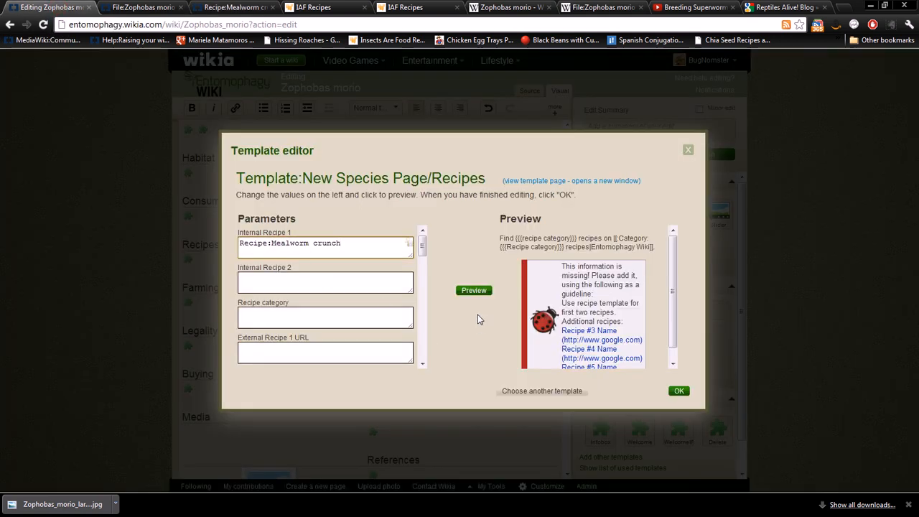
Preview the template with Recipe:Mealworm crunch and enter Larva as the recipe category
click(474, 290)
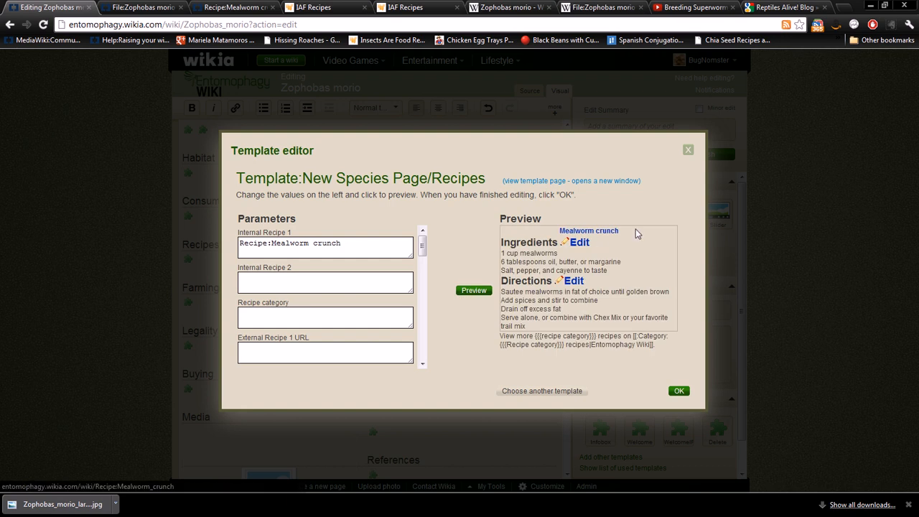
mouse_move(563, 336)
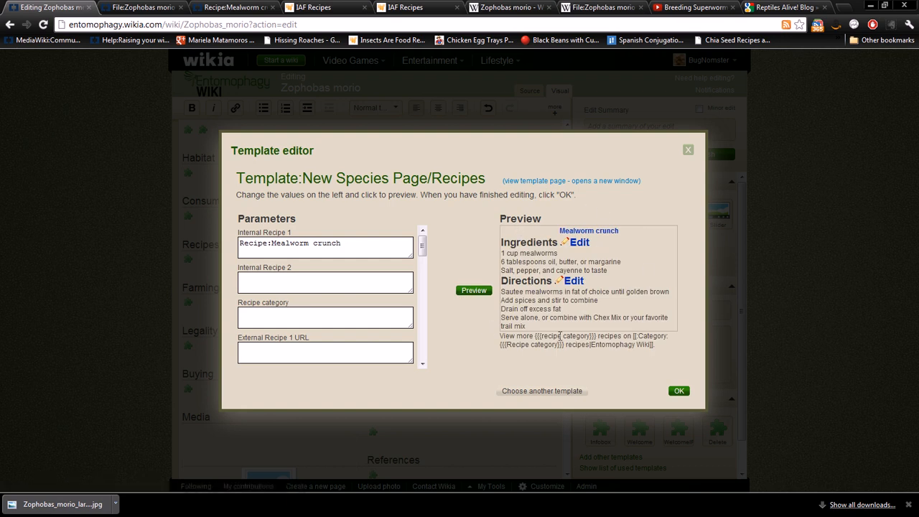
click(324, 282)
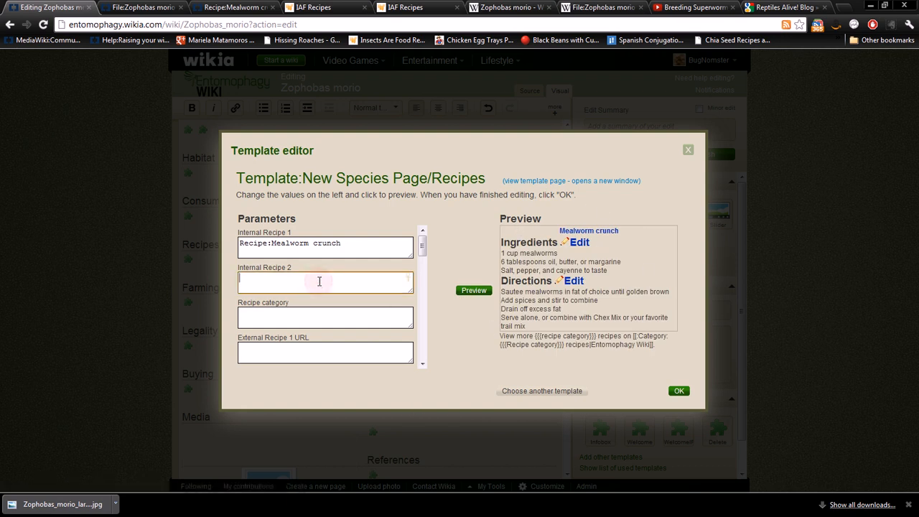
mouse_move(322, 268)
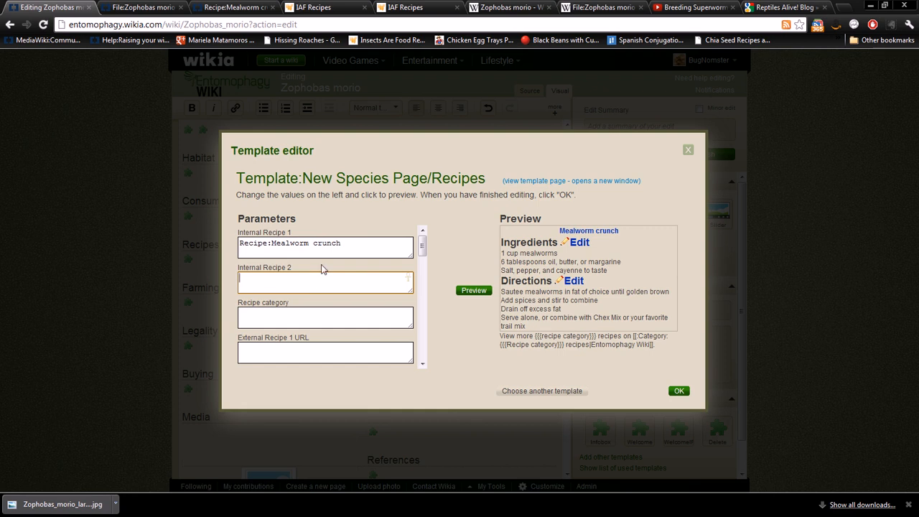
click(325, 317)
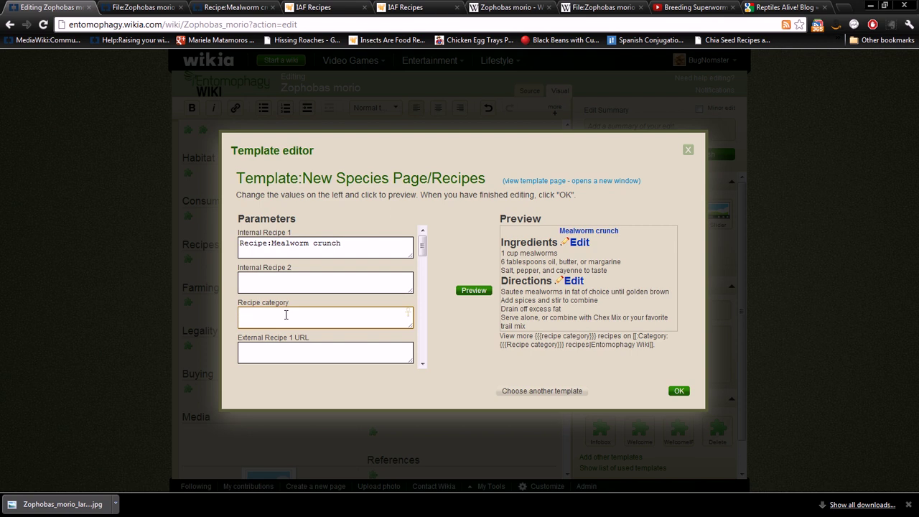
text(r)
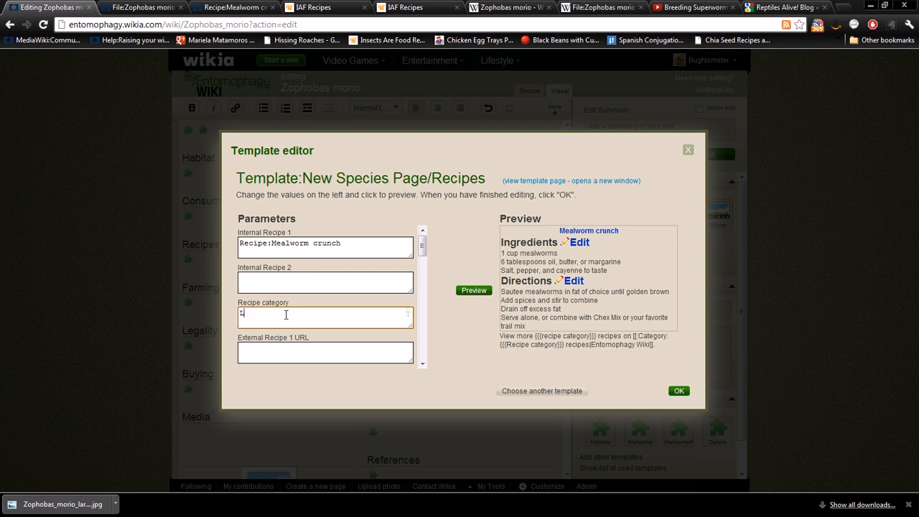
text(Larvae)
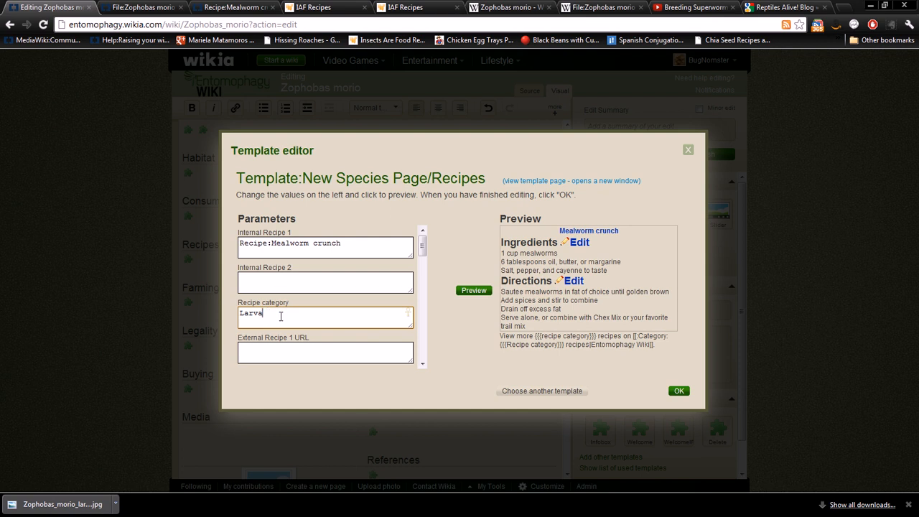
mouse_move(462, 346)
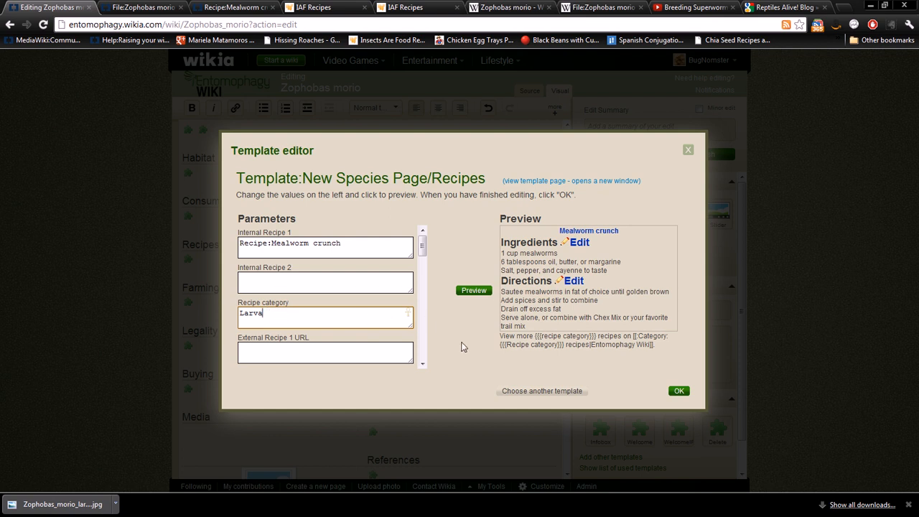
scroll(down, 3)
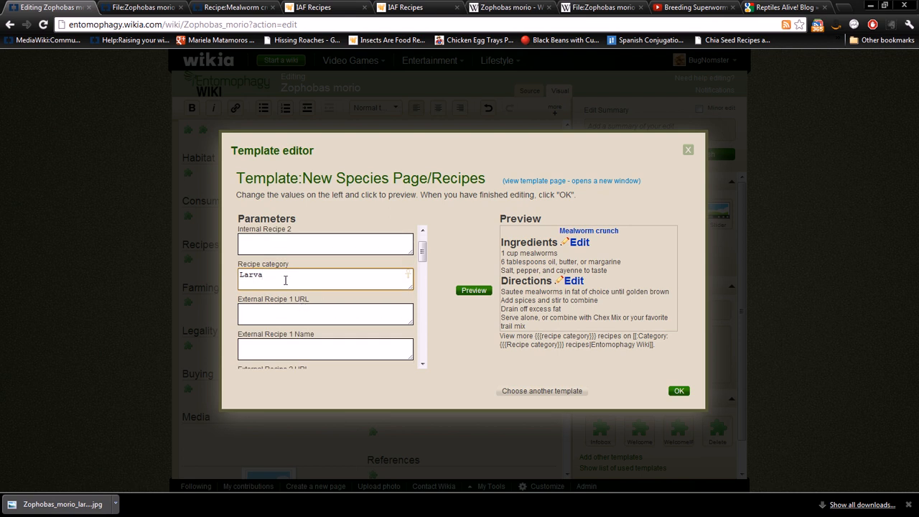
double_click(249, 274)
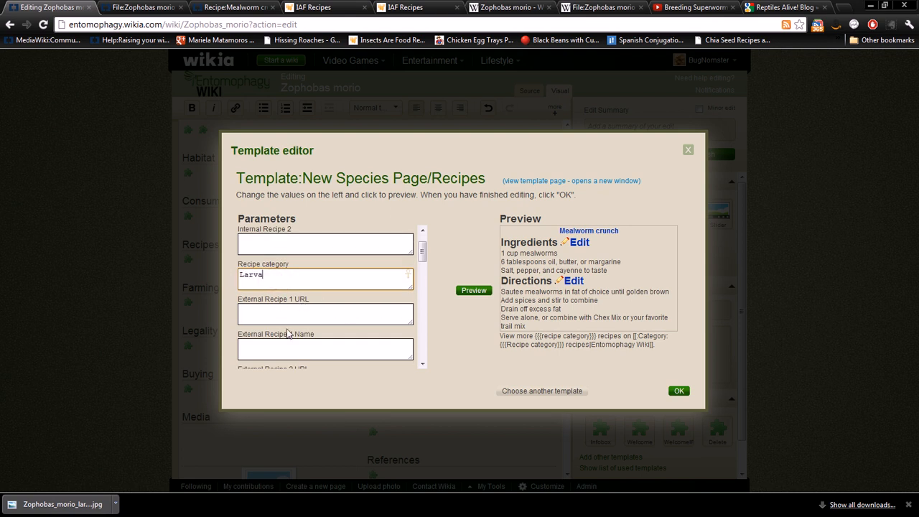
click(324, 314)
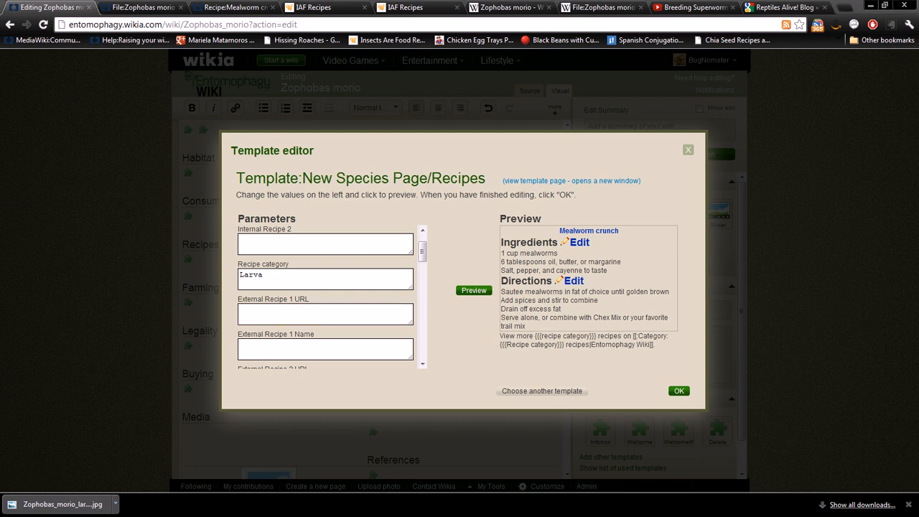
Add External Recipe 1 as Mealworm French Fries with its insectsarefood.com link
scroll(down, 3)
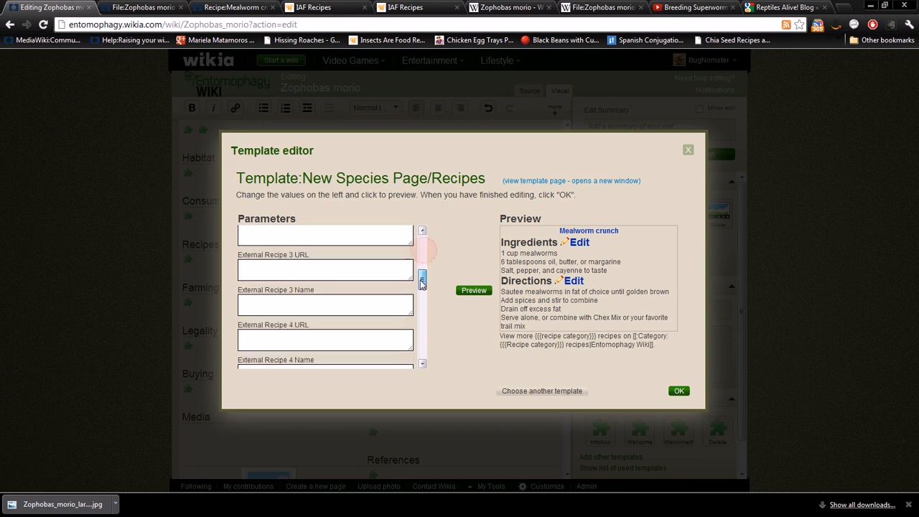
scroll(down, 3)
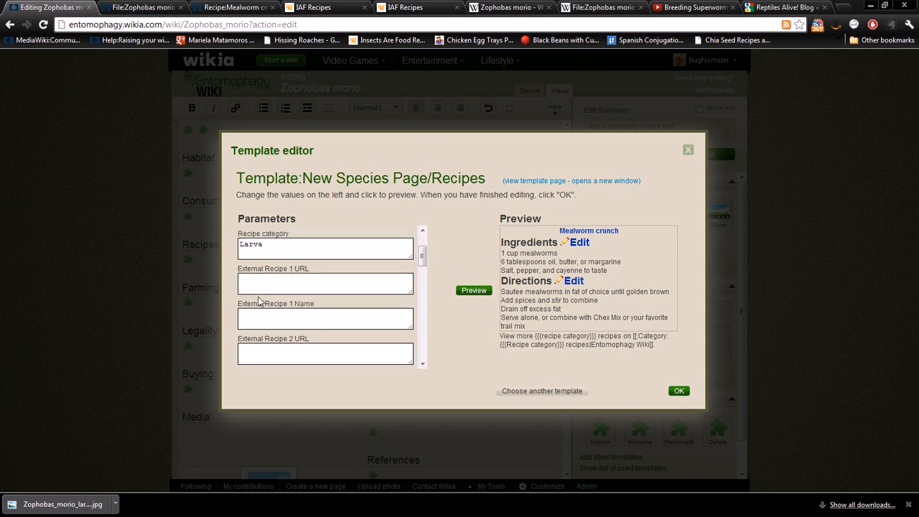
text(http://www.insectsarefood.com/recipes.php?title=mealworm-french-fries)
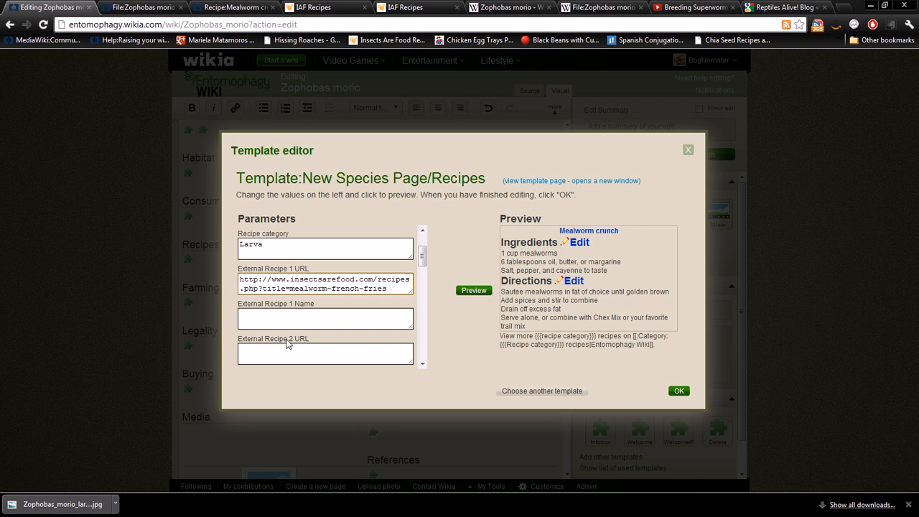
click(325, 319)
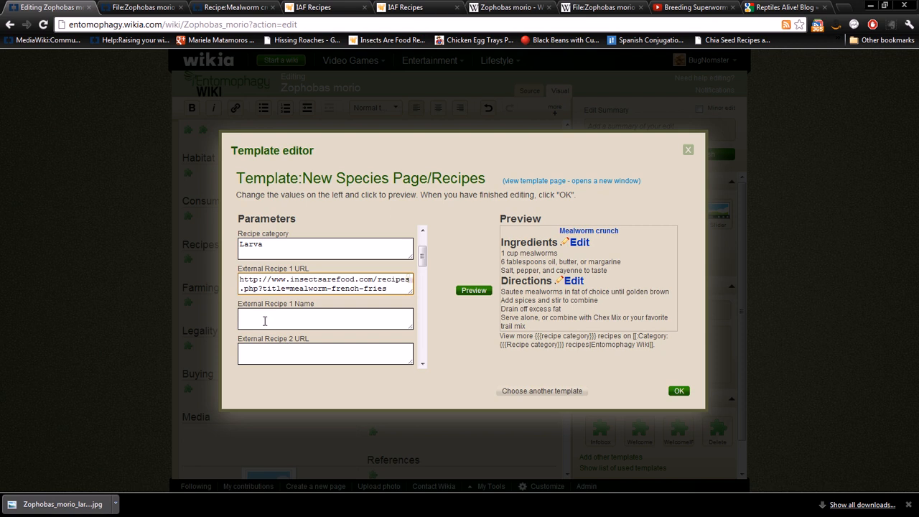
text(Mealworm French Fries)
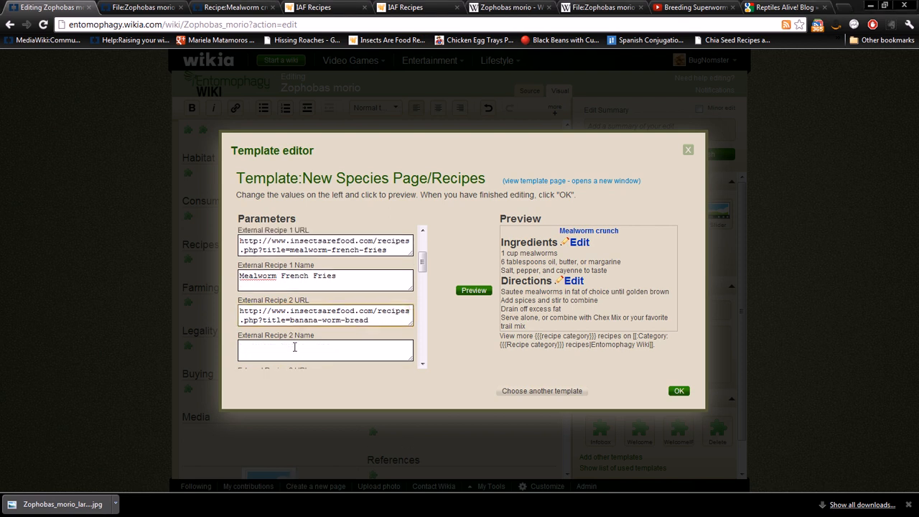
Add Banana Worm Bread as External Recipe 2, preview the template and apply it
text(Banana Wor)
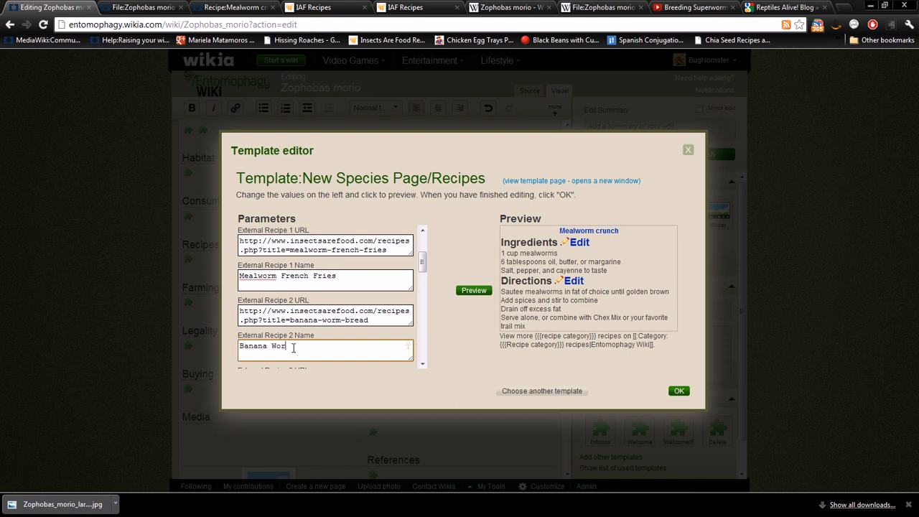
scroll(down, 3)
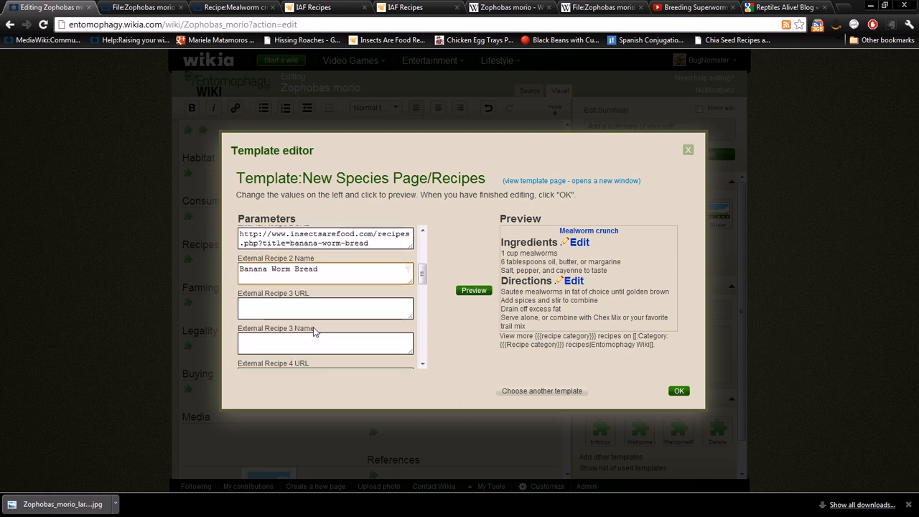
click(474, 290)
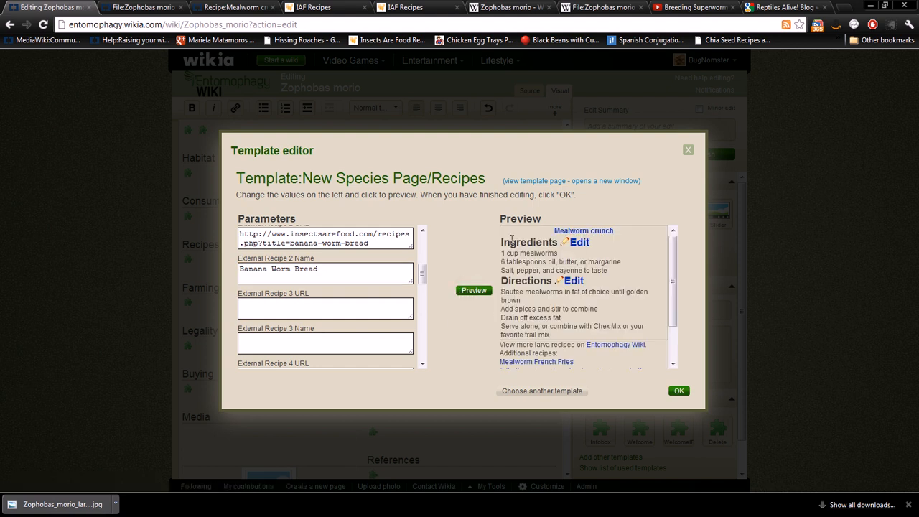
scroll(down, 3)
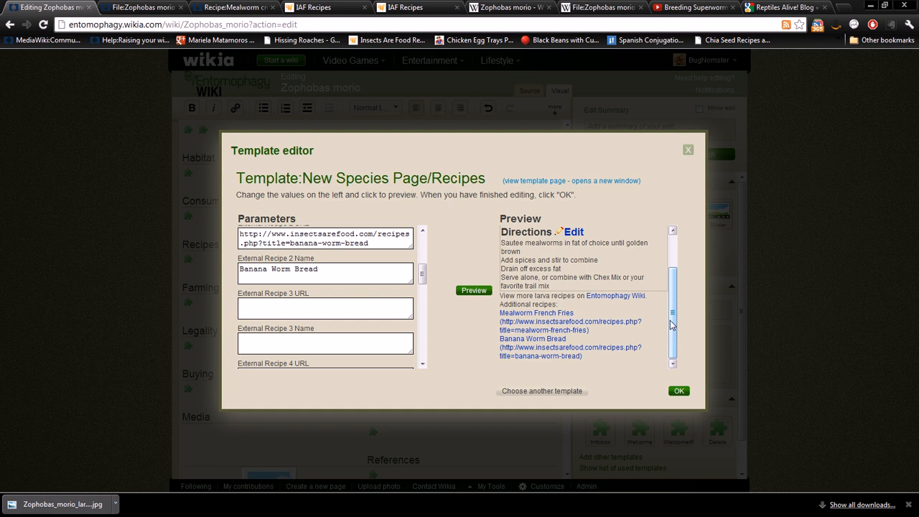
mouse_move(534, 319)
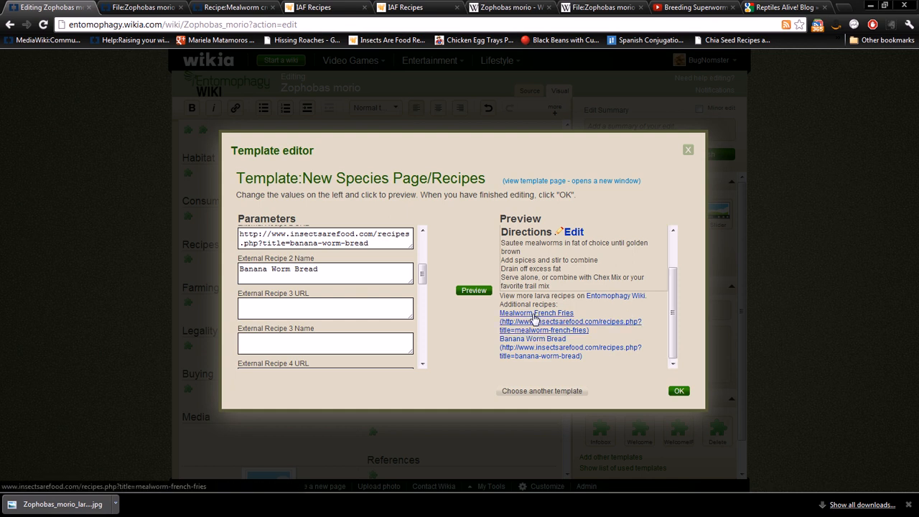
mouse_move(654, 397)
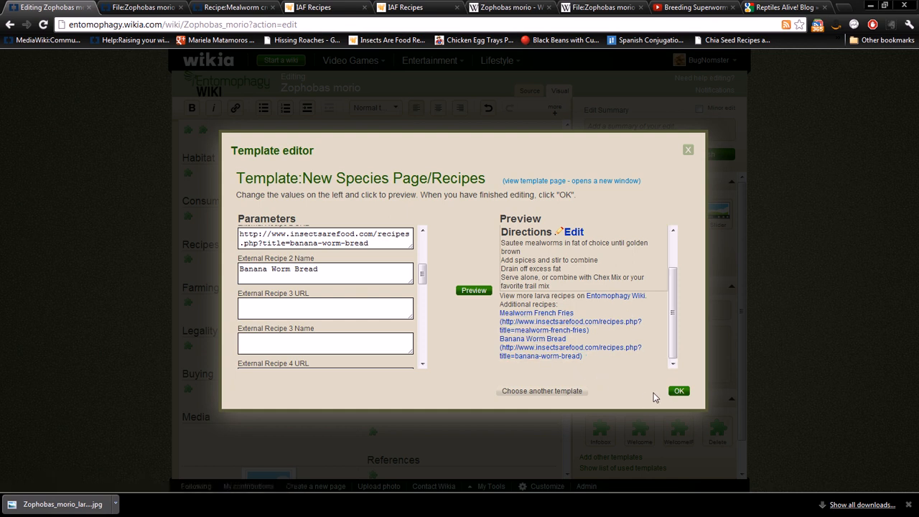
click(677, 391)
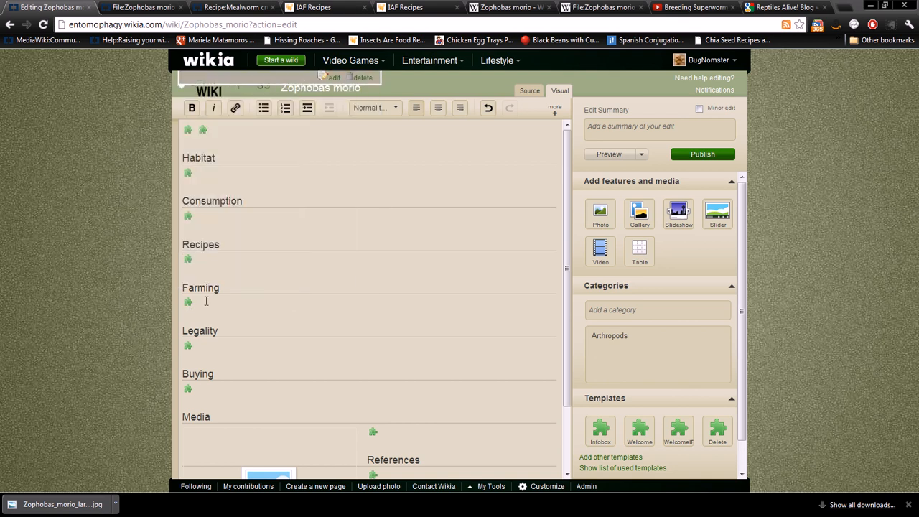
mouse_move(287, 275)
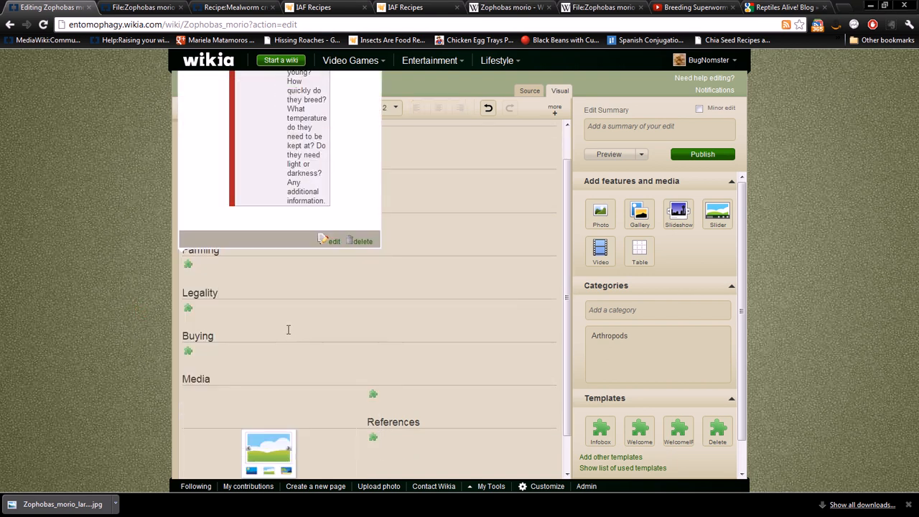
click(187, 308)
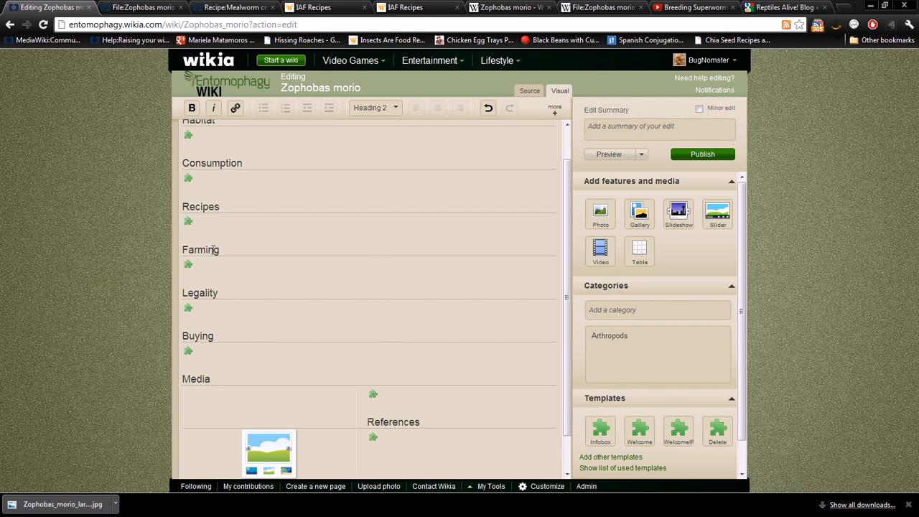
mouse_move(161, 301)
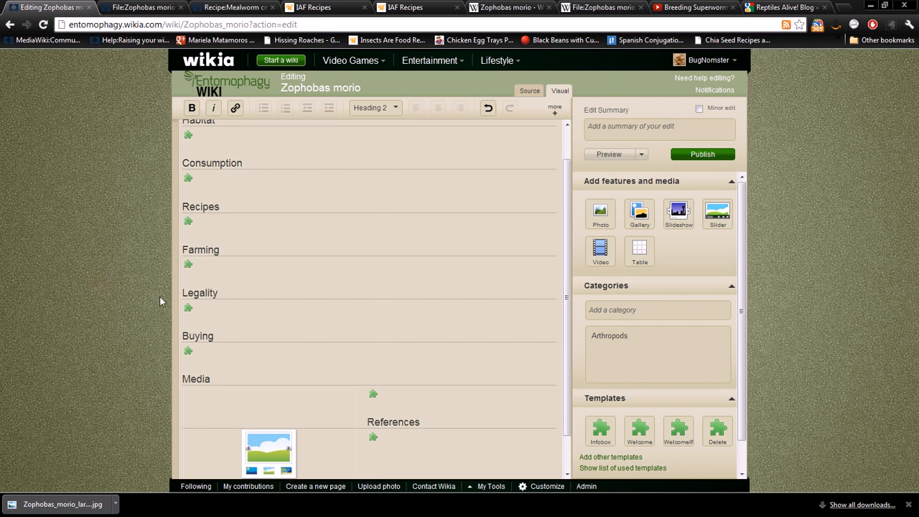
click(187, 307)
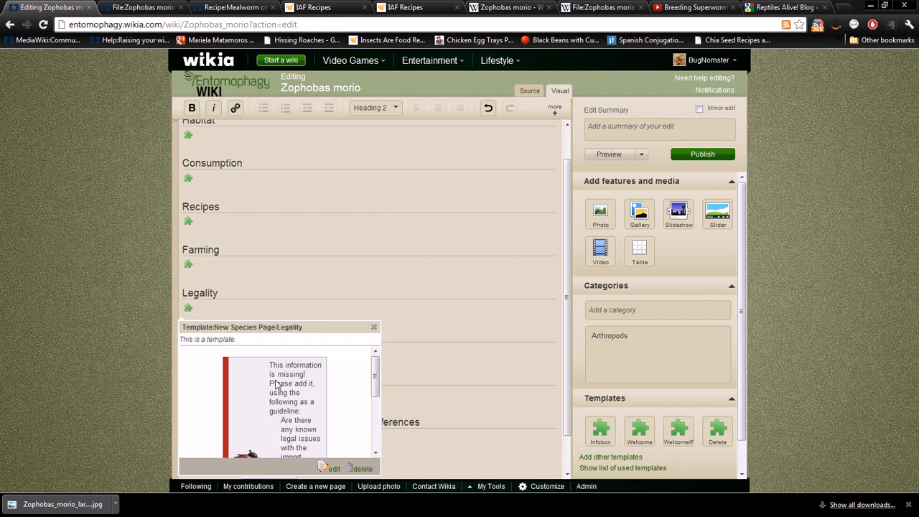
Fill the Legality template with text on the import, export or sale of superworms and apply it
click(333, 468)
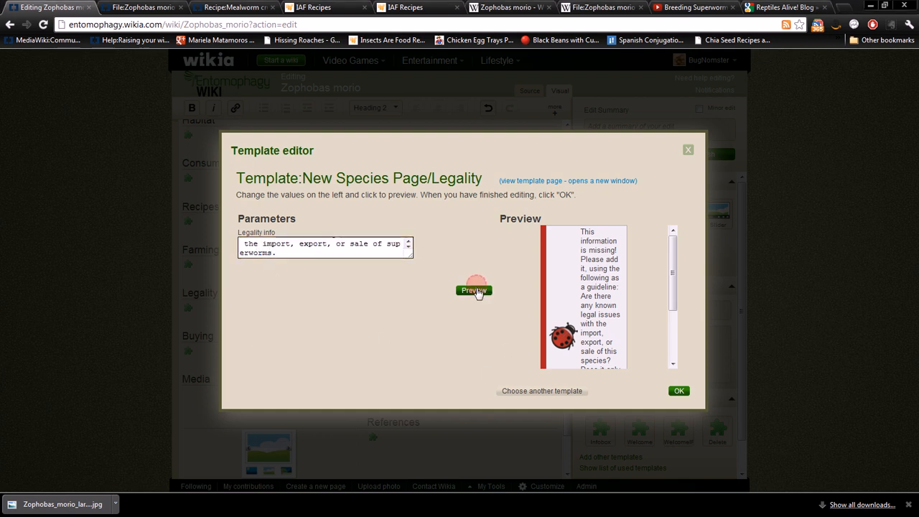
click(678, 390)
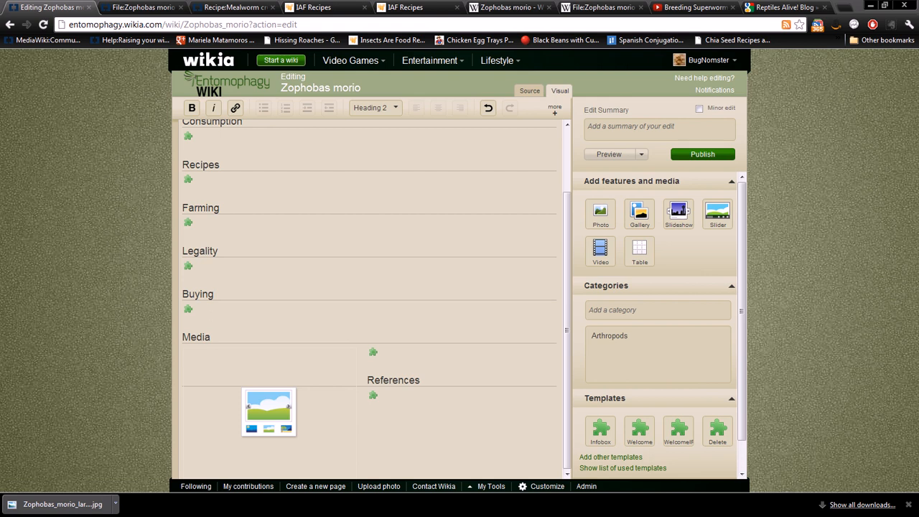
mouse_move(173, 311)
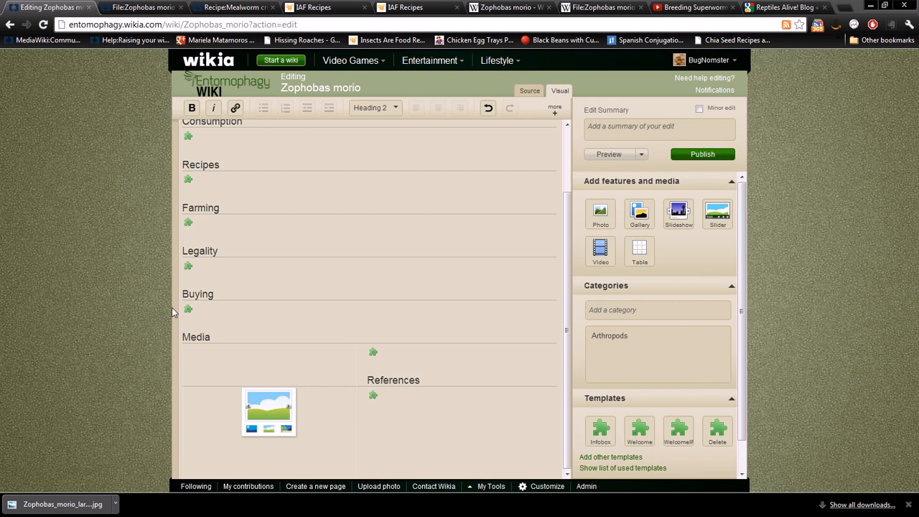
click(187, 307)
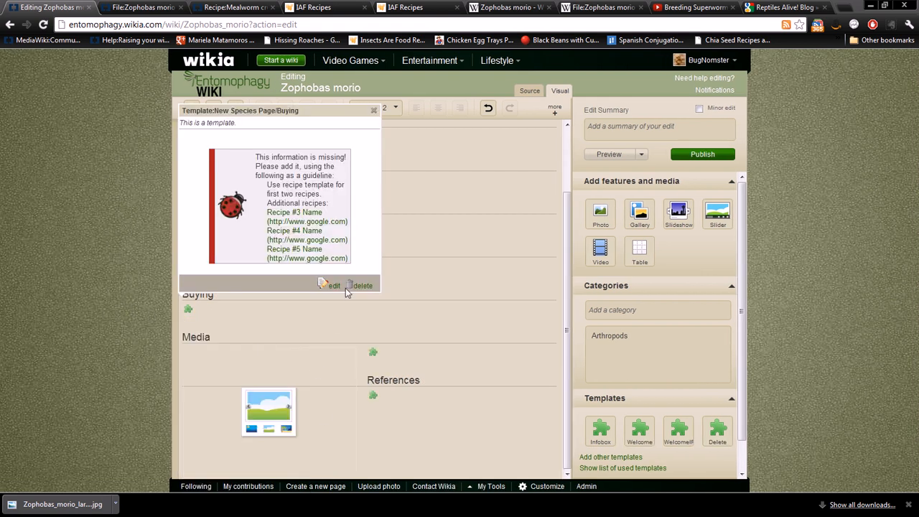
Enter the superworm availability description in the Buying template
click(330, 284)
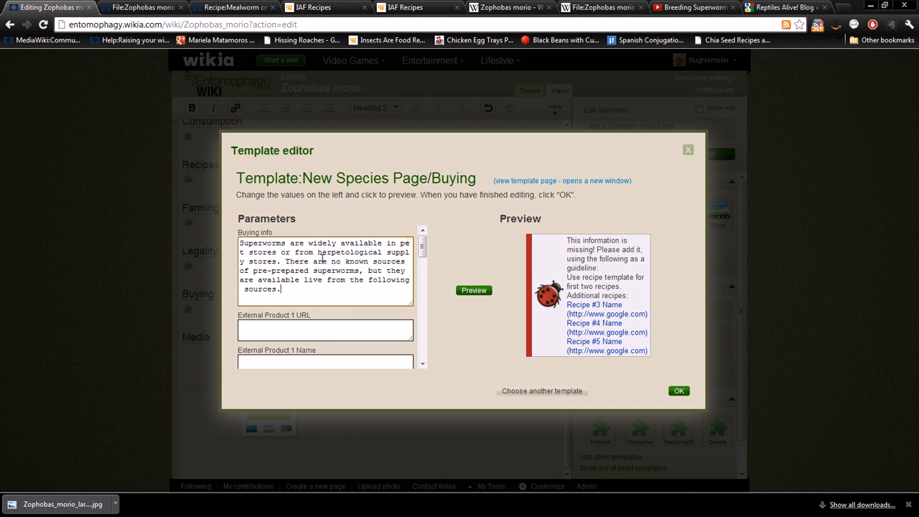
mouse_move(299, 255)
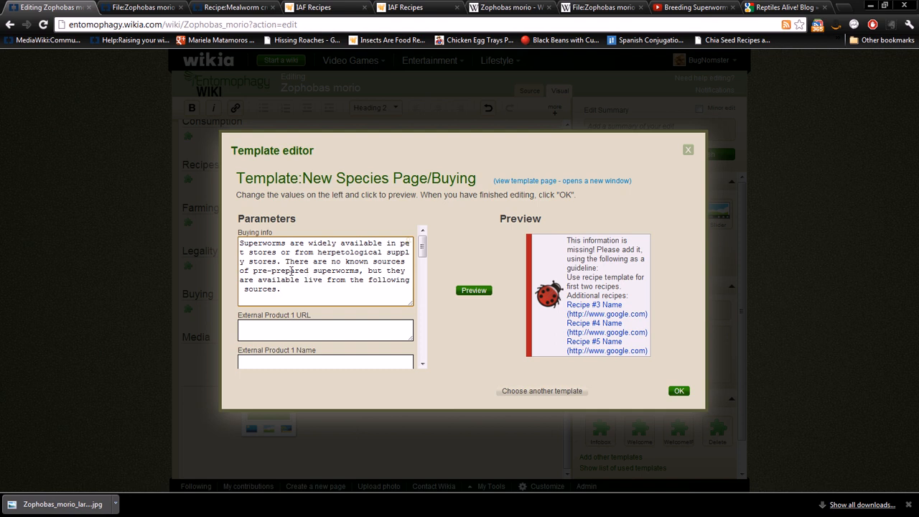
click(281, 288)
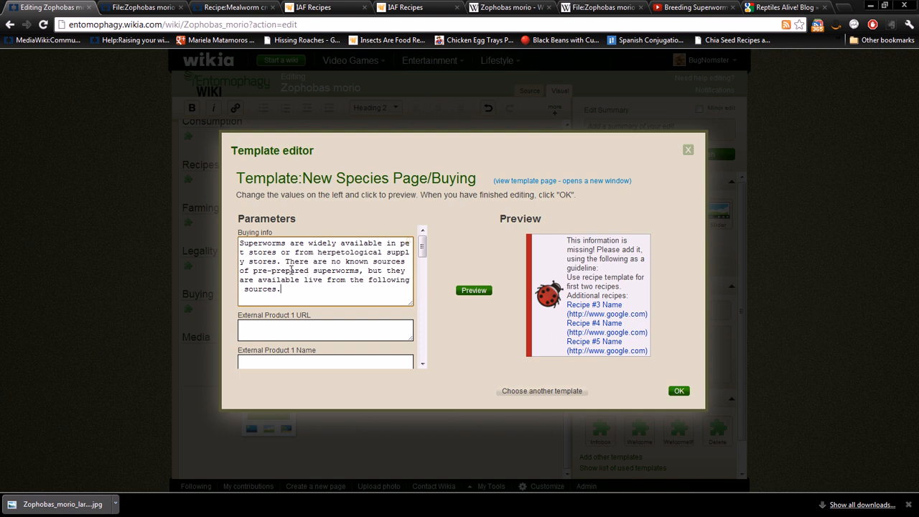
scroll(down, 3)
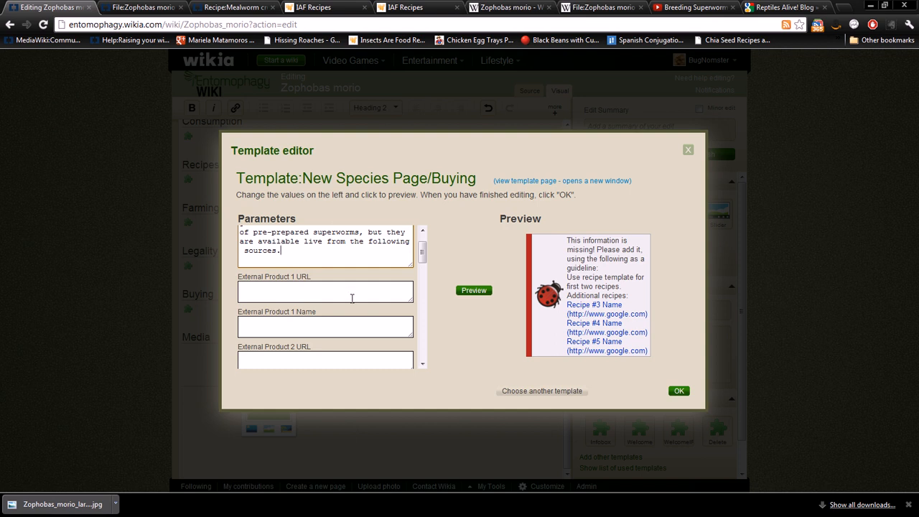
scroll(down, 3)
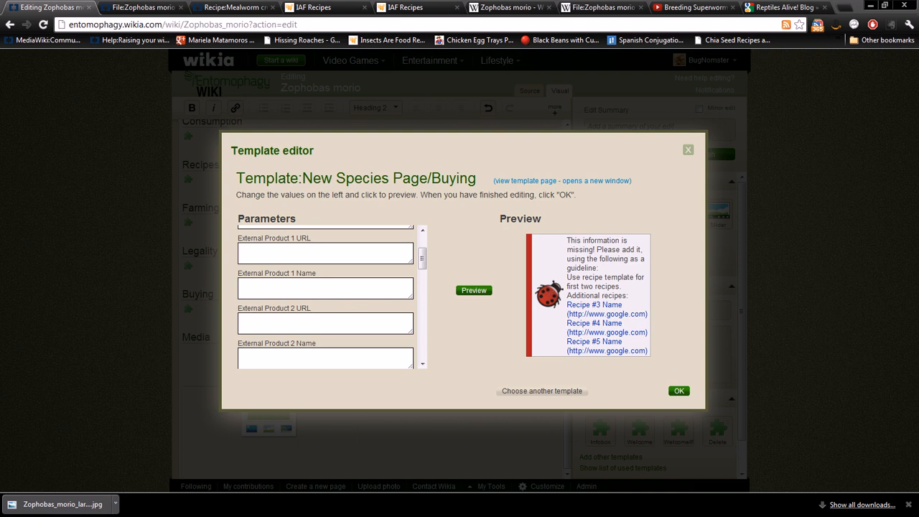
mouse_move(40, 399)
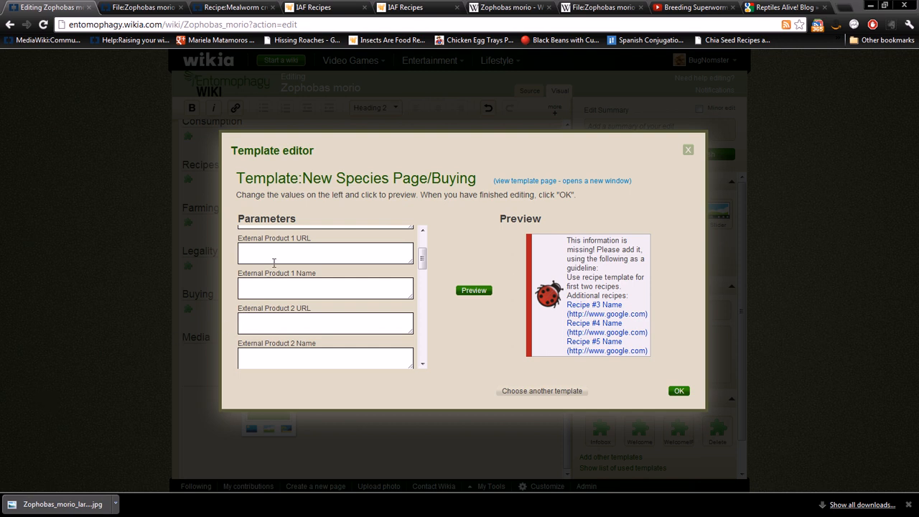
Link HealthyCrickets.com and New York Worms as external superworm sellers, preview and apply
text(http://www.healthycrickets.com/buy_superworms/buy_superworms.htm)
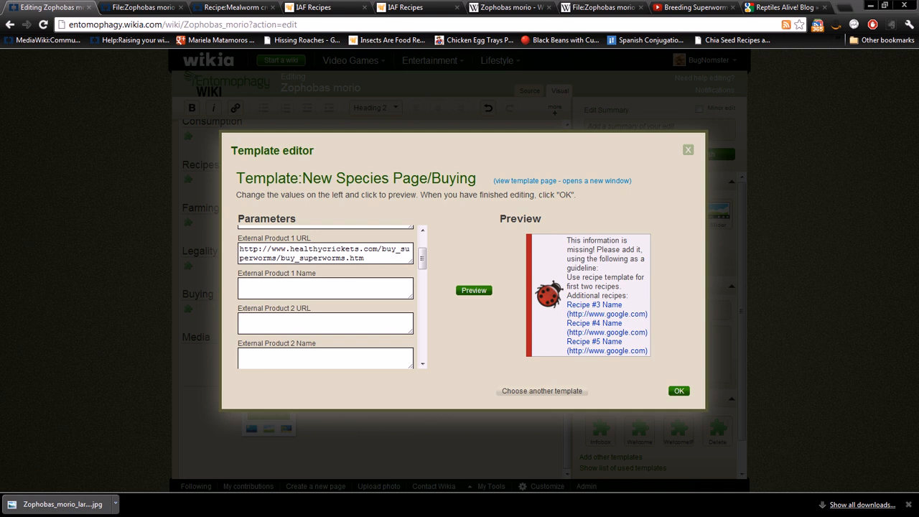
text(HealthyCrickets.com)
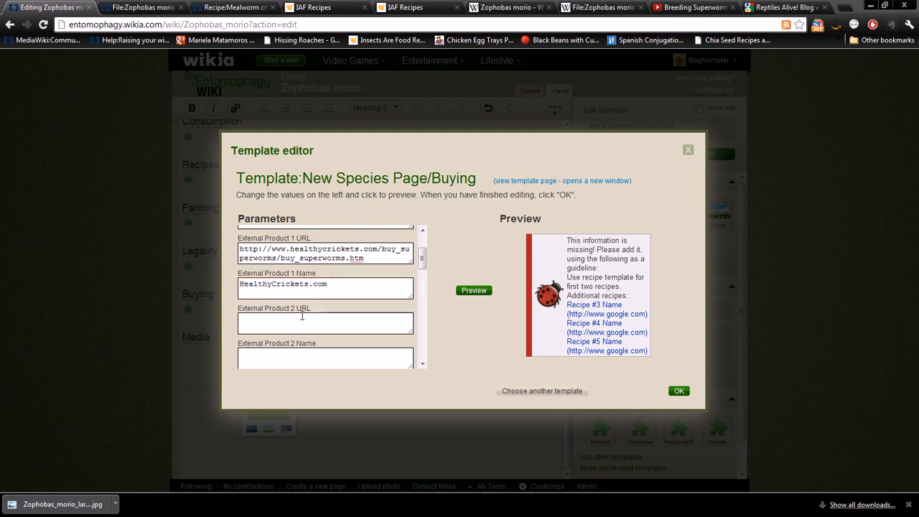
text(http://www.nyworms.com/superworms.html)
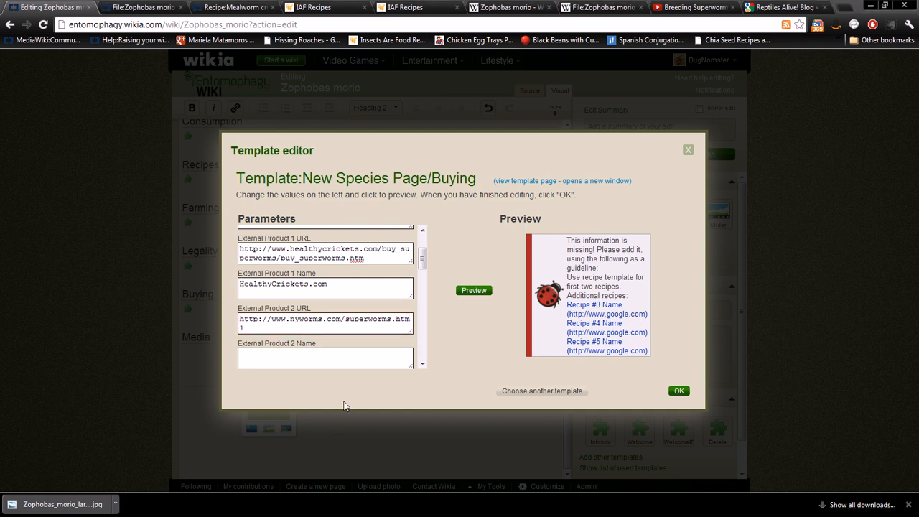
text(New York Worms)
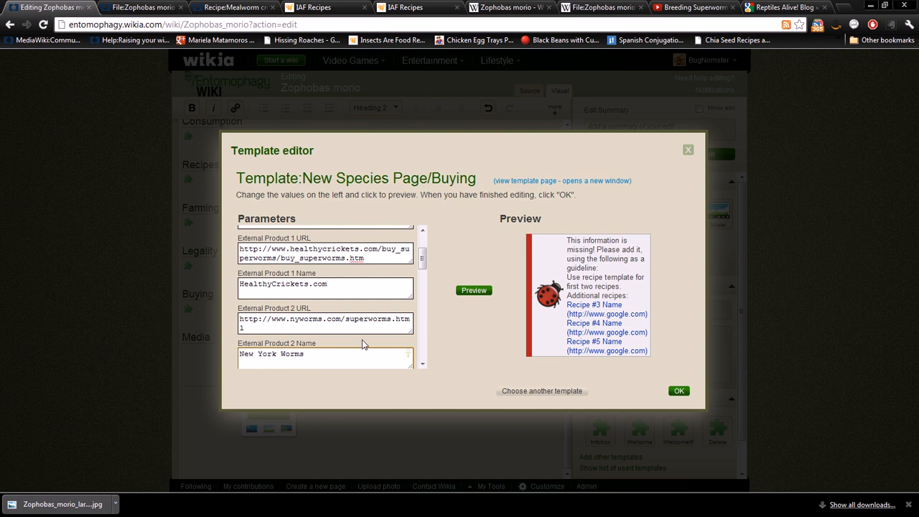
mouse_move(474, 290)
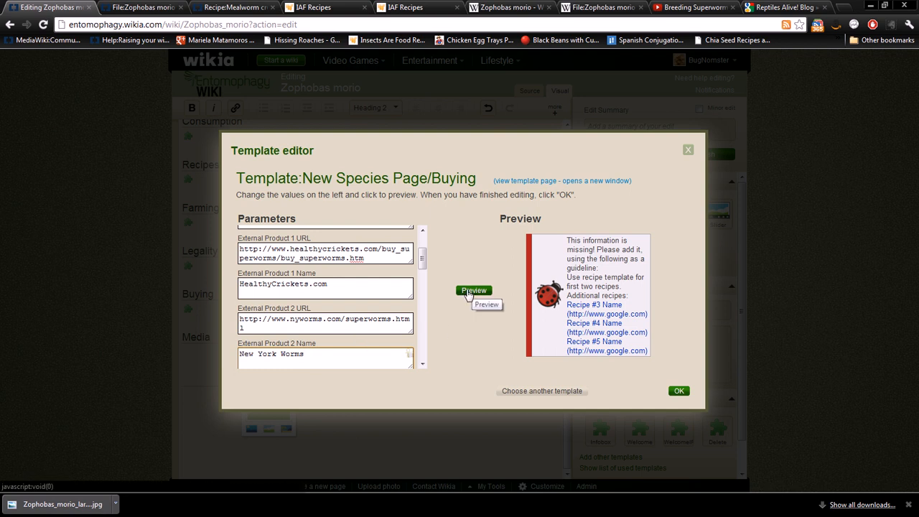
click(473, 290)
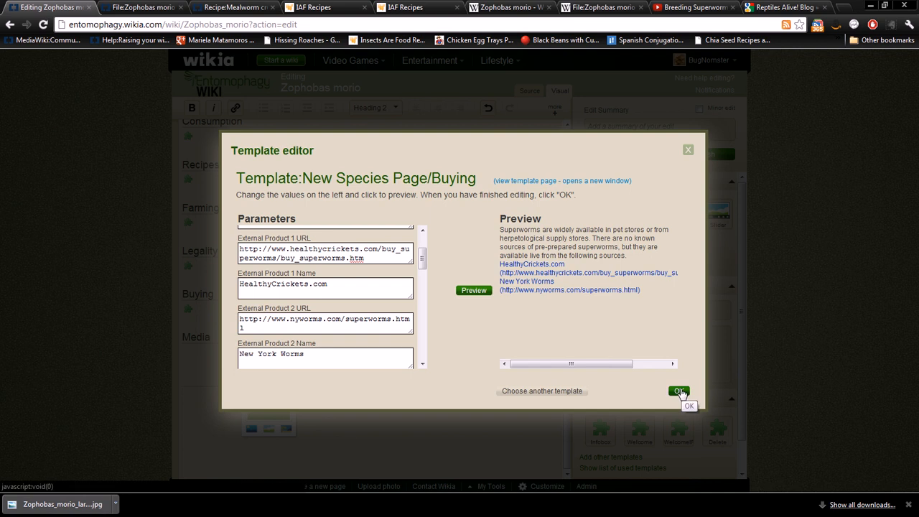
click(678, 391)
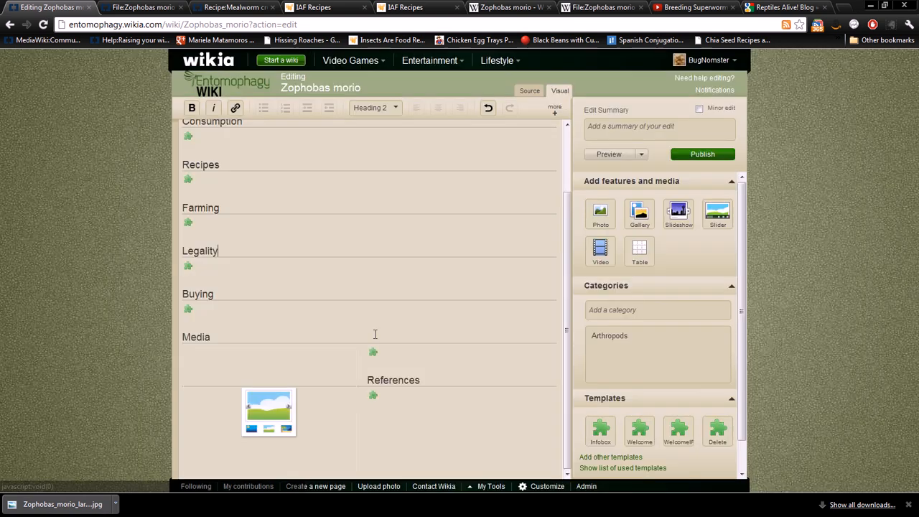
mouse_move(390, 349)
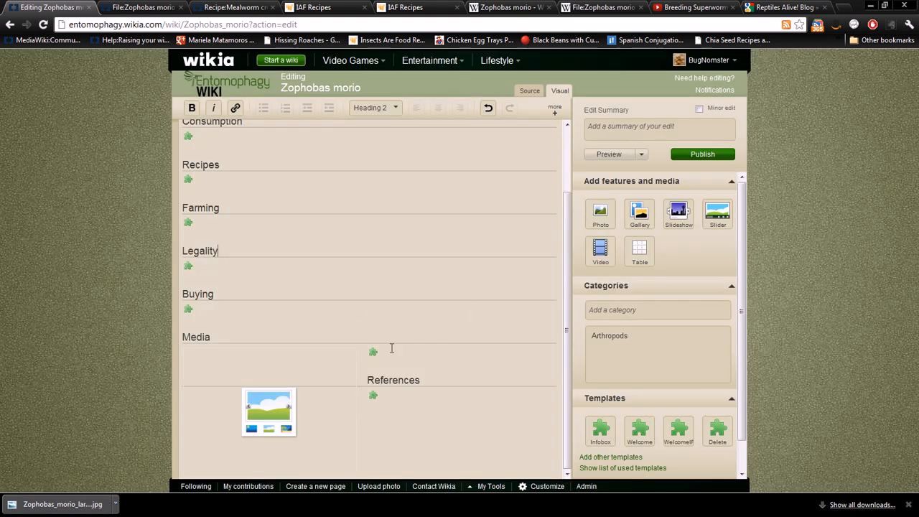
Open the Media section's slideshow builder and get the exit-gallery prompt
click(373, 352)
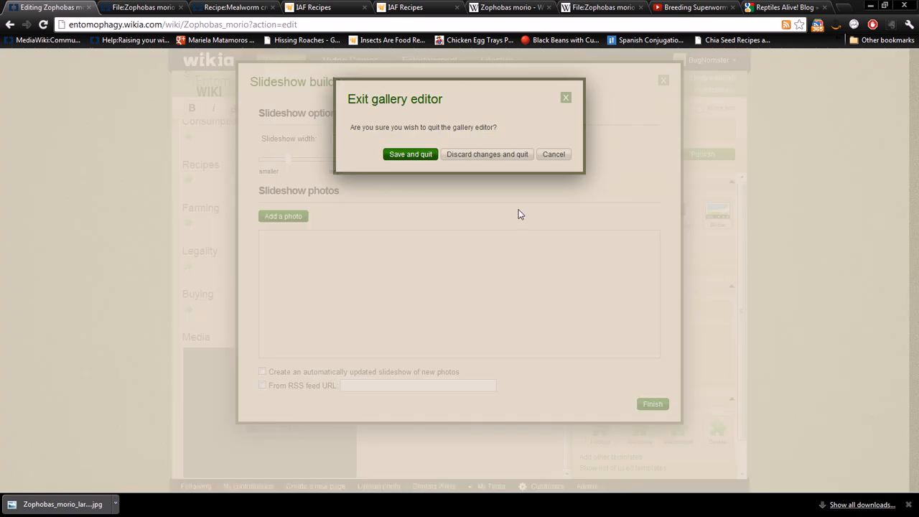
mouse_move(546, 138)
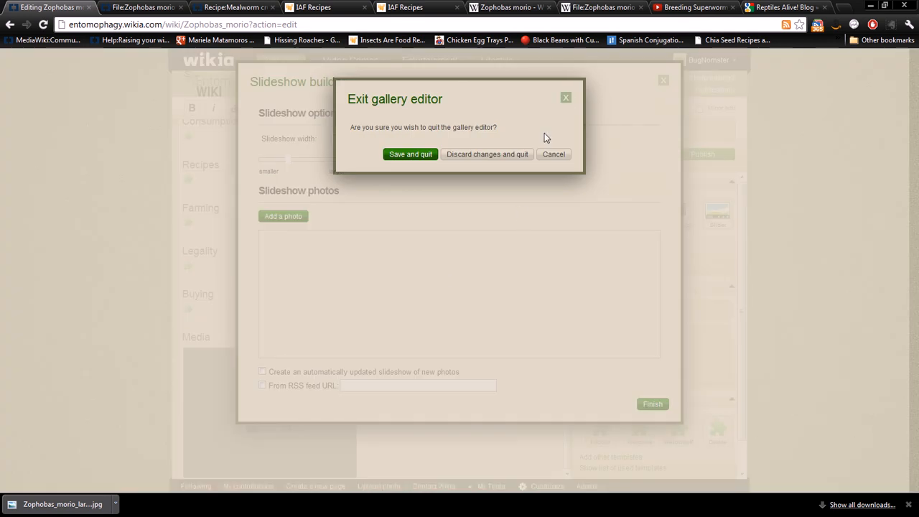
mouse_move(468, 158)
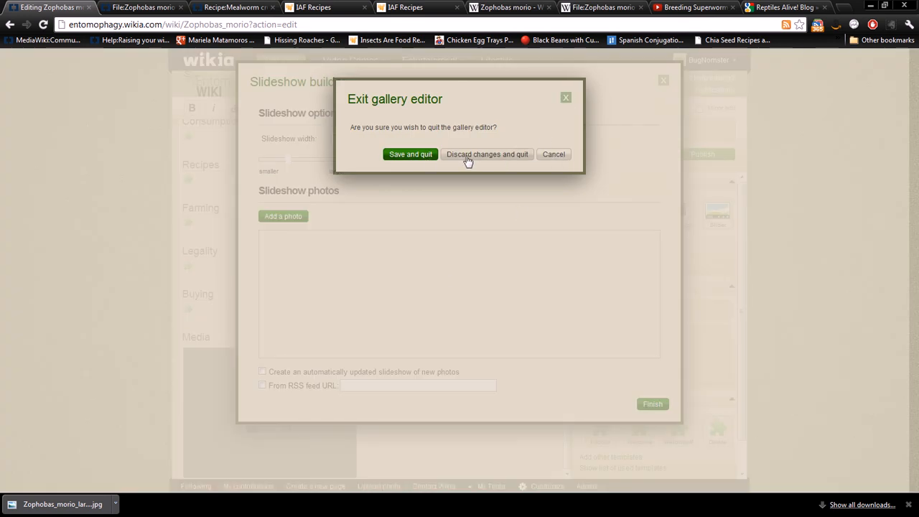
Discard the first slideshow editor, check the Media placeholders and reopen the slideshow builder
click(486, 154)
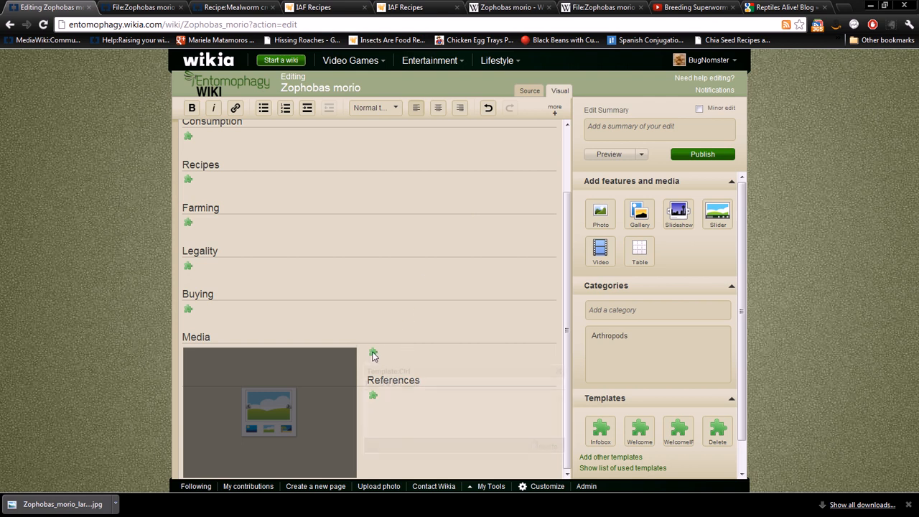
click(373, 353)
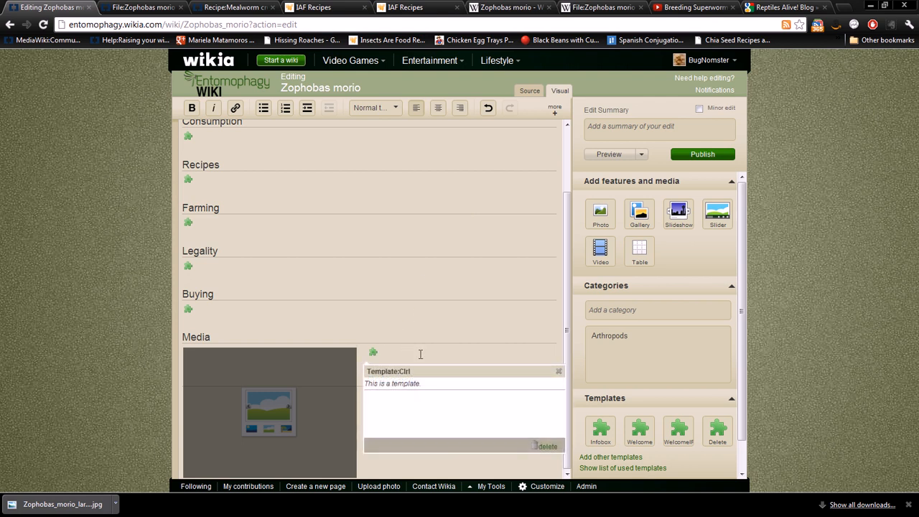
click(558, 371)
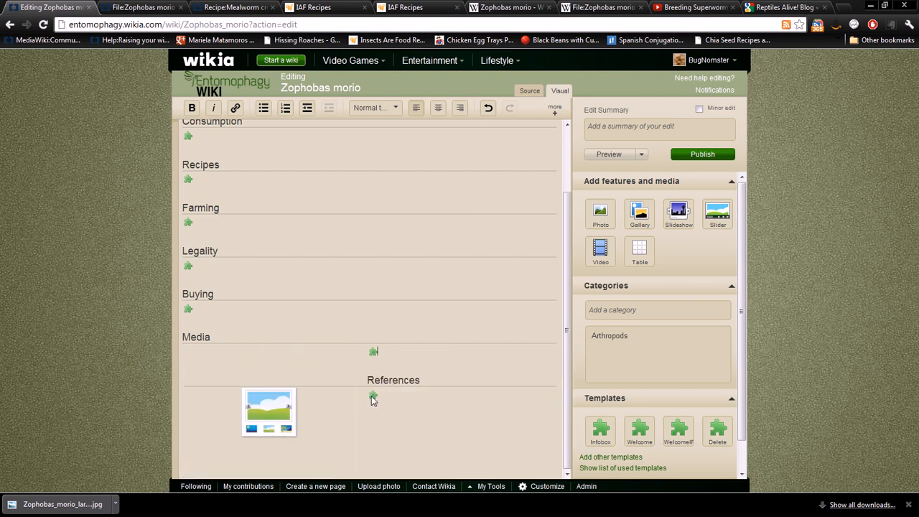
click(373, 395)
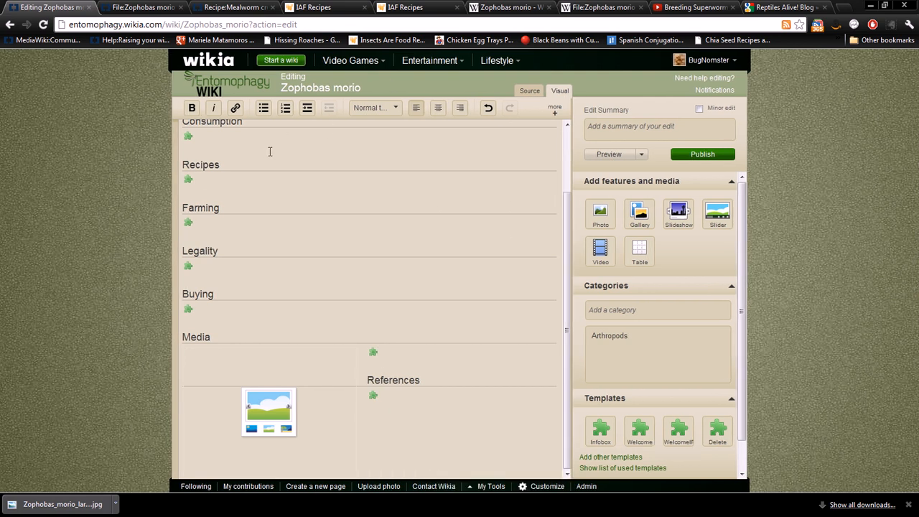
mouse_move(212, 155)
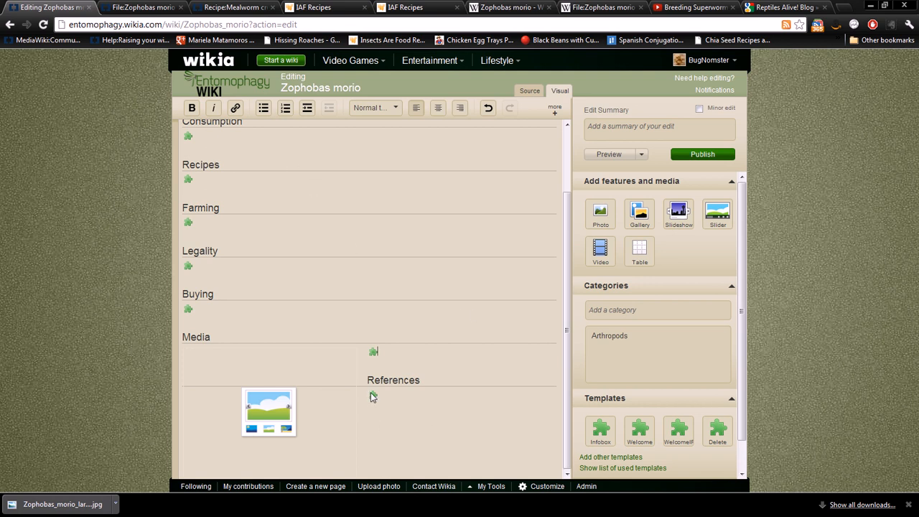
click(374, 396)
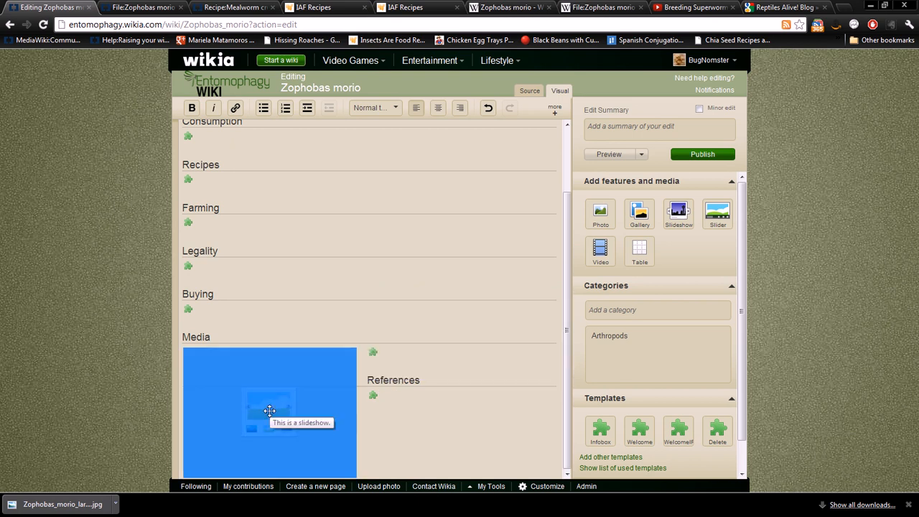
double_click(270, 409)
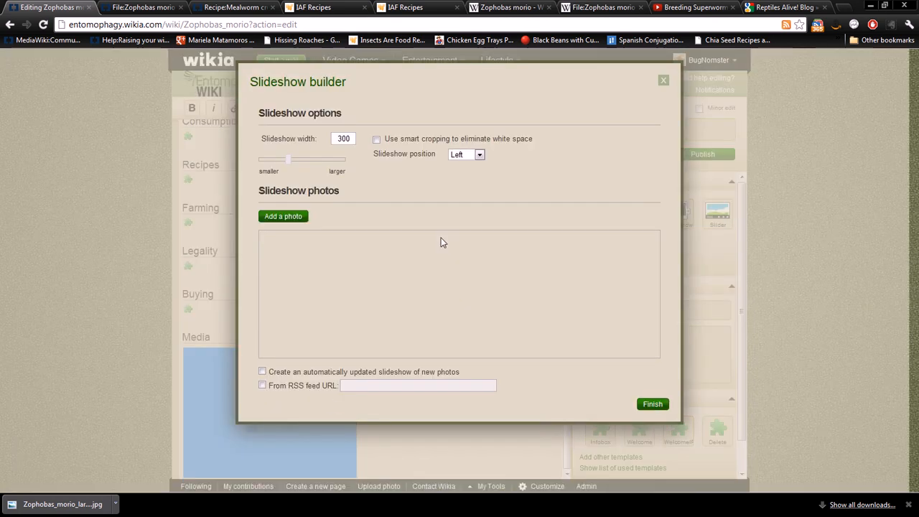
mouse_move(467, 181)
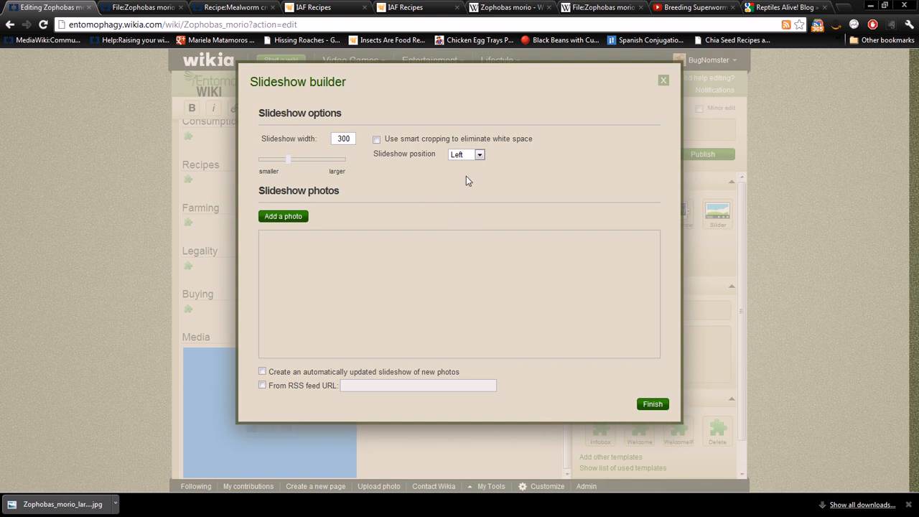
mouse_move(343, 131)
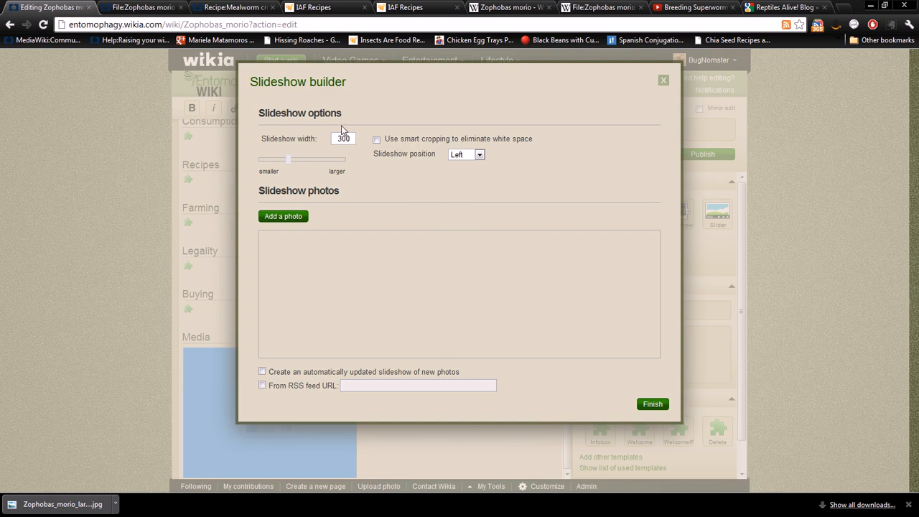
mouse_move(430, 182)
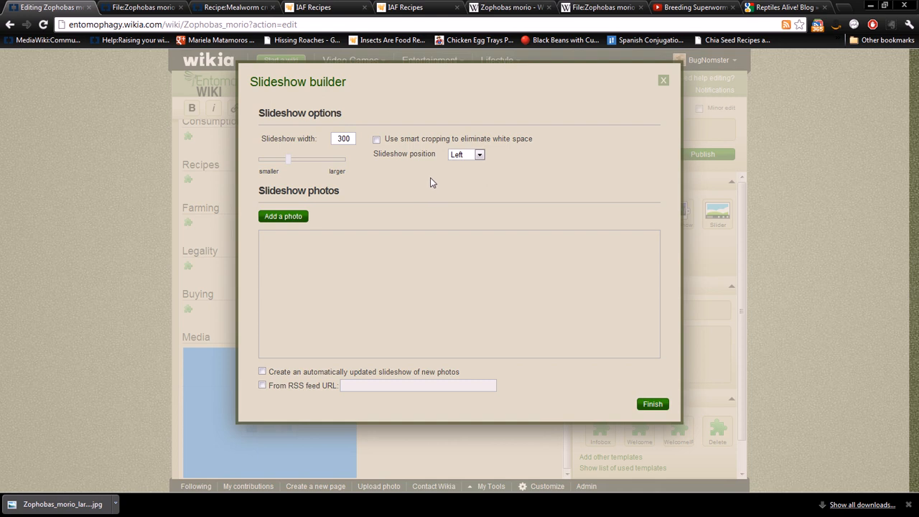
mouse_move(366, 201)
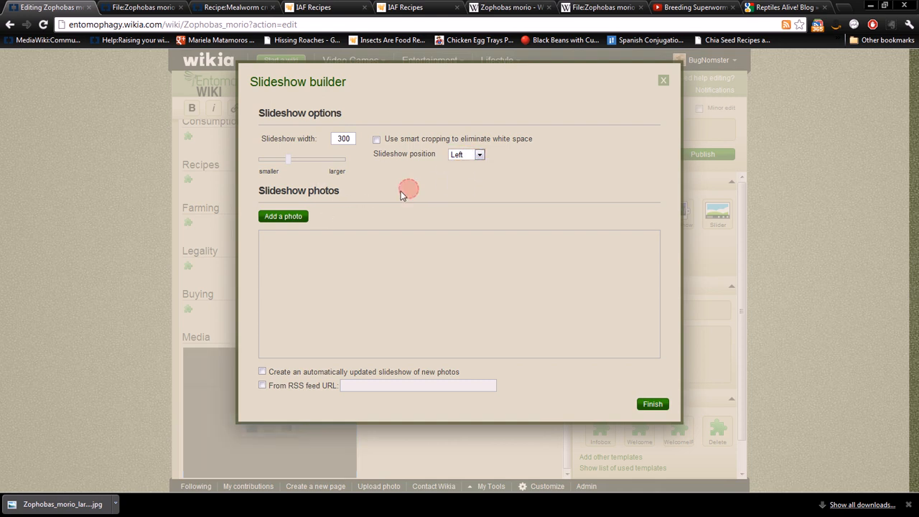
Select several superworm photos from recent uploads, starting with the larvae images, into the slideshow
click(343, 138)
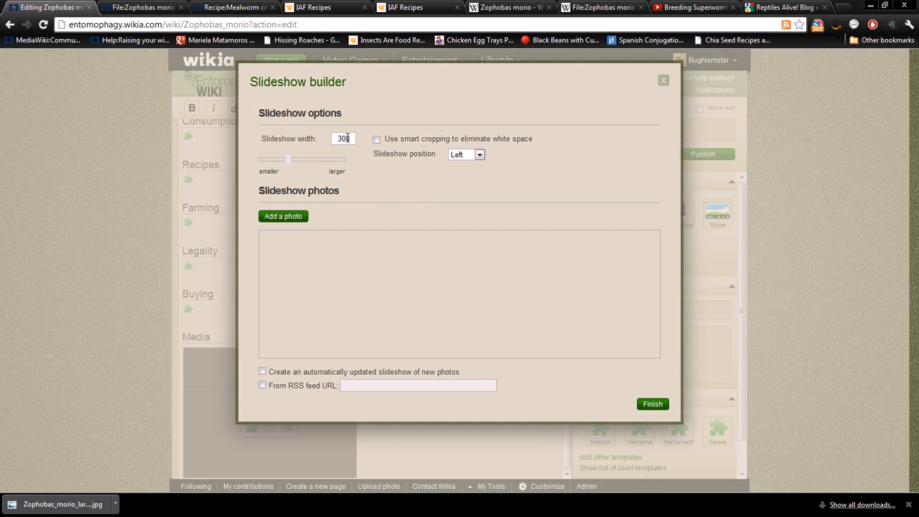
mouse_move(293, 218)
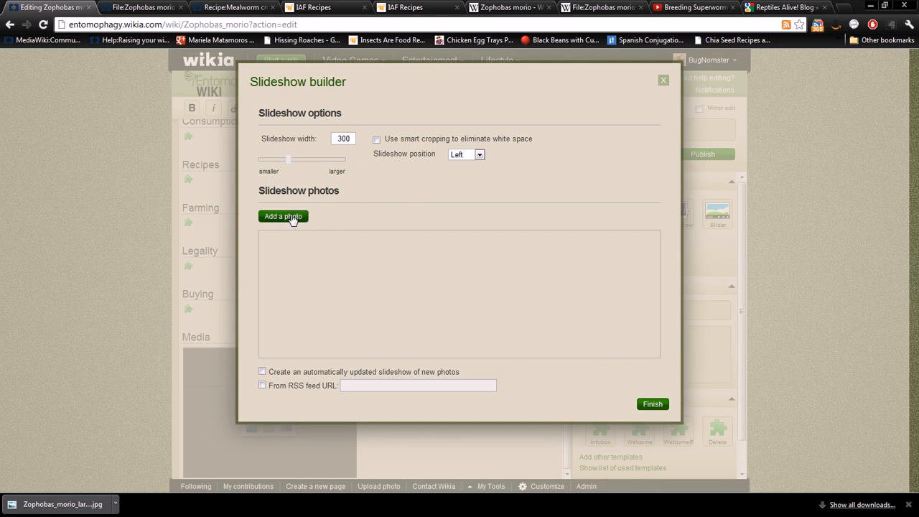
click(282, 216)
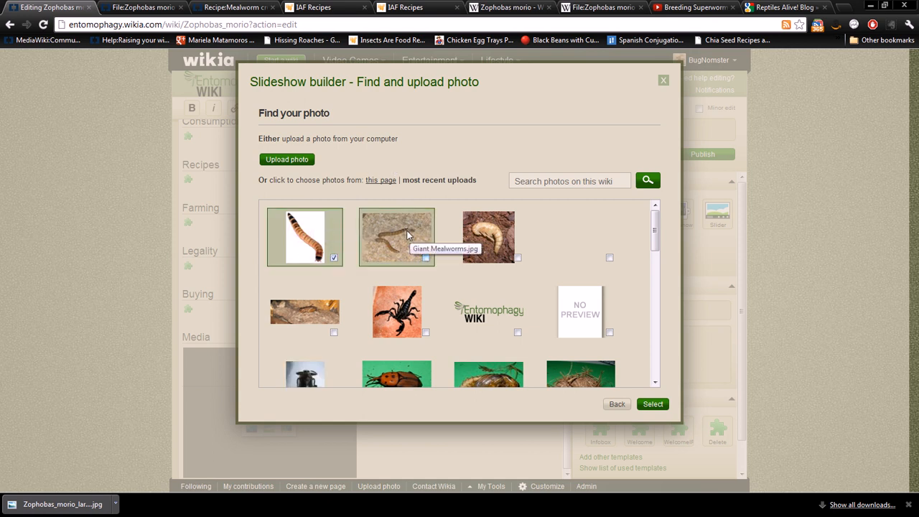
click(488, 237)
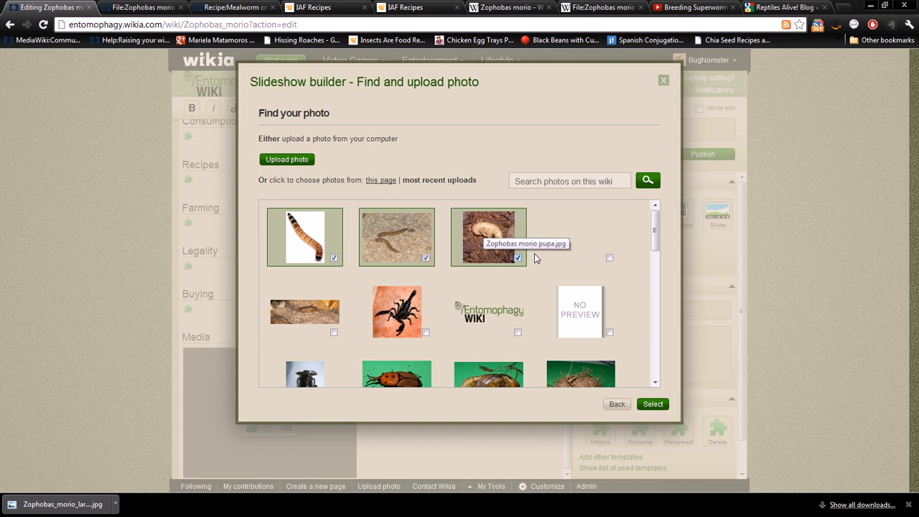
mouse_move(581, 237)
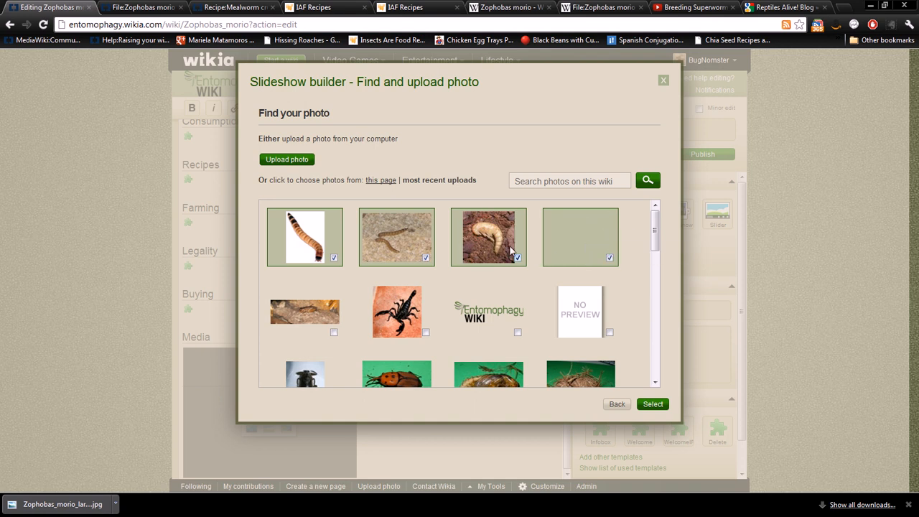
scroll(down, 3)
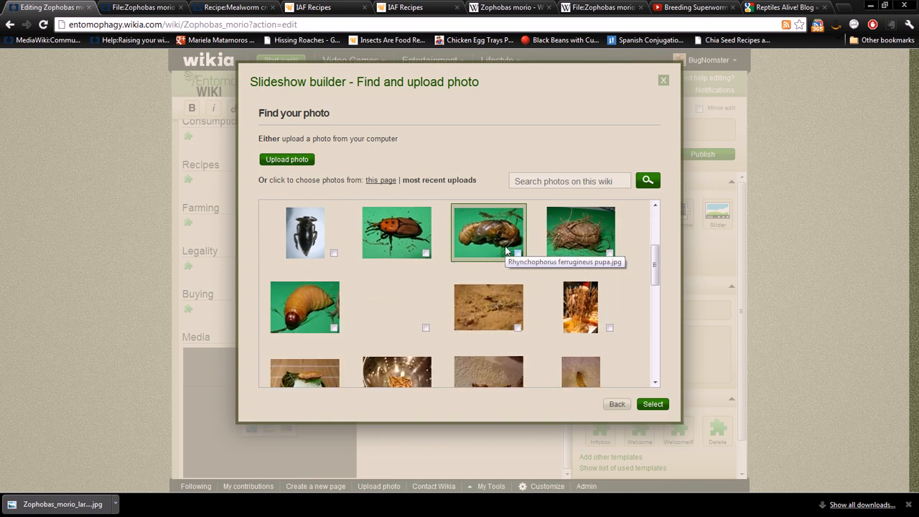
scroll(down, 3)
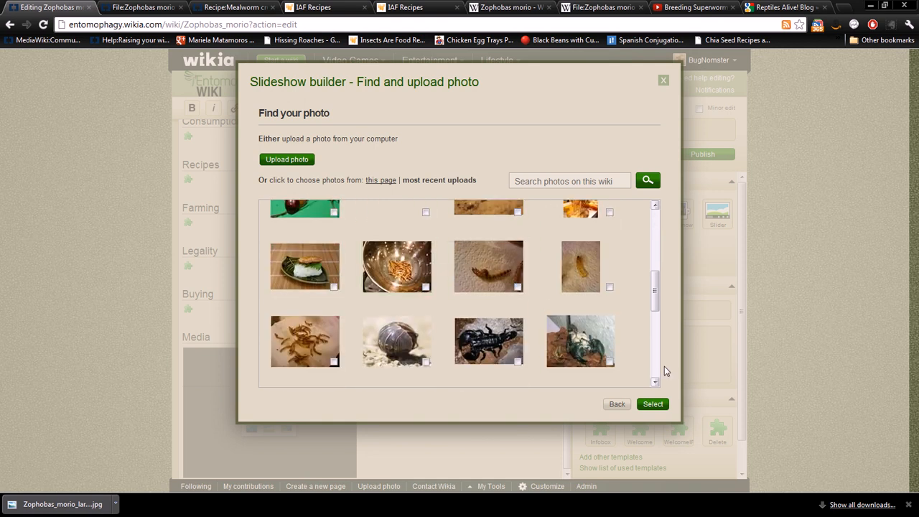
click(396, 267)
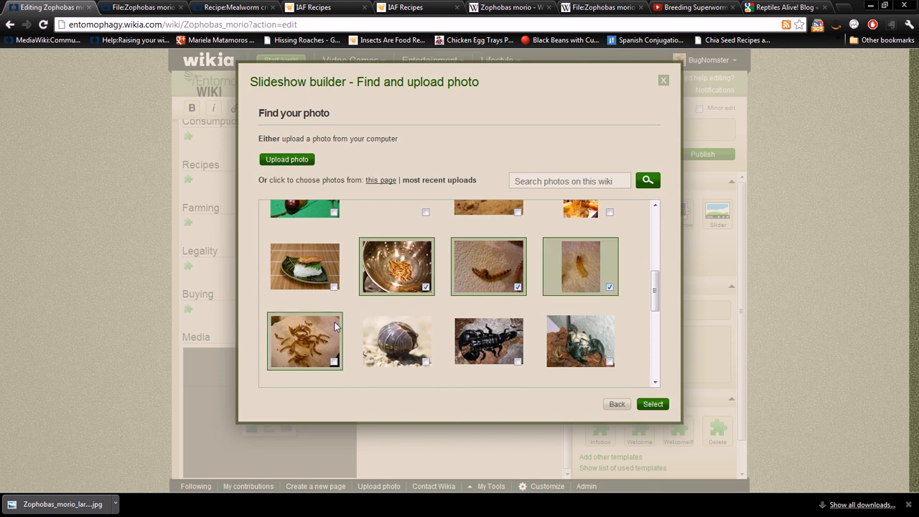
click(305, 342)
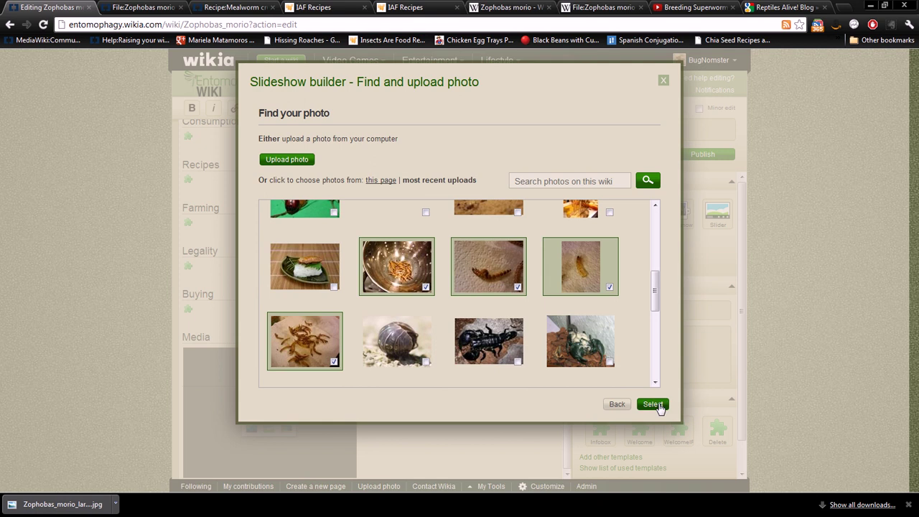
click(652, 404)
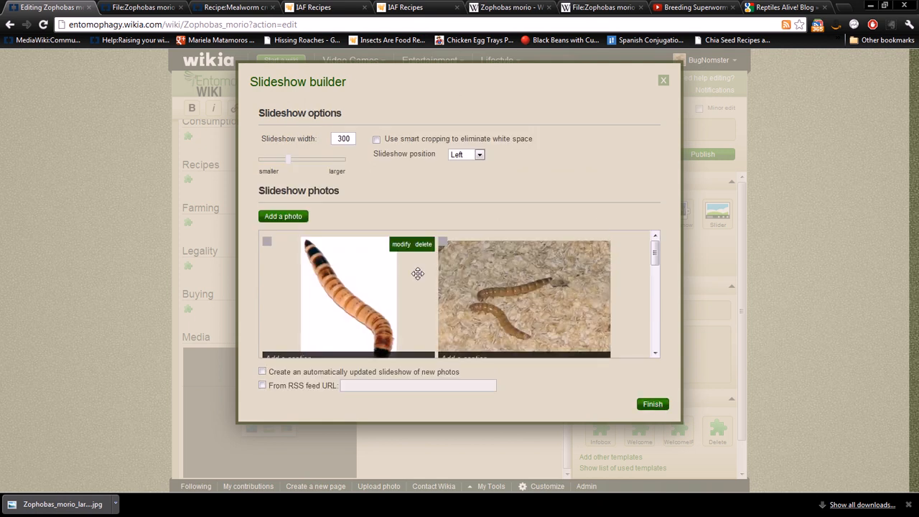
Caption the first photos: adult superworms in substrate, superworm pupa, adult superworm
click(400, 244)
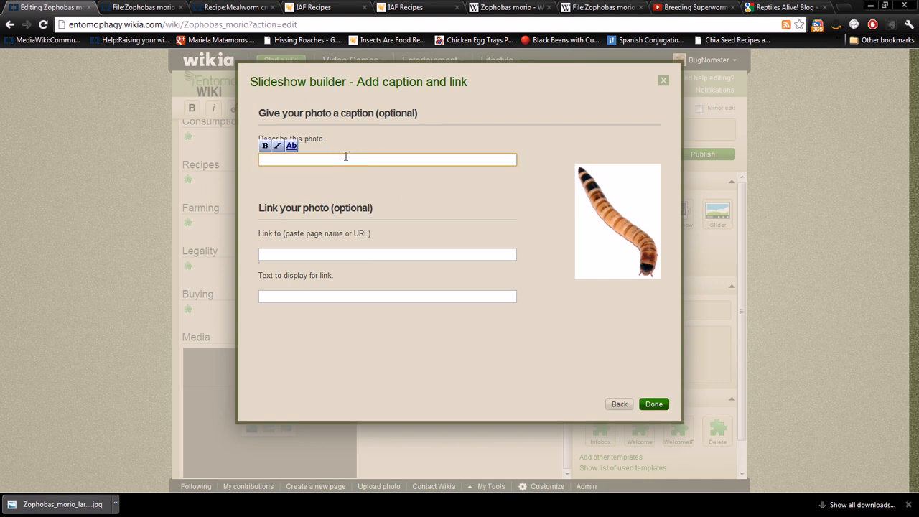
text(Adult super worm)
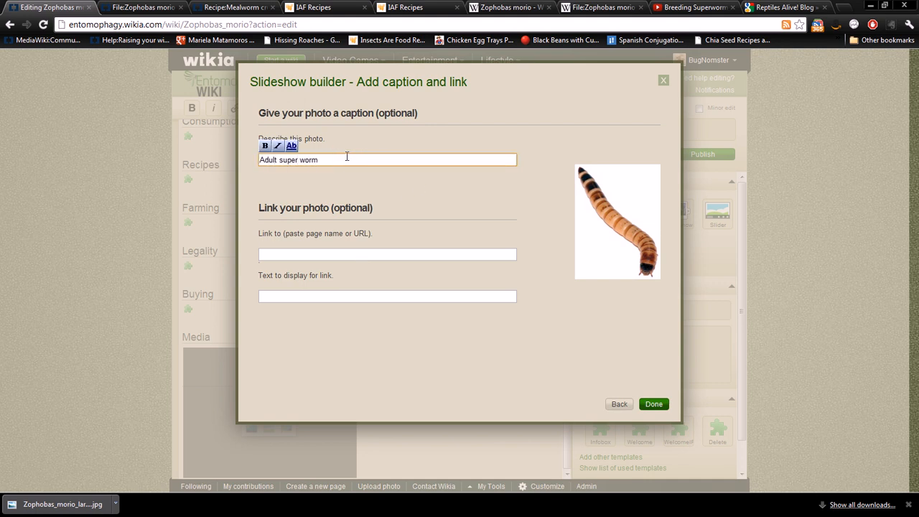
mouse_move(321, 188)
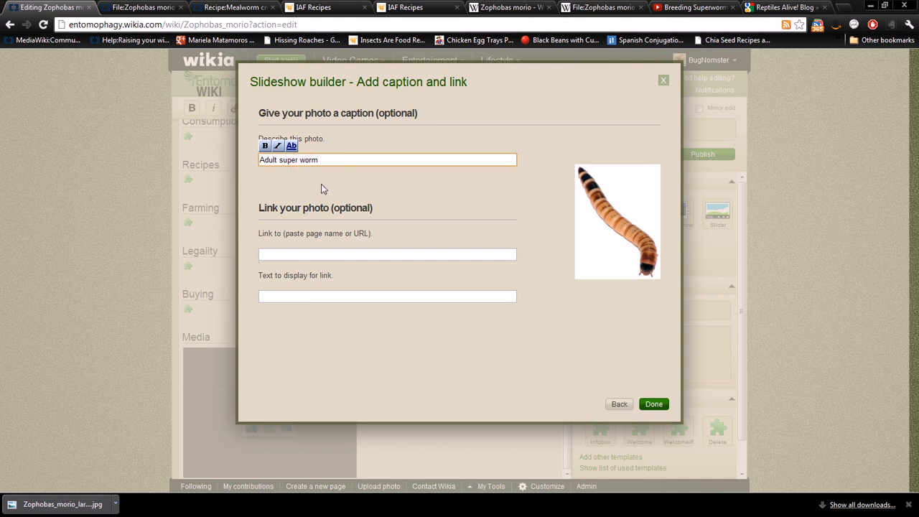
click(652, 404)
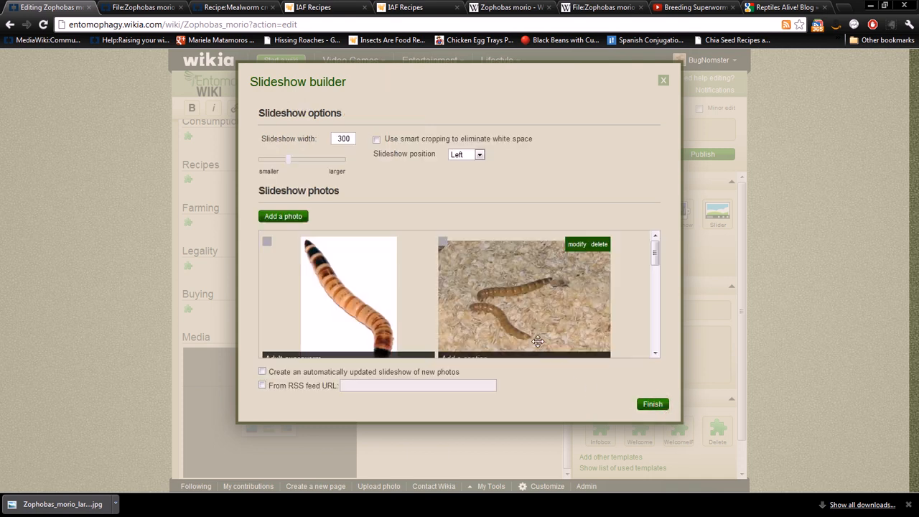
click(577, 244)
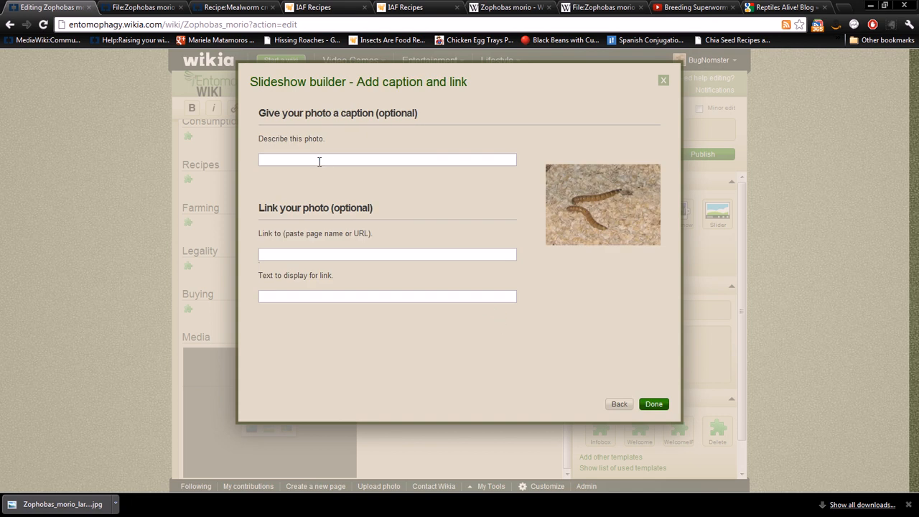
text(A)
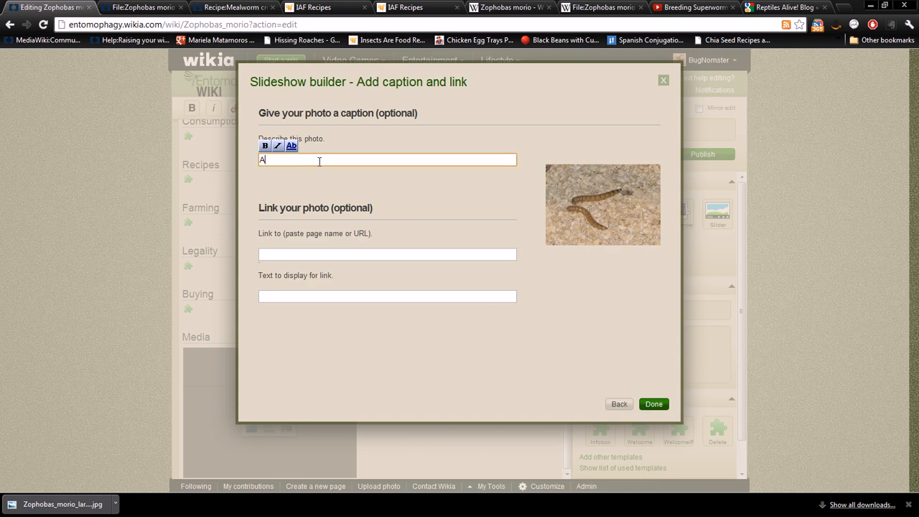
text(dult superworms in)
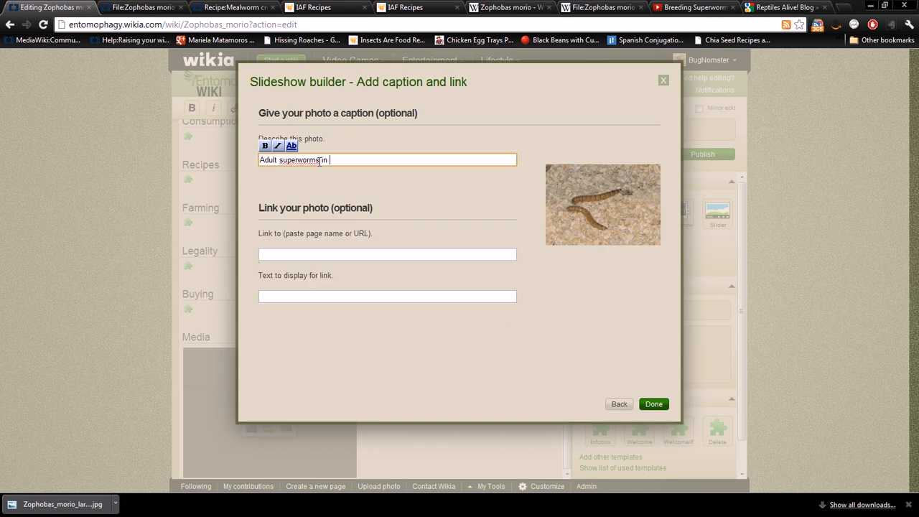
text(substrate)
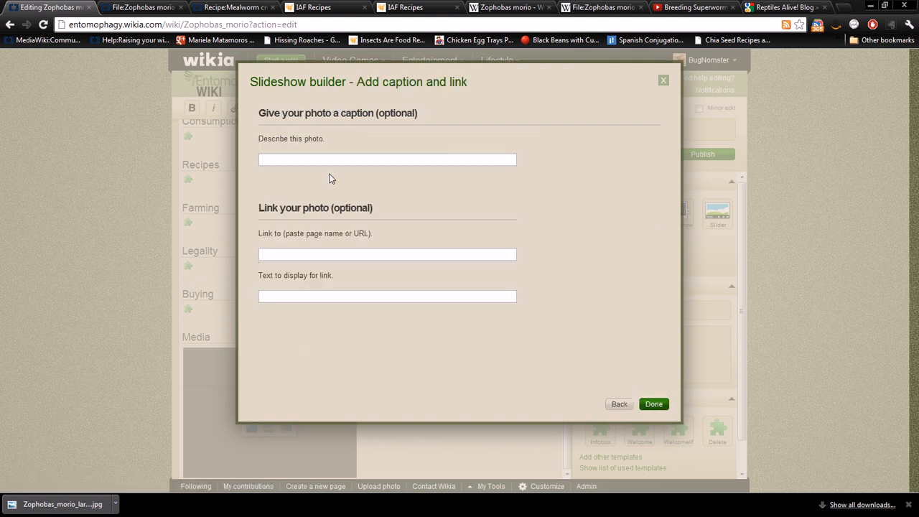
text(Superworm)
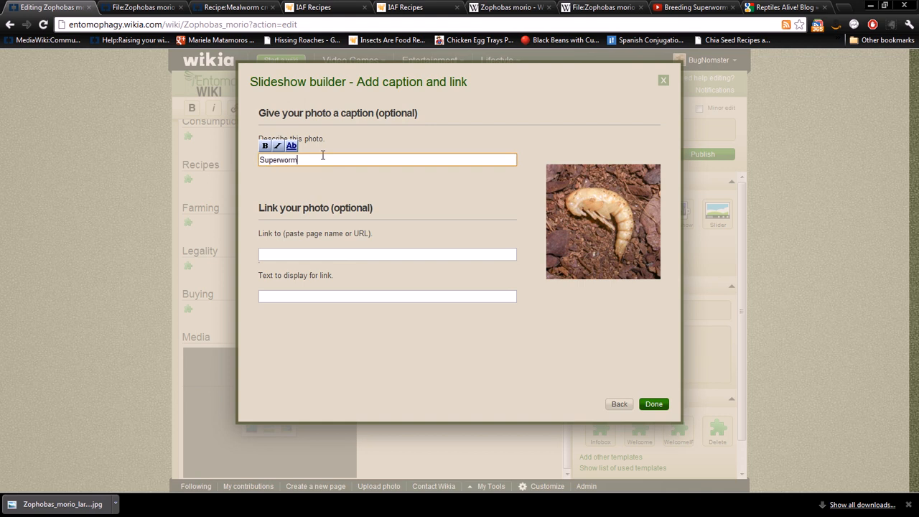
text(pupa)
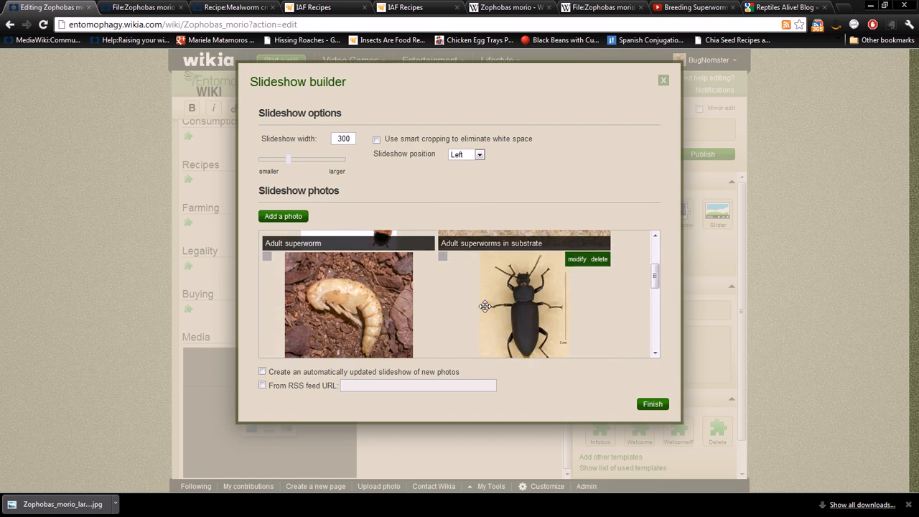
scroll(down, 3)
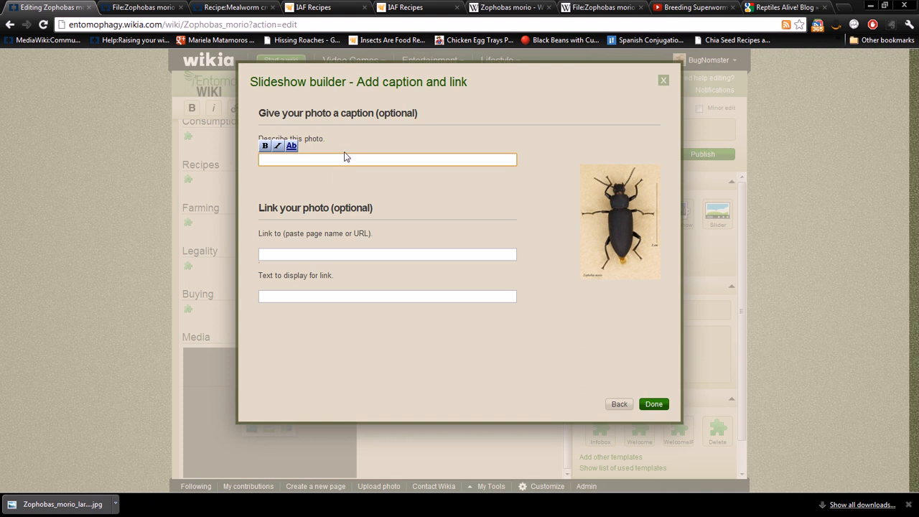
text(Adult supe)
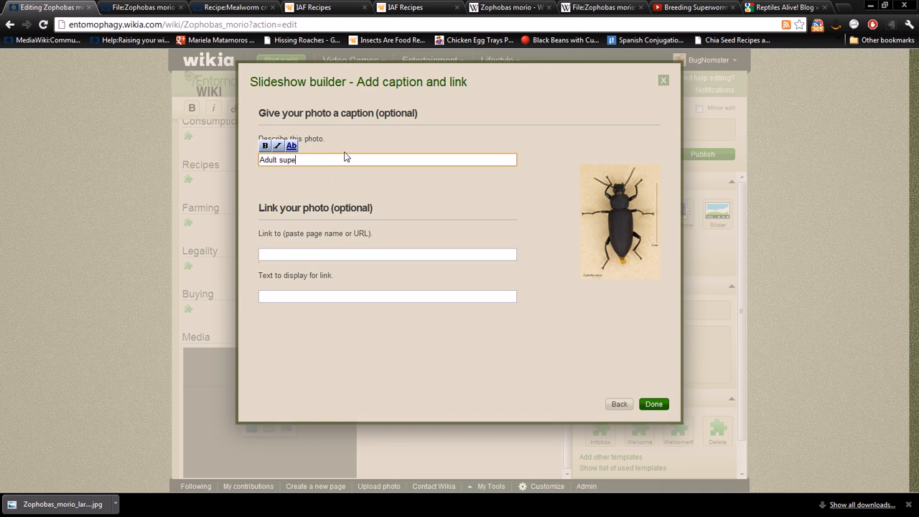
text(rworm)
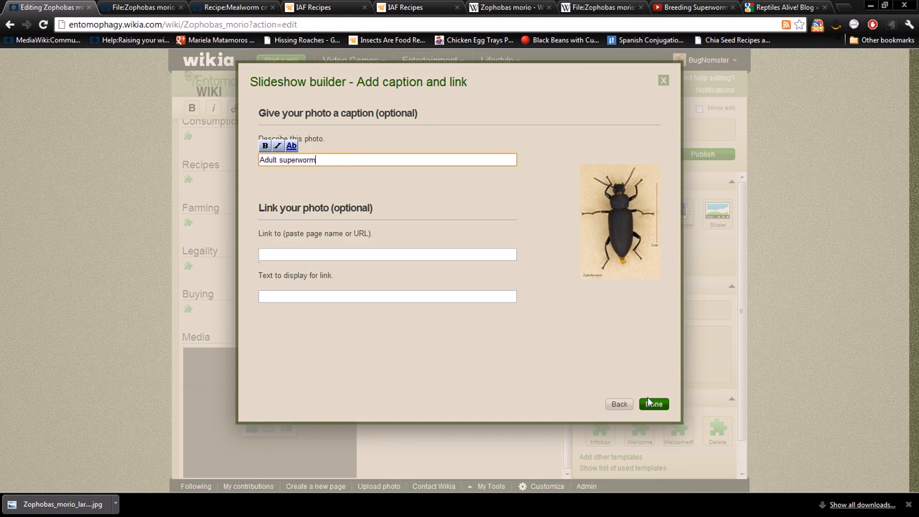
click(652, 404)
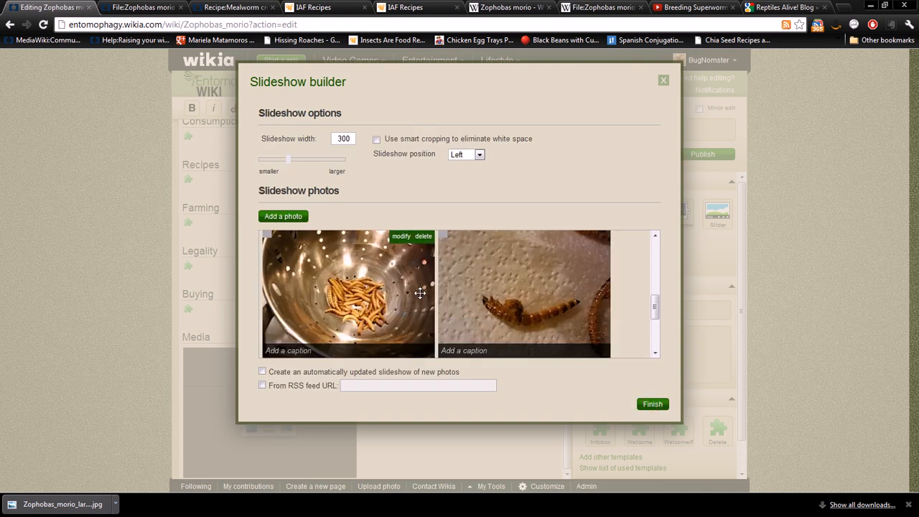
Caption the bowl photo as being prepped for cooking and note superworms can explode at too high a temperature
click(400, 235)
text(Superworms)
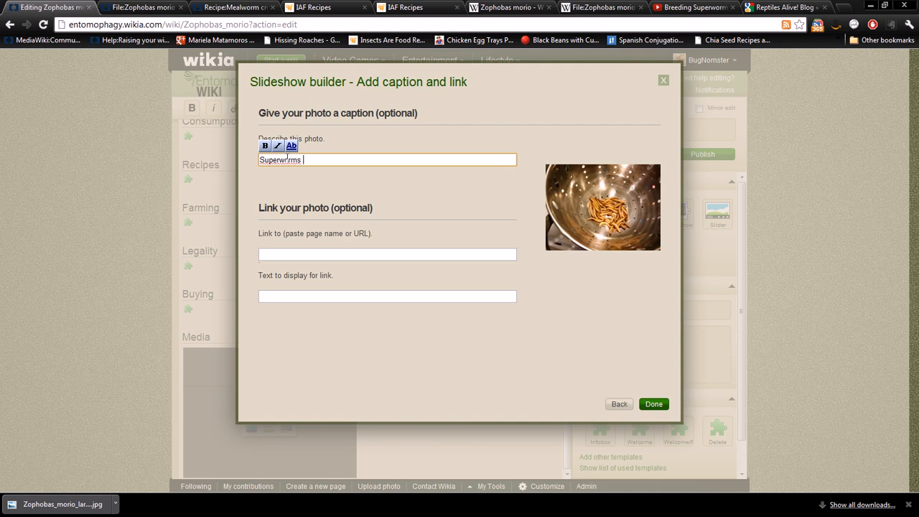
text(being prepped for o)
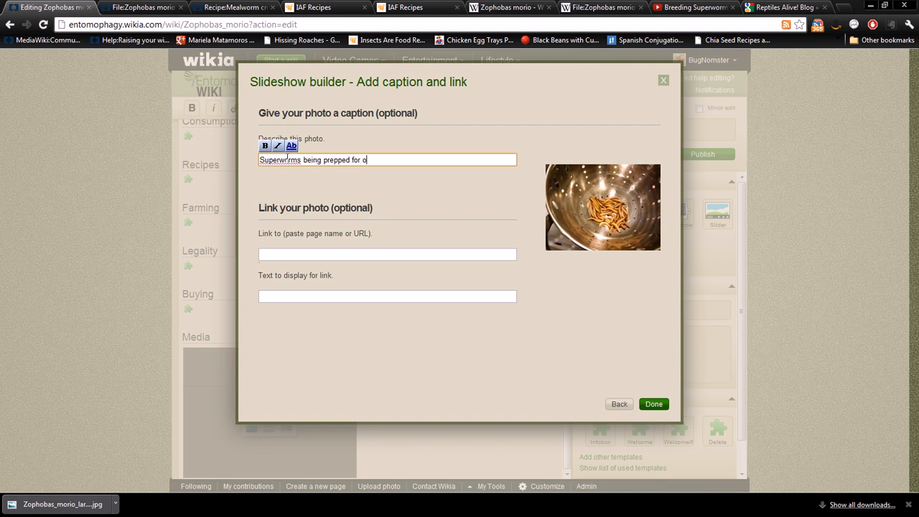
text(cooking)
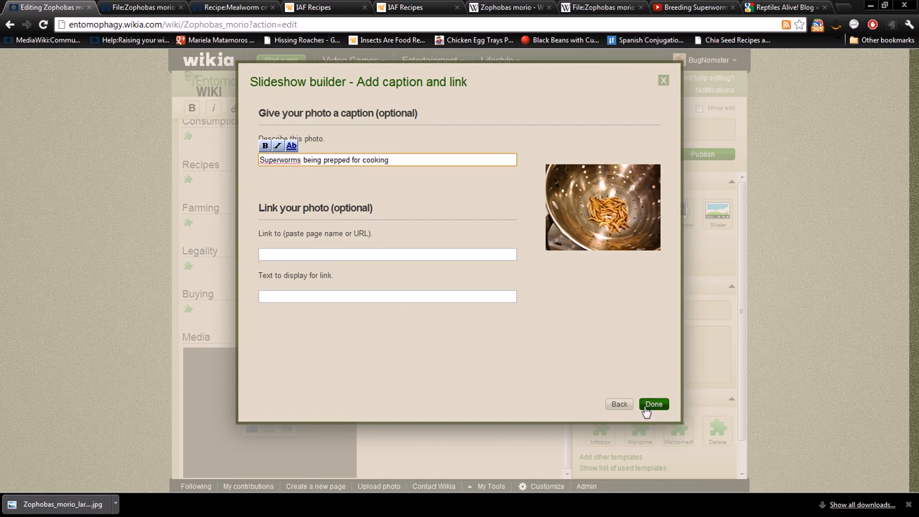
click(653, 404)
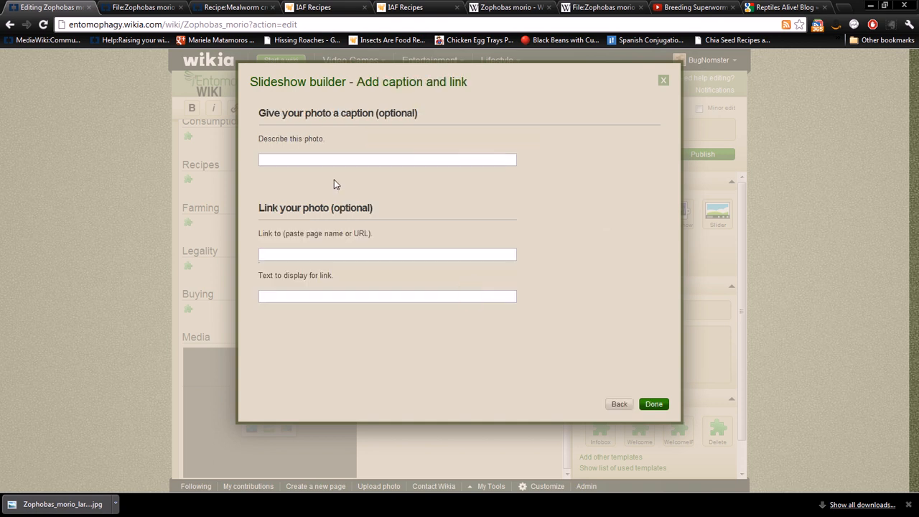
click(387, 159)
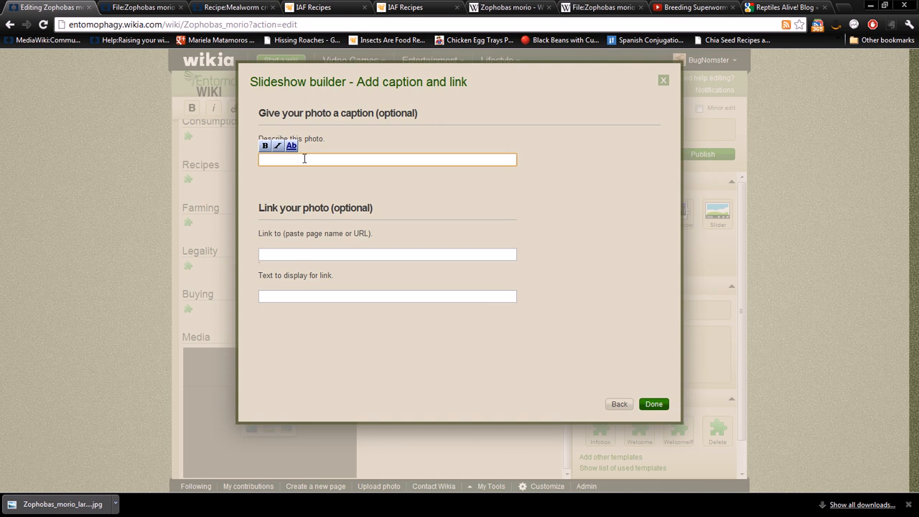
text(W)
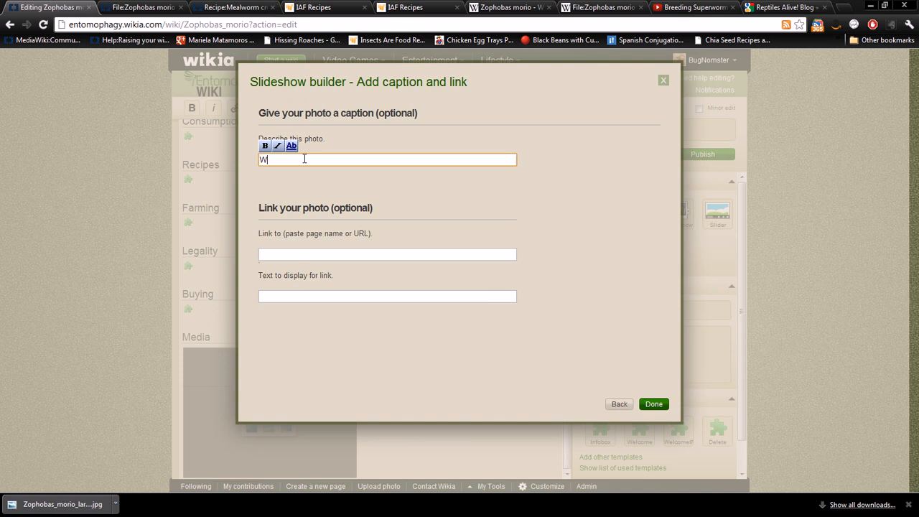
text(Superwo)
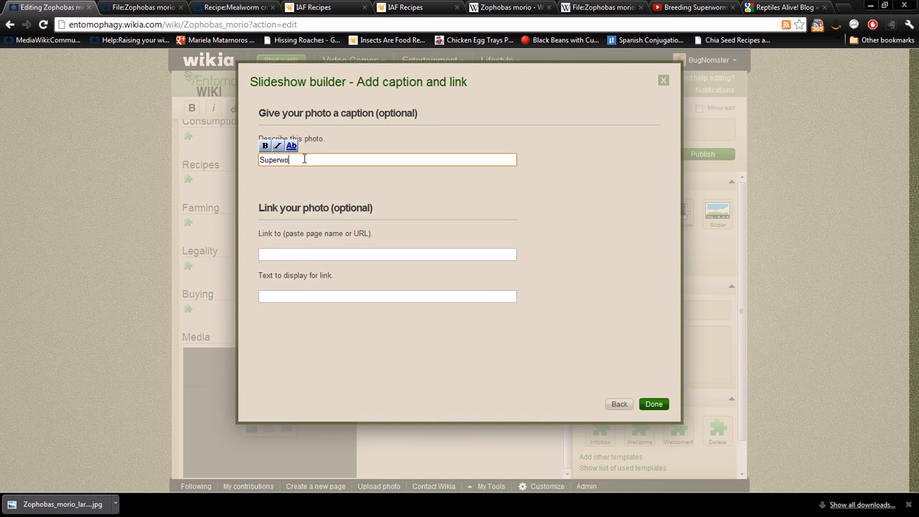
text(rms can e)
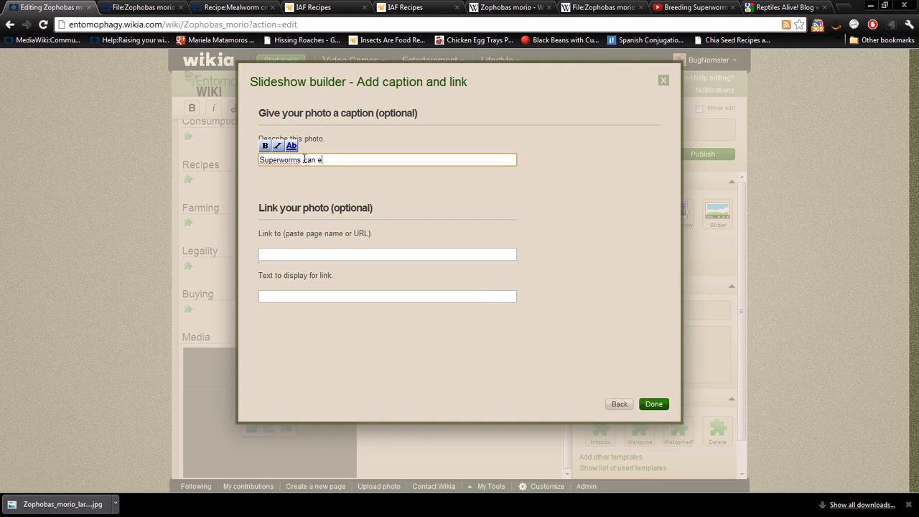
text(xplode if you cook them on too h)
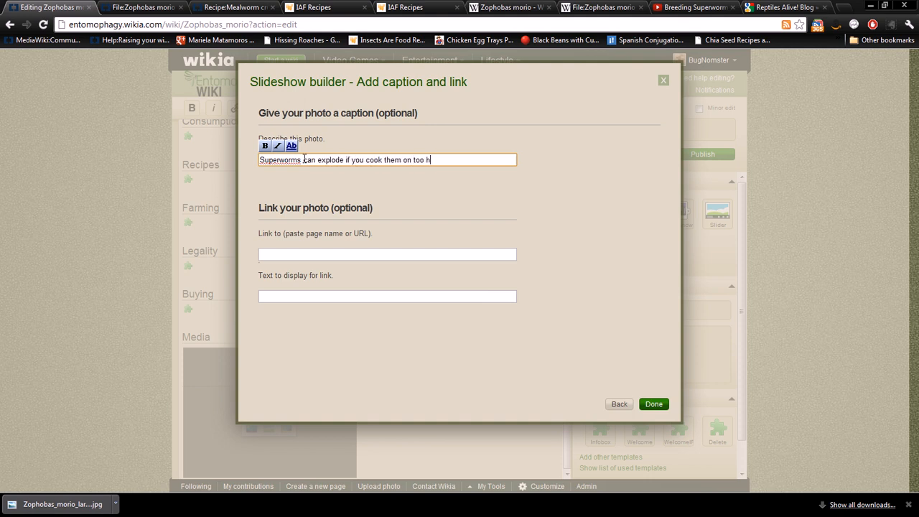
text(igh of a temper)
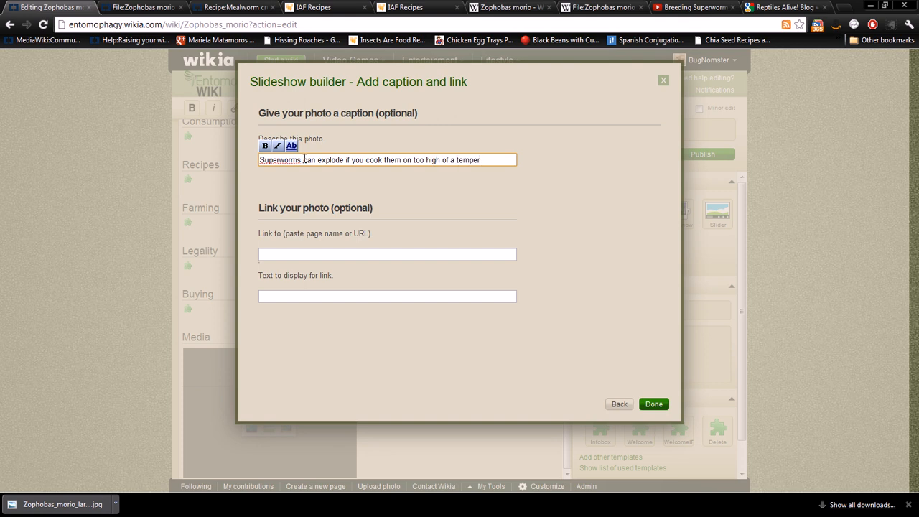
text(ature)
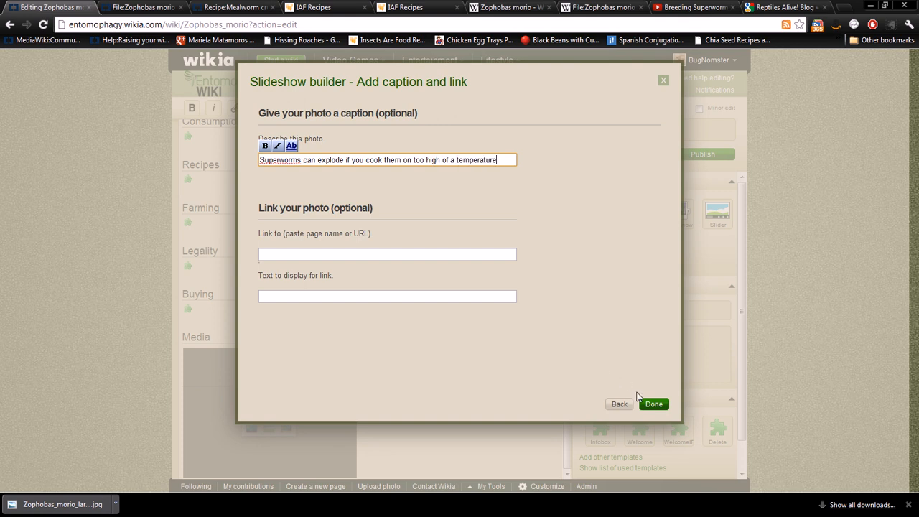
click(652, 404)
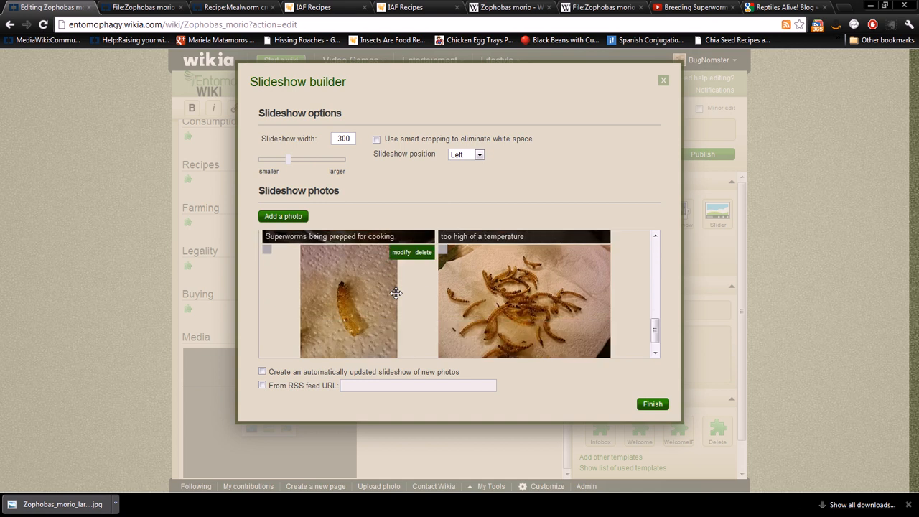
Caption the photo of a superworm shell after exploding
click(400, 253)
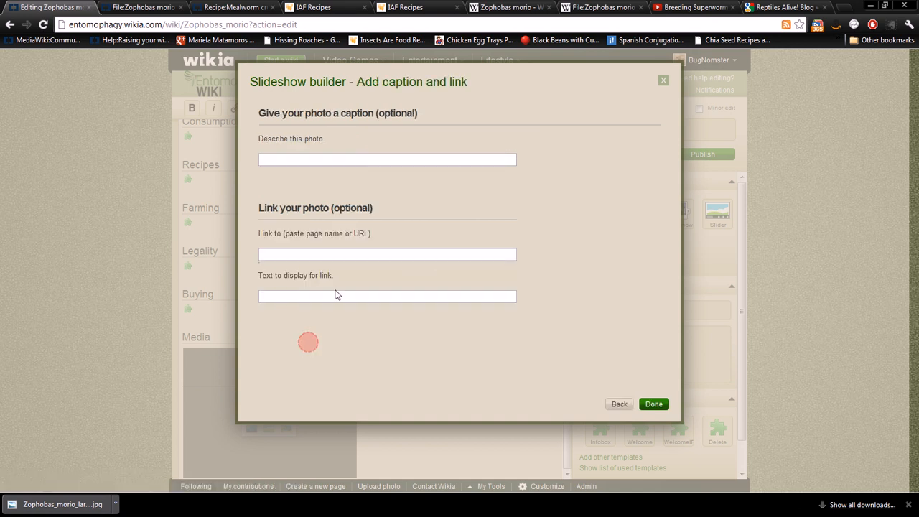
text(Shell)
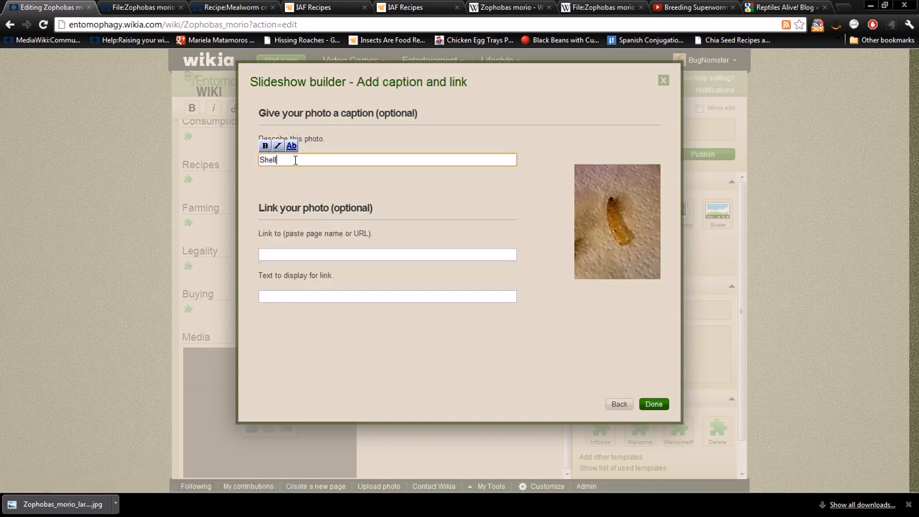
text(of)
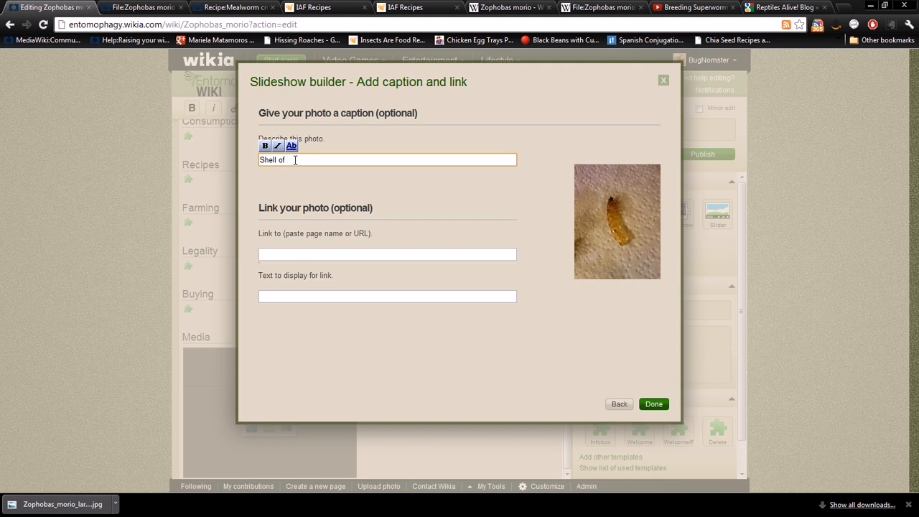
text(superwo)
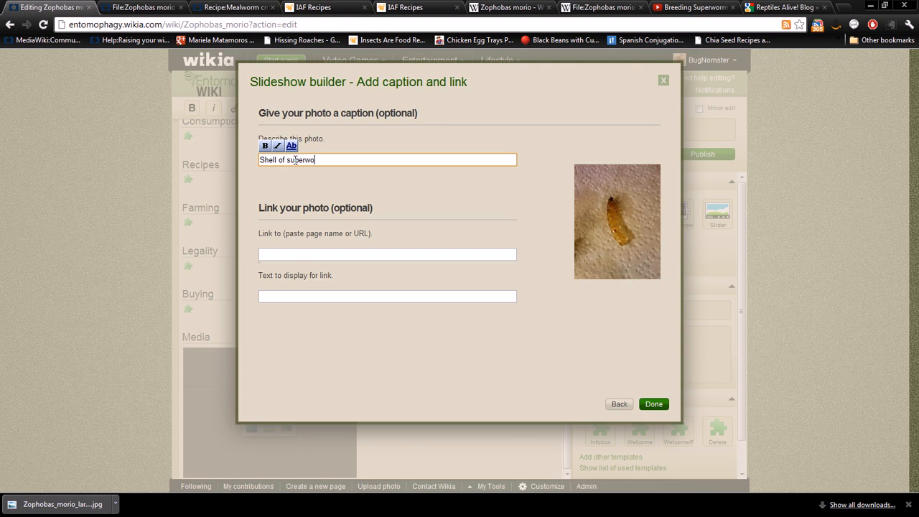
text(rm after it explo)
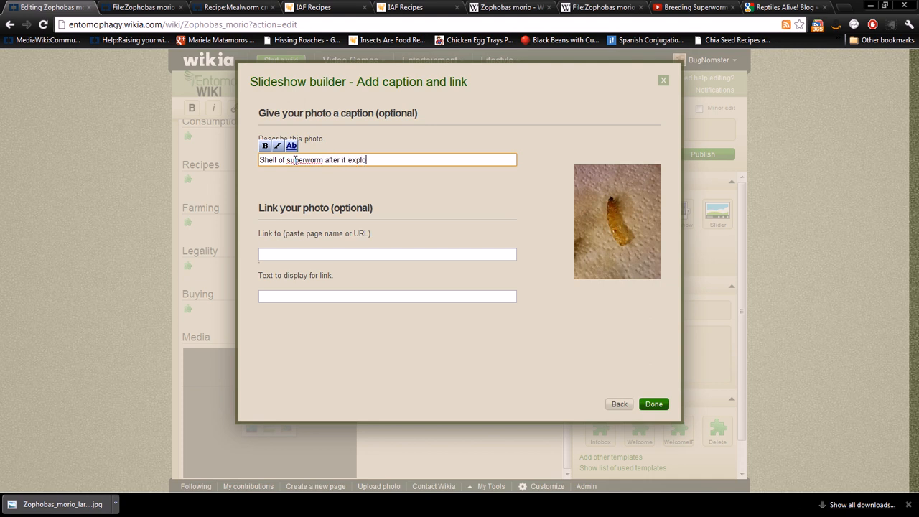
click(653, 404)
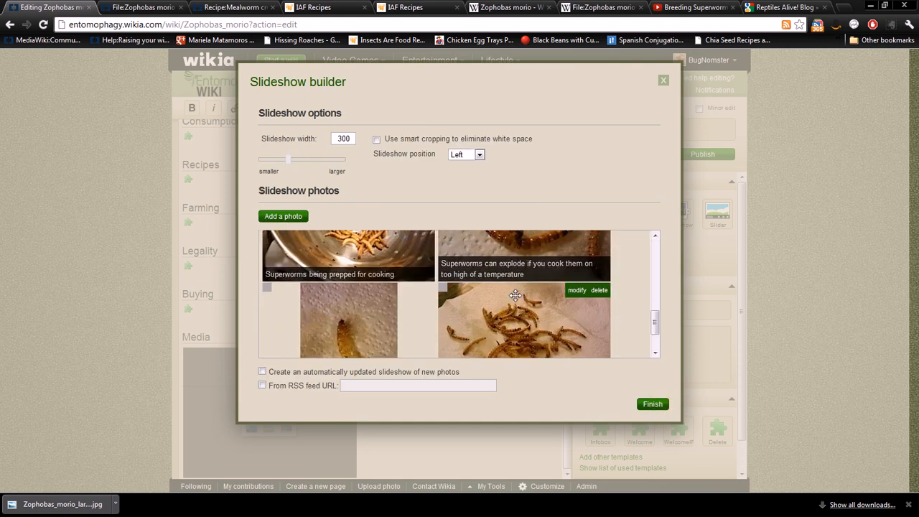
Caption 'Plate of fried superworms draining on paper towel' and insert the slideshow into the page
scroll(down, 3)
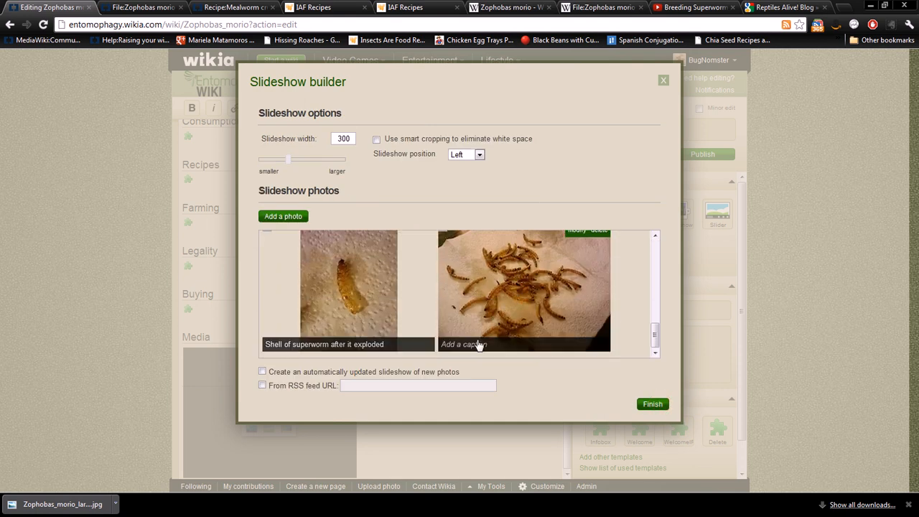
click(463, 345)
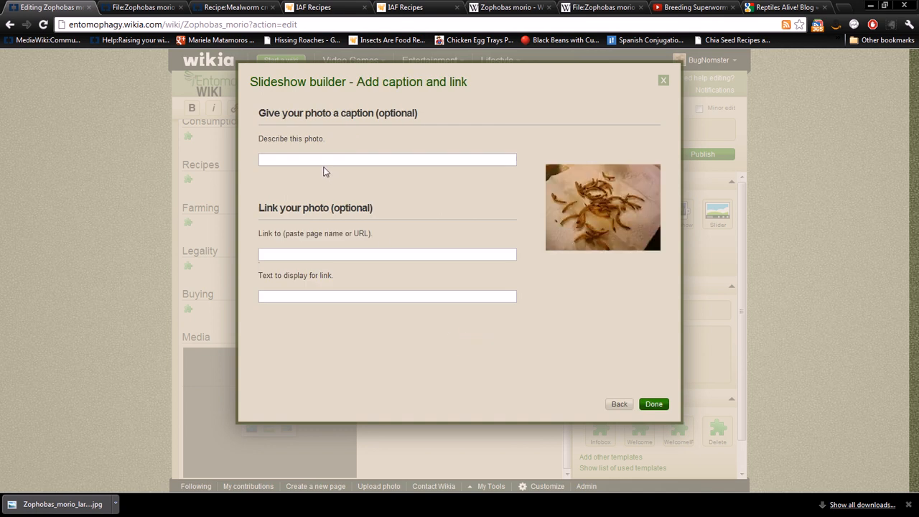
text(Plate)
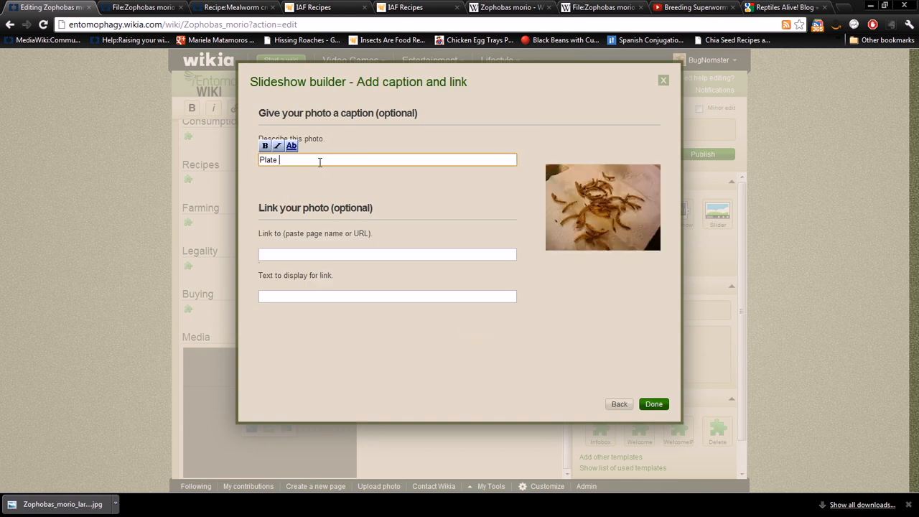
text(of superworms)
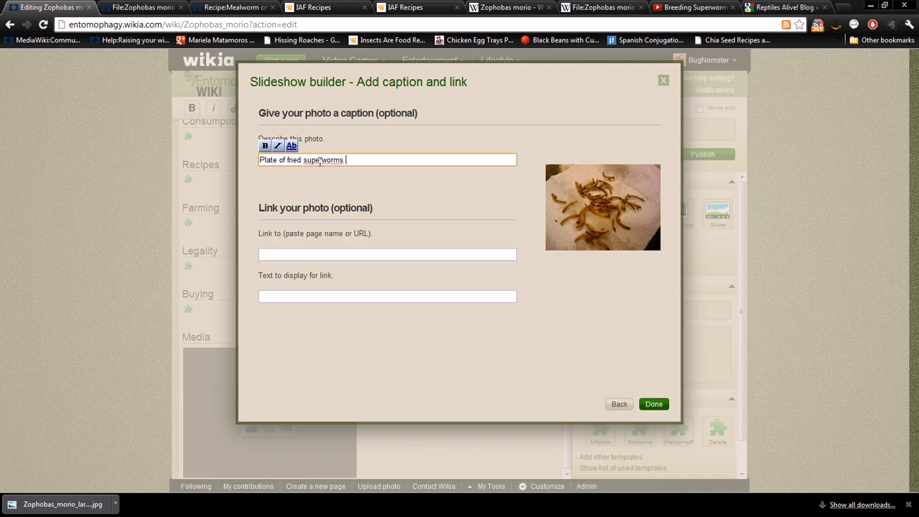
text(draining on pap)
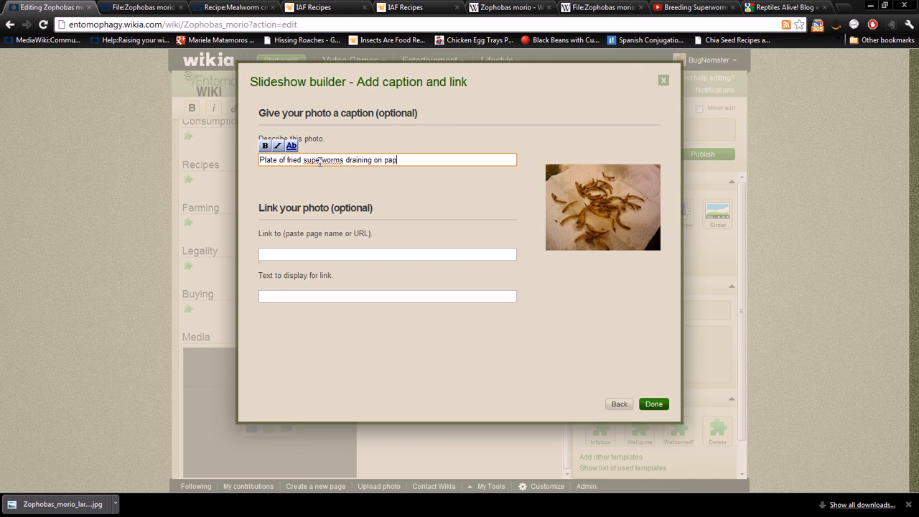
text(er towel)
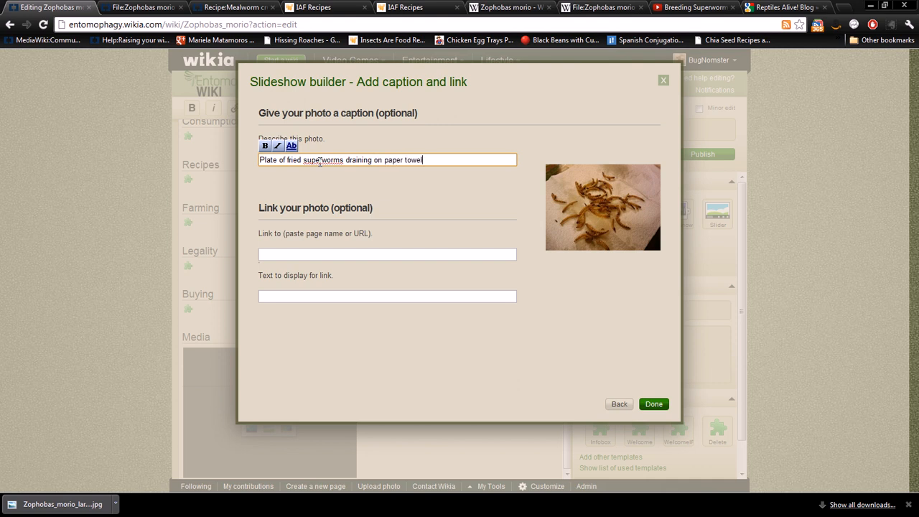
click(651, 404)
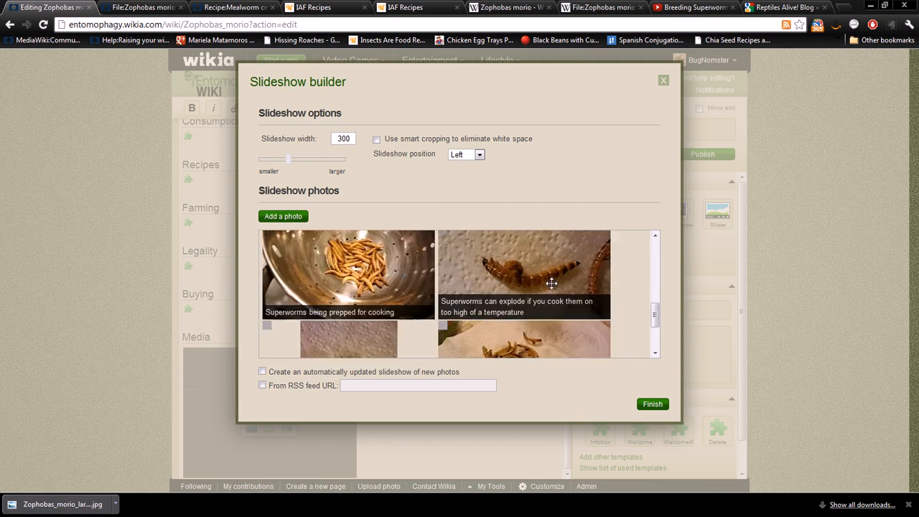
scroll(down, 3)
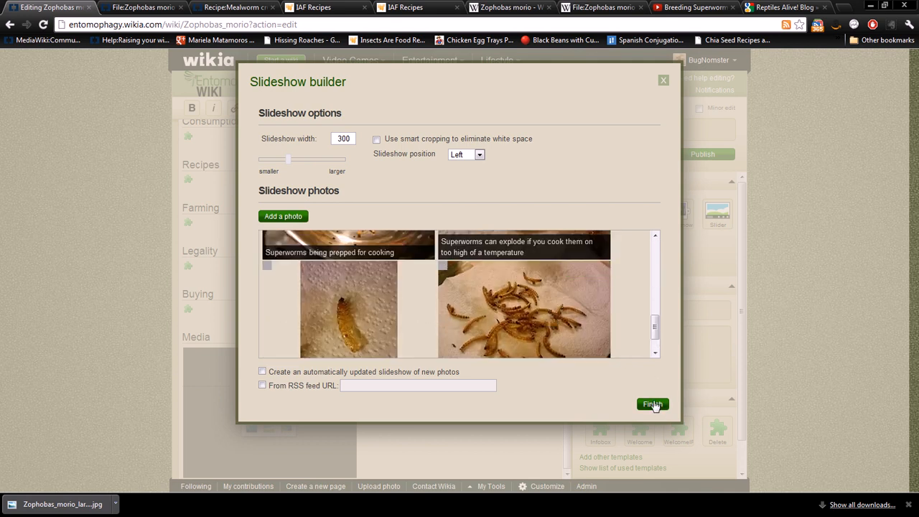
click(651, 405)
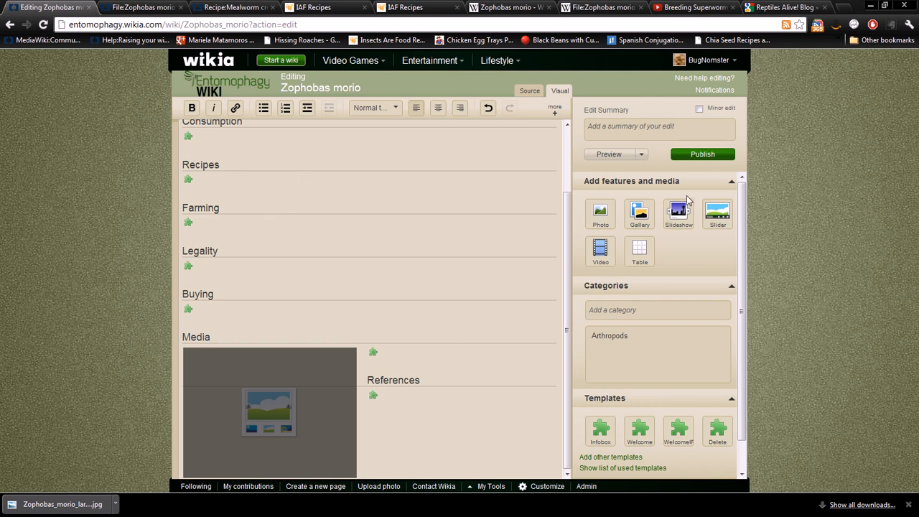
Publish the edited Zophobas morio page and scroll through the live article
click(702, 153)
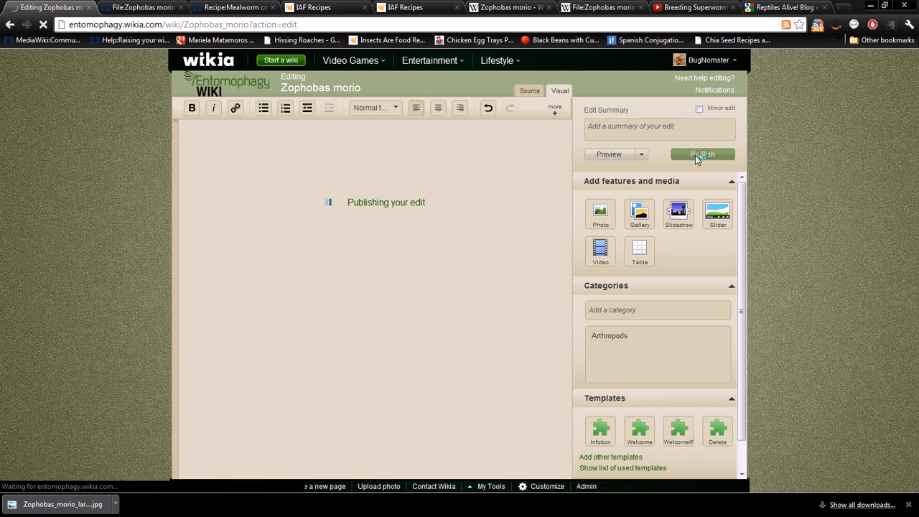
click(700, 155)
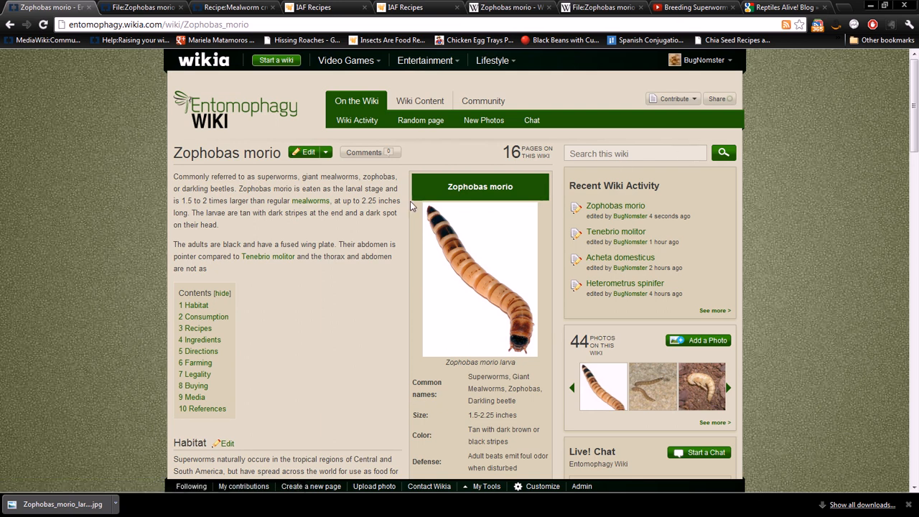
scroll(down, 3)
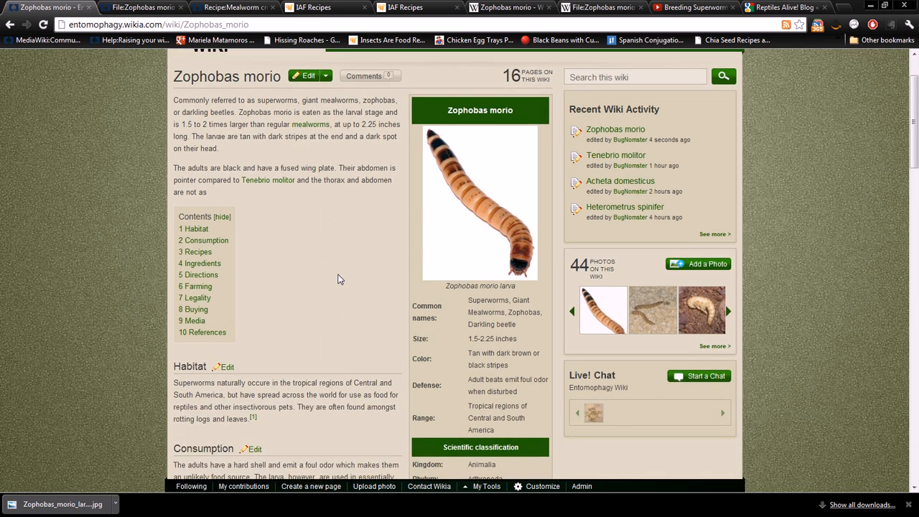
scroll(down, 3)
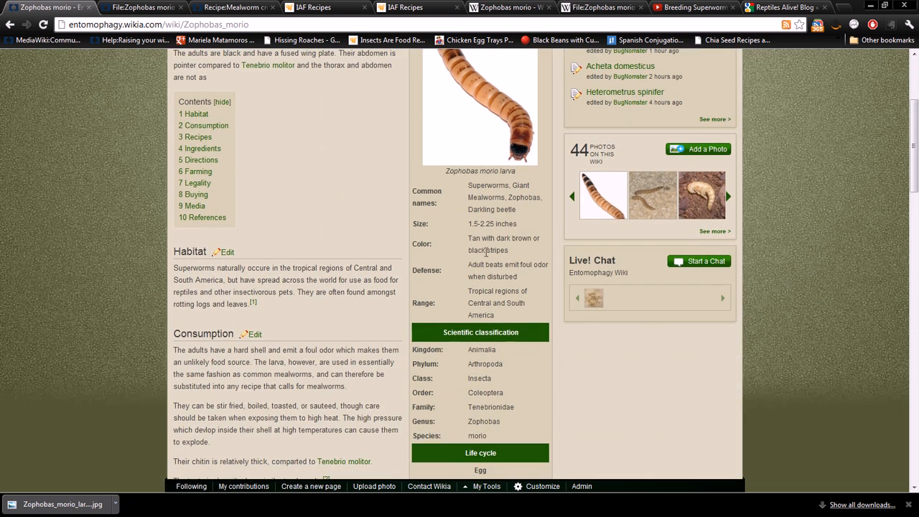
scroll(down, 3)
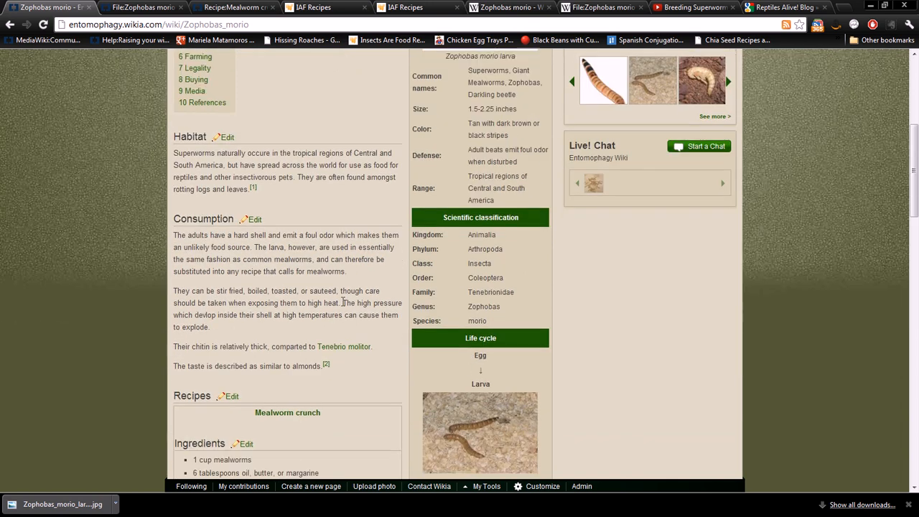
scroll(down, 3)
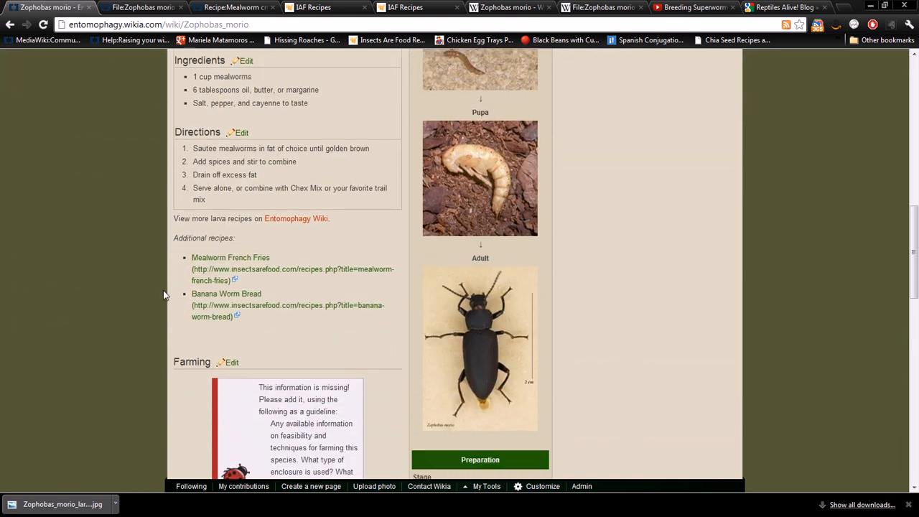
mouse_move(296, 218)
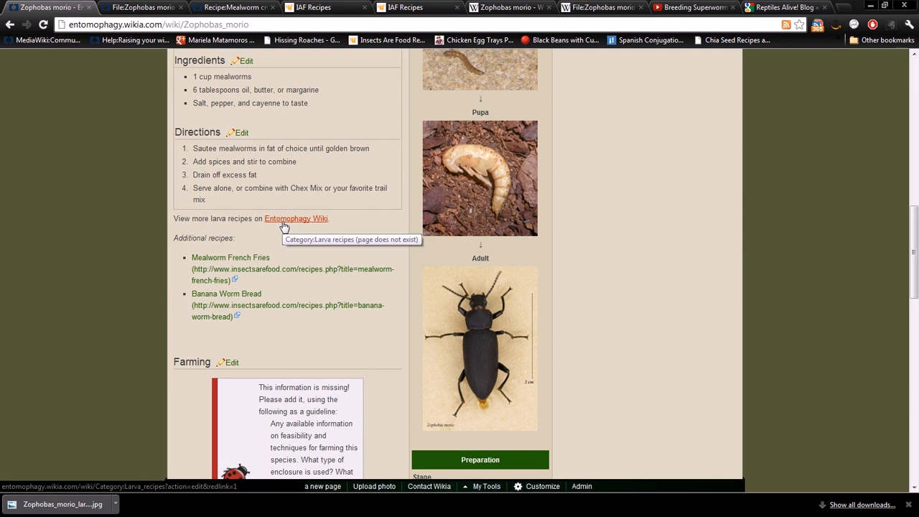
mouse_move(290, 224)
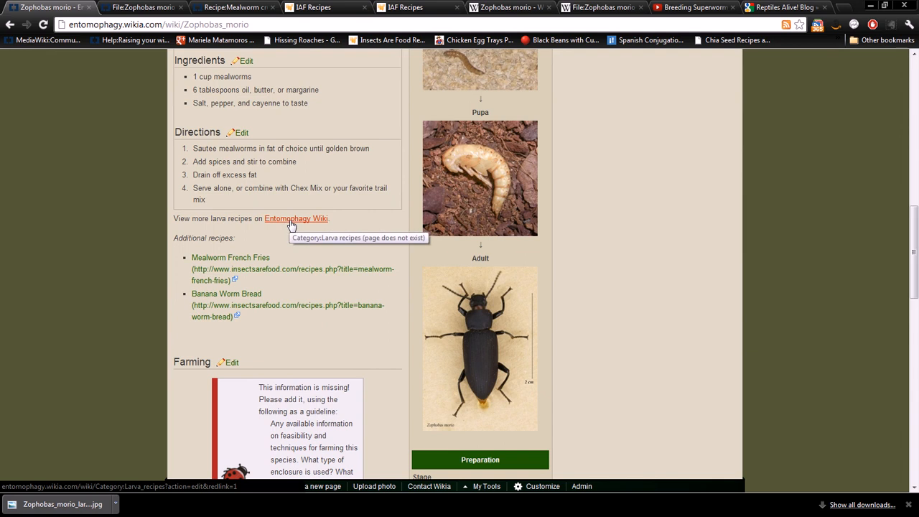
scroll(up, 3)
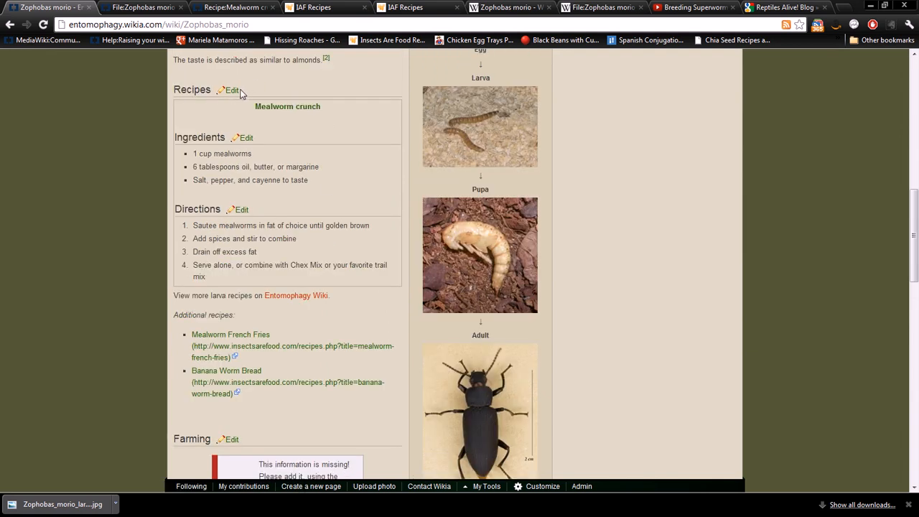
click(232, 89)
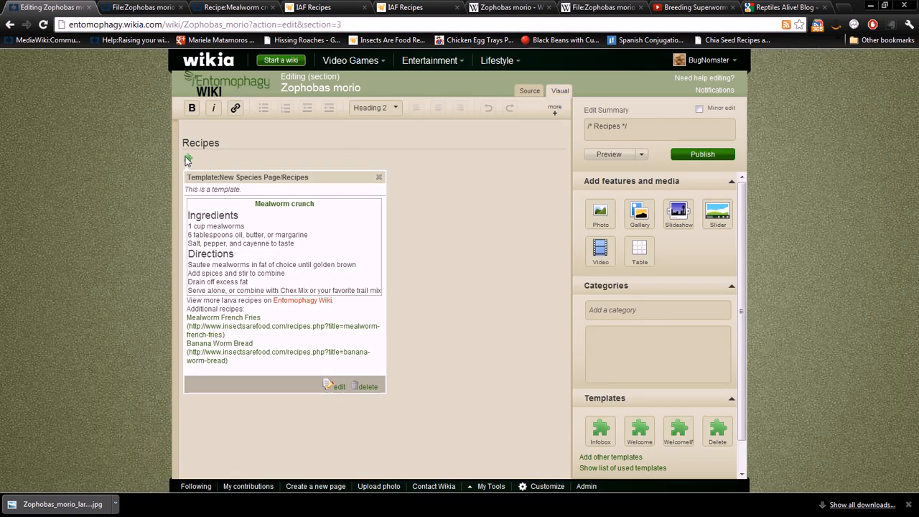
Change the recipes template category to Larvae and publish the Recipes section
click(336, 386)
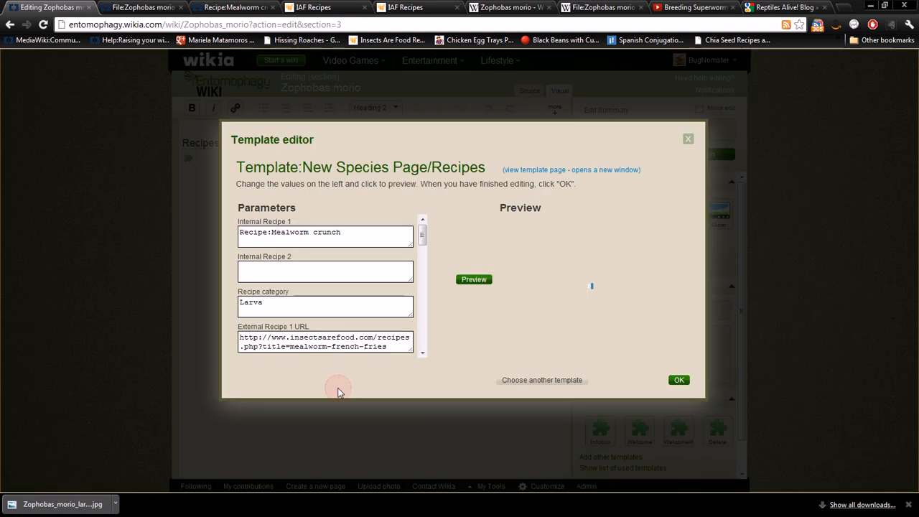
click(474, 278)
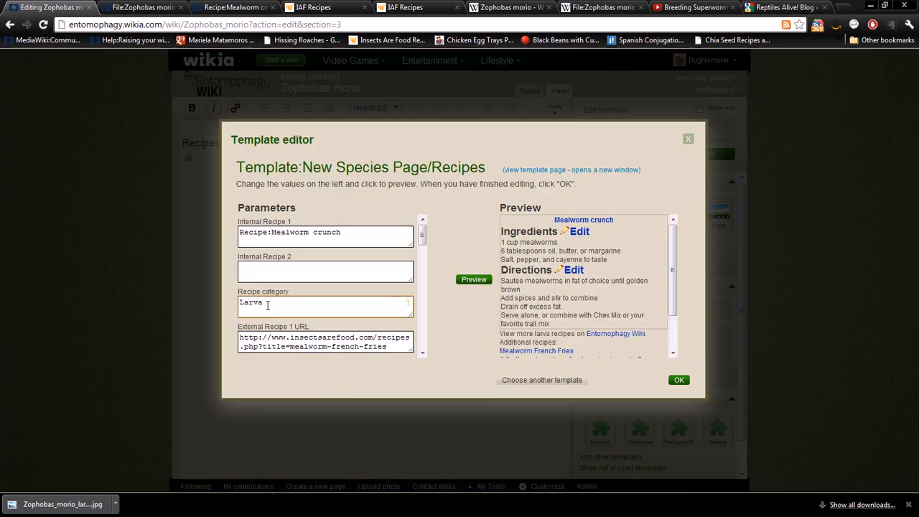
text(e)
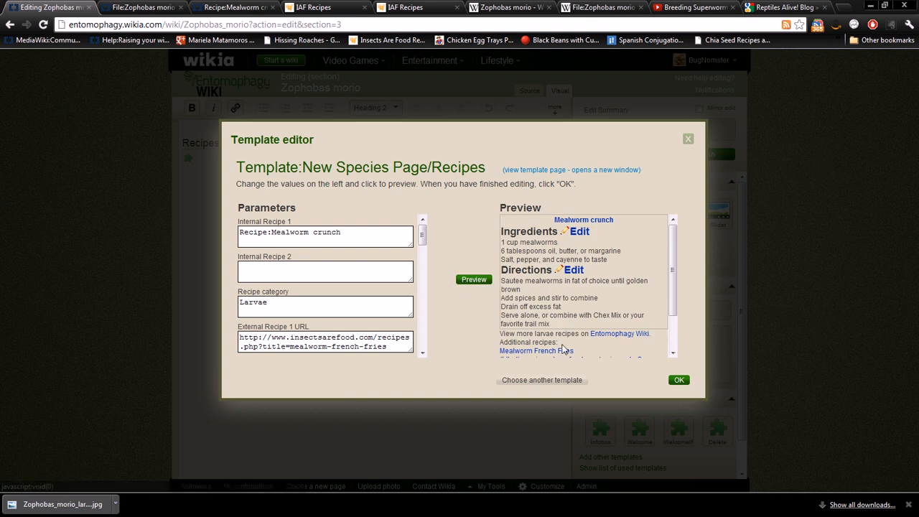
mouse_move(619, 333)
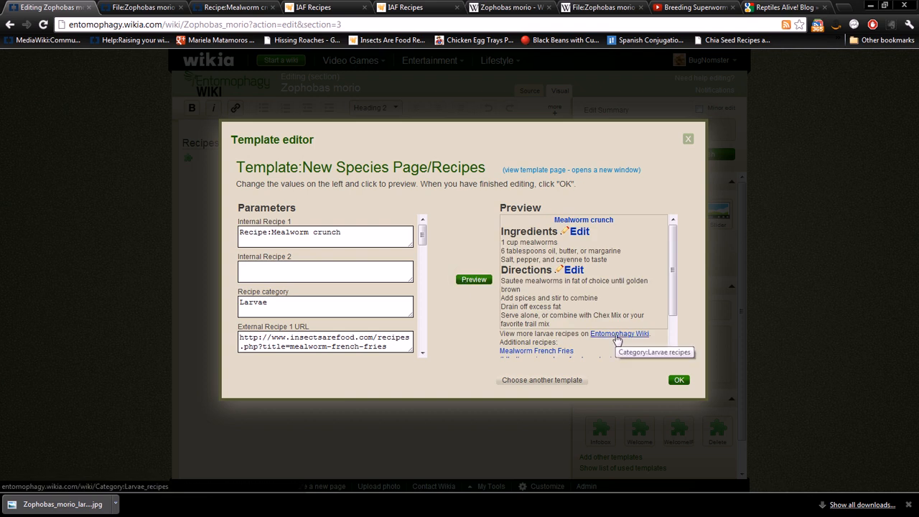
mouse_move(688, 398)
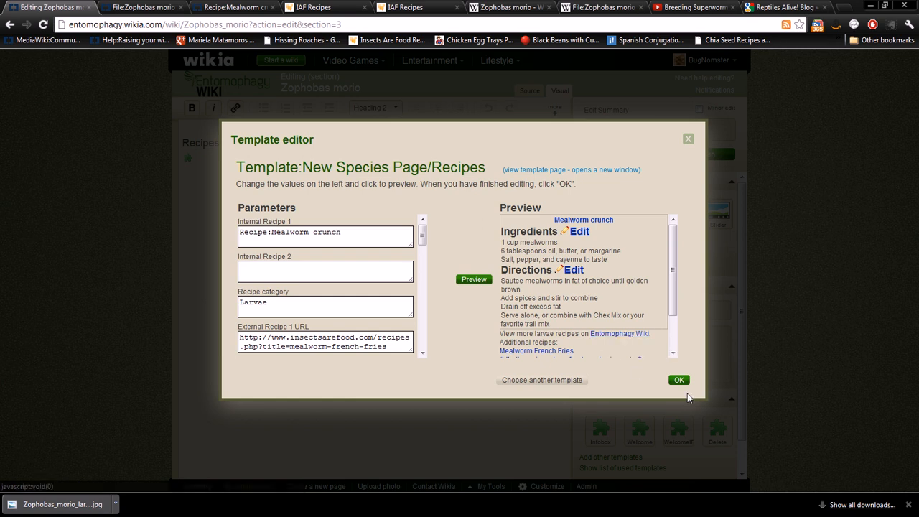
mouse_move(615, 333)
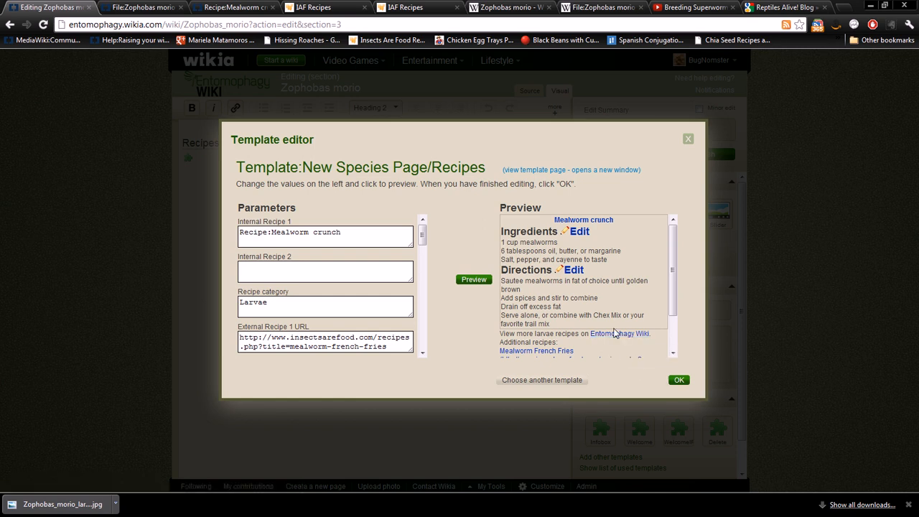
click(678, 379)
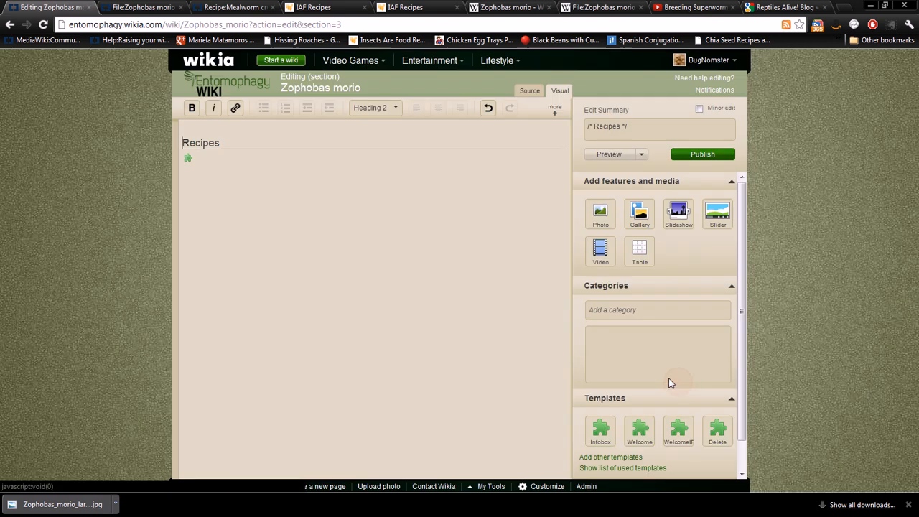
click(703, 153)
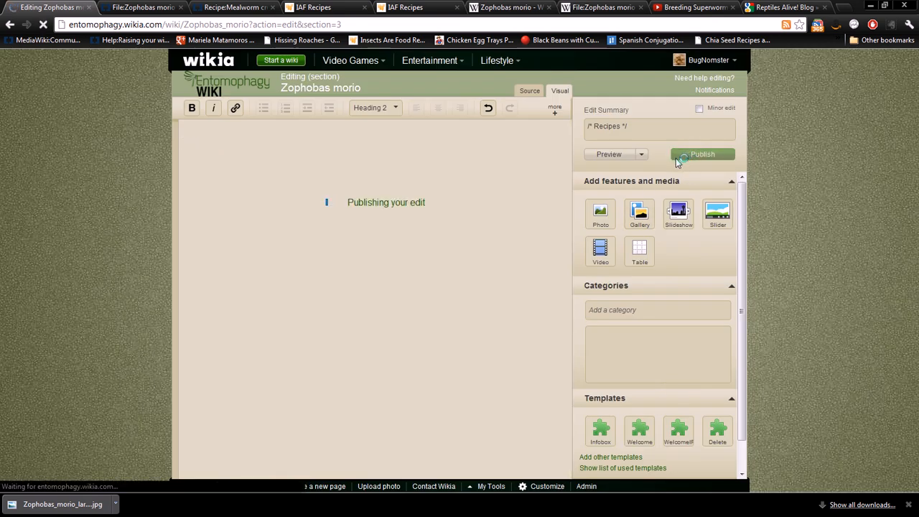
click(702, 155)
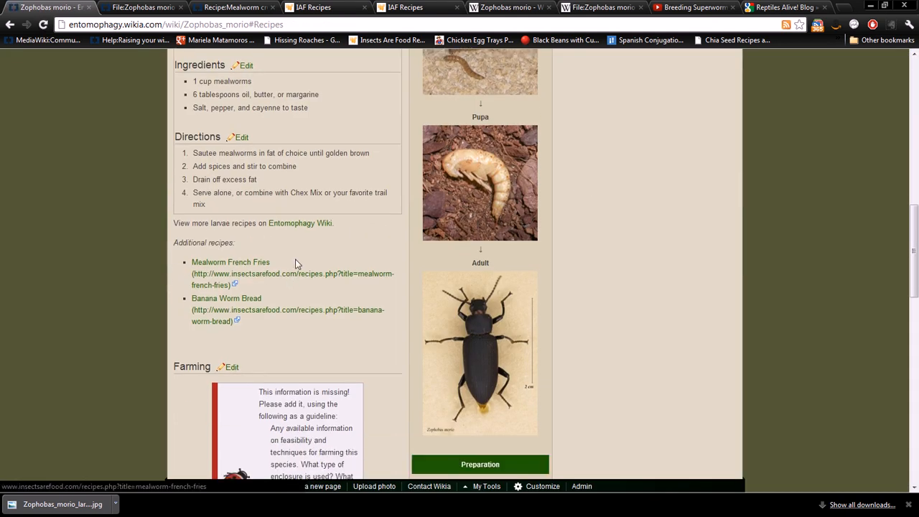
Fill the Farming template with the superworm breeding paragraph ending in the progeckos care-sheet link
scroll(down, 3)
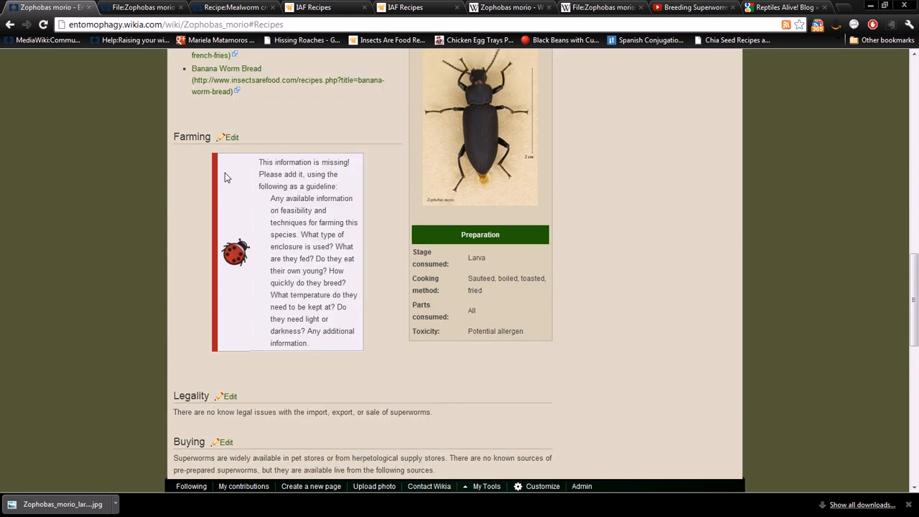
mouse_move(231, 138)
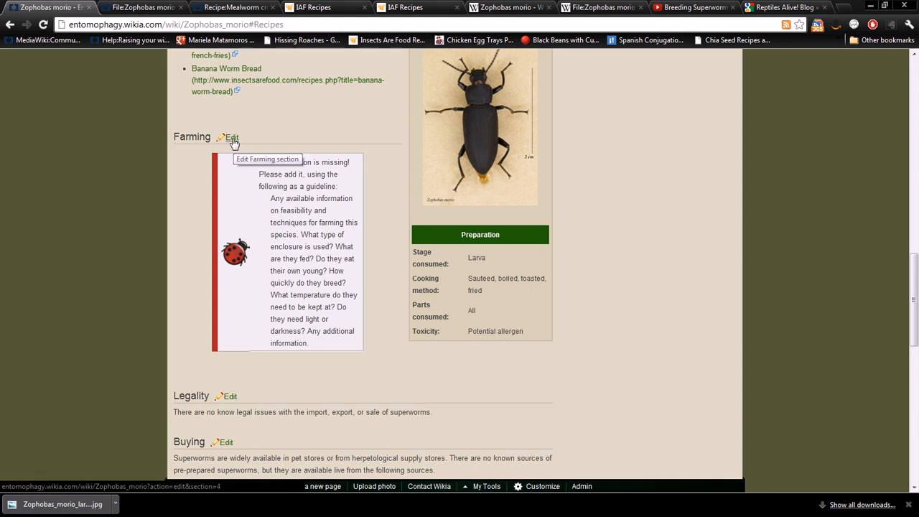
mouse_move(244, 144)
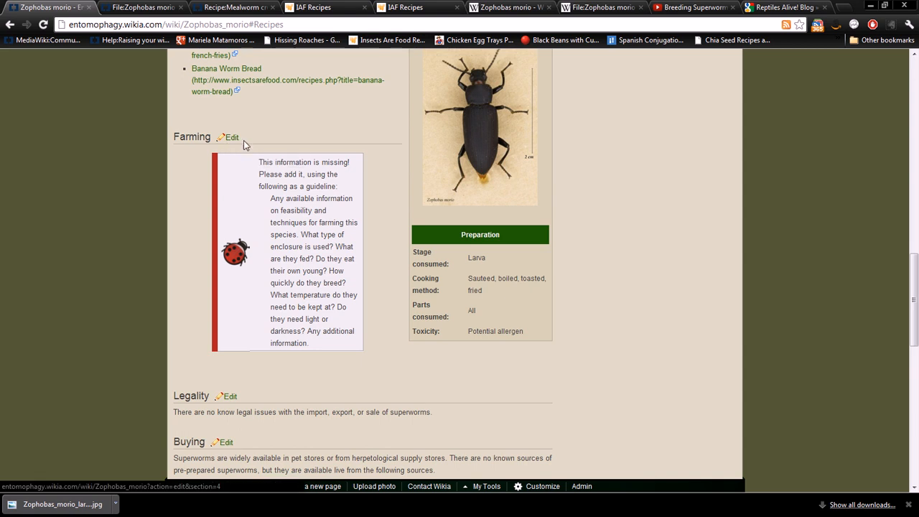
click(229, 138)
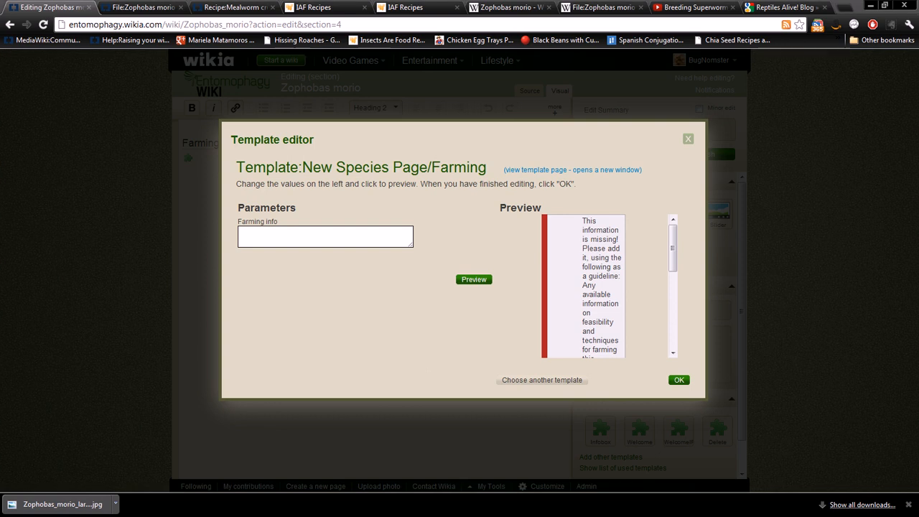
text(be found [http://www.progeckos.com/caresheets/superworm.pdf here].)
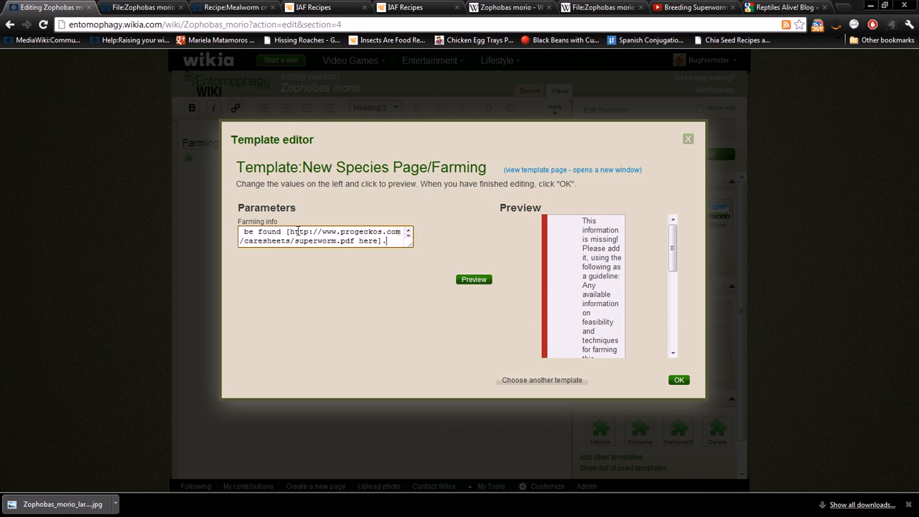
click(474, 279)
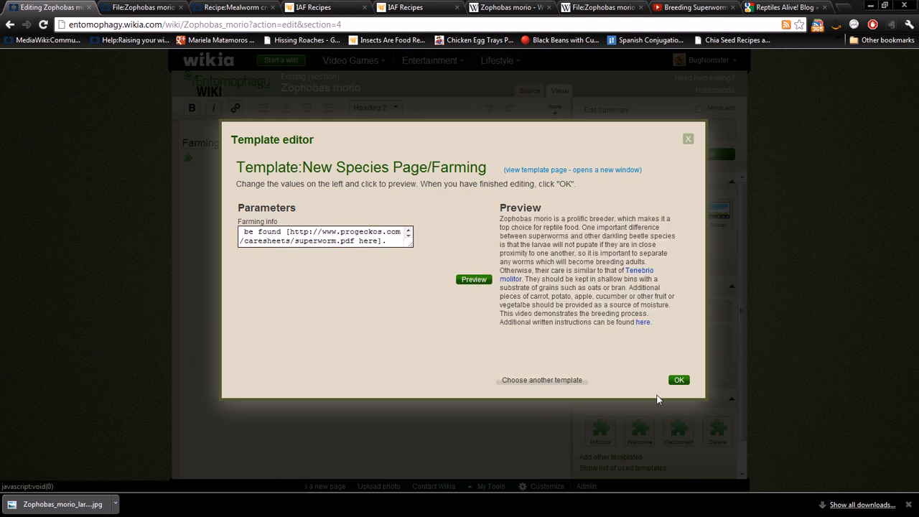
click(678, 379)
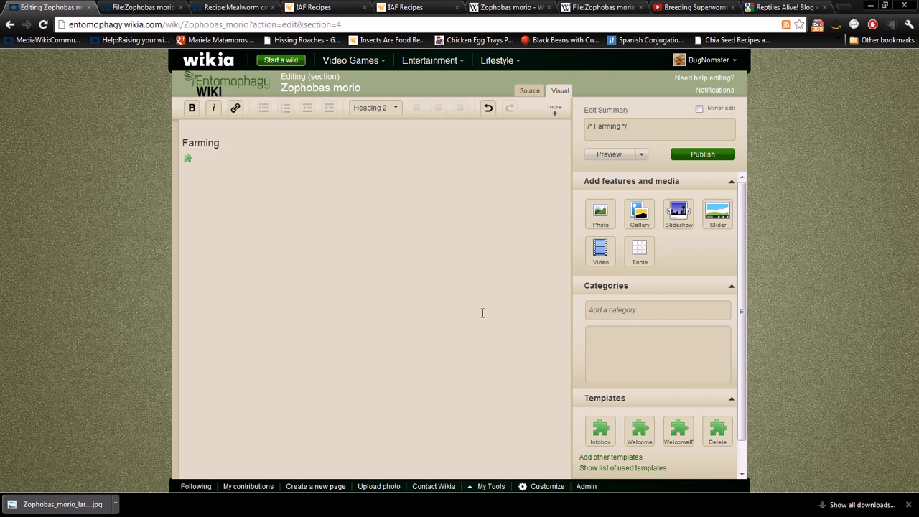
Preview the edited Farming section, switch to Source mode and start adding a video
click(609, 154)
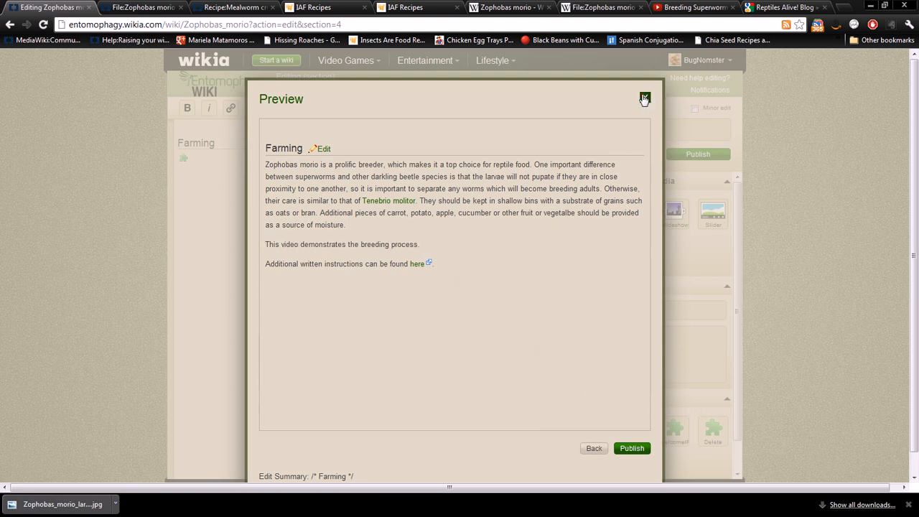
click(643, 98)
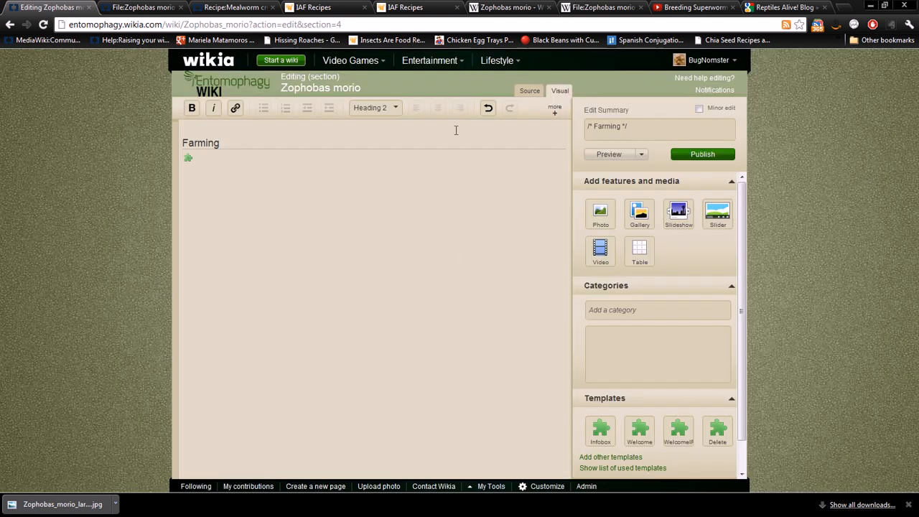
mouse_move(530, 90)
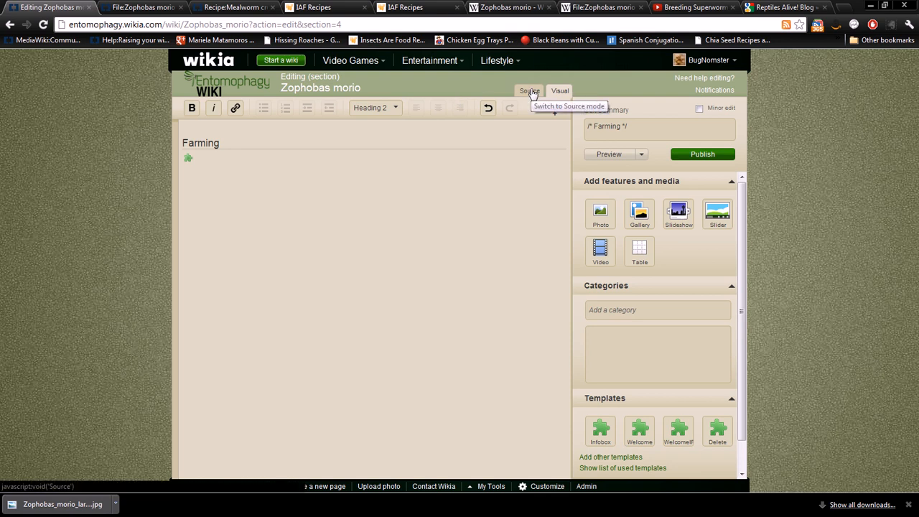
click(528, 91)
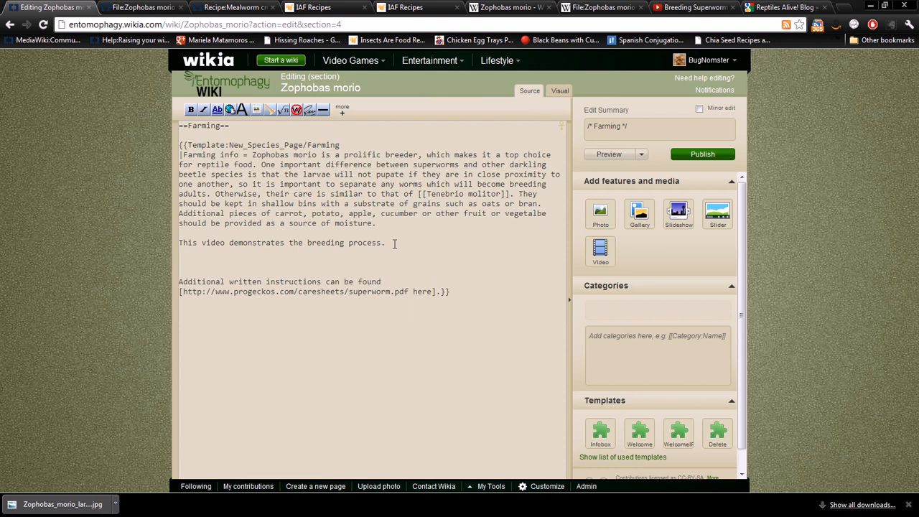
click(601, 251)
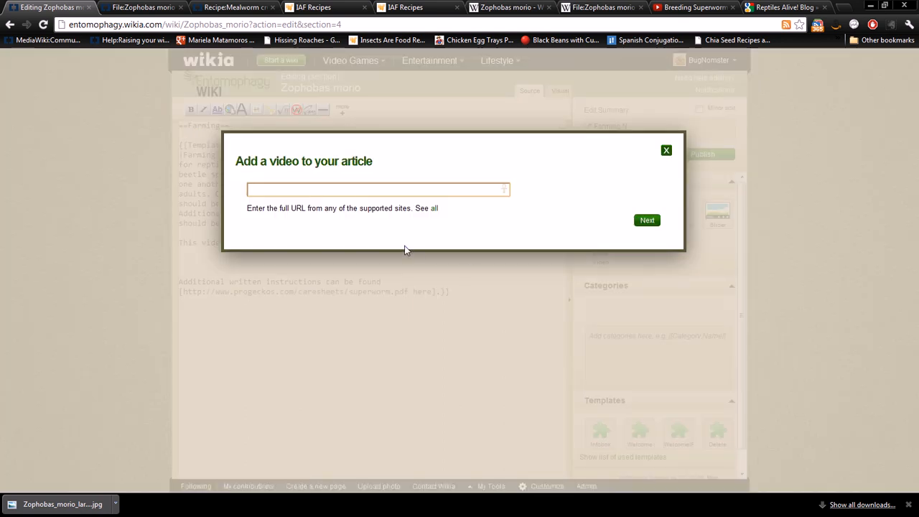
mouse_move(486, 212)
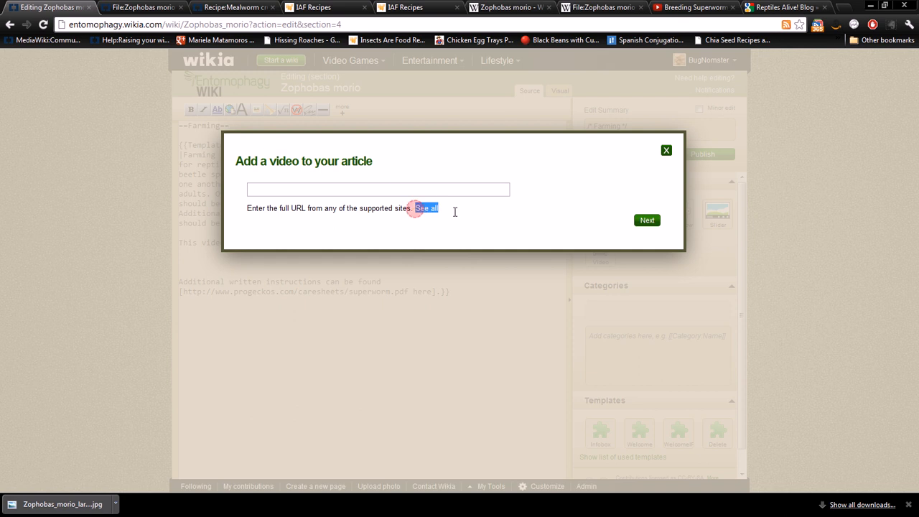
mouse_move(671, 92)
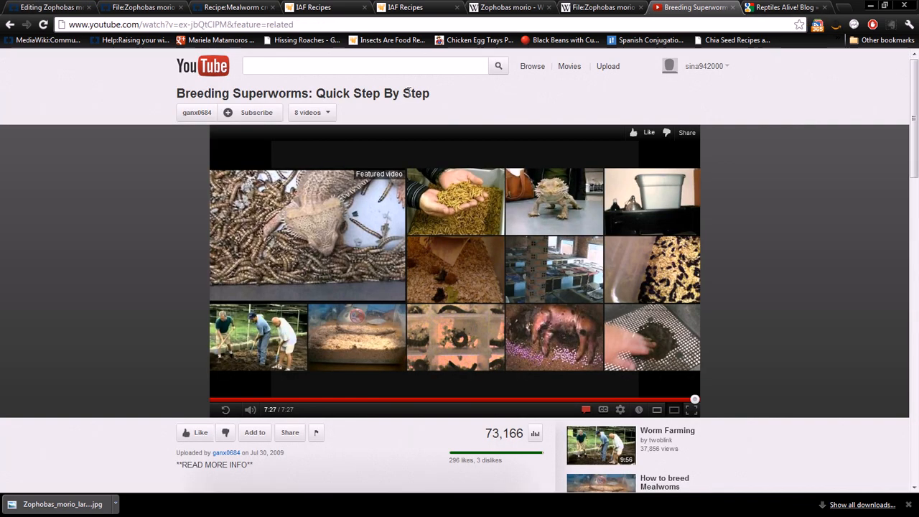
scroll(down, 3)
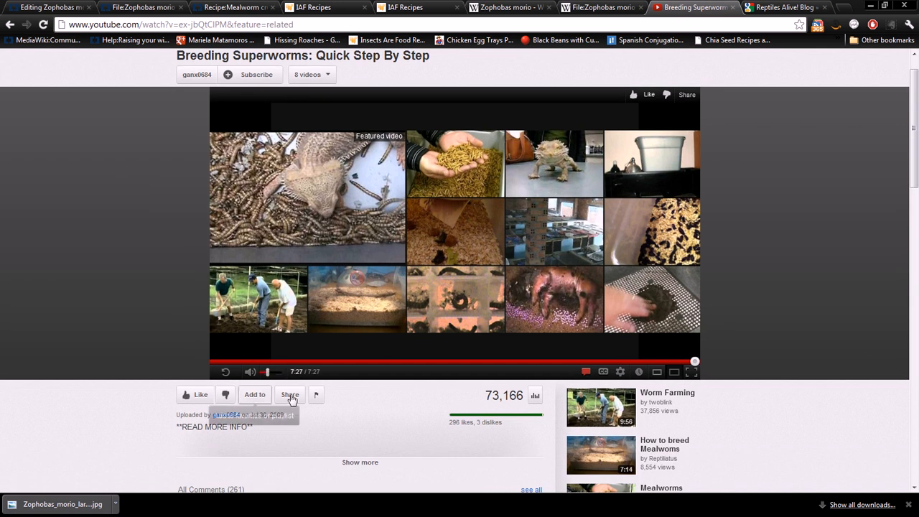
click(290, 393)
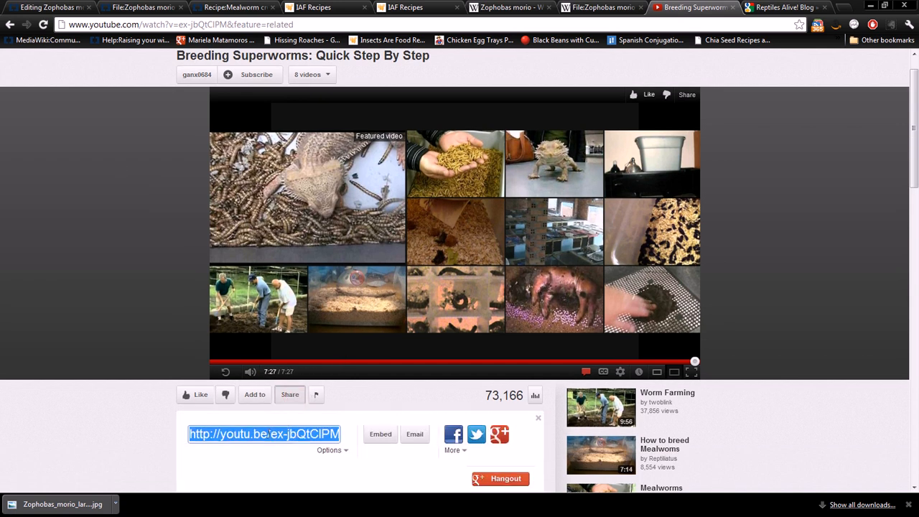
mouse_move(308, 300)
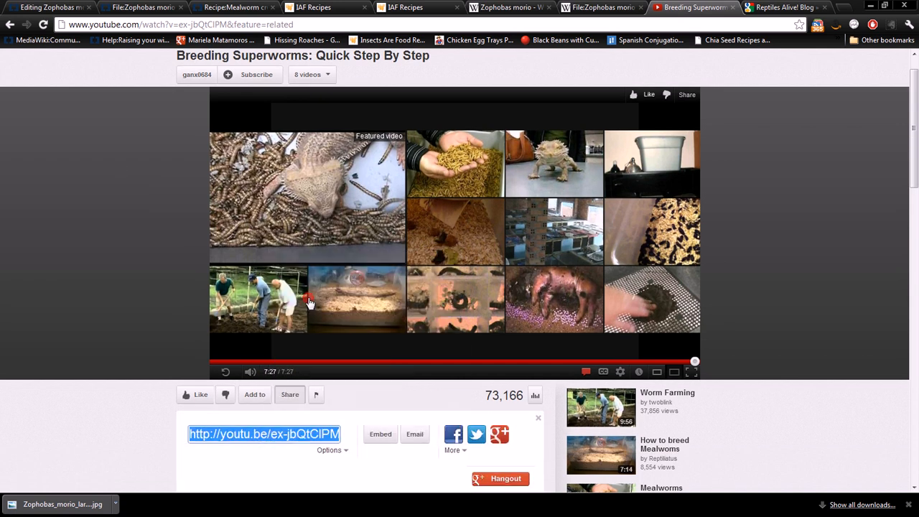
click(50, 7)
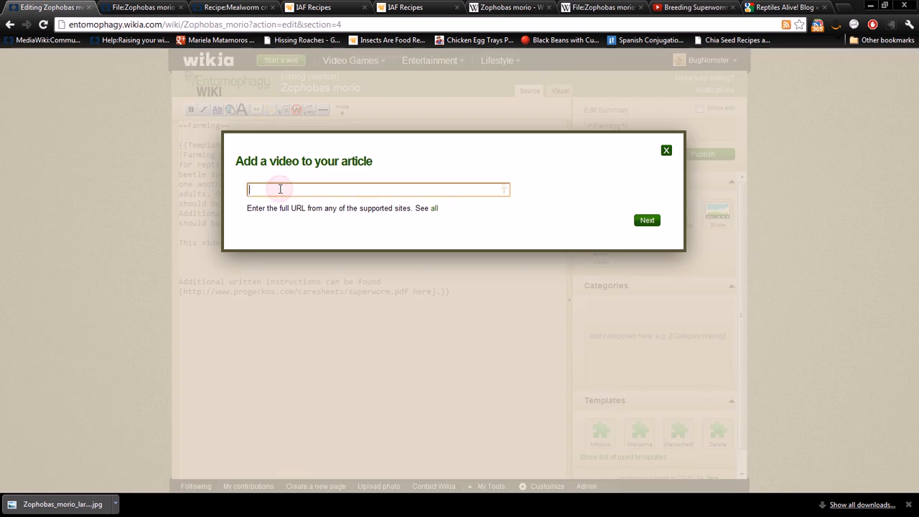
text(http://youtu.be/ex-jbQtClPM)
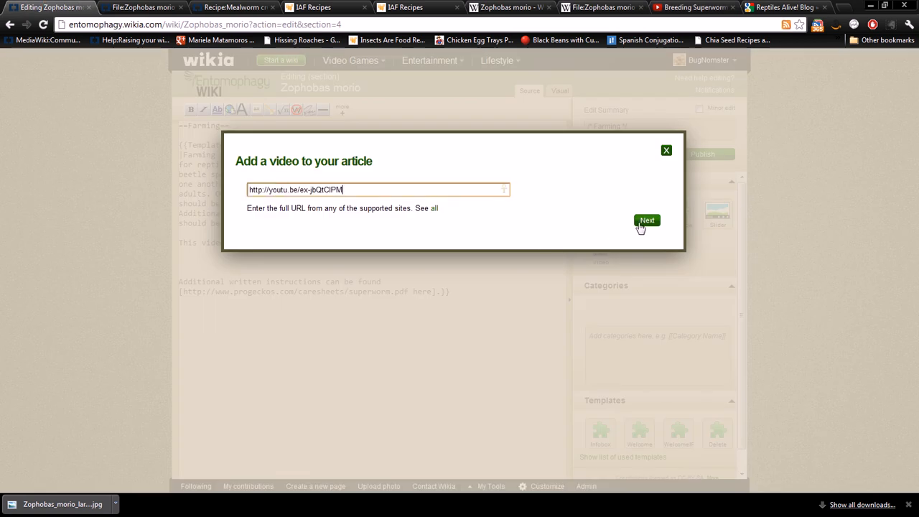
click(646, 221)
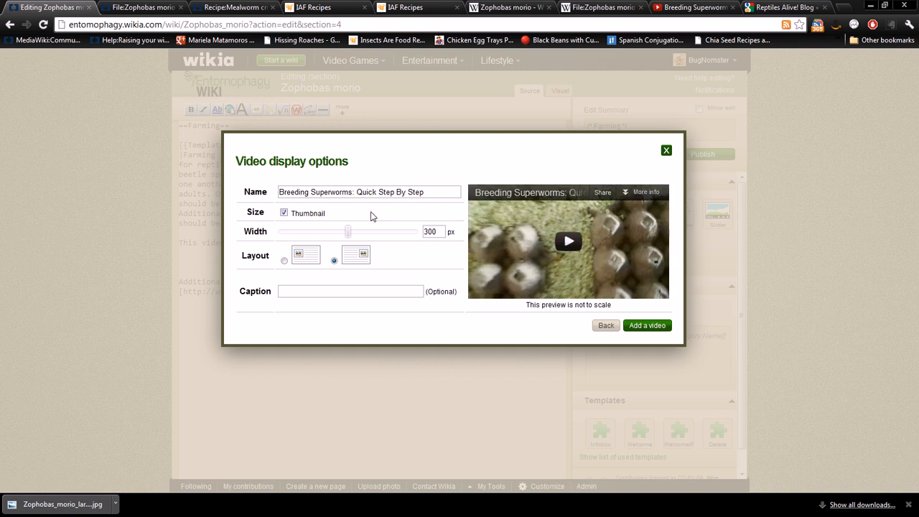
mouse_move(374, 249)
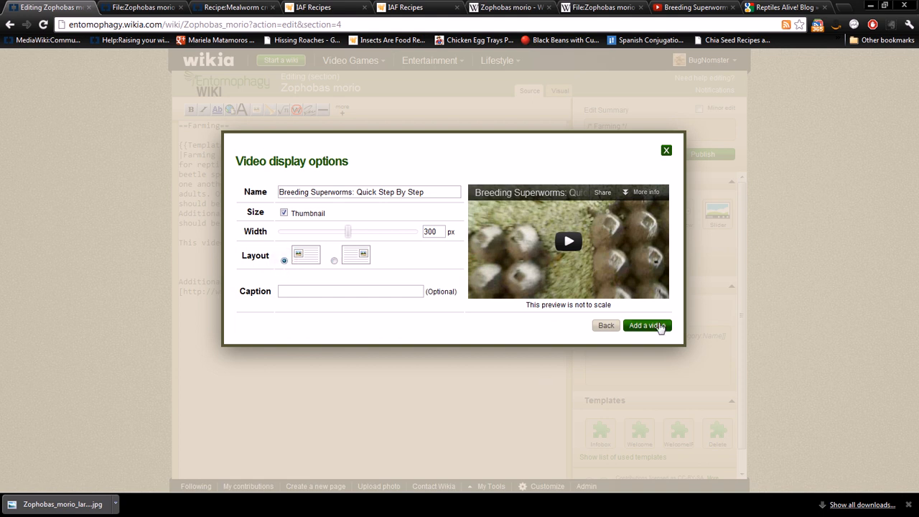
click(646, 324)
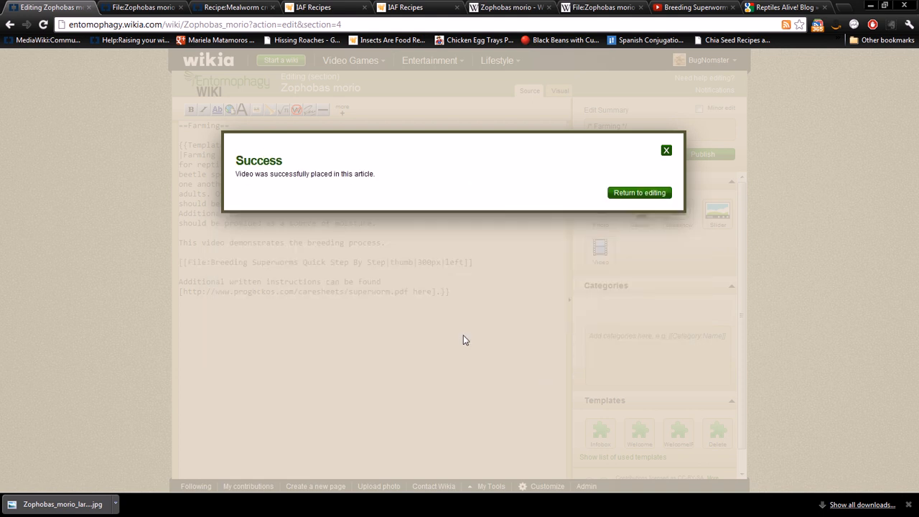
mouse_move(295, 187)
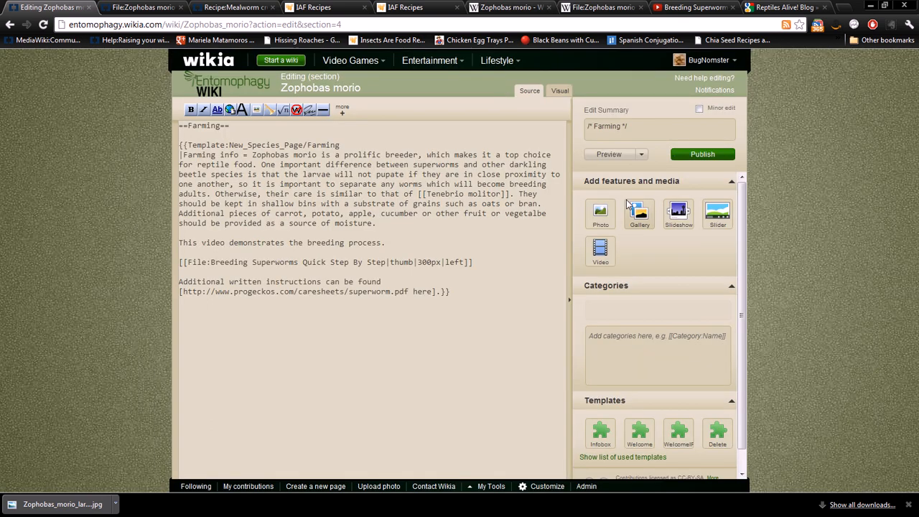
Preview the Farming section with the video in visual and source modes
click(560, 91)
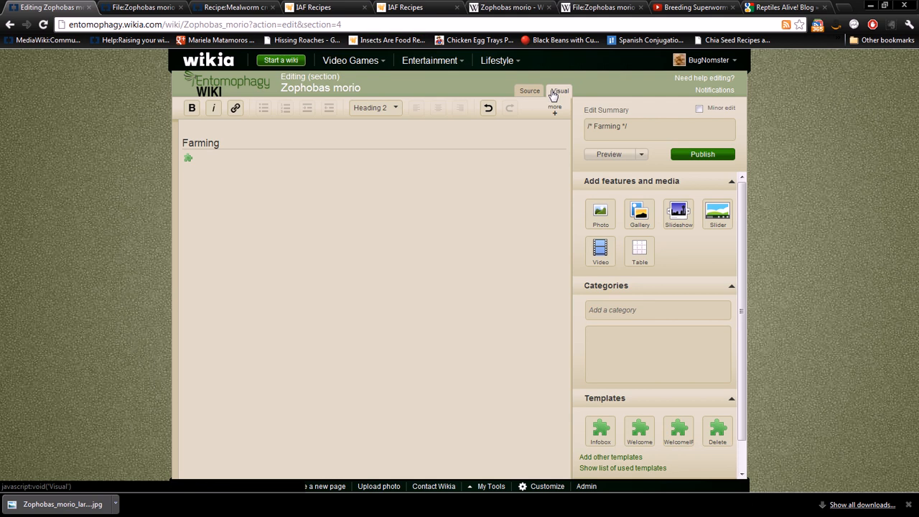
mouse_move(612, 149)
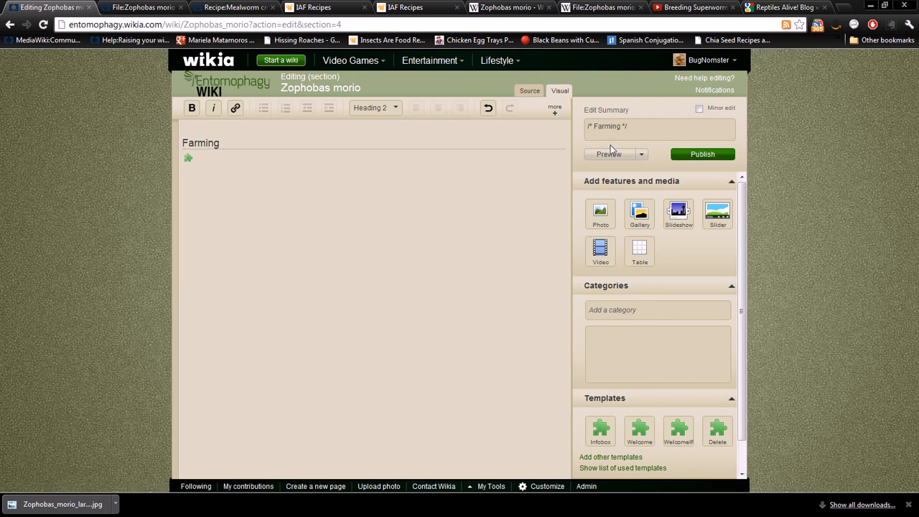
click(609, 154)
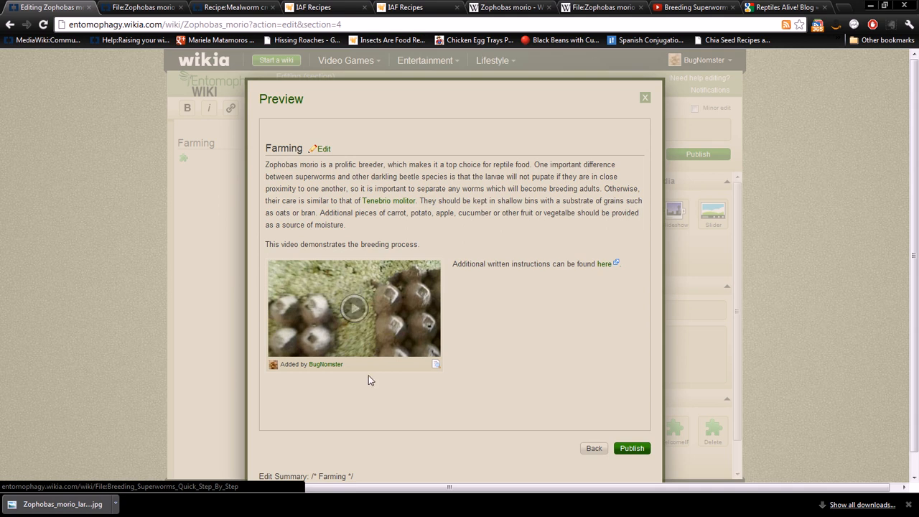
mouse_move(454, 264)
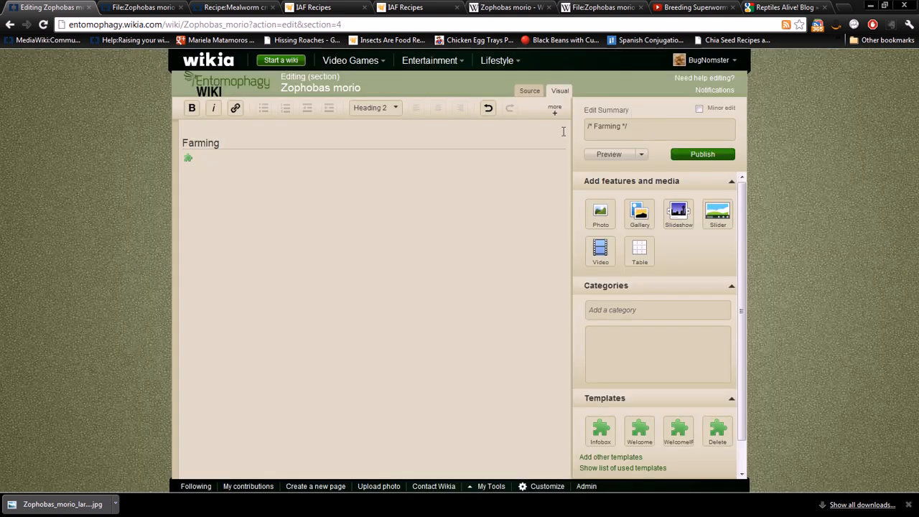
click(528, 91)
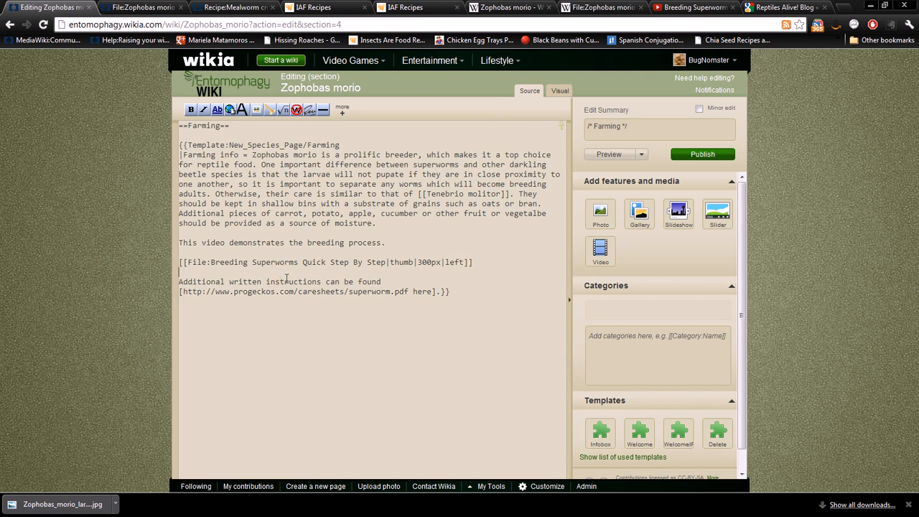
click(608, 153)
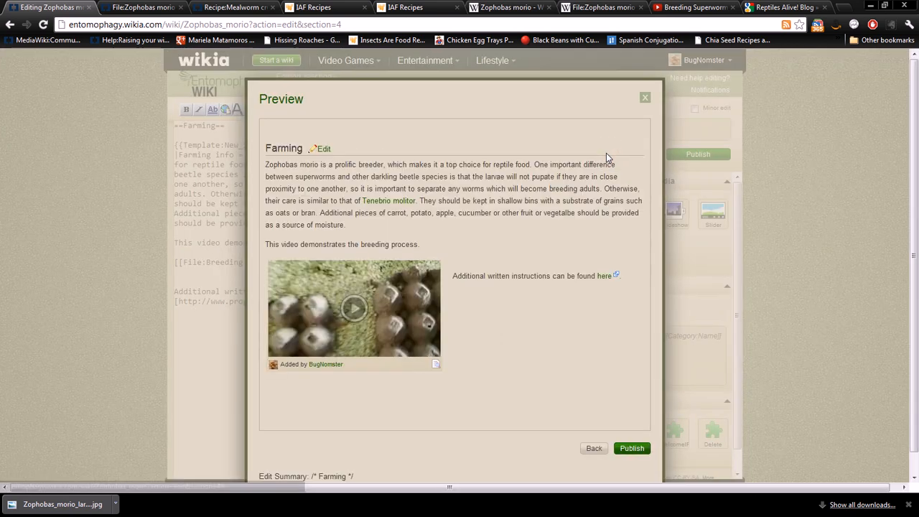
click(595, 447)
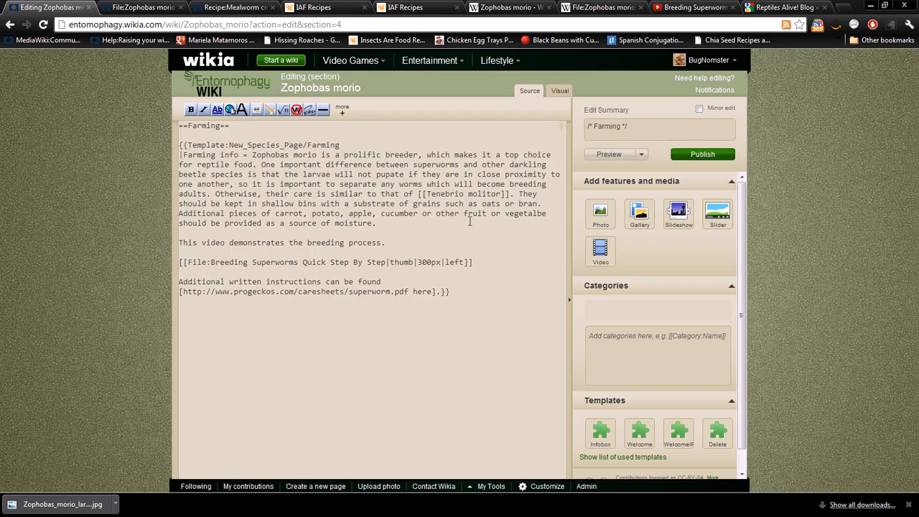
mouse_move(519, 261)
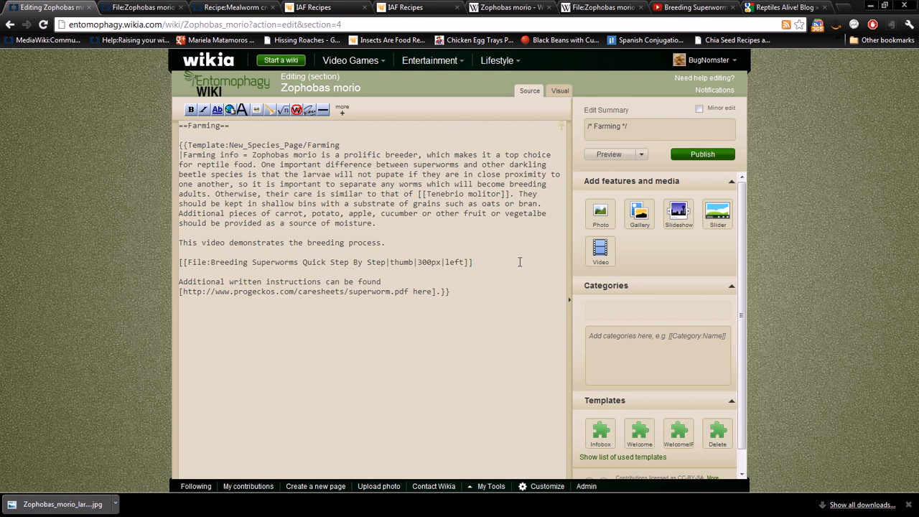
mouse_move(474, 264)
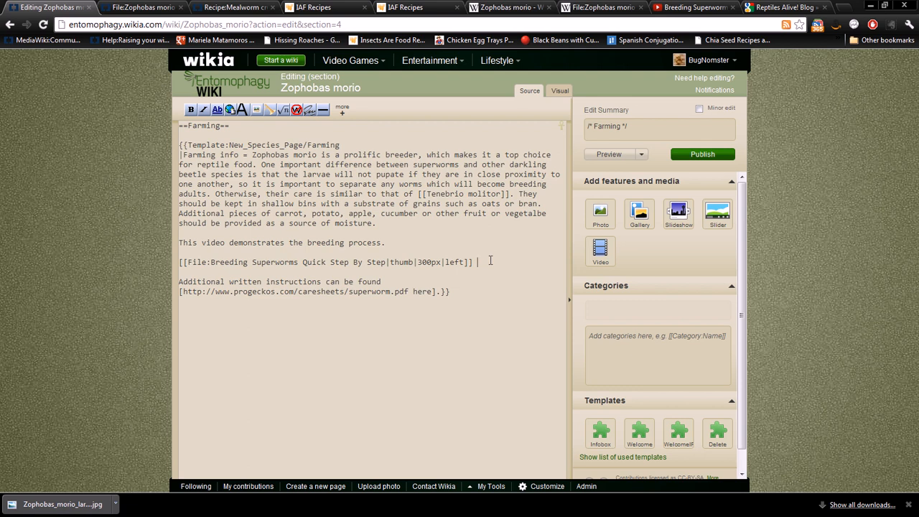
Insert {{clr}} after the video link so the instructions line drops below it, then publish
text({{)
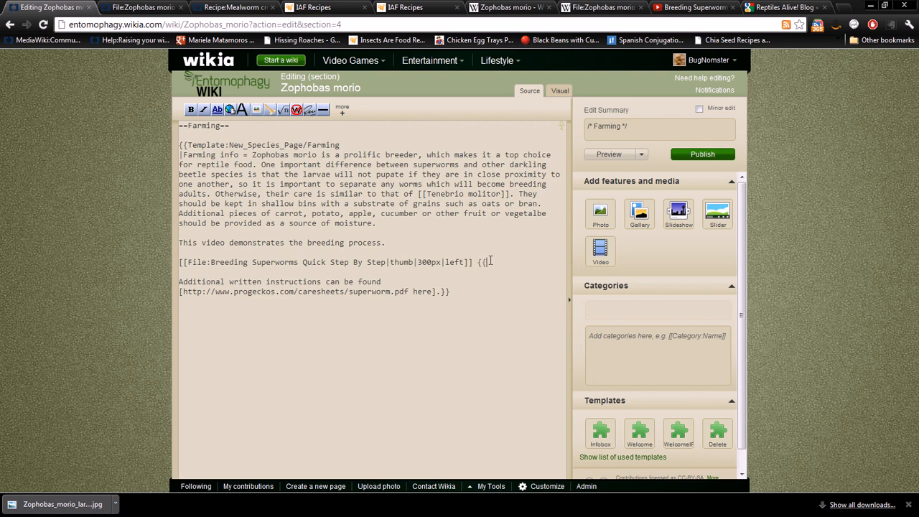
text(clrl)
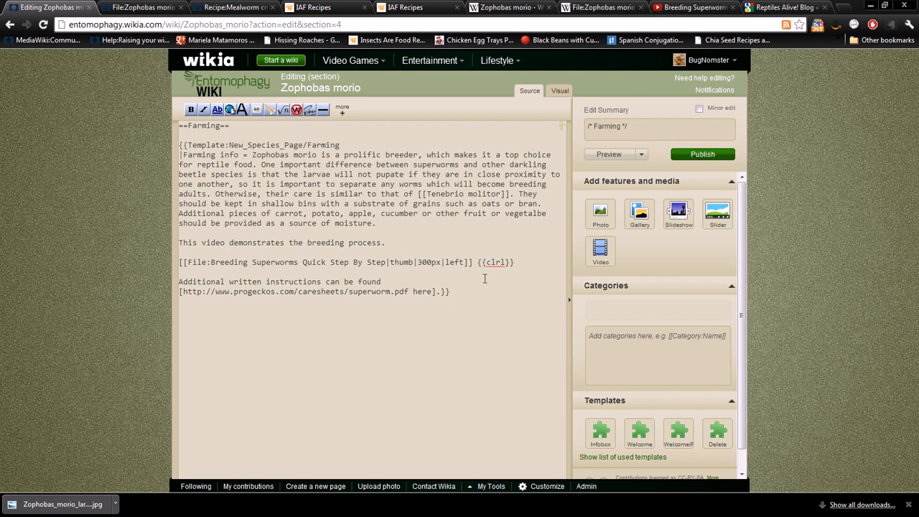
mouse_move(515, 268)
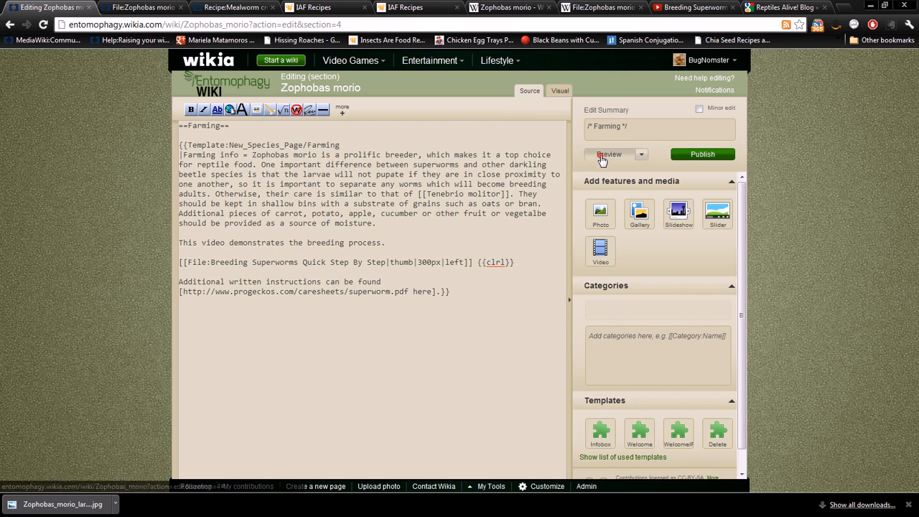
click(608, 155)
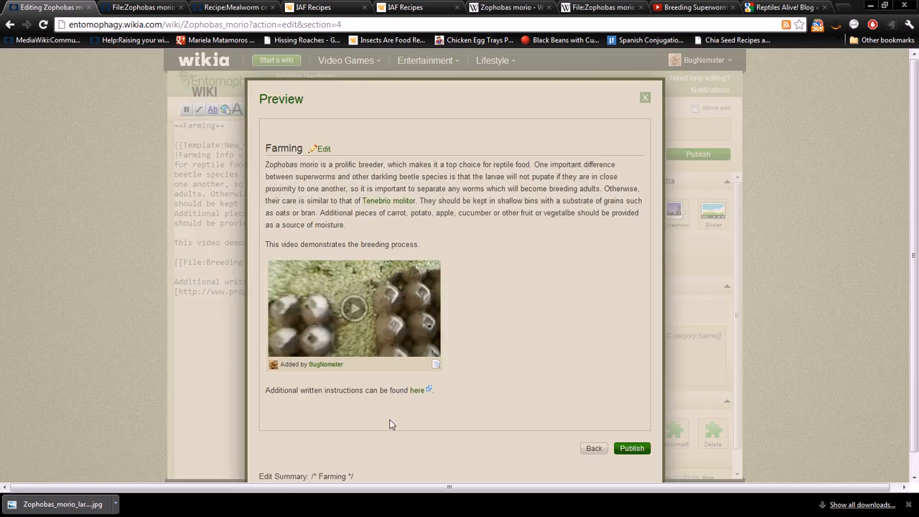
mouse_move(632, 448)
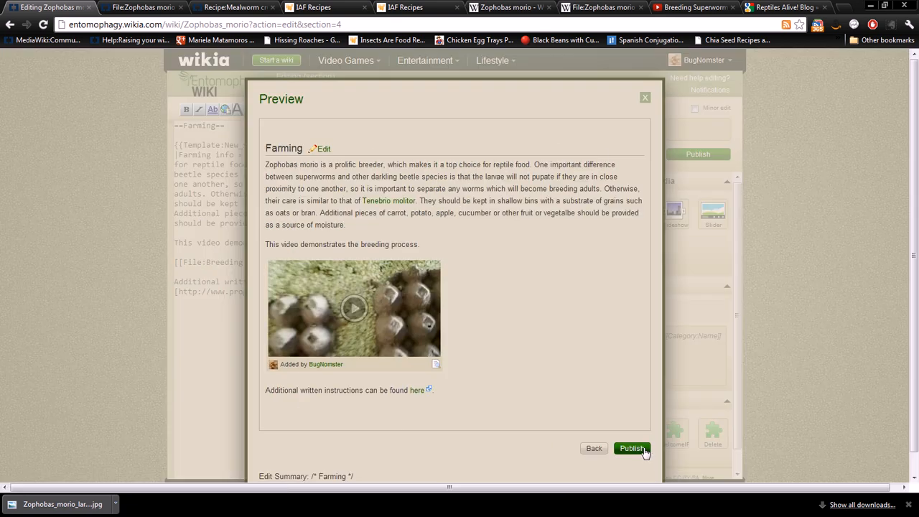
click(632, 448)
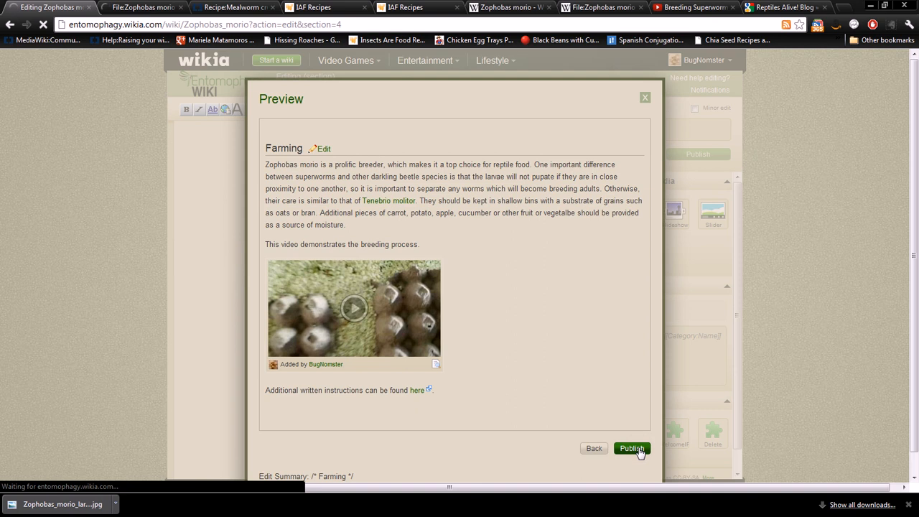
Play the breeding video in the lightbox from the published article and close it
click(632, 448)
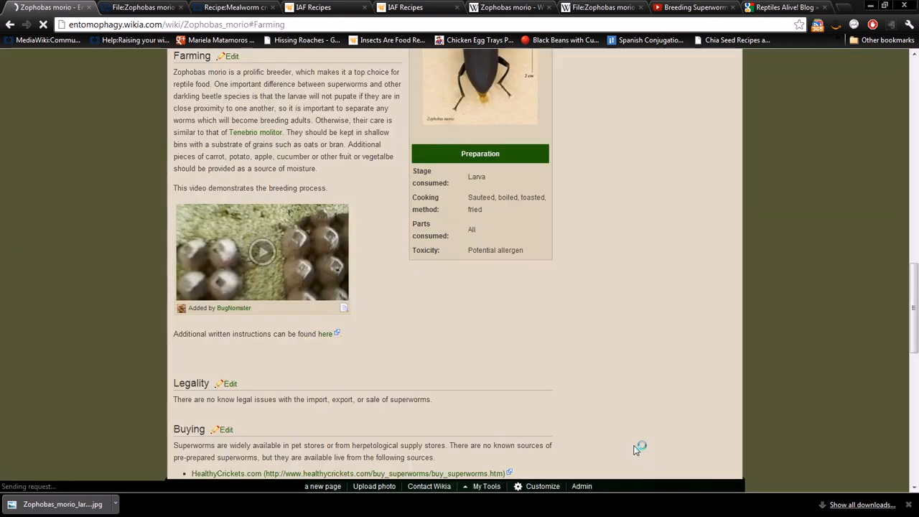
scroll(up, 3)
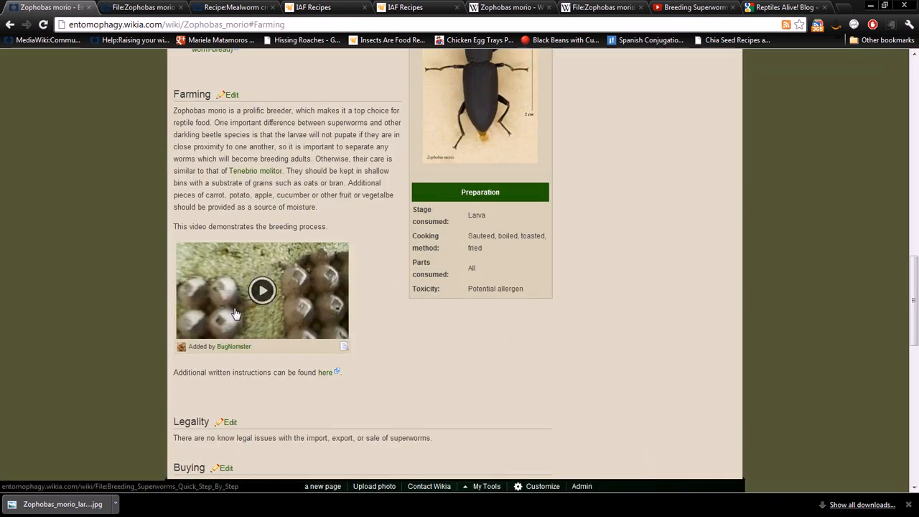
click(262, 290)
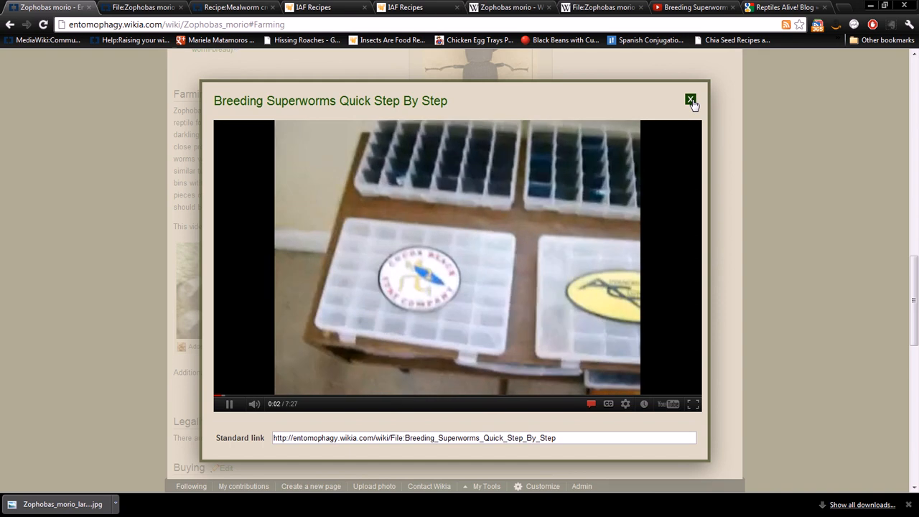
click(690, 99)
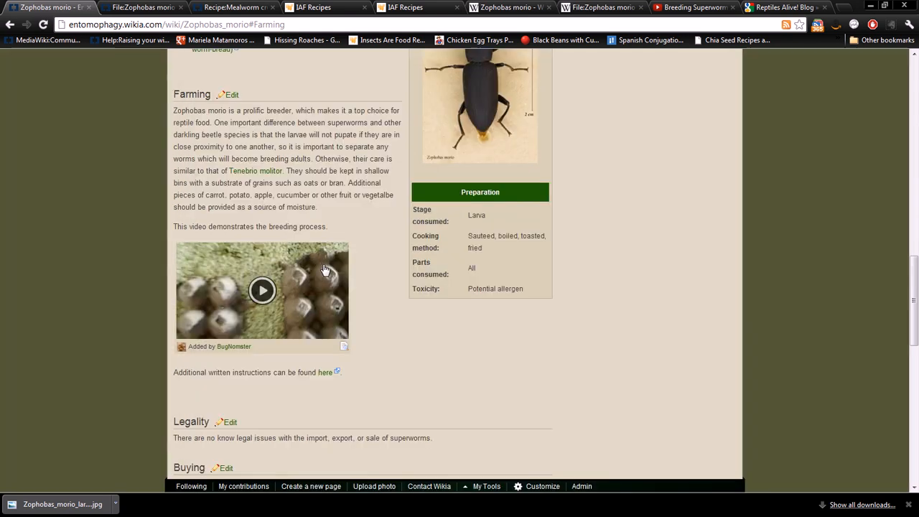
Scroll the published article down to the Categories area
scroll(up, 3)
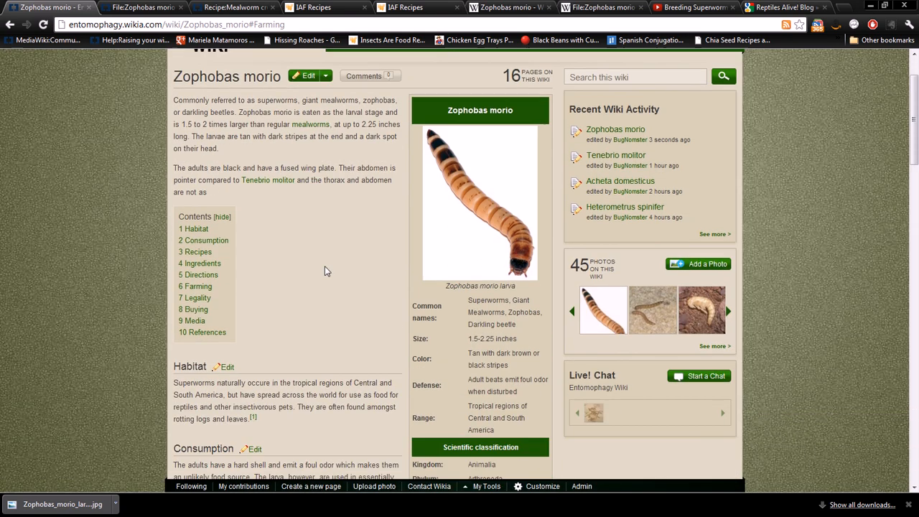
scroll(down, 3)
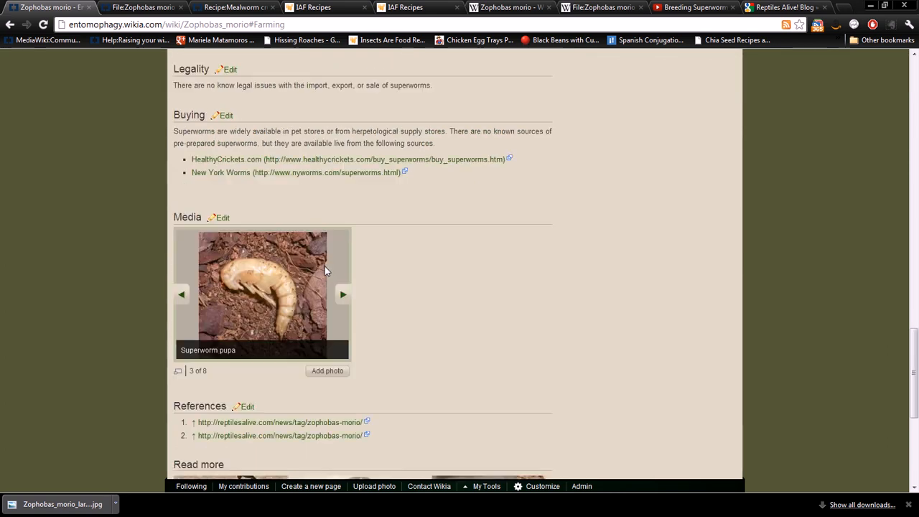
scroll(up, 3)
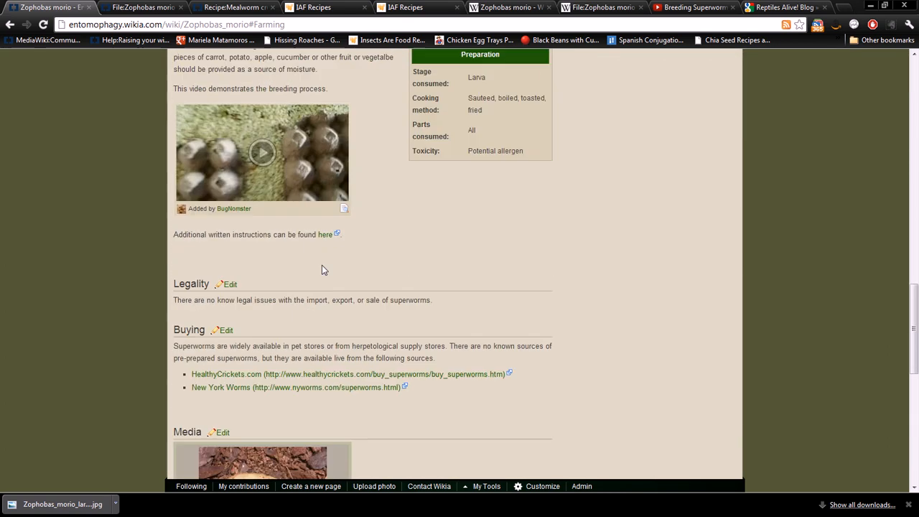
scroll(down, 3)
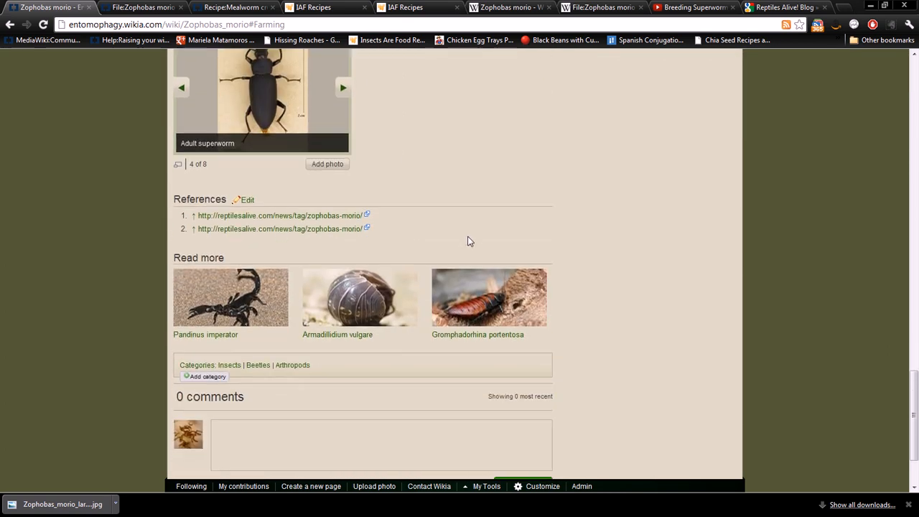
scroll(down, 3)
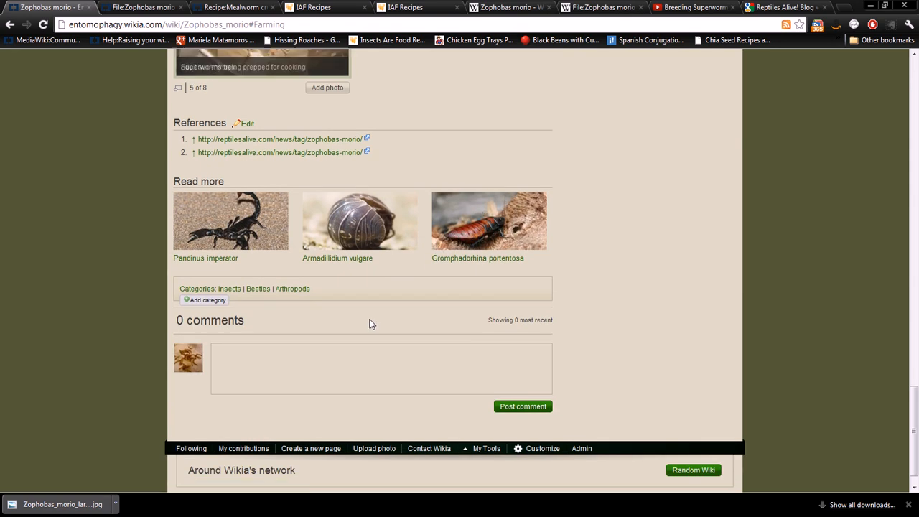
scroll(down, 3)
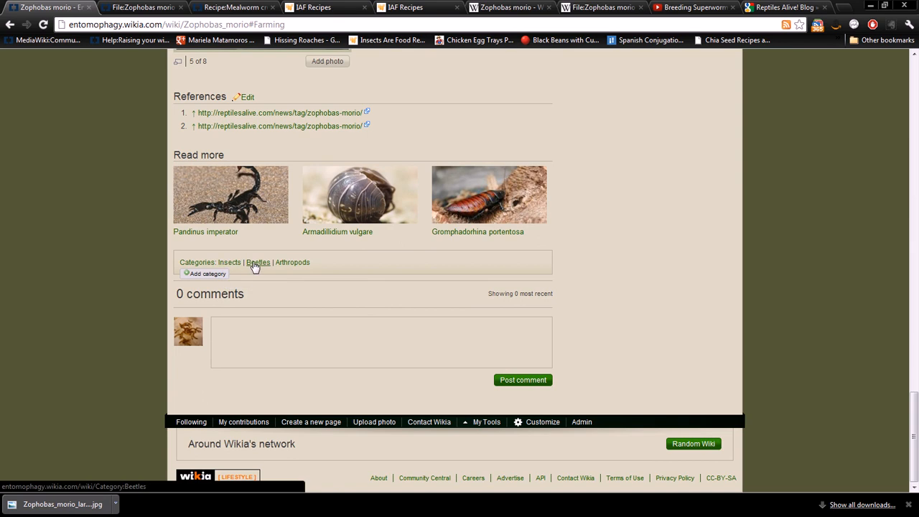
mouse_move(402, 307)
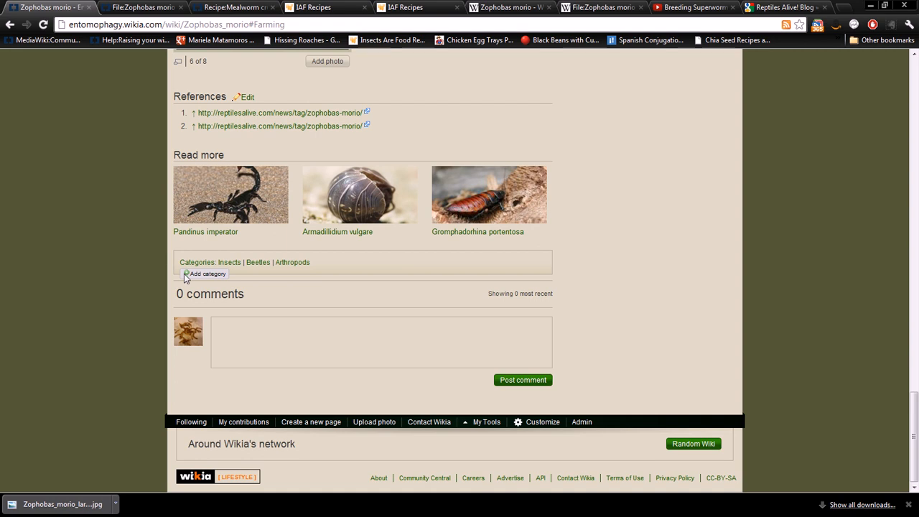
Add the Larvae category to the Zophobas morio article and save it
click(206, 273)
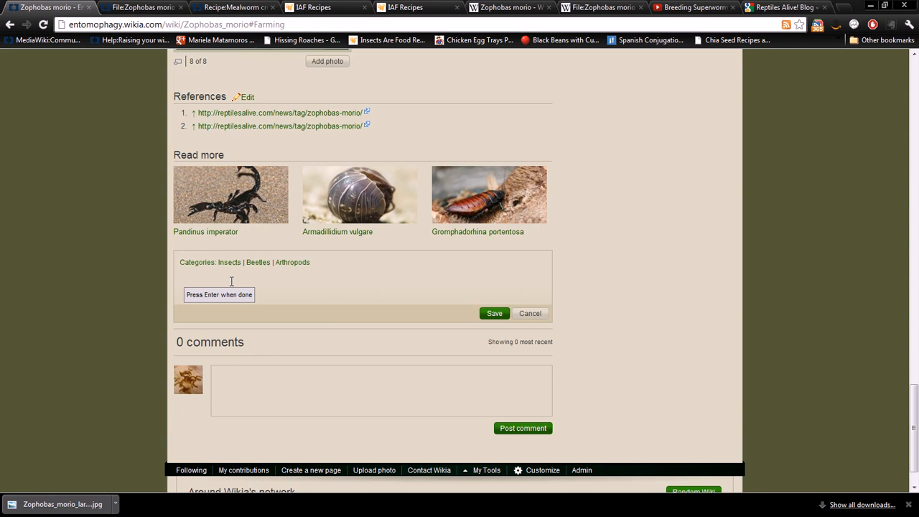
text(Lar)
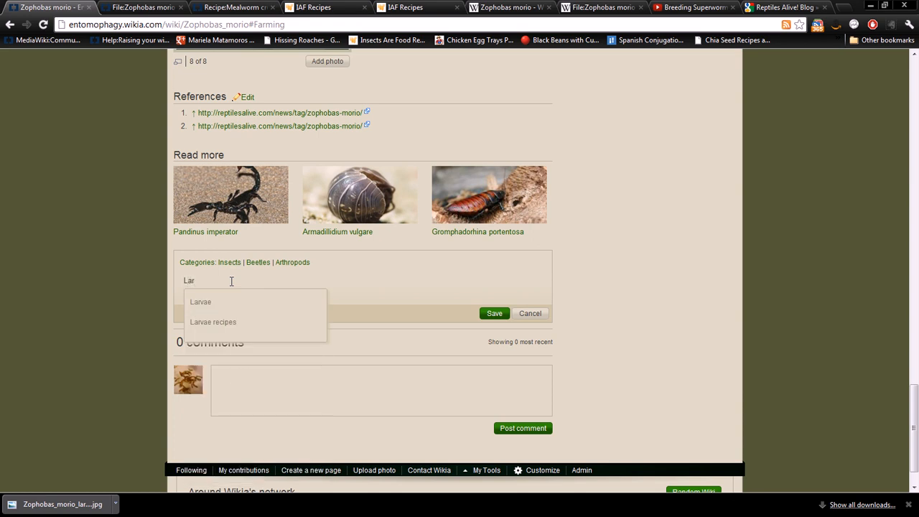
click(201, 301)
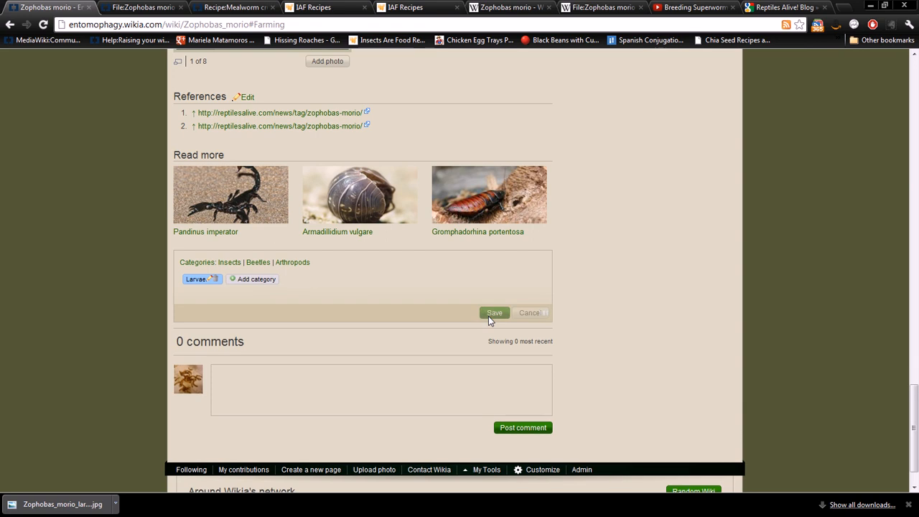
click(494, 313)
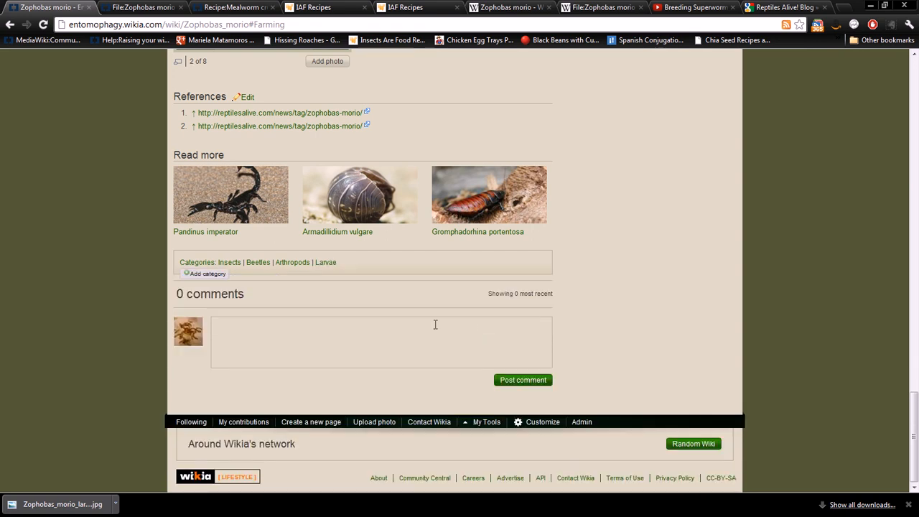
scroll(up, 3)
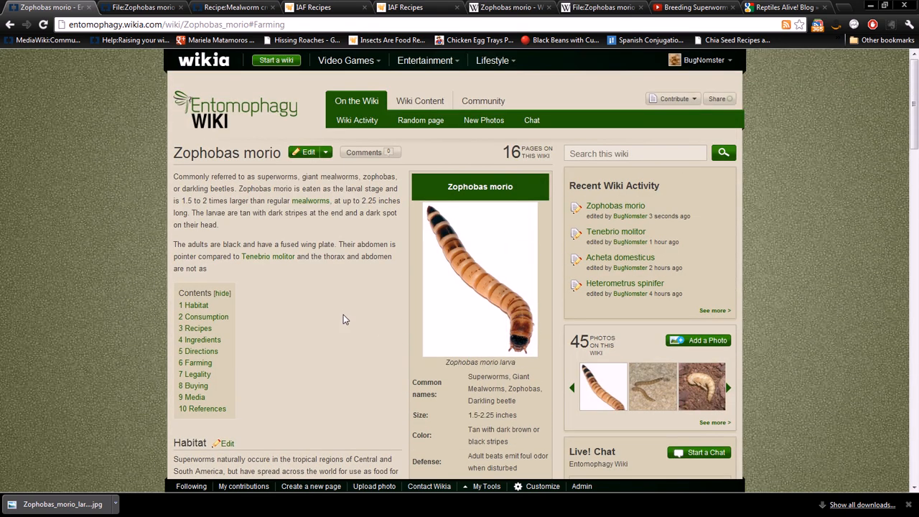
mouse_move(315, 306)
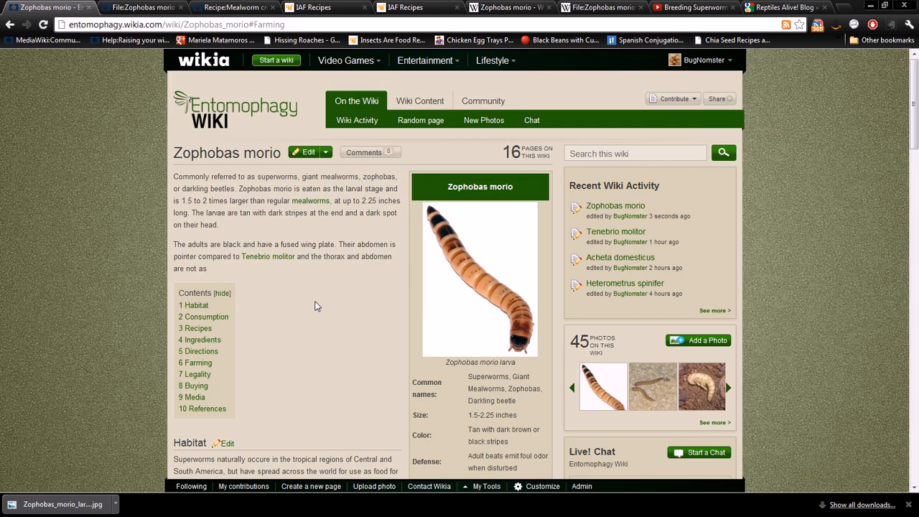